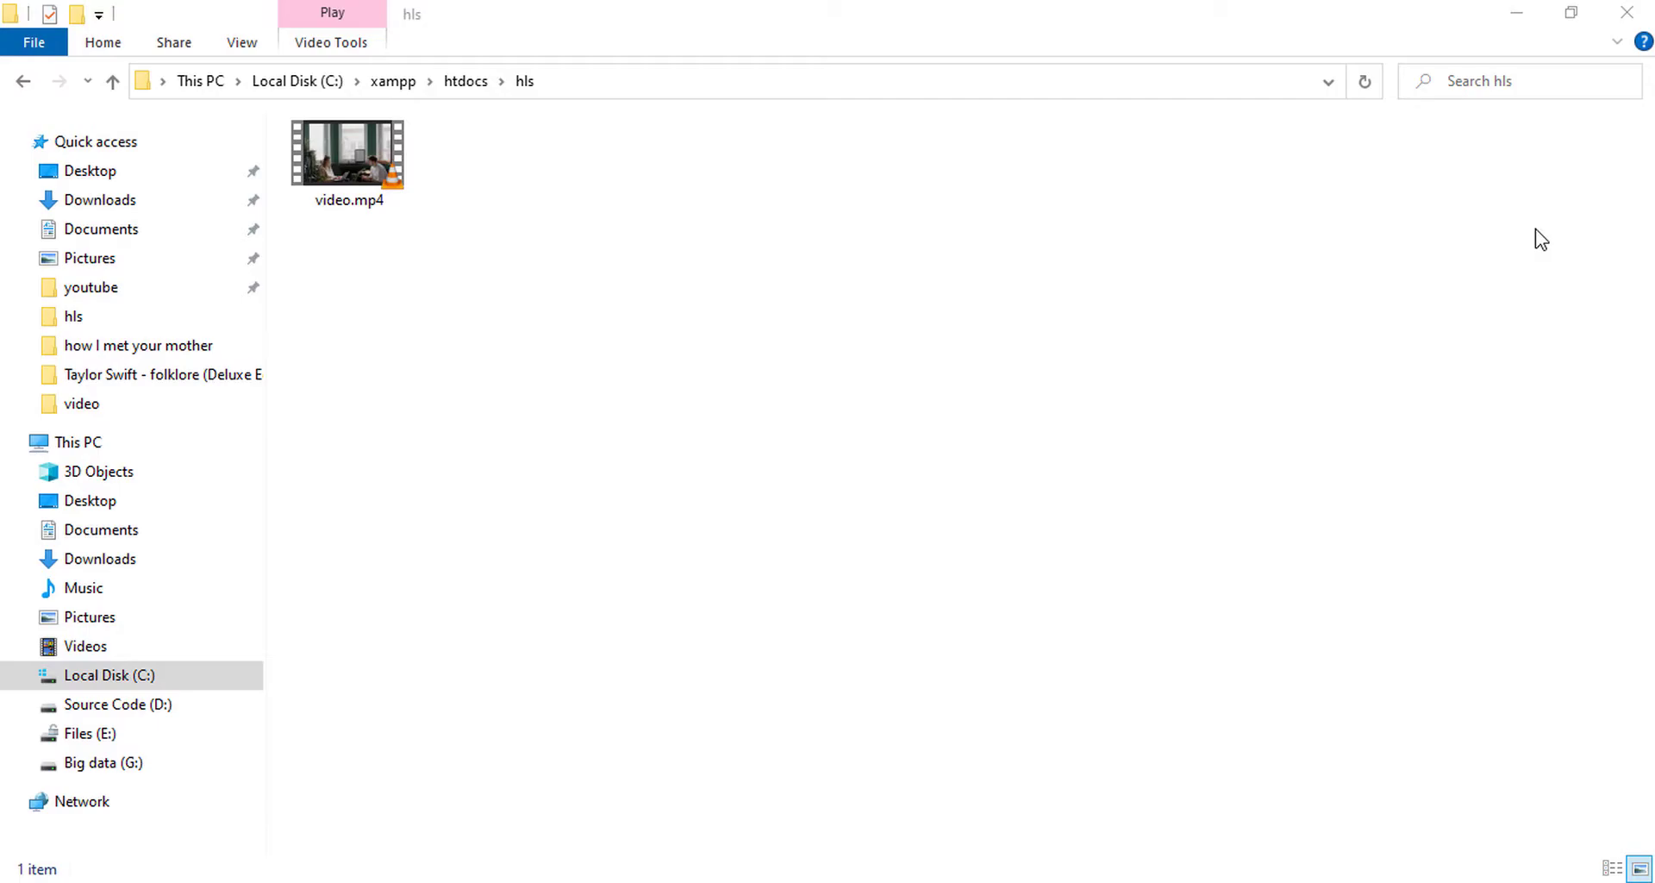
{"action": "mouse_move", "coordinate": [492, 281]}
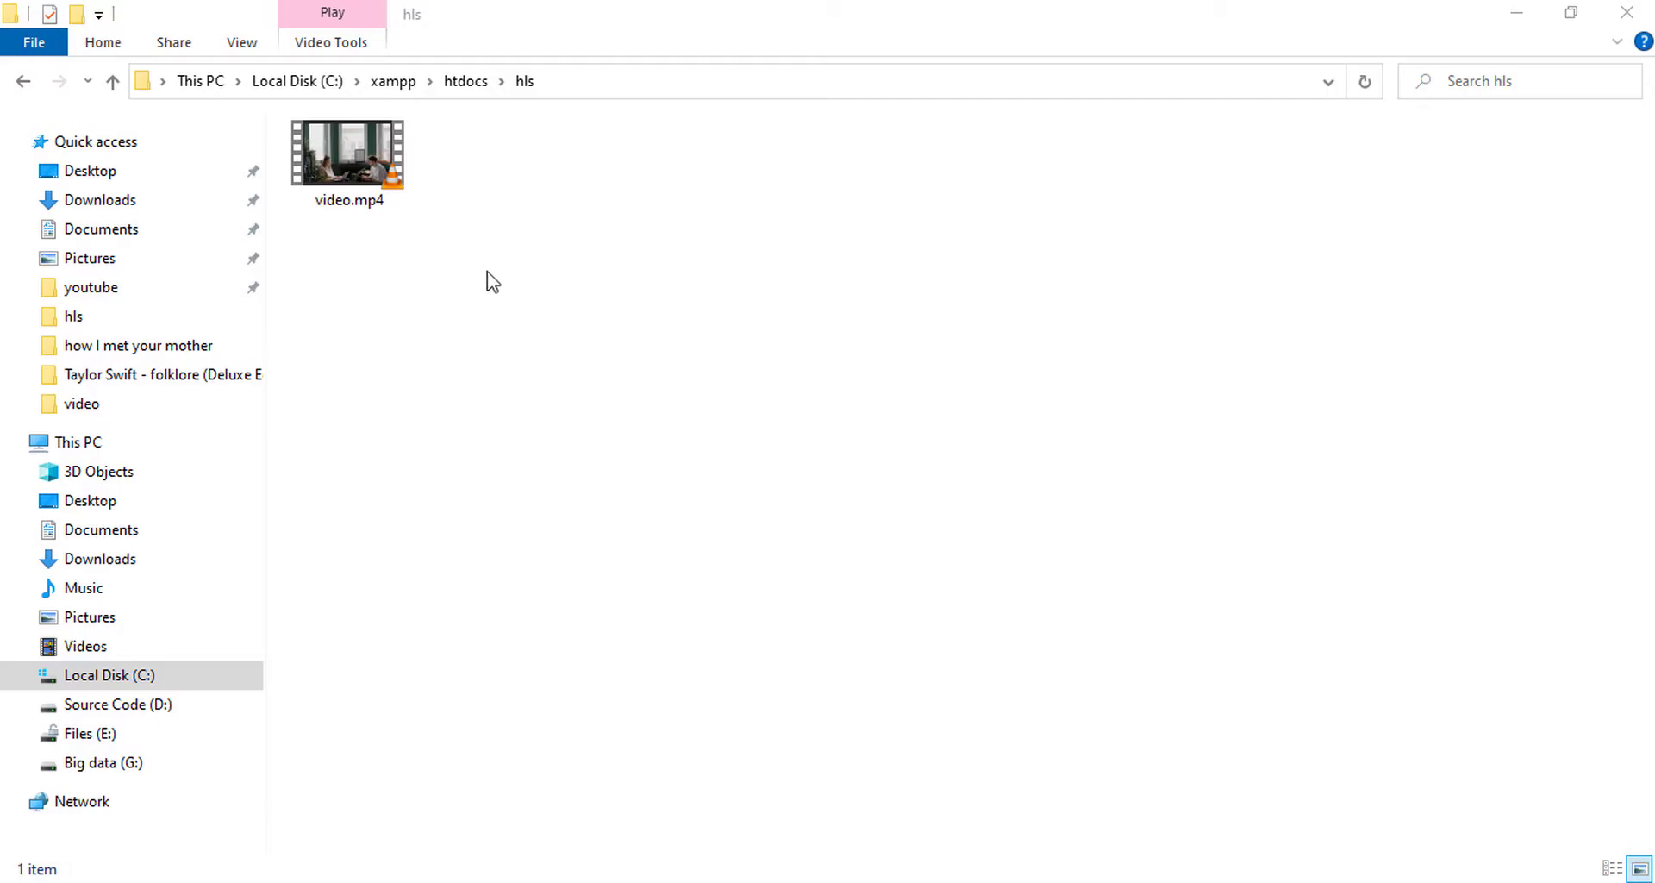
{"action": "mouse_move", "coordinate": [376, 215]}
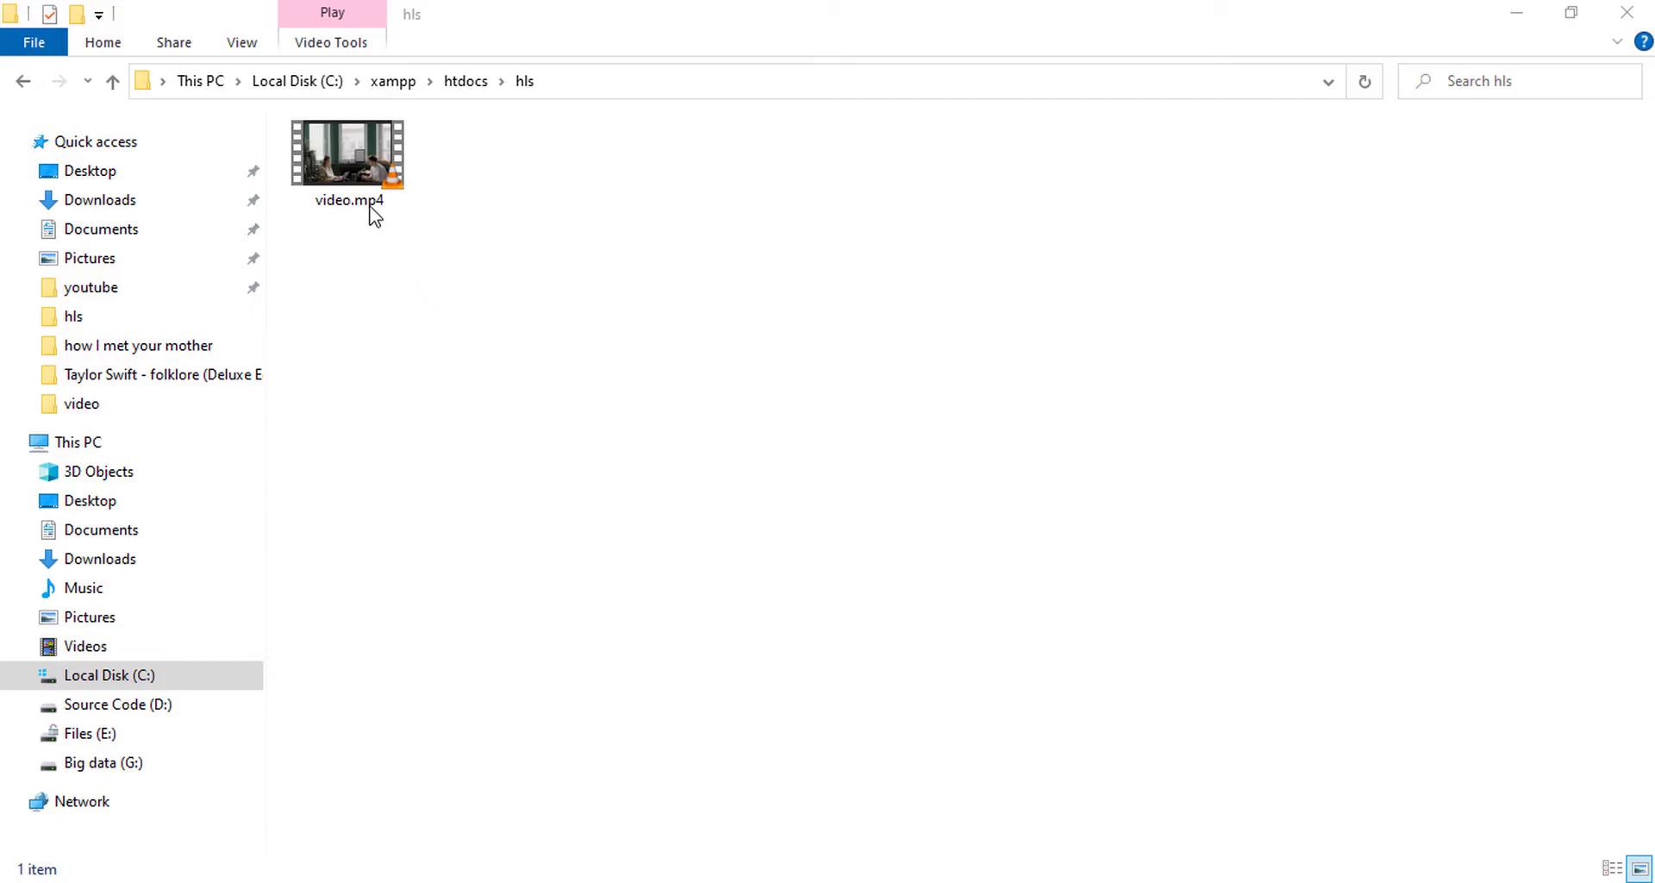
- Check video.mp4 plays, then start a Command Prompt from the hls folder's address bar
{"action": "double_click", "coordinate": [347, 154]}
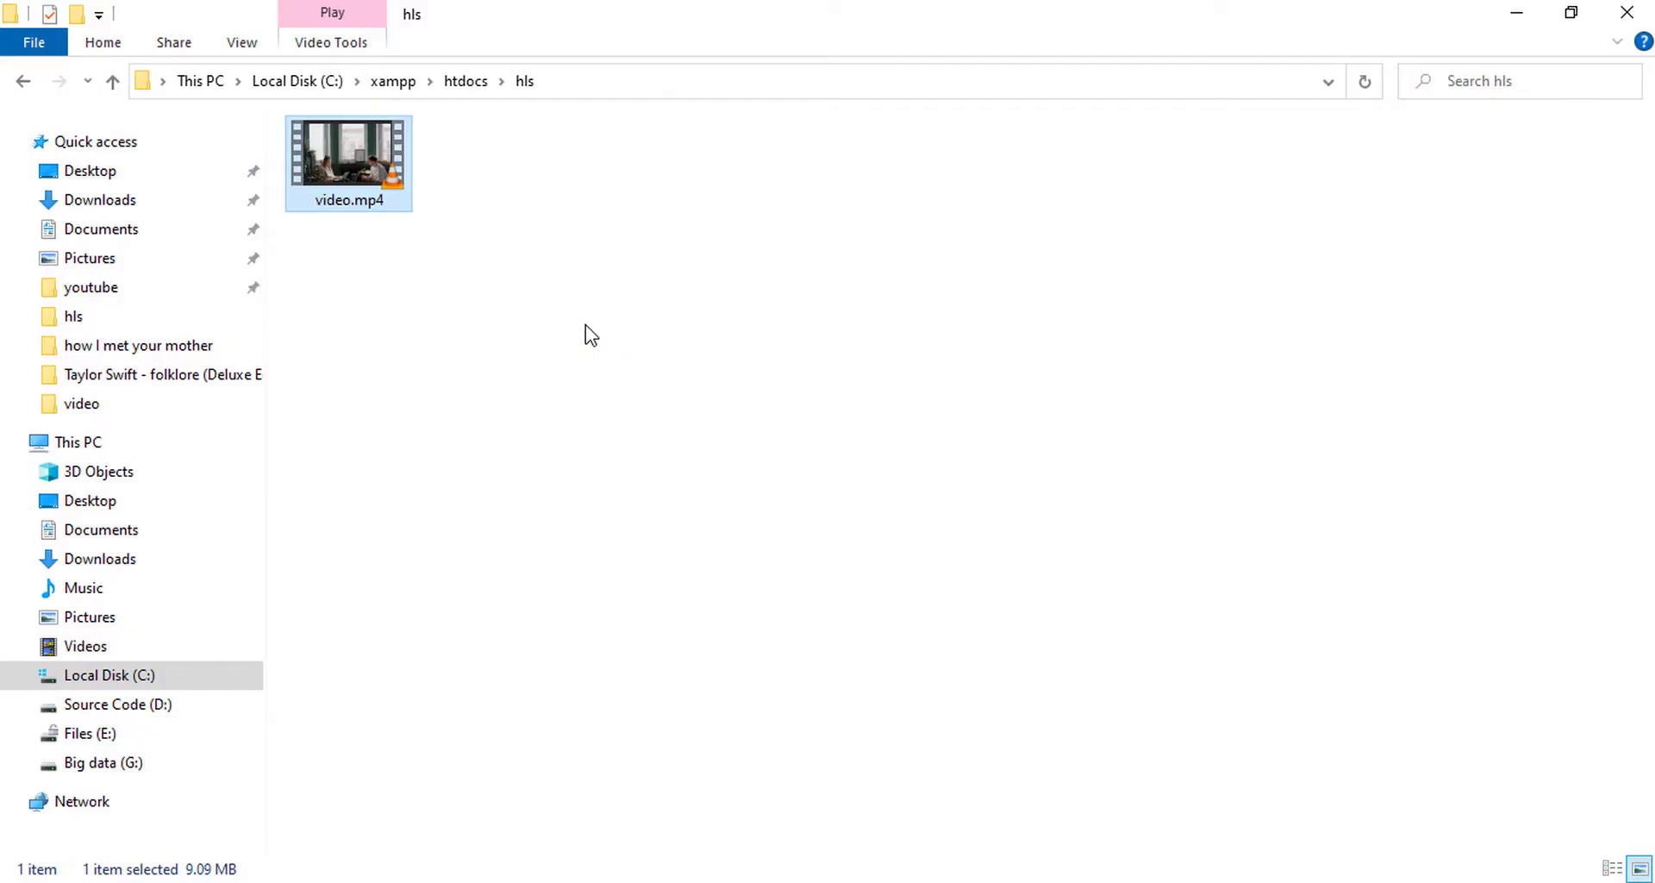
{"action": "right_click", "coordinate": [590, 335]}
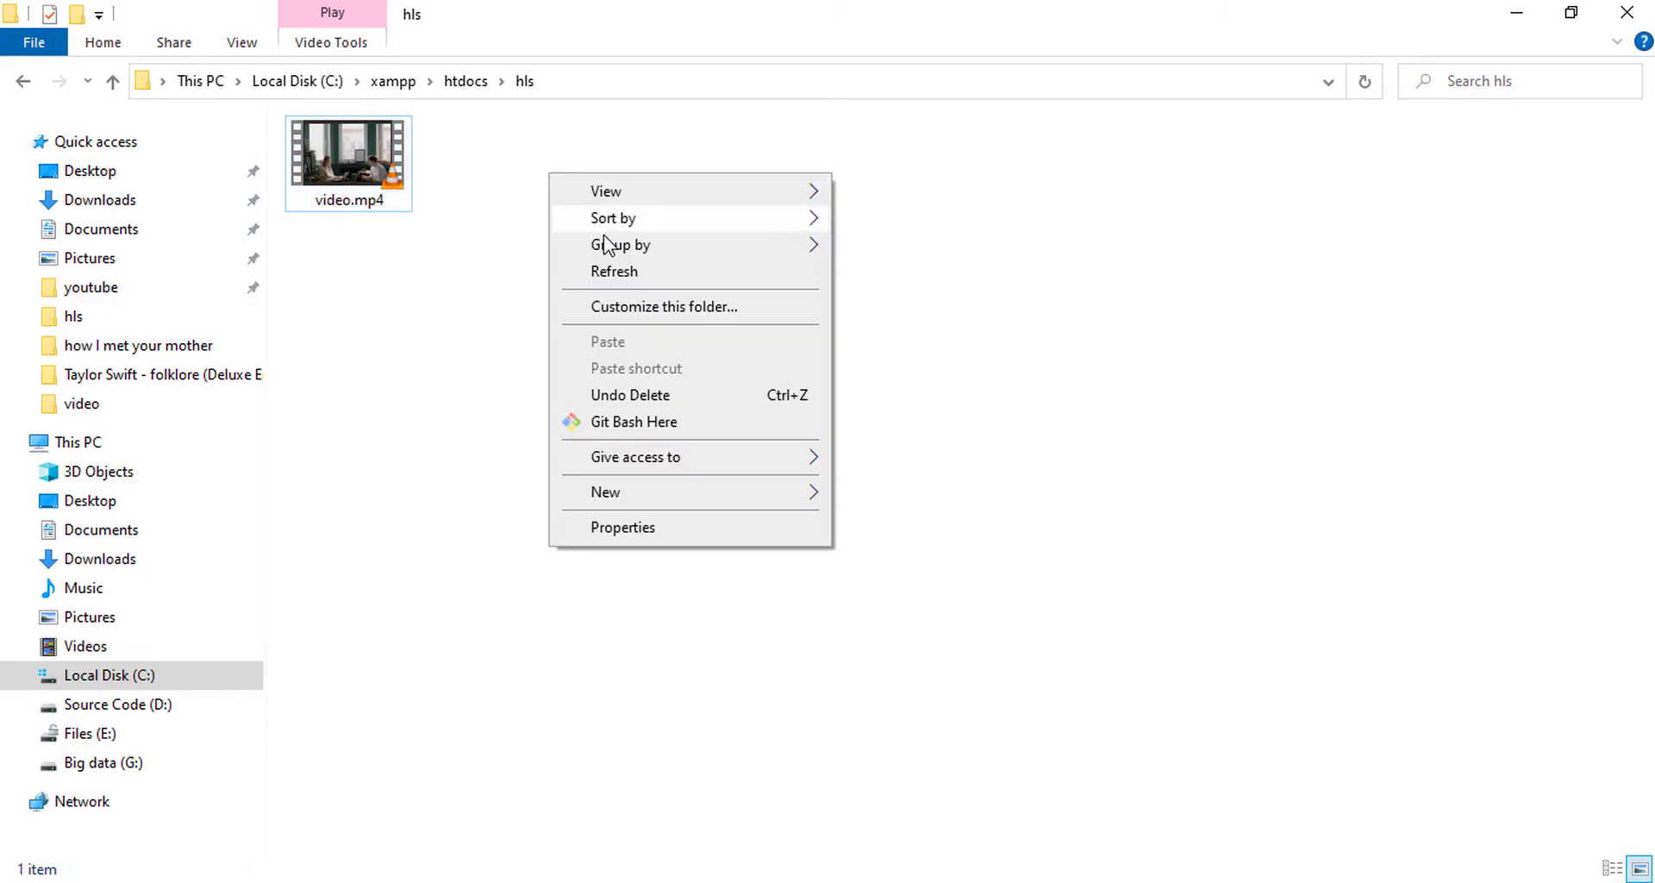
{"action": "left_click", "coordinate": [615, 272]}
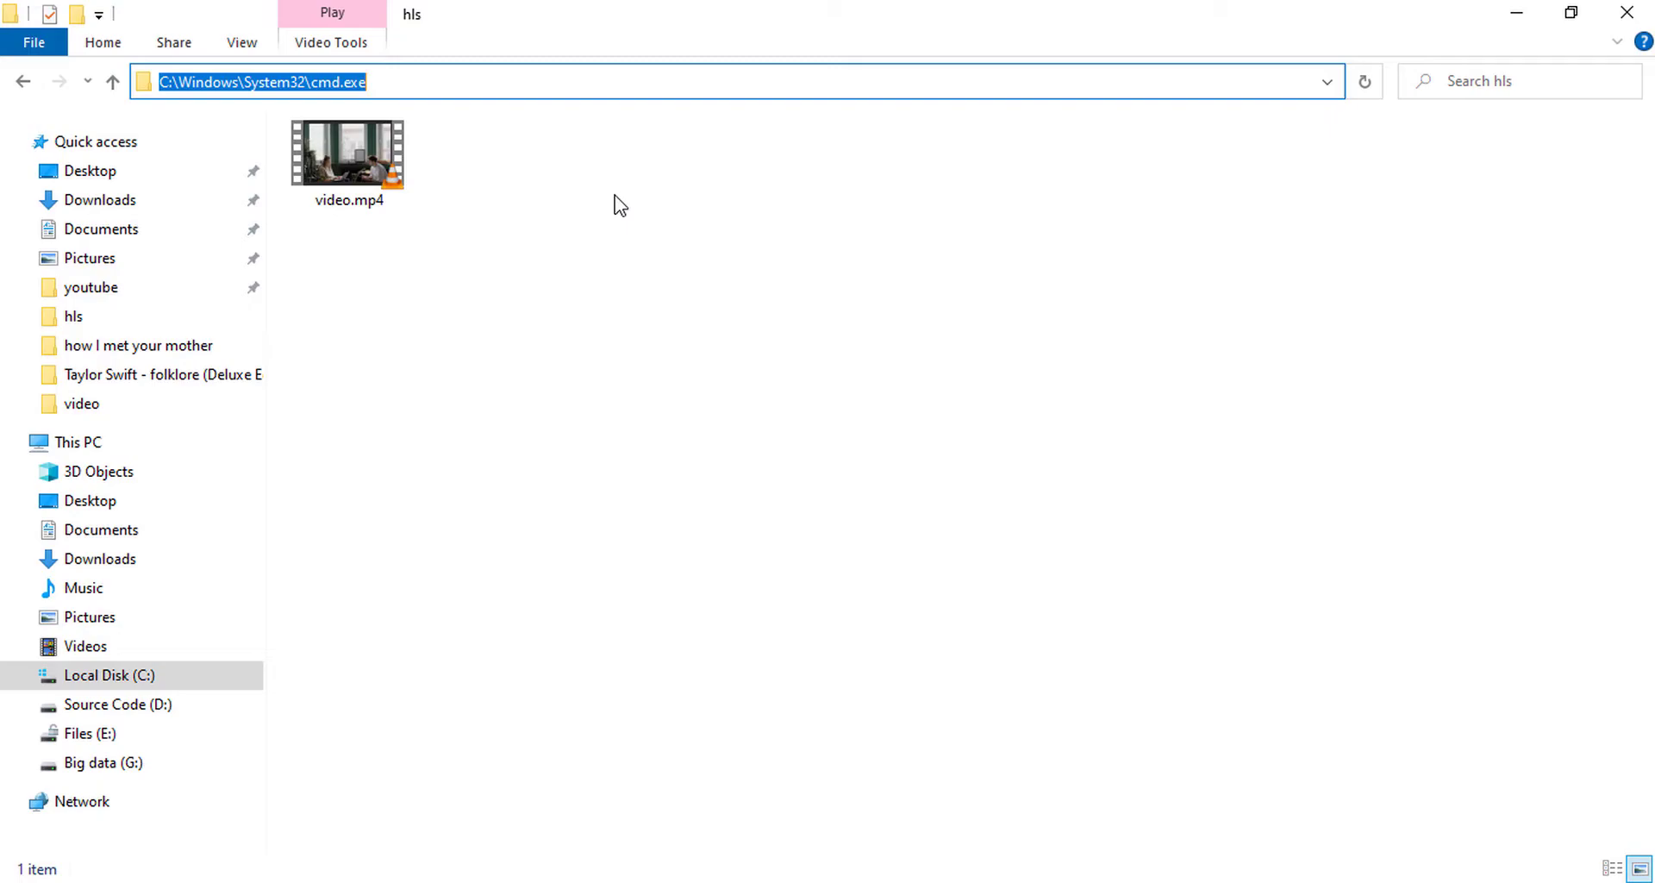
{"action": "type", "text": "c"}
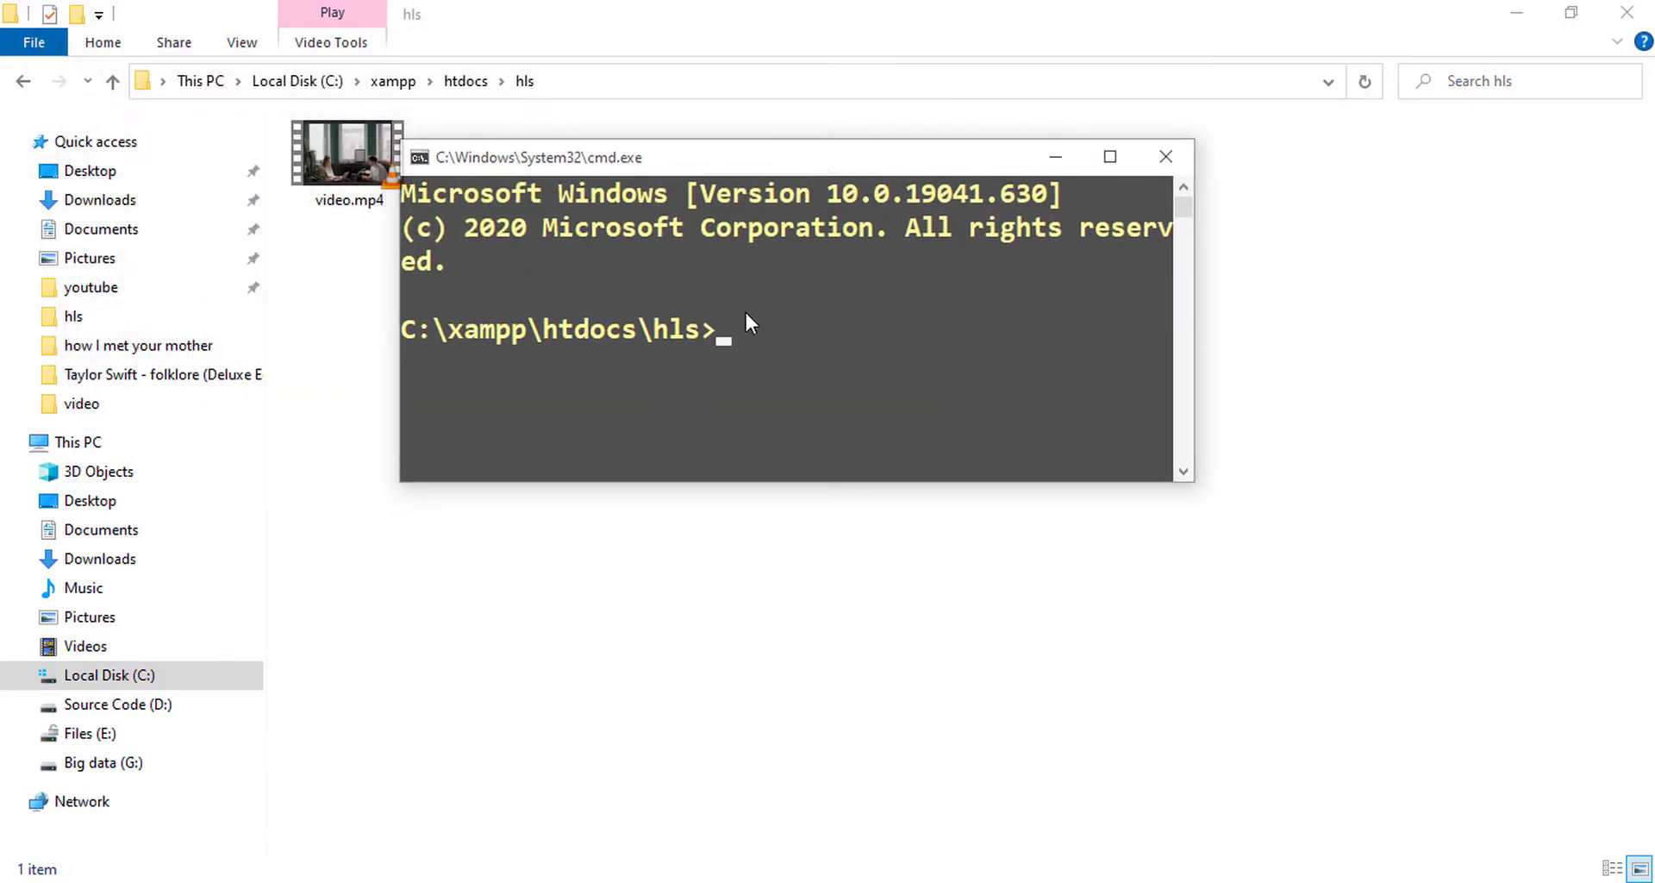
{"action": "mouse_move", "coordinate": [718, 368]}
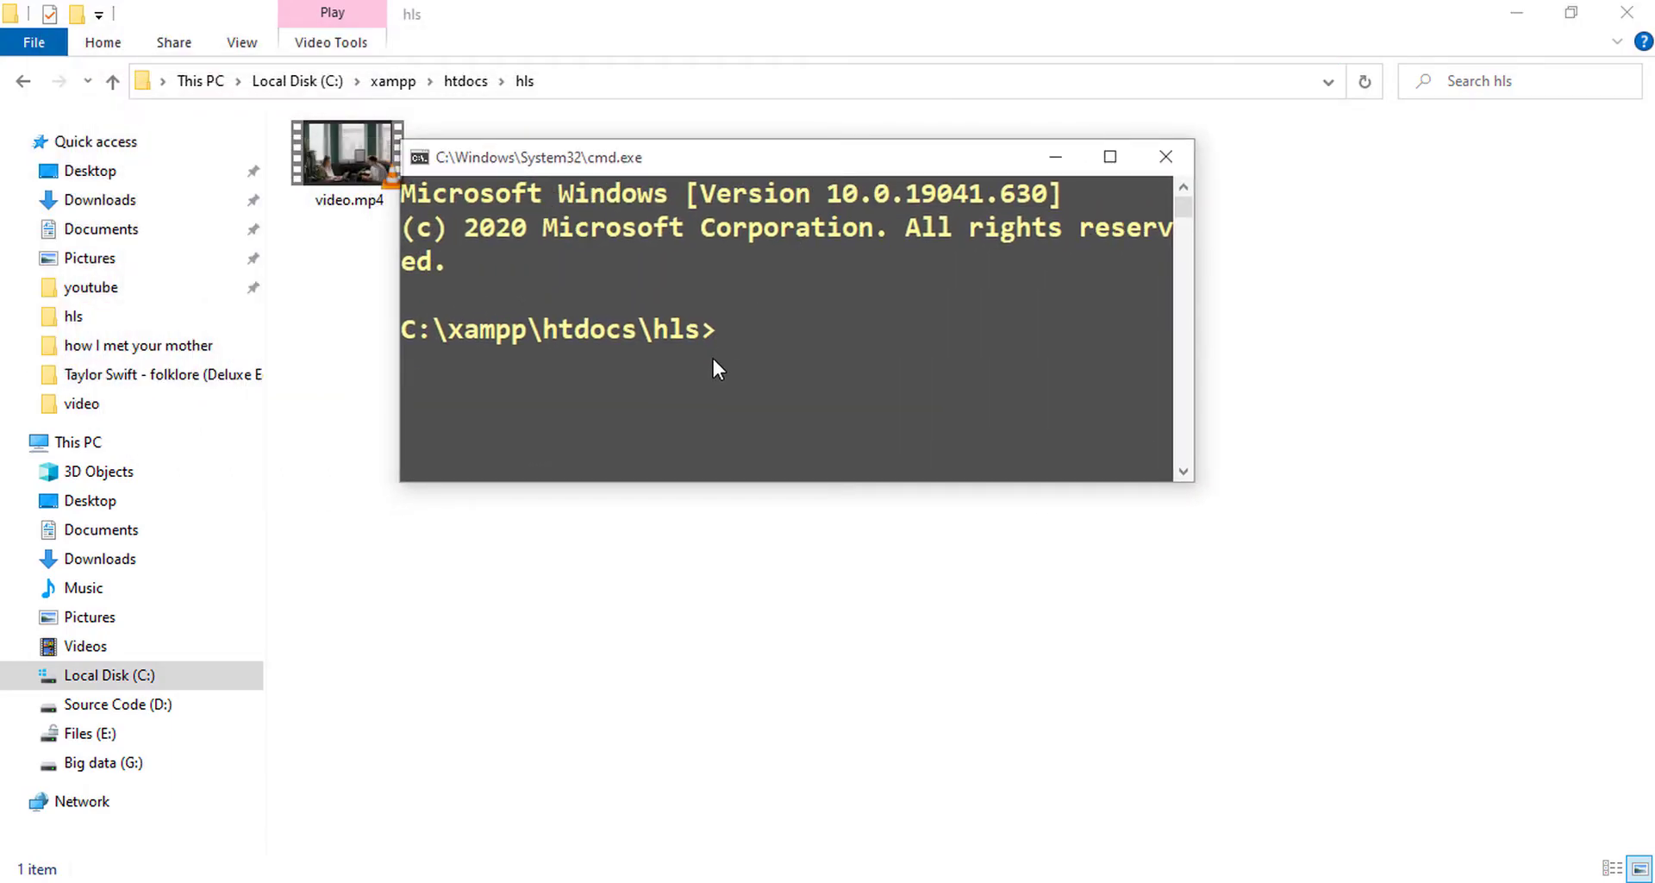
- Run openssl rand 16 > enc.key to create a 16-byte encryption key file
{"action": "type", "text": "opens"}
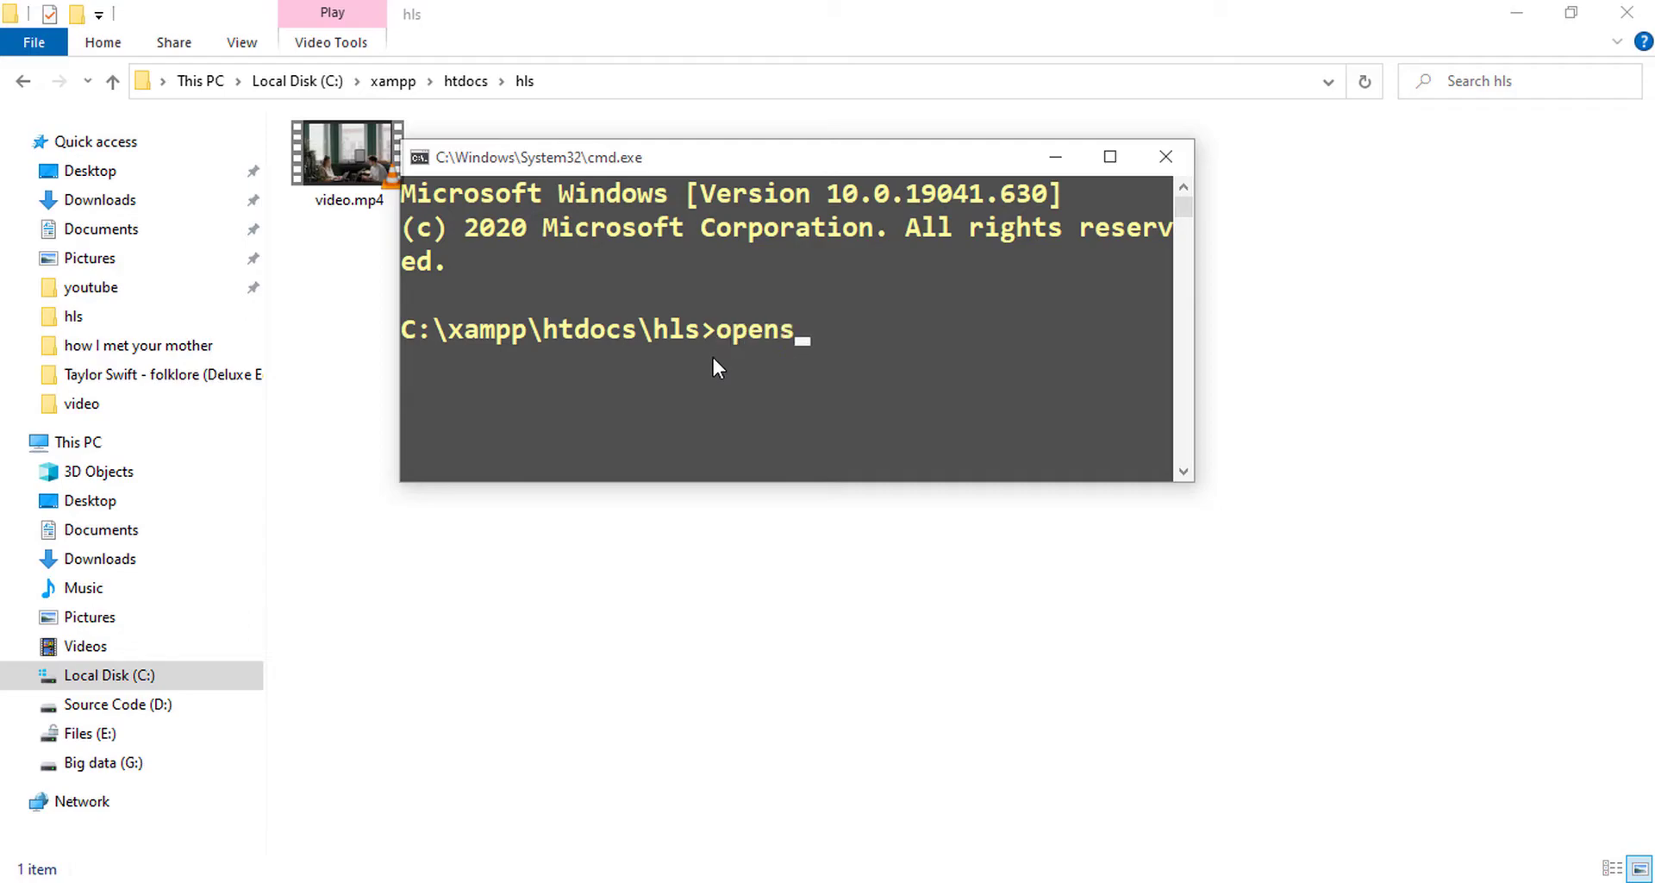
{"action": "type", "text": "sl ra"}
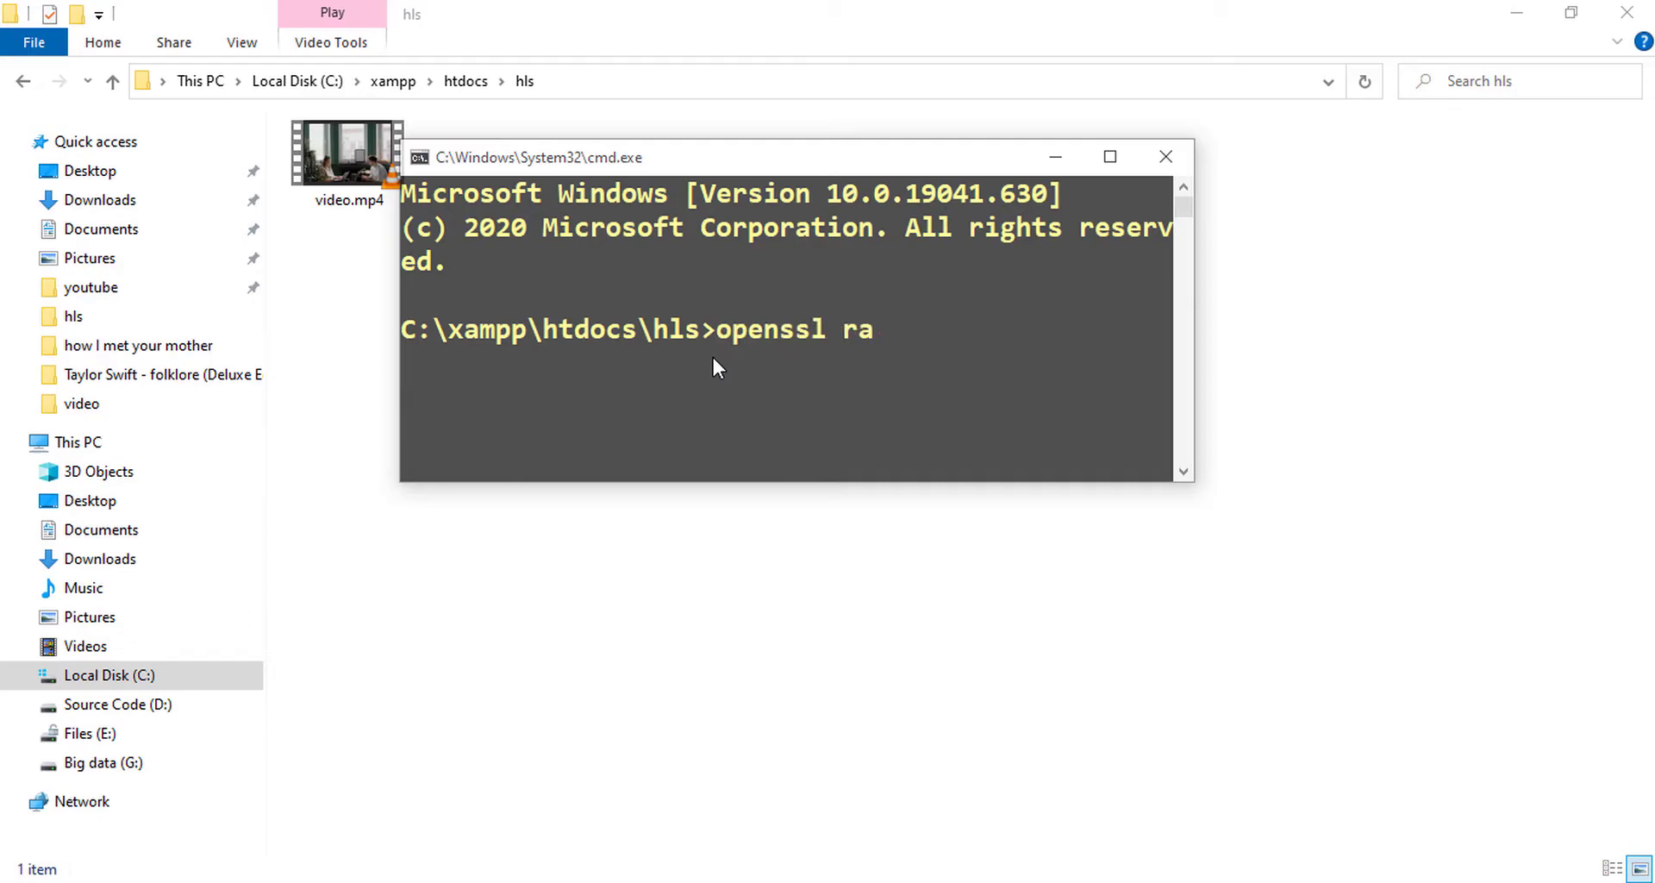
{"action": "type", "text": "nd 1"}
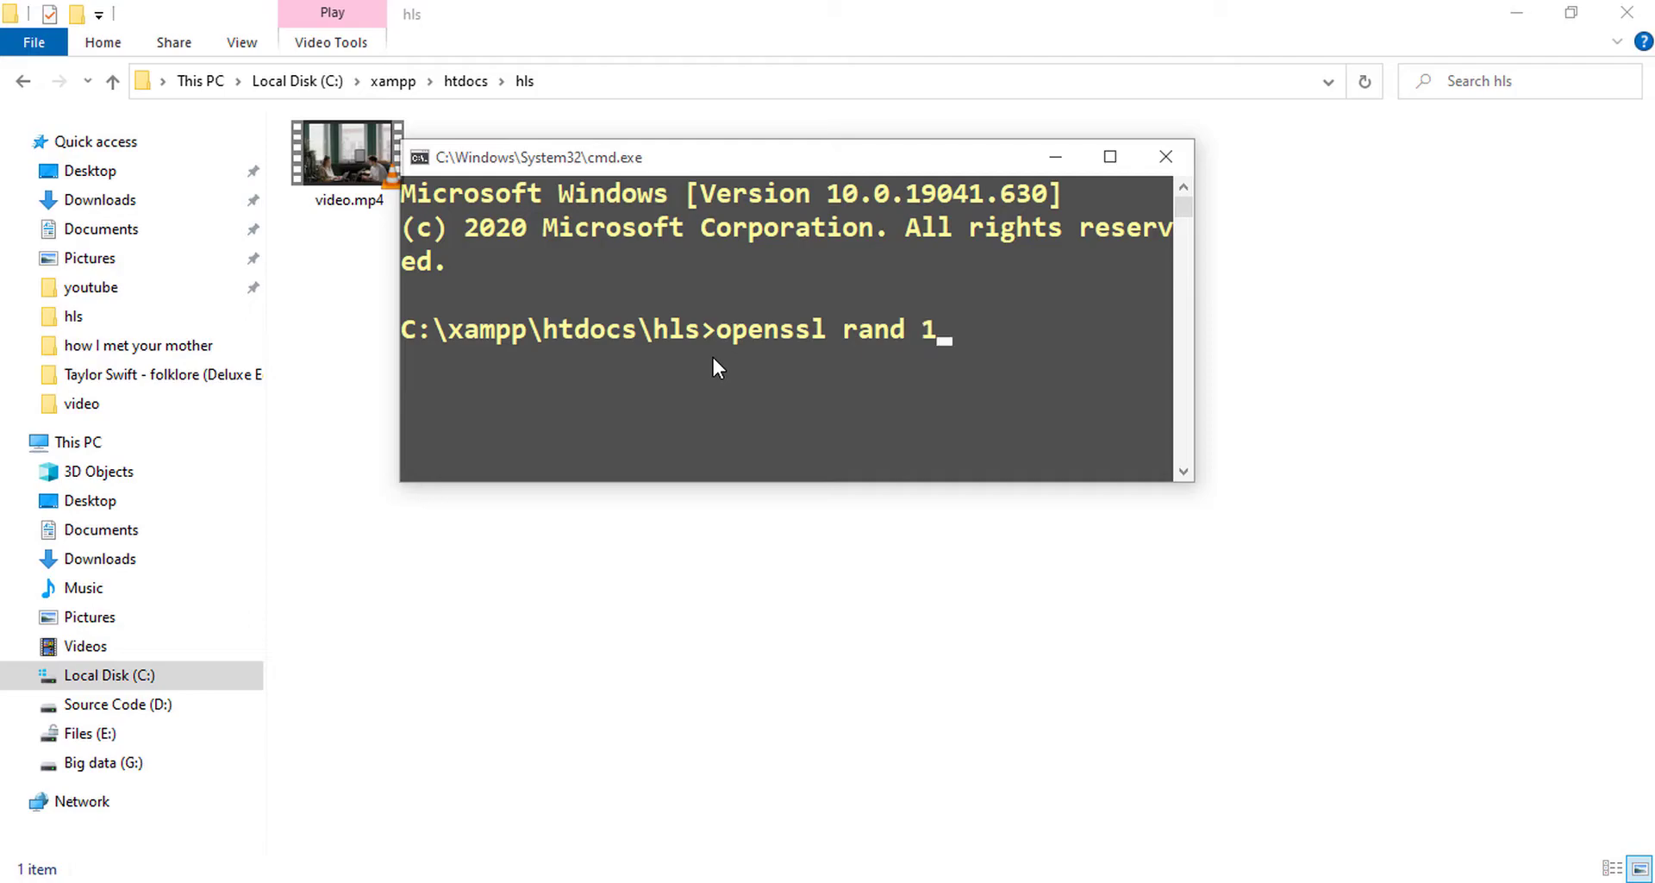
{"action": "type", "text": "6 >"}
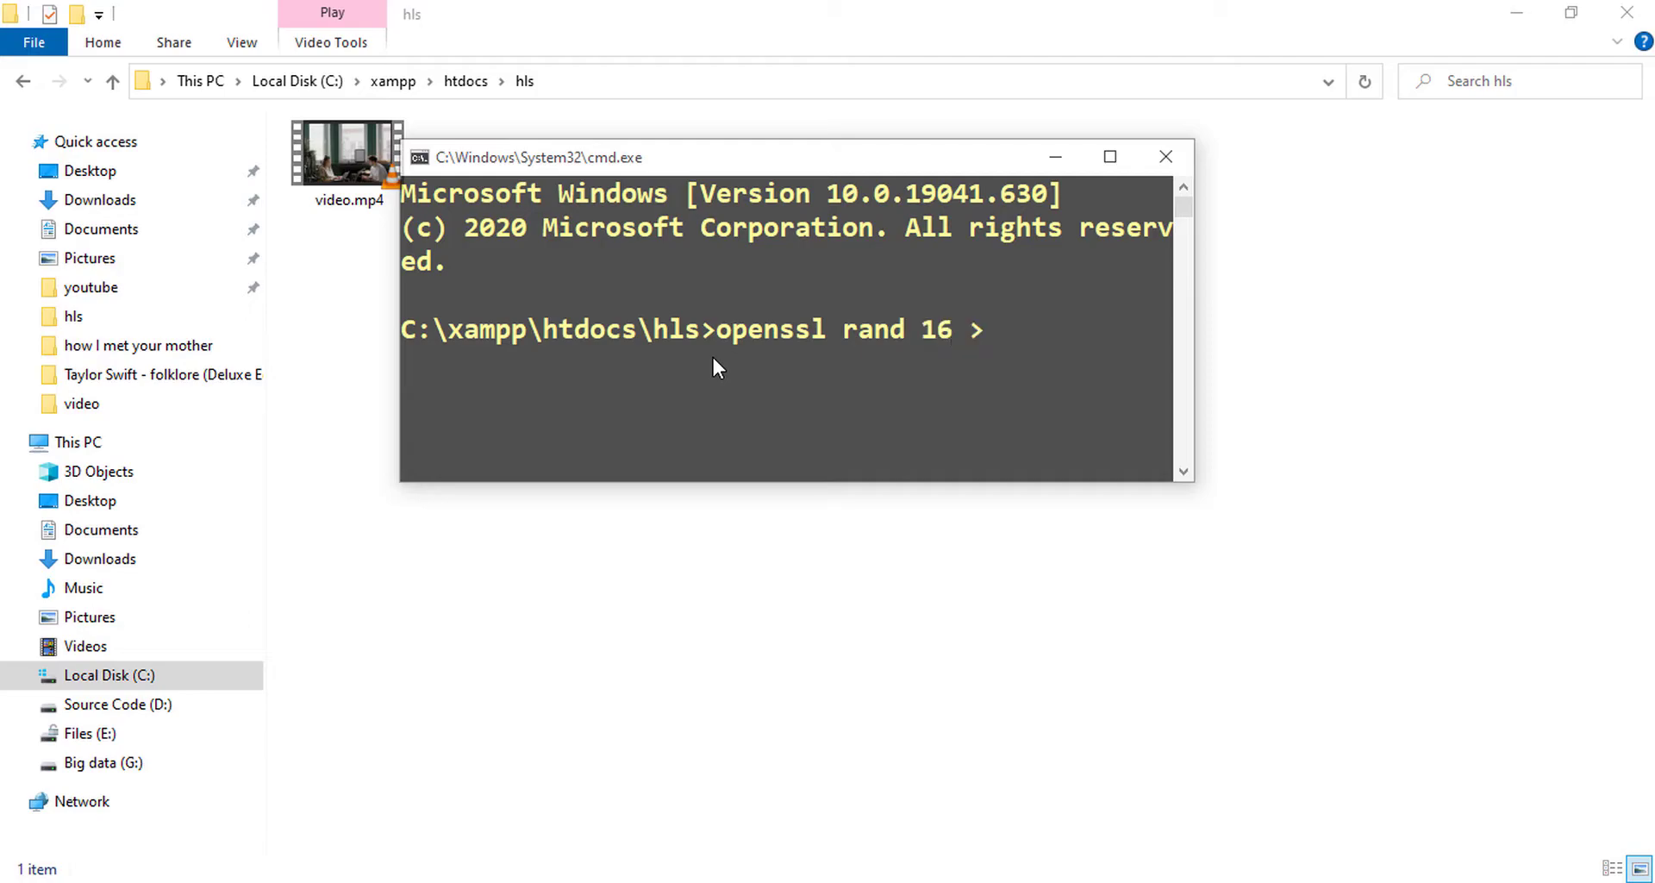
{"action": "type", "text": "enc"}
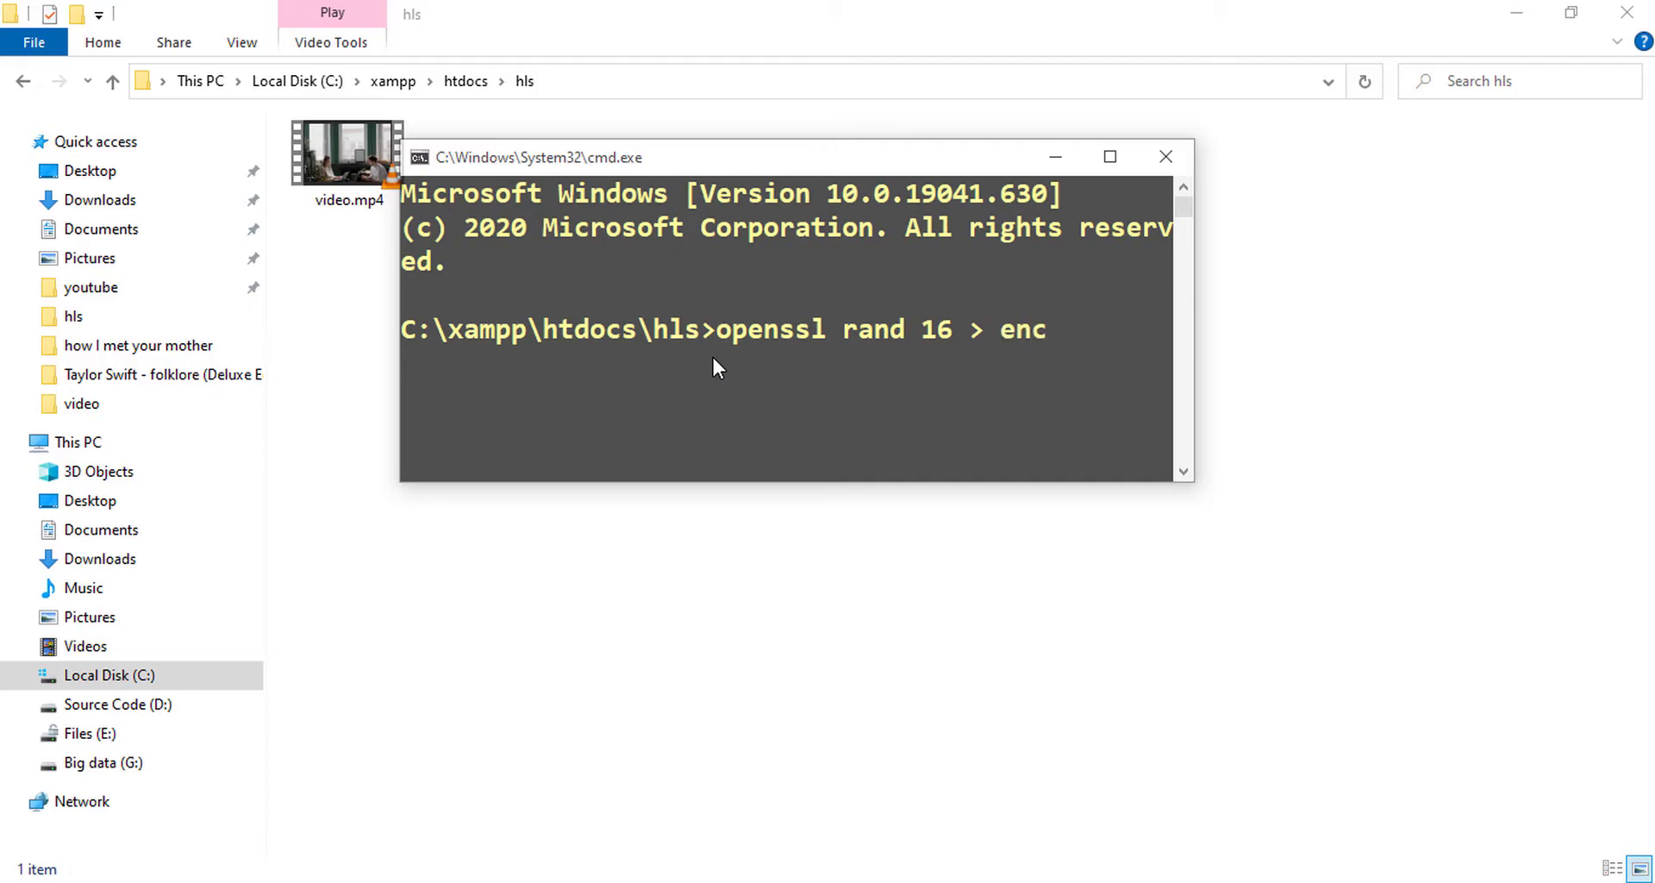
{"action": "type", "text": ".key"}
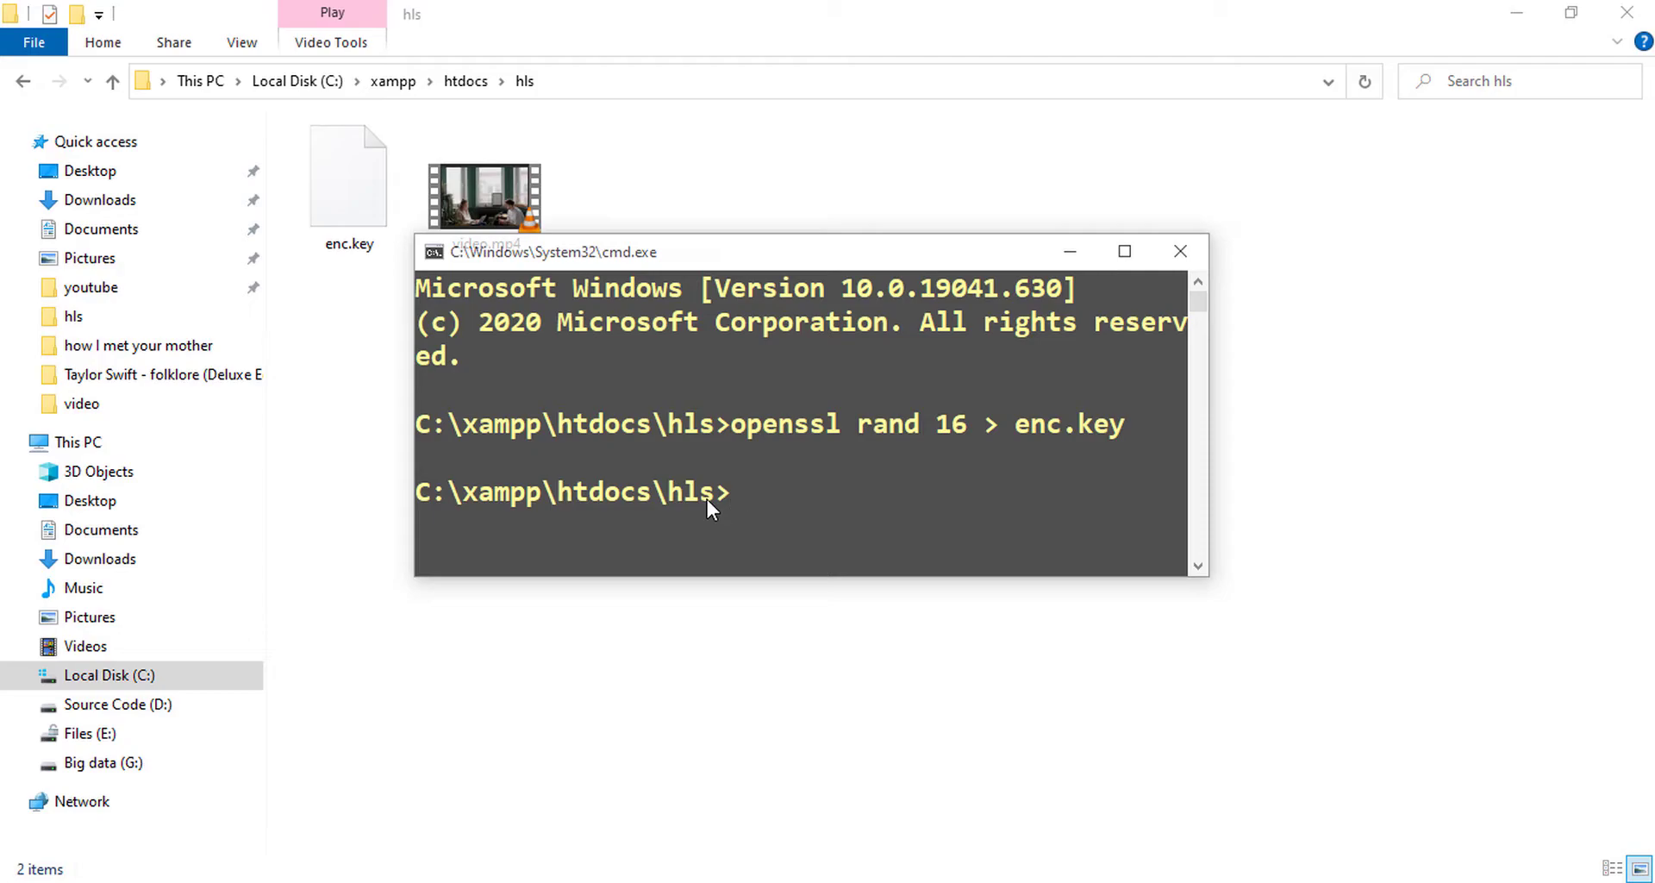
{"action": "mouse_move", "coordinate": [1176, 287]}
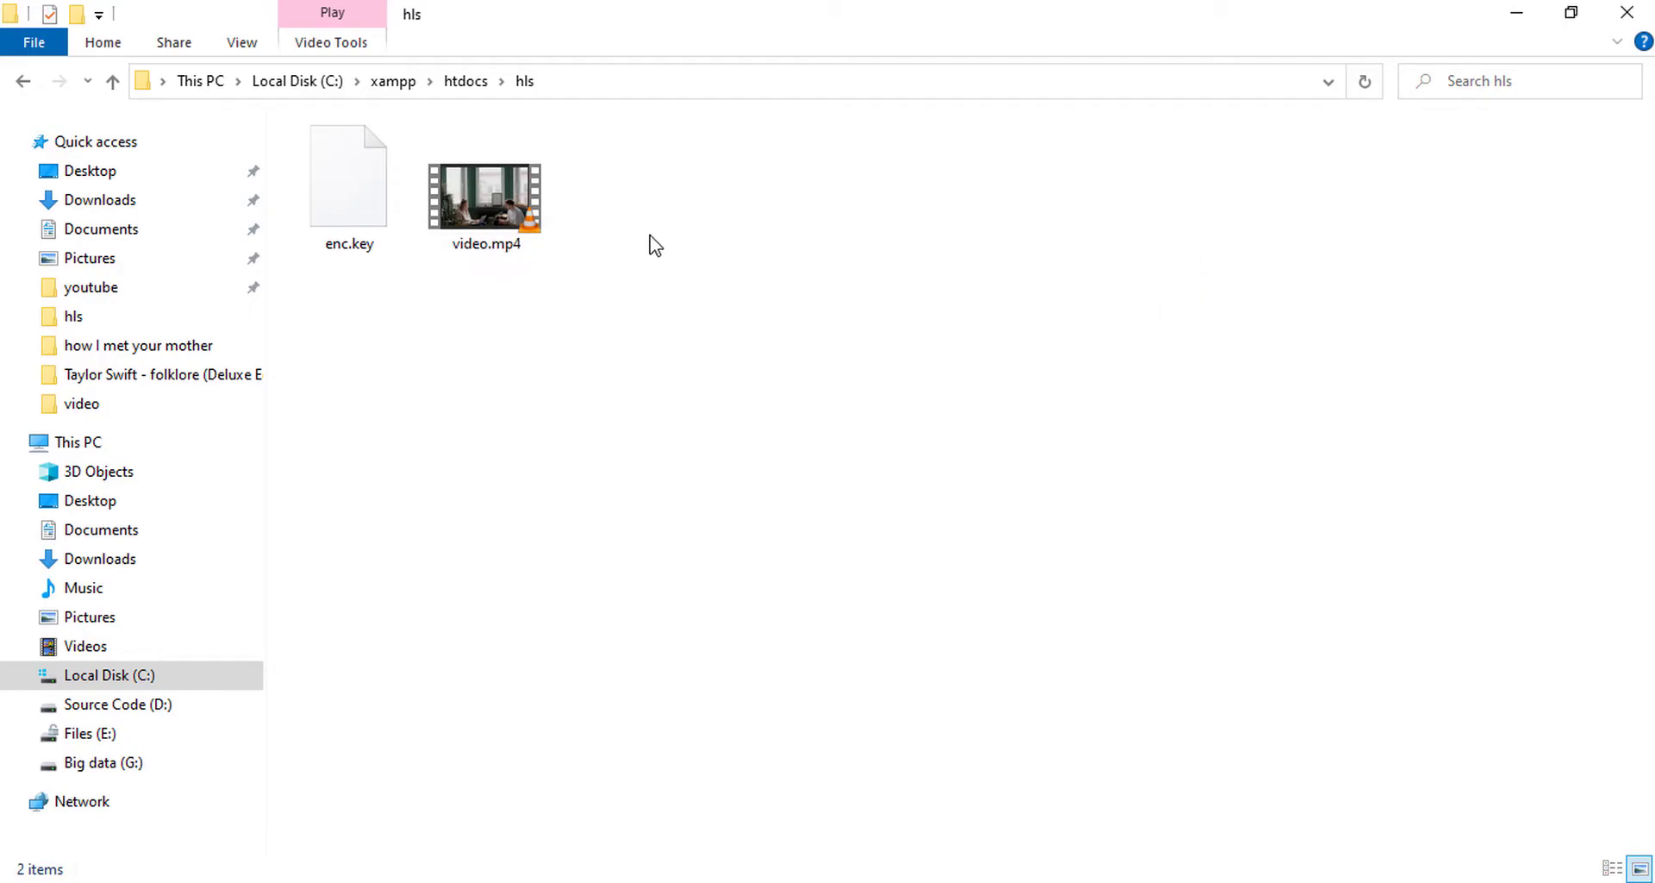
{"action": "mouse_move", "coordinate": [617, 436]}
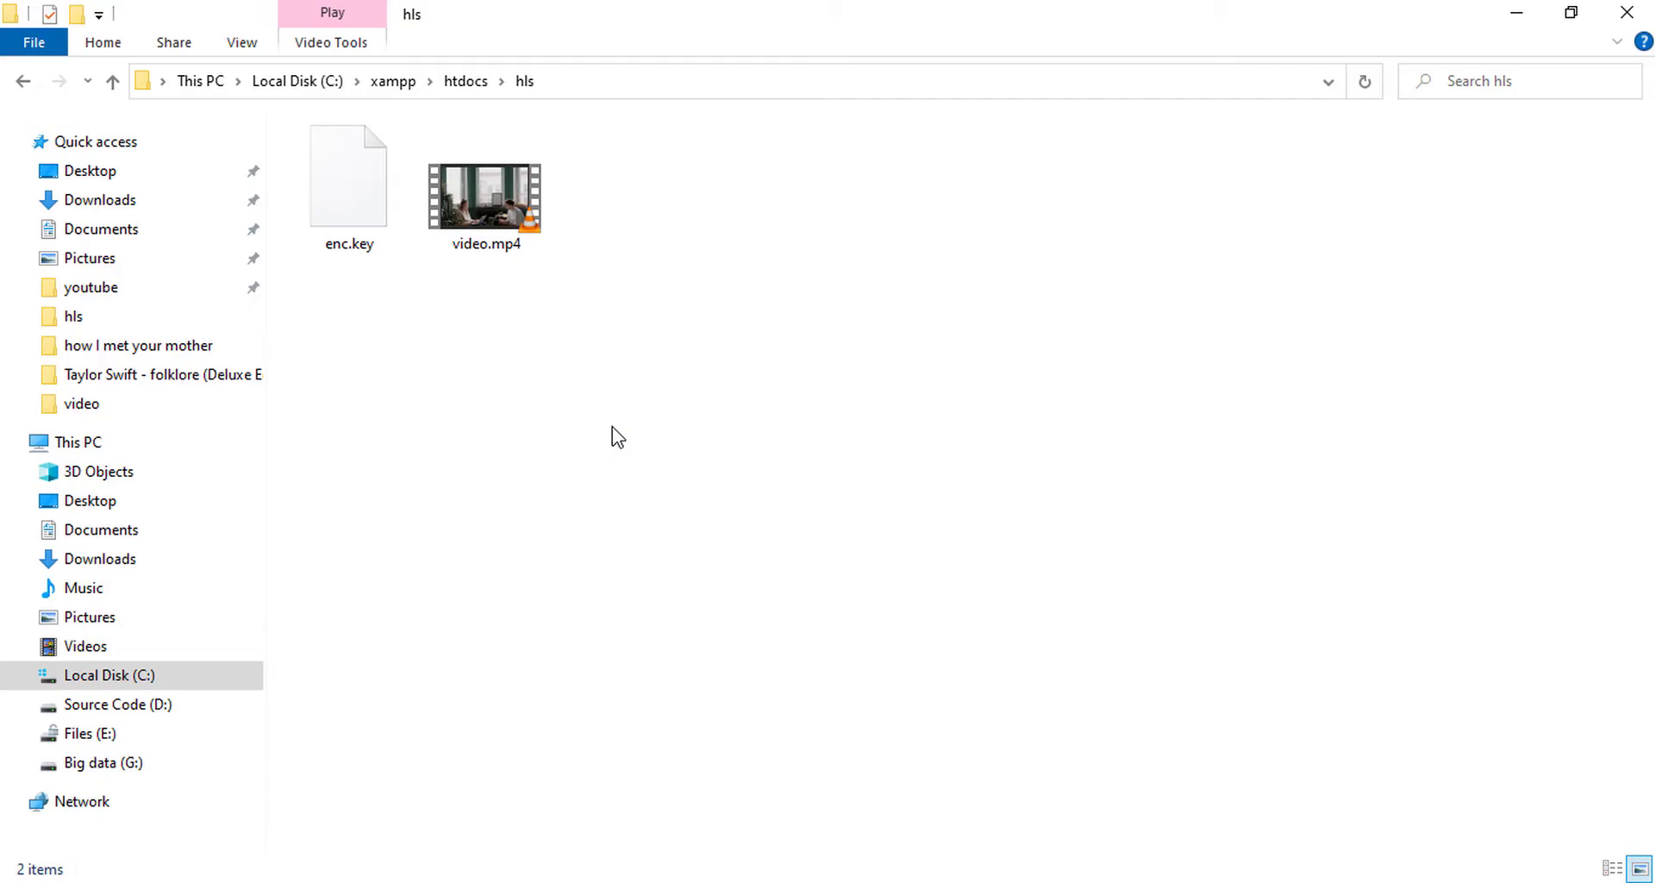
{"action": "mouse_move", "coordinate": [612, 438]}
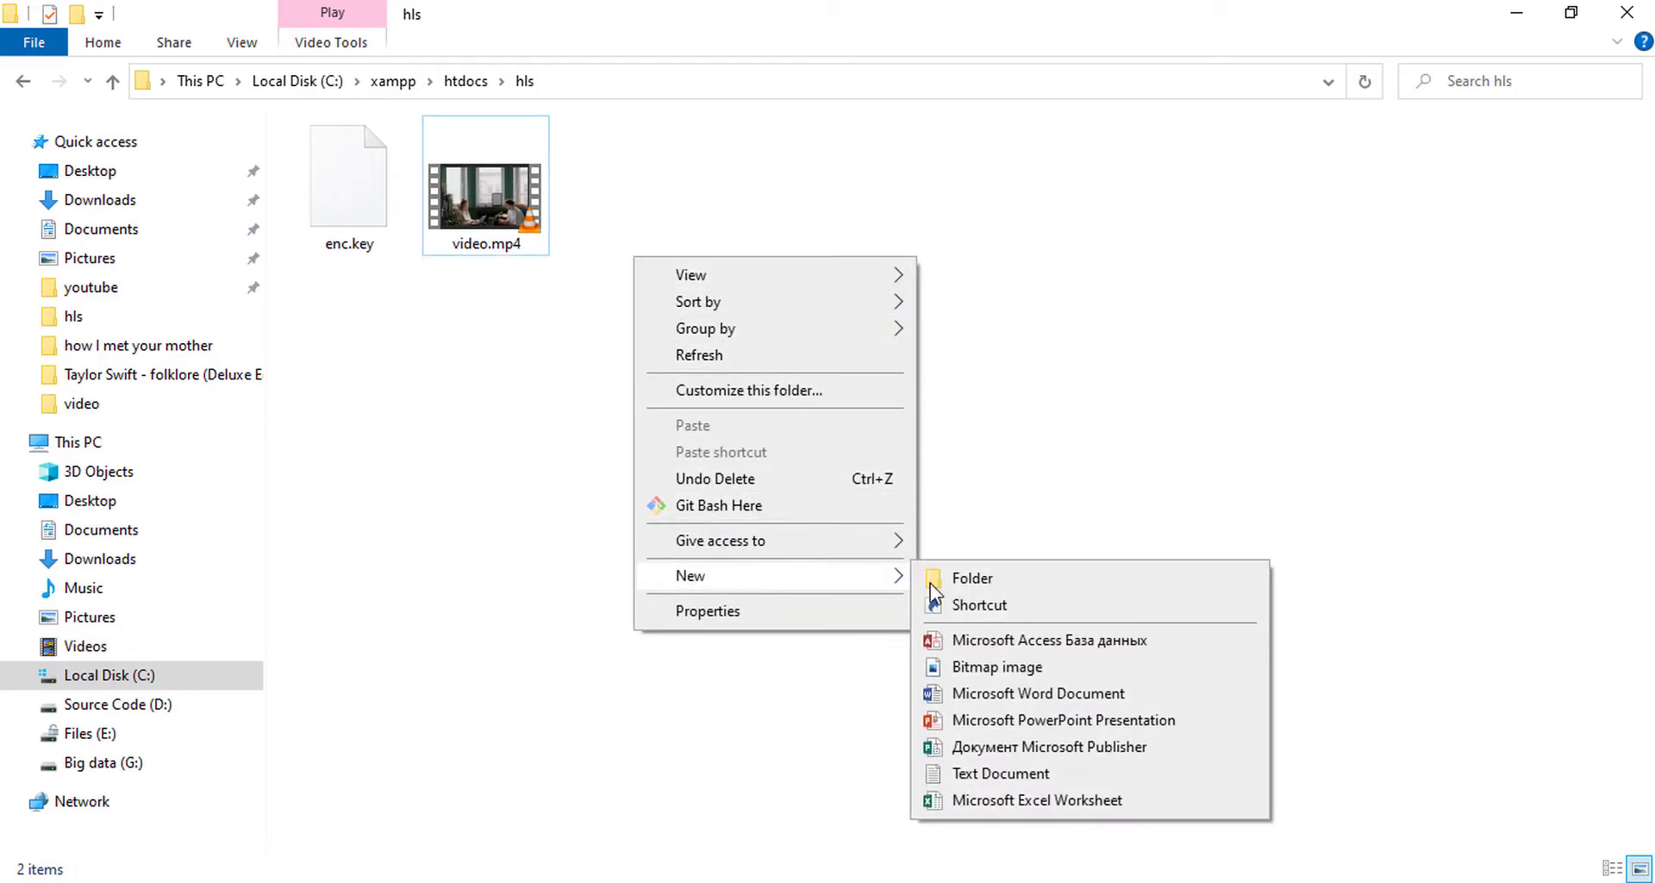
- Create a new text document named enc.keyinfo, confirming the extension change
{"action": "left_click", "coordinate": [1000, 773]}
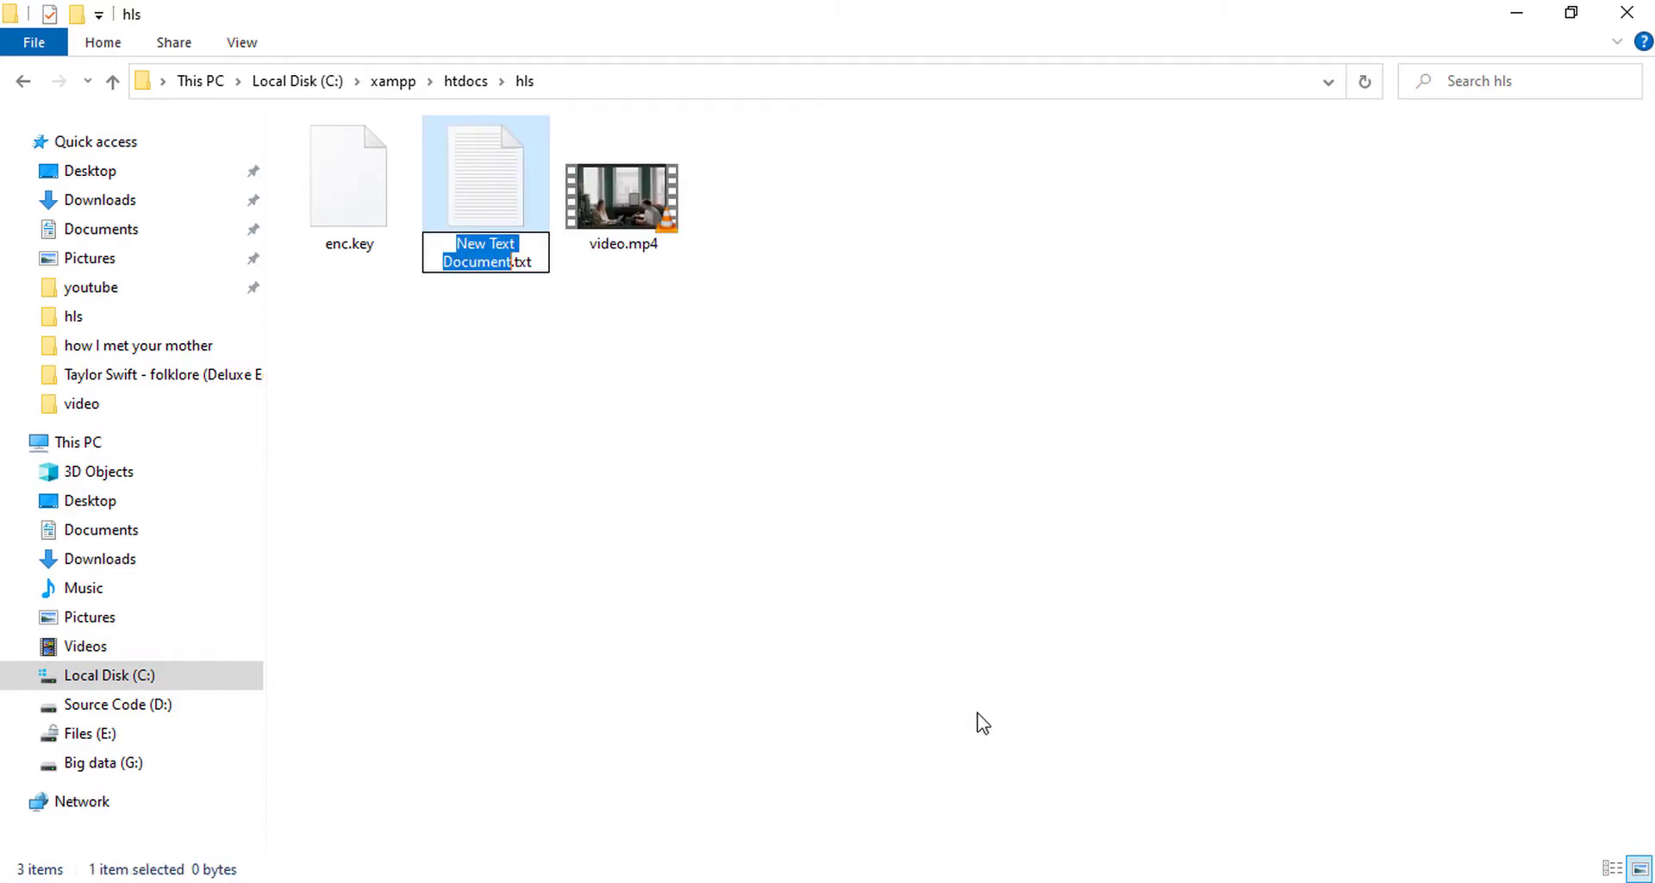
{"action": "mouse_move", "coordinate": [542, 631]}
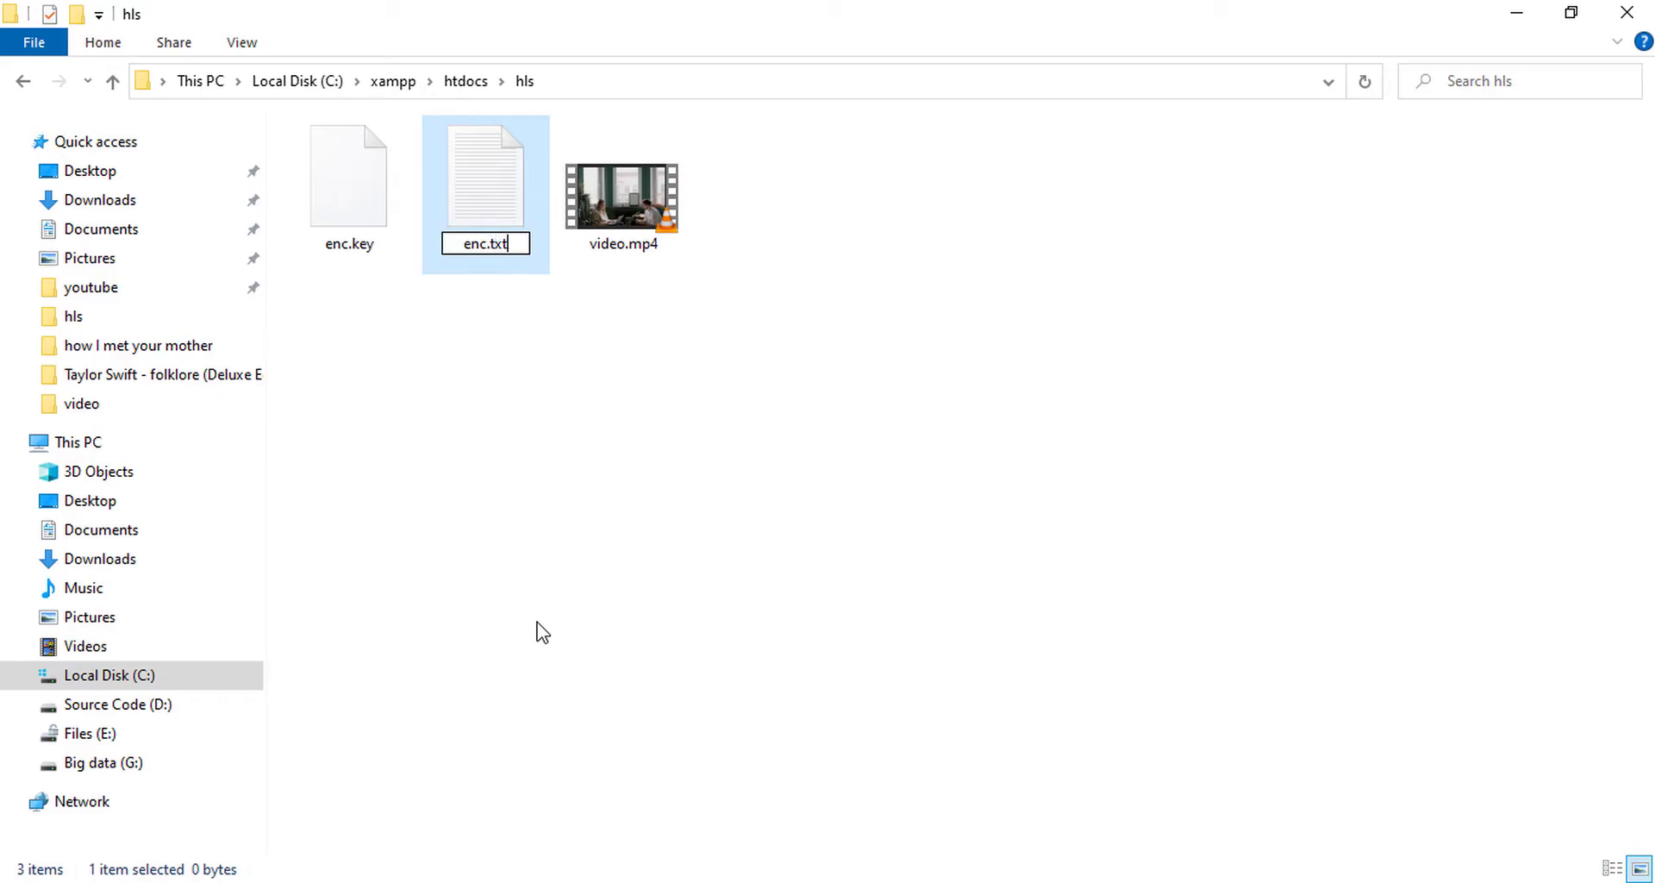
{"action": "type", "text": "enc.key"}
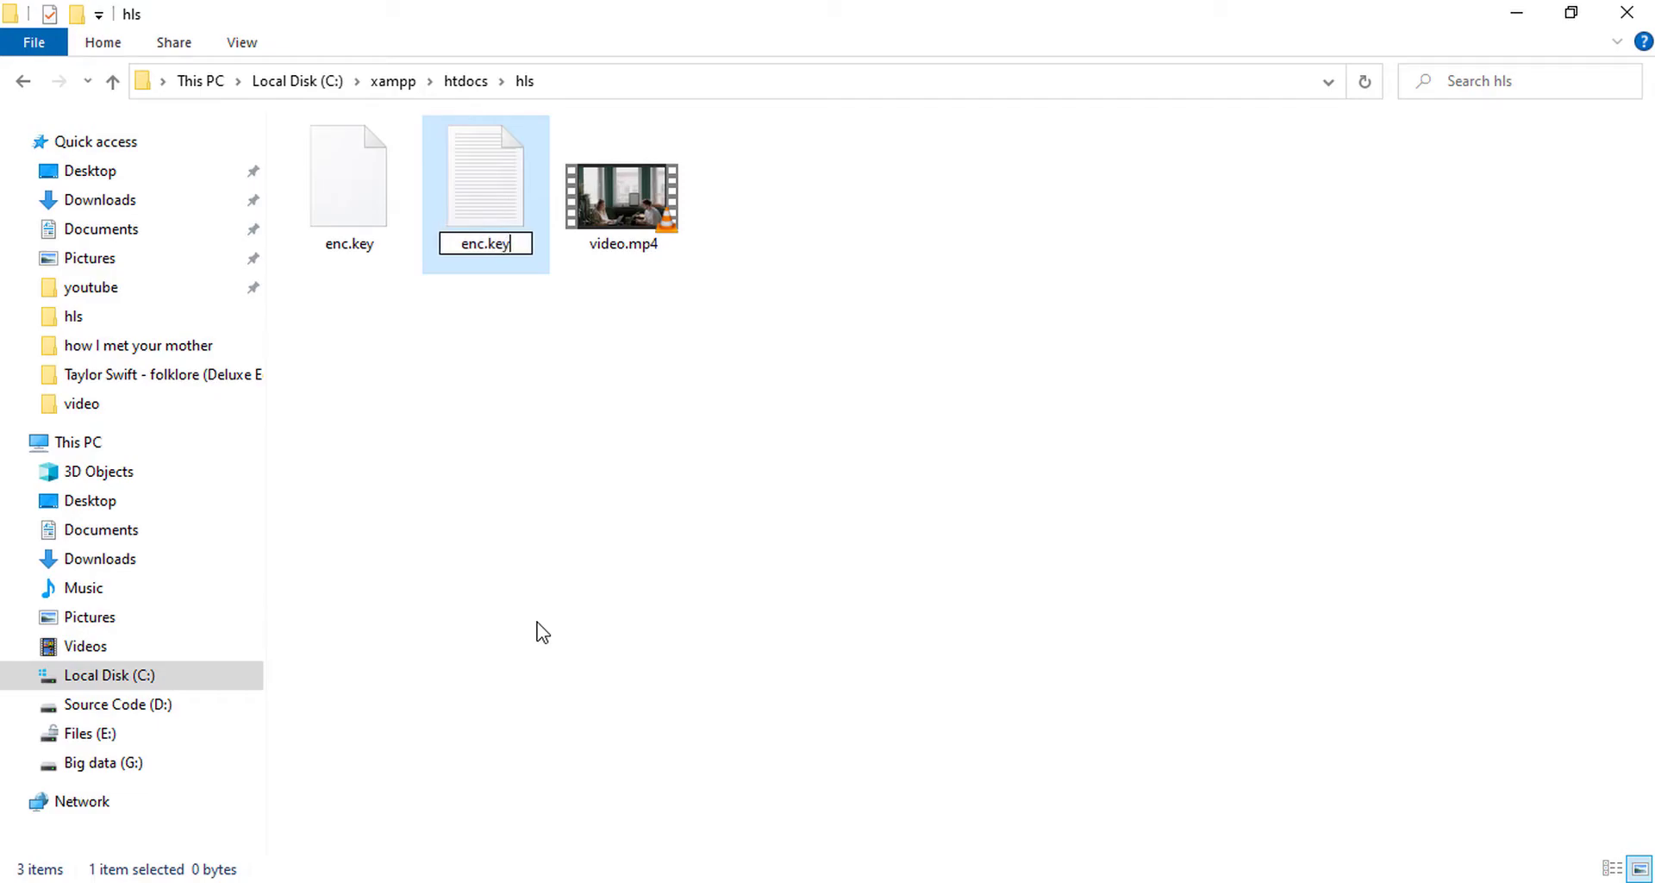
{"action": "type", "text": "info"}
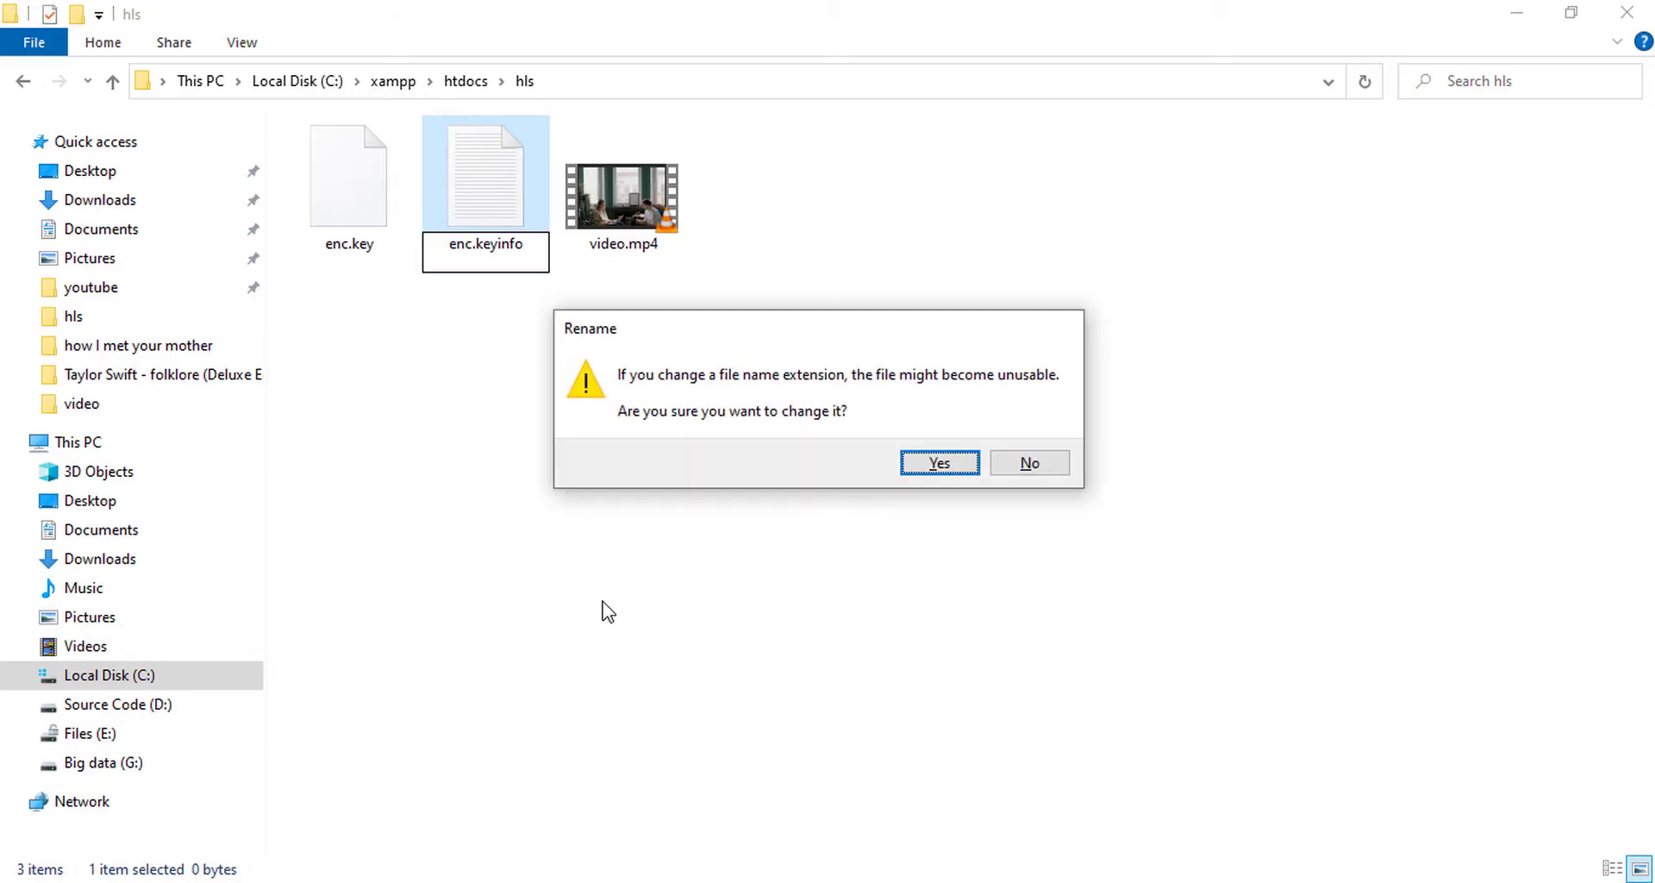
{"action": "left_click", "coordinate": [937, 462]}
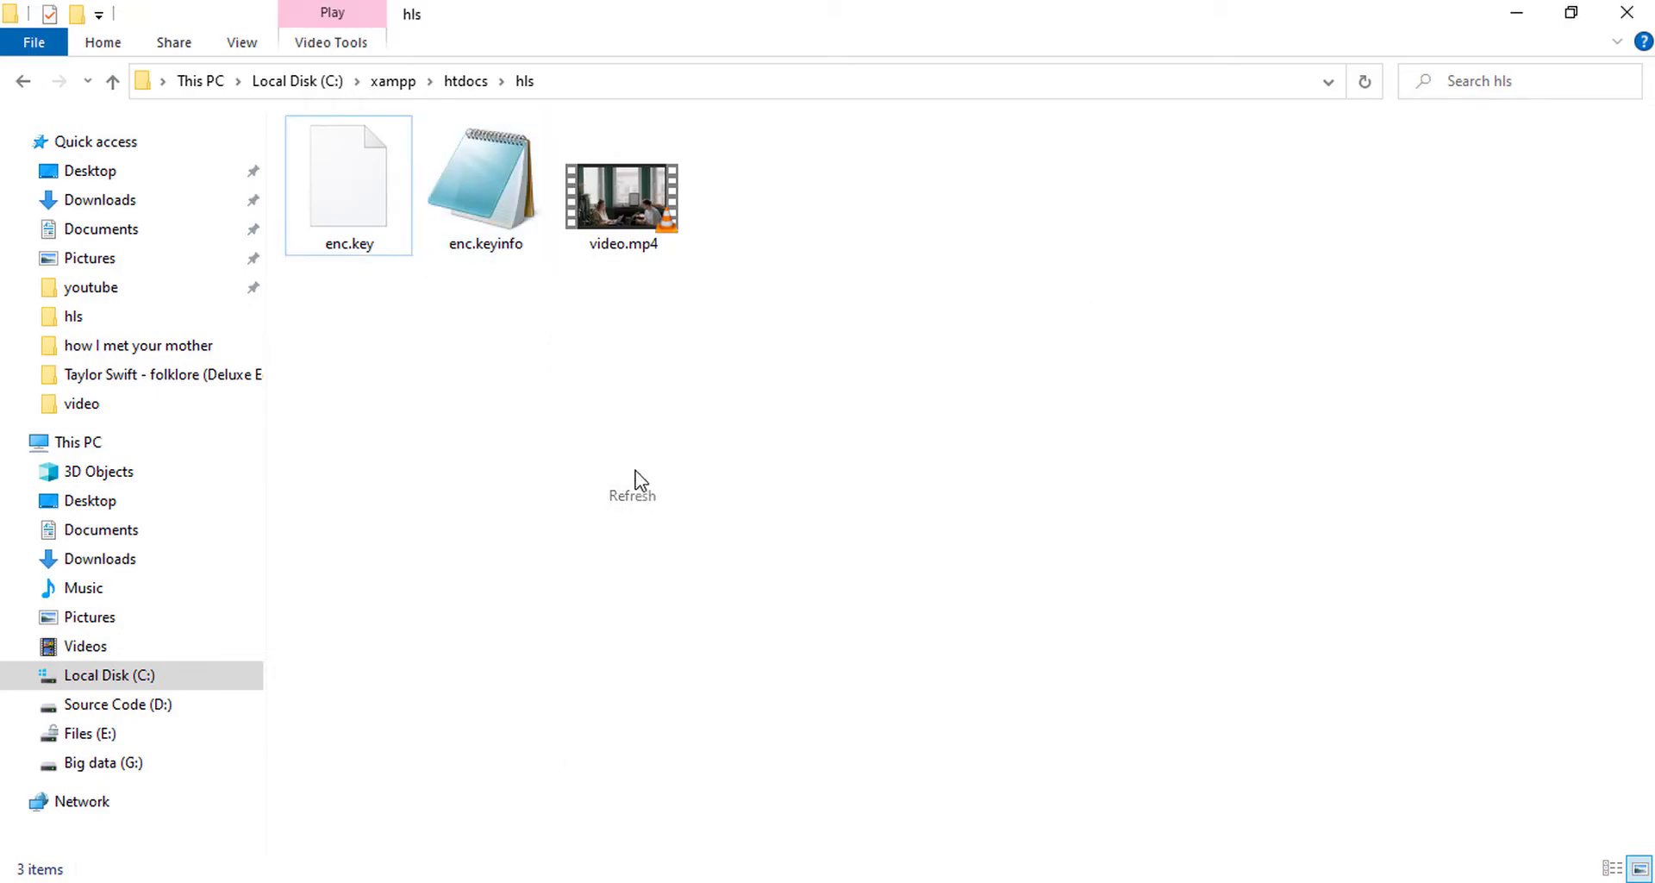
{"action": "double_click", "coordinate": [485, 185]}
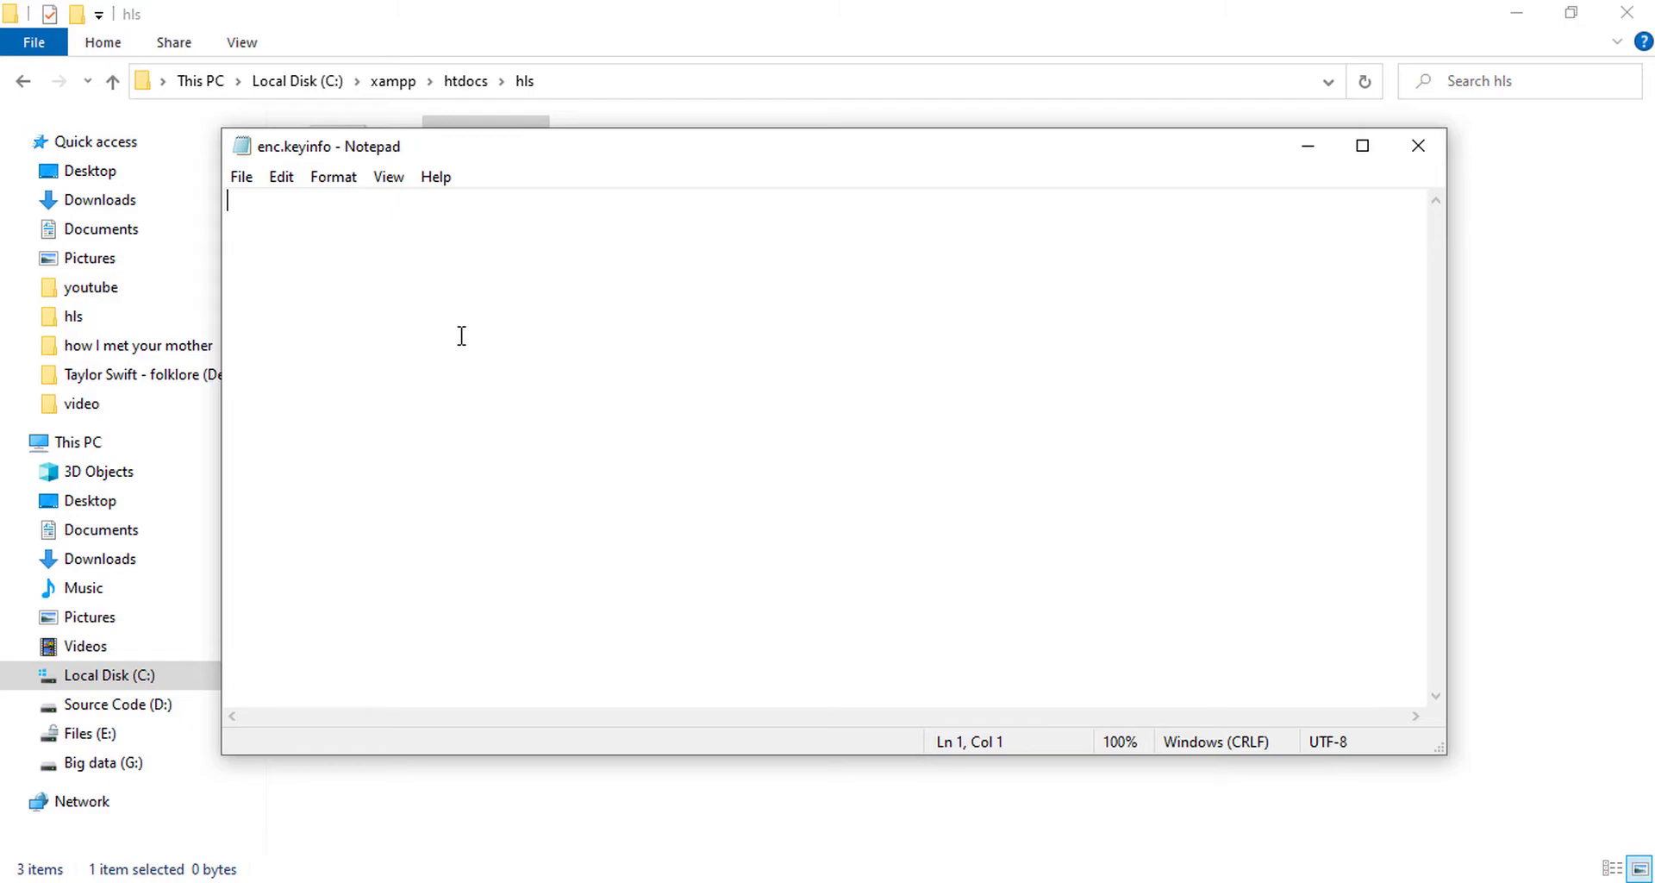
{"action": "type", "text": "htt"}
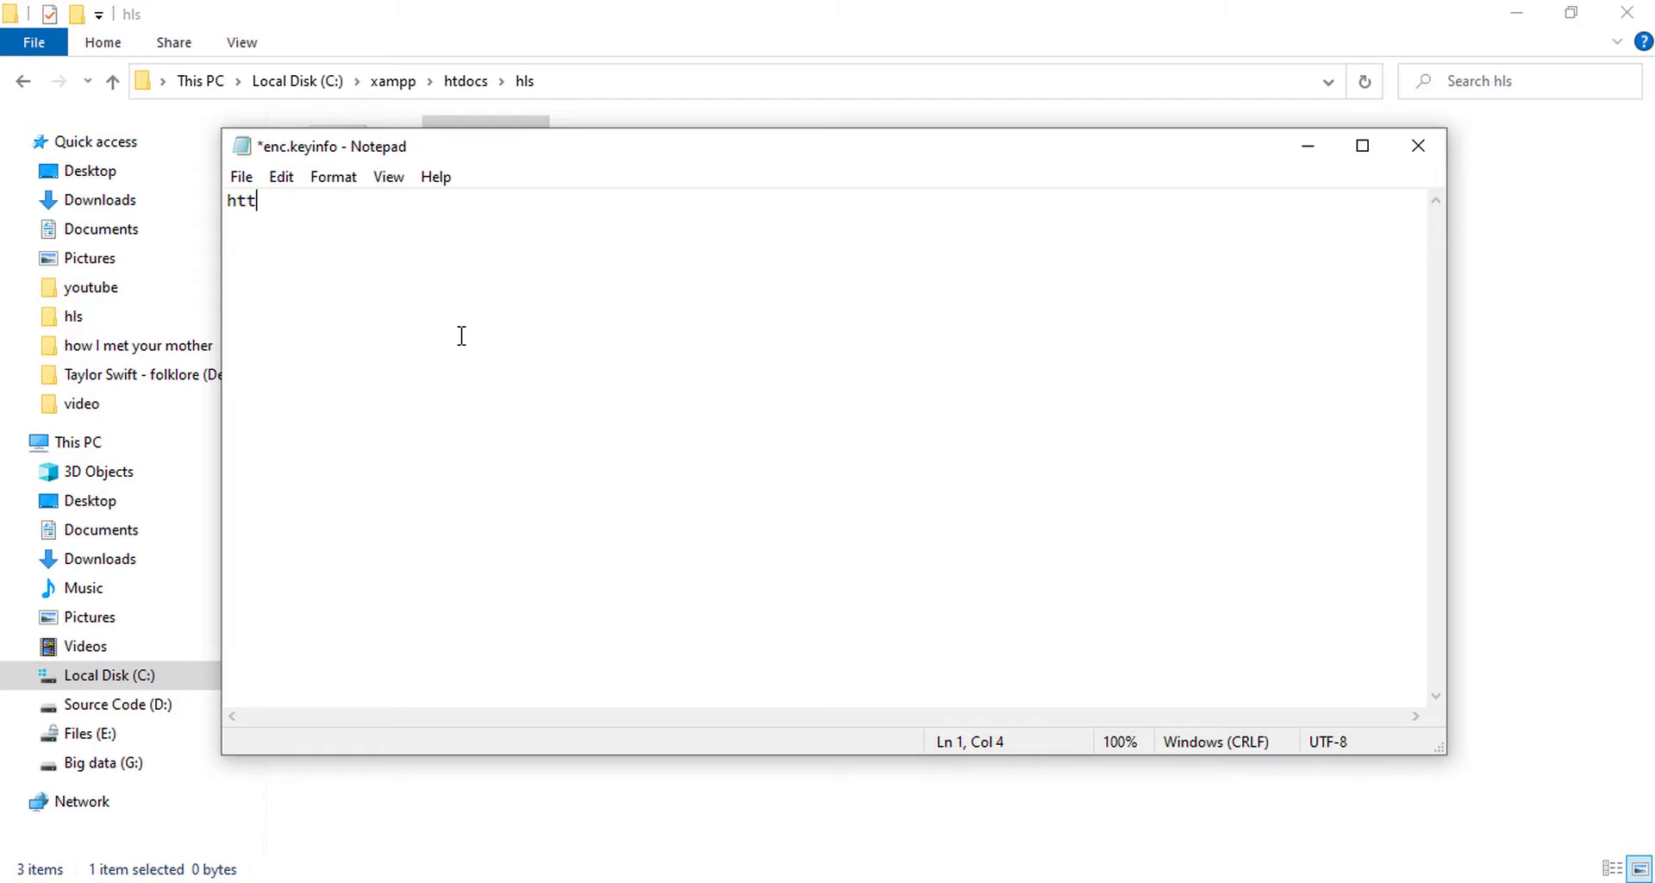
{"action": "type", "text": "p://"}
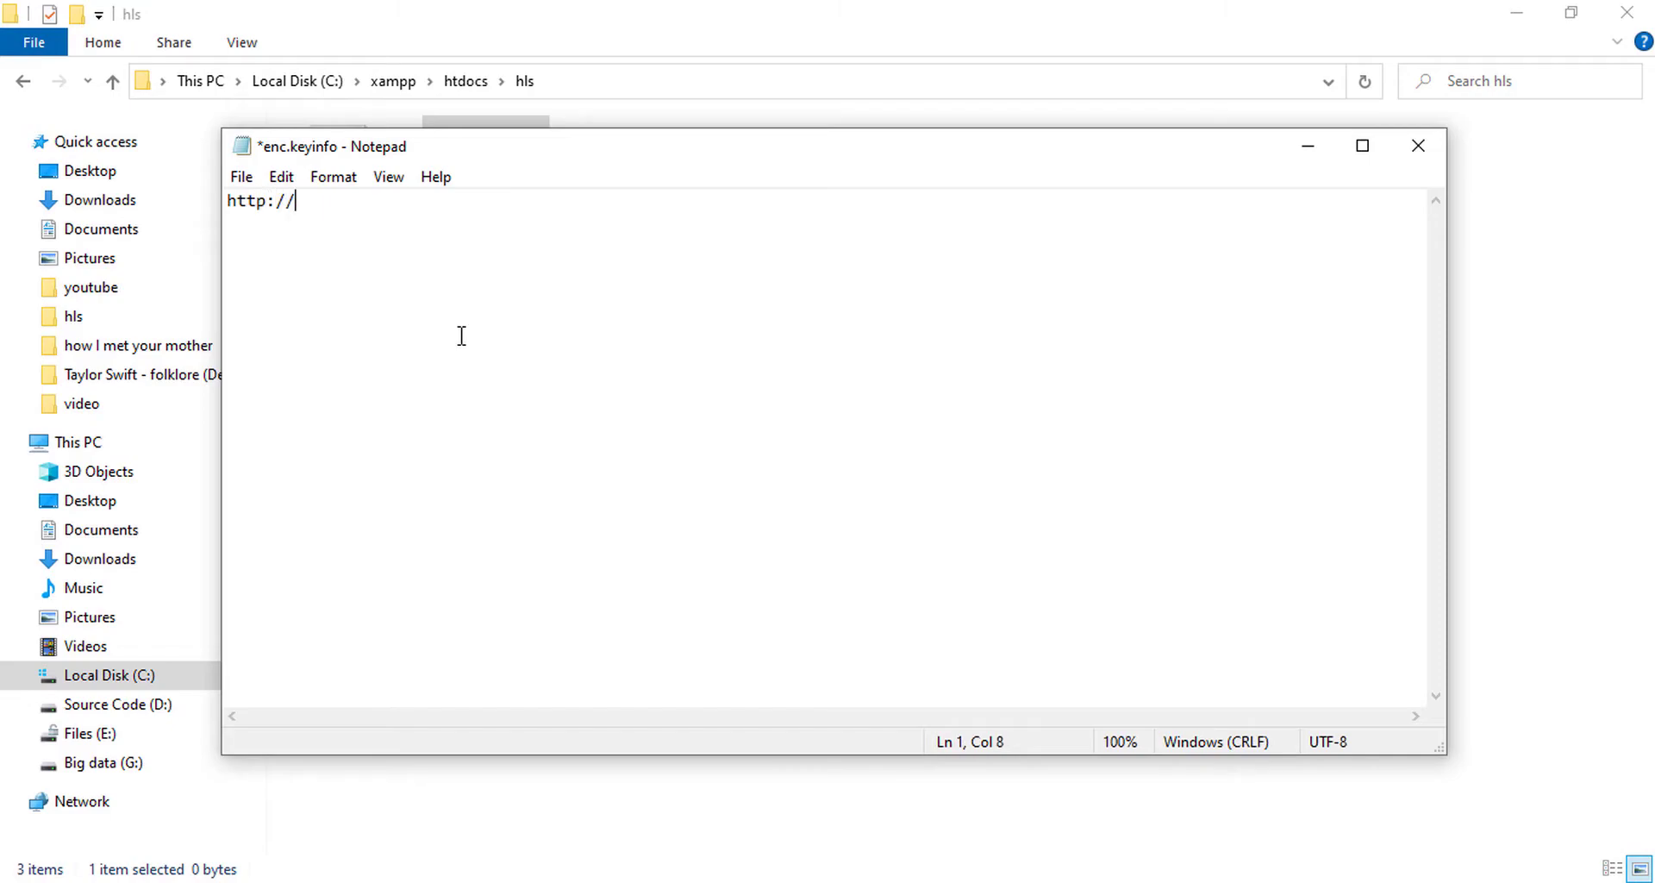
{"action": "type", "text": "local"}
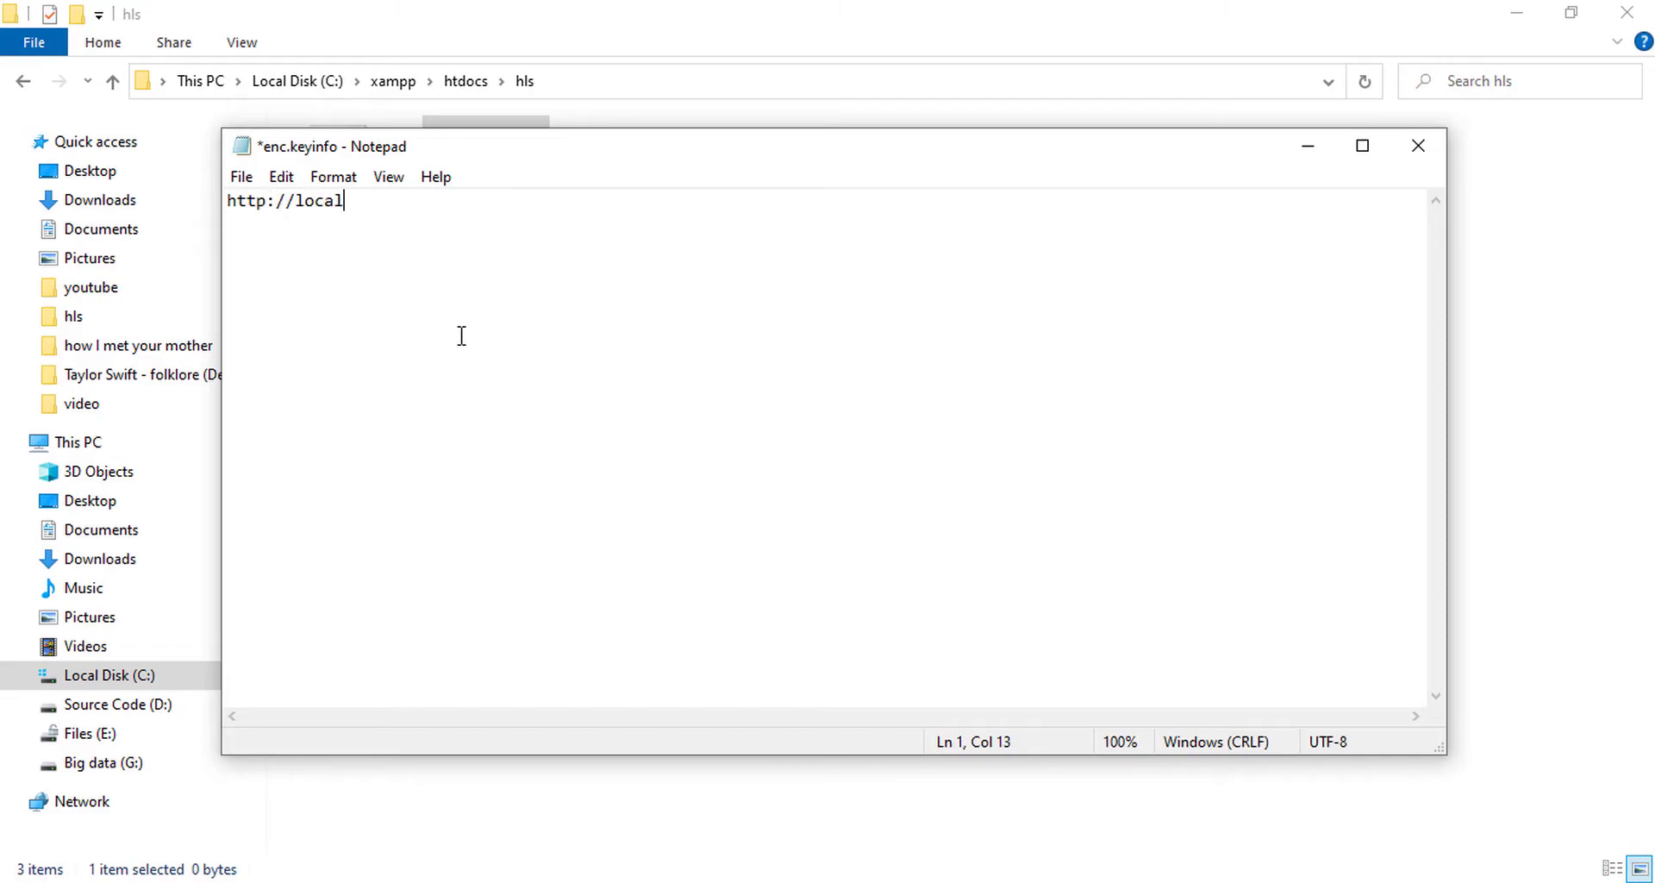
{"action": "type", "text": "host"}
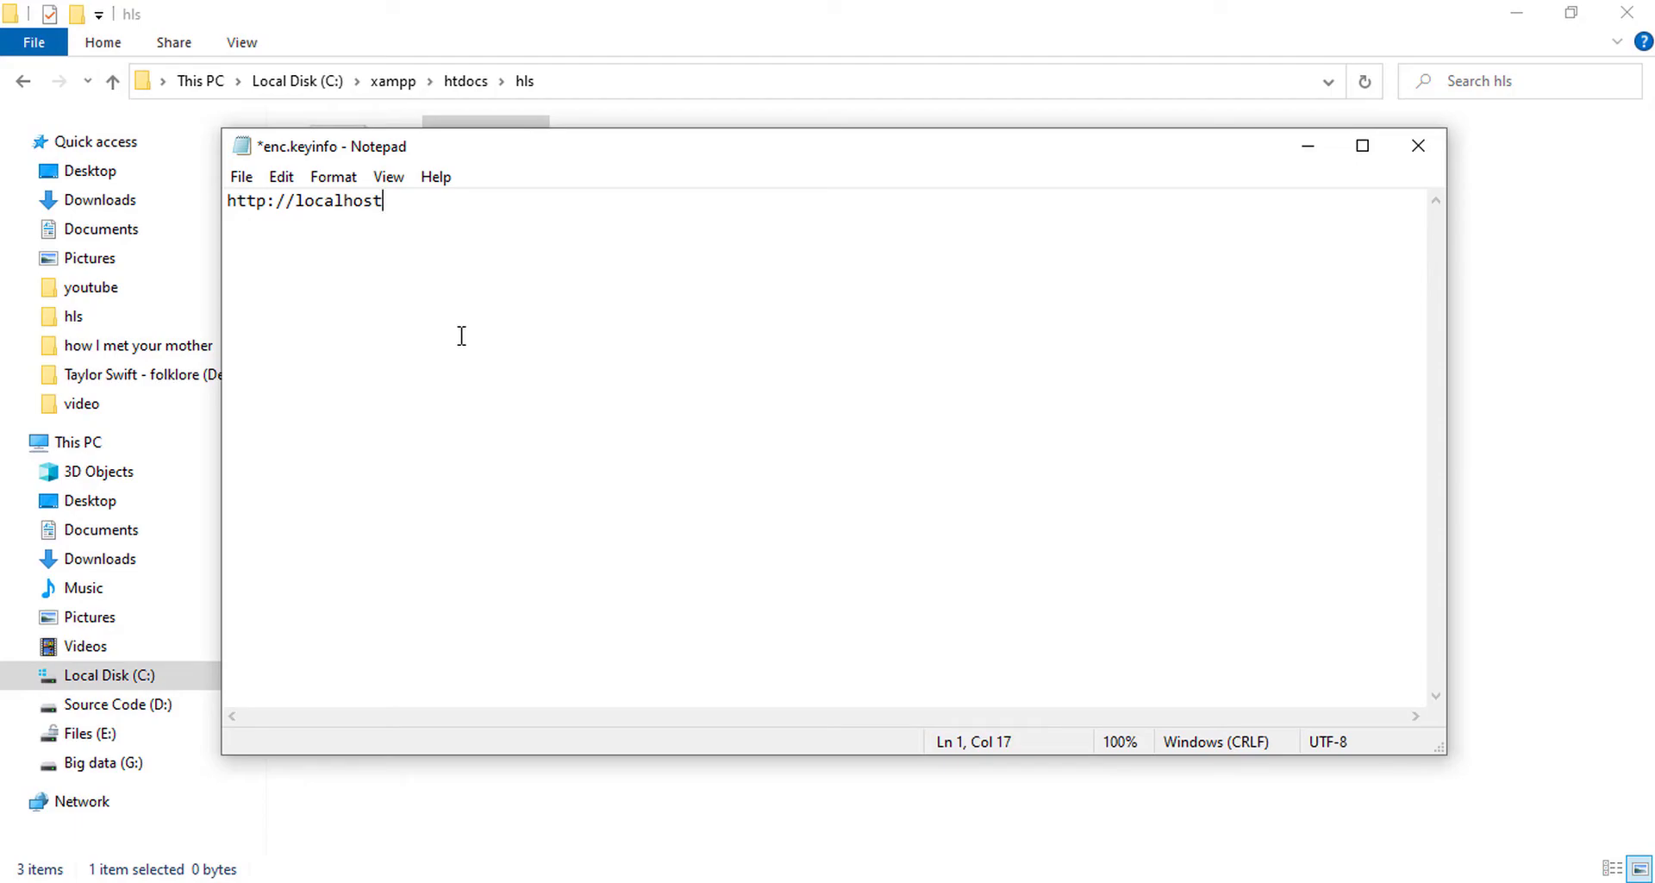
{"action": "type", "text": "/h"}
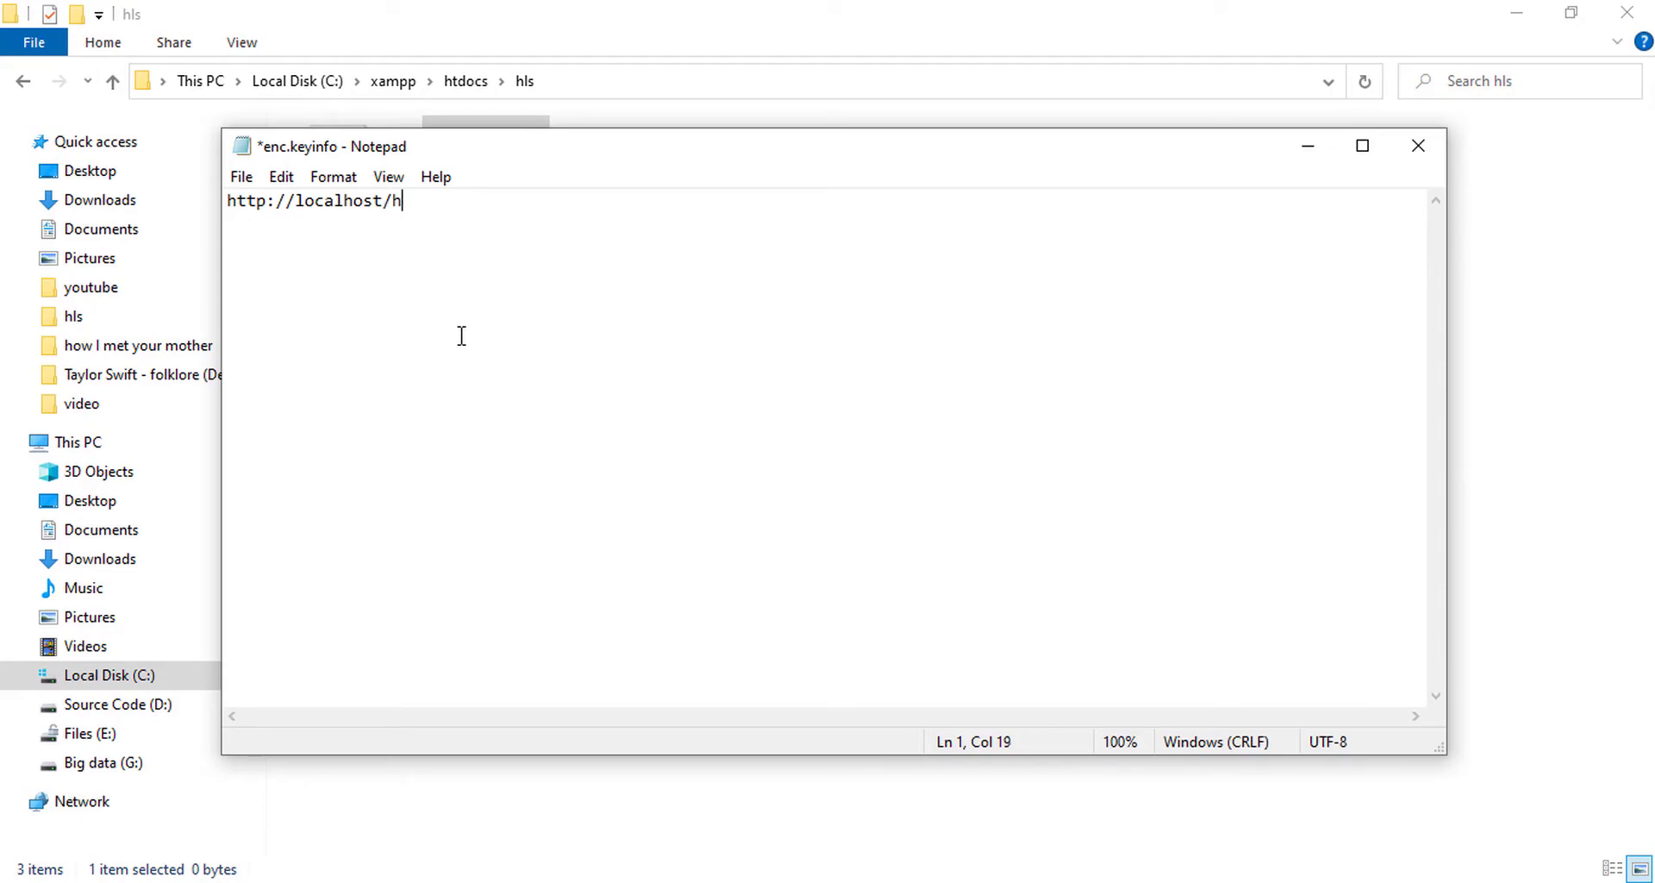
{"action": "type", "text": "ls/"}
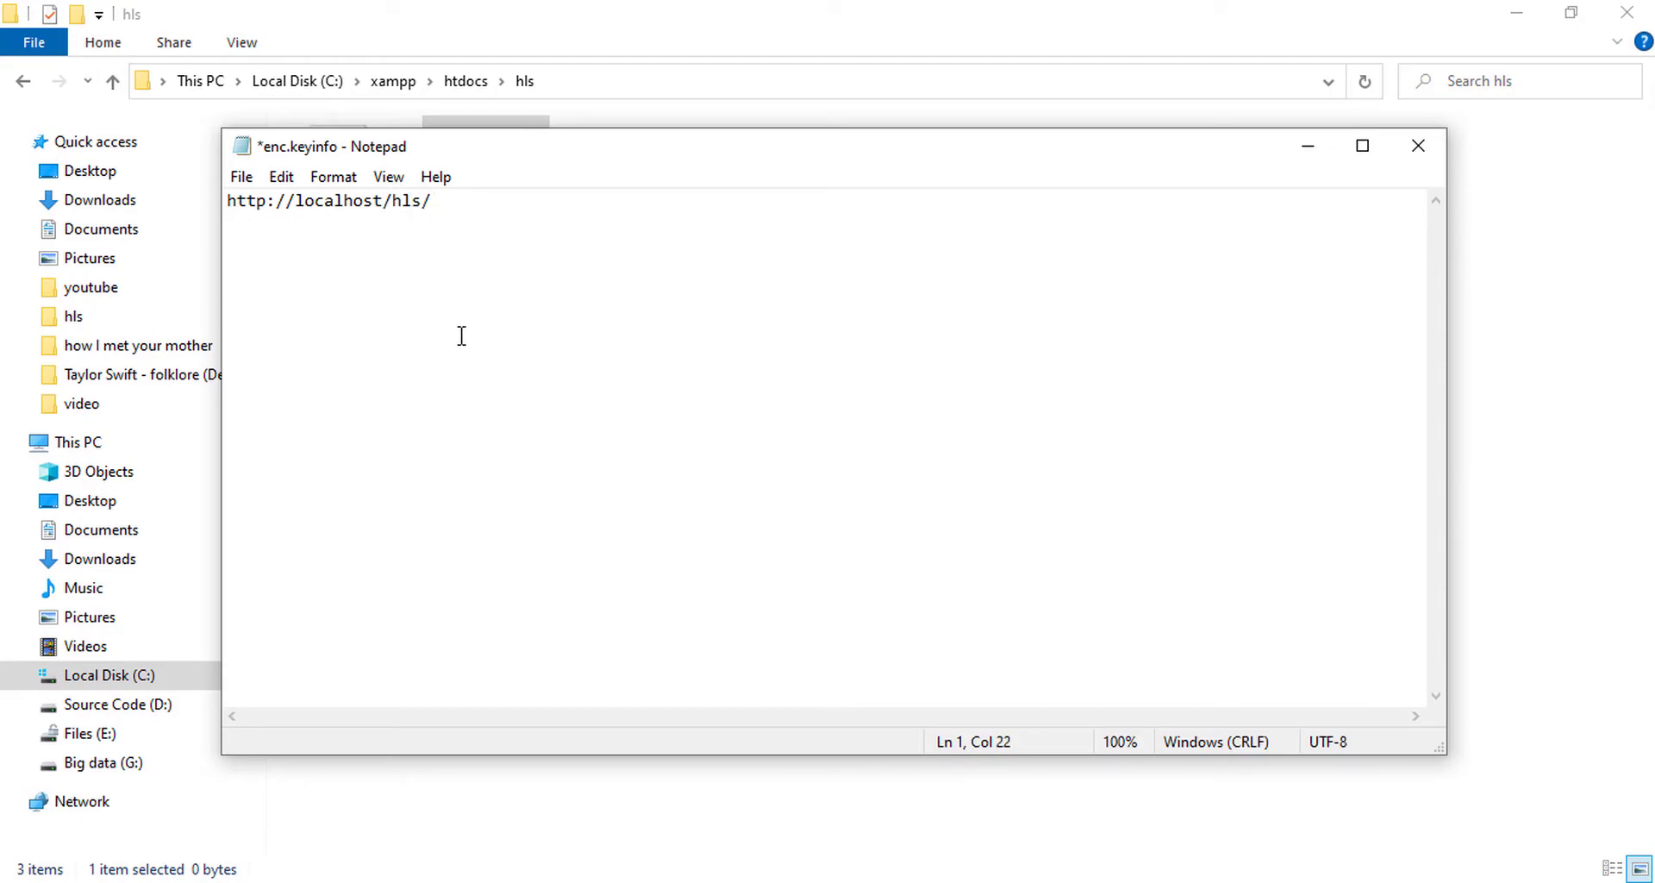
{"action": "type", "text": "enc."}
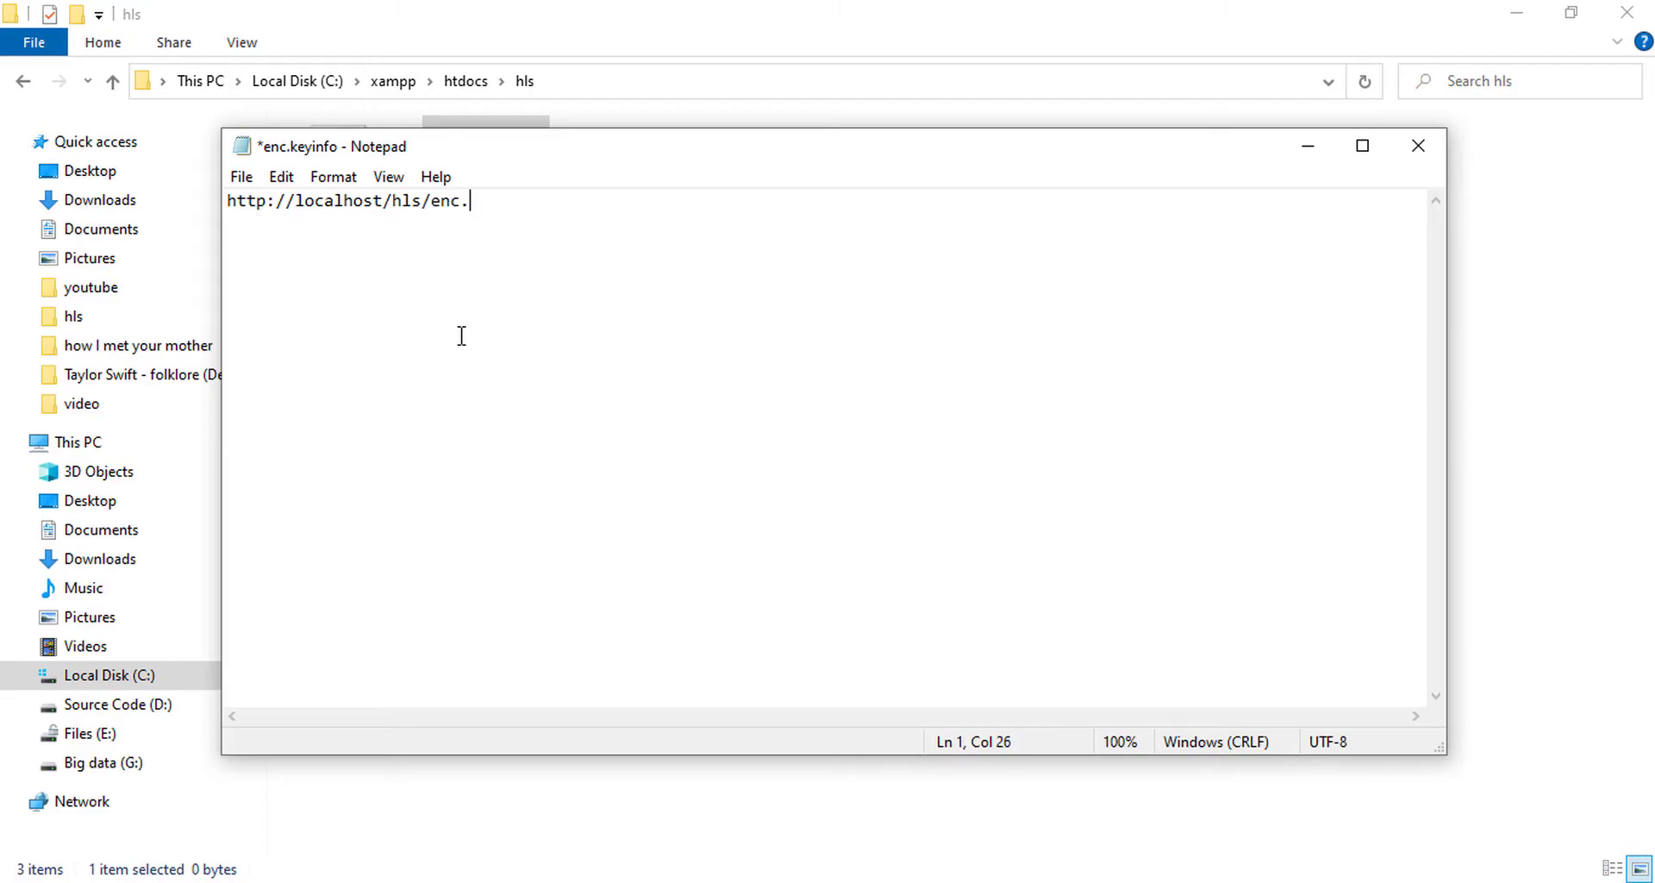
{"action": "type", "text": "key"}
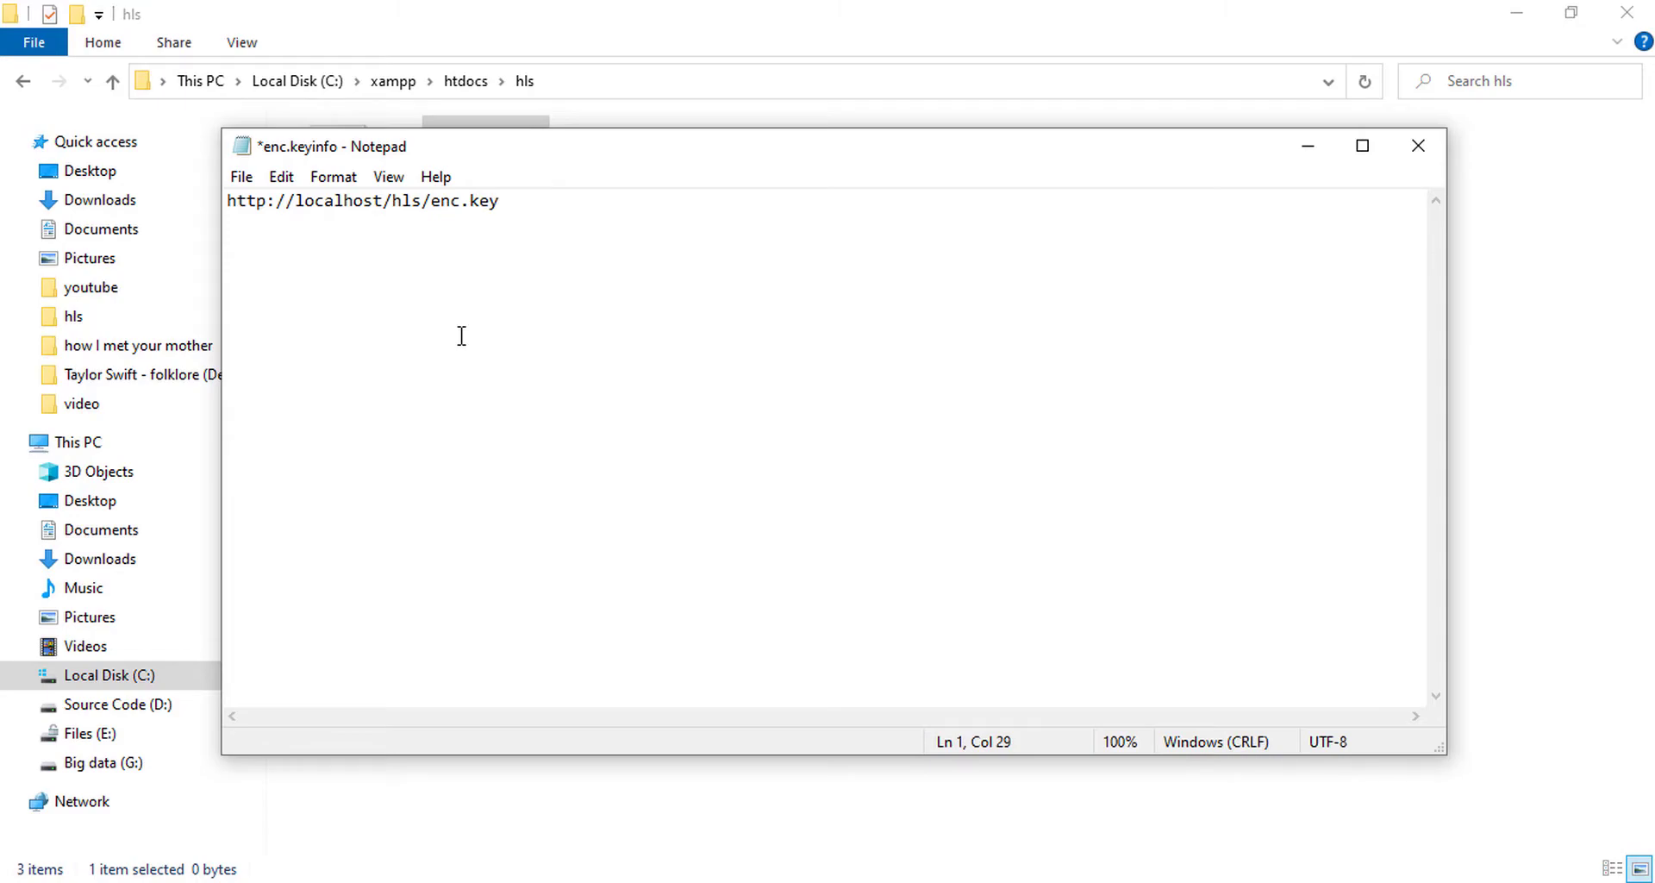
{"action": "left_click", "coordinate": [499, 200]}
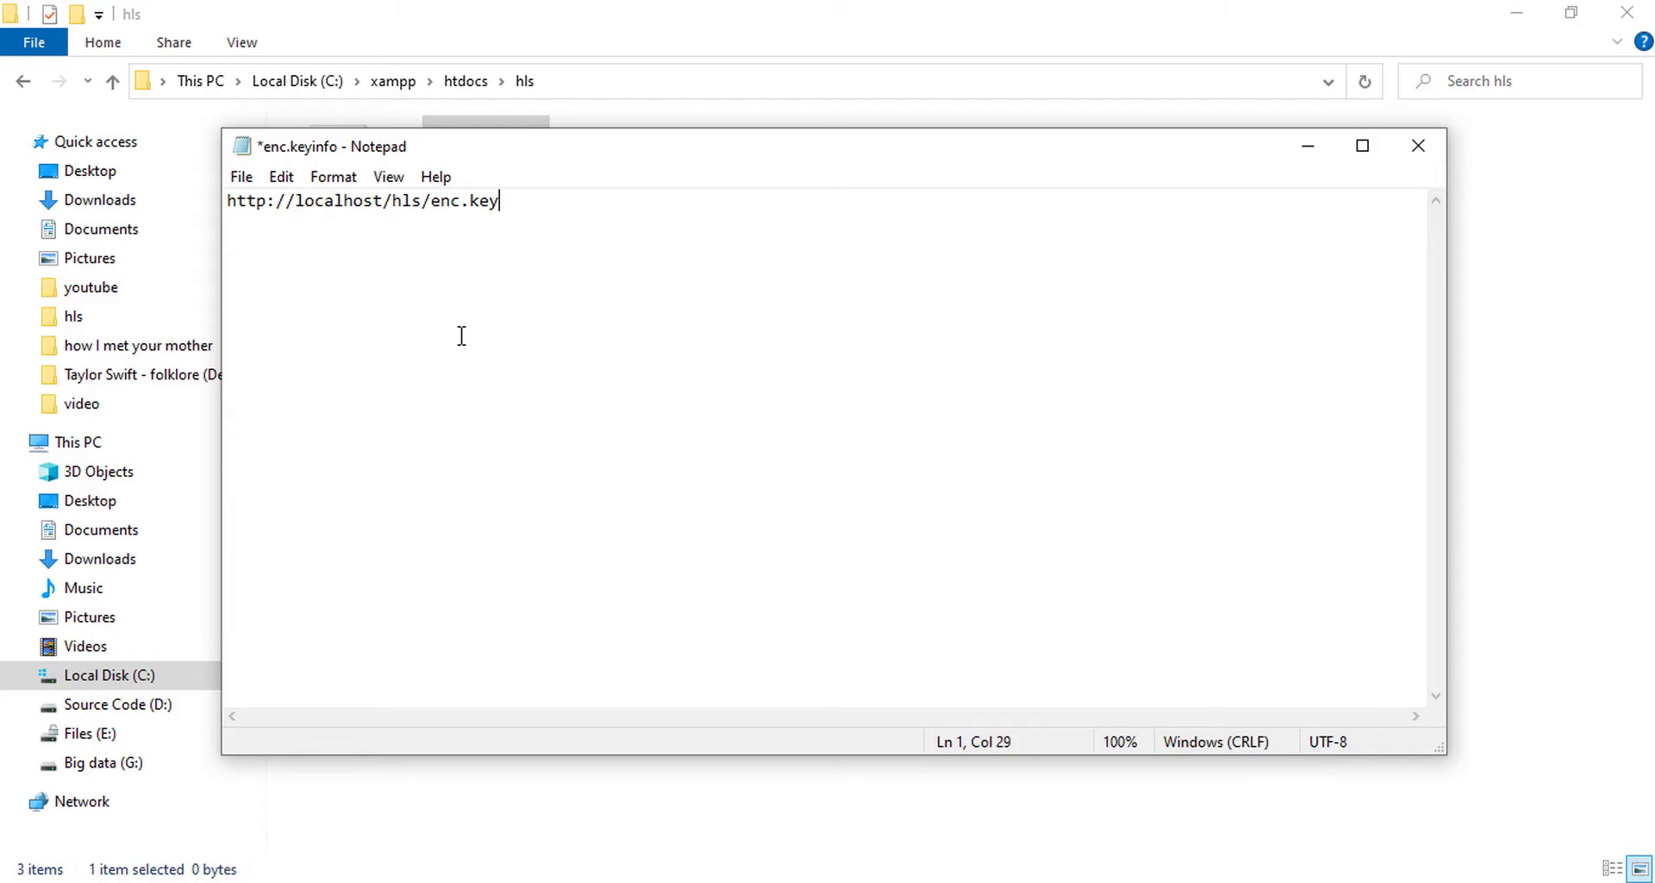
{"action": "key", "text": "ctrl+s"}
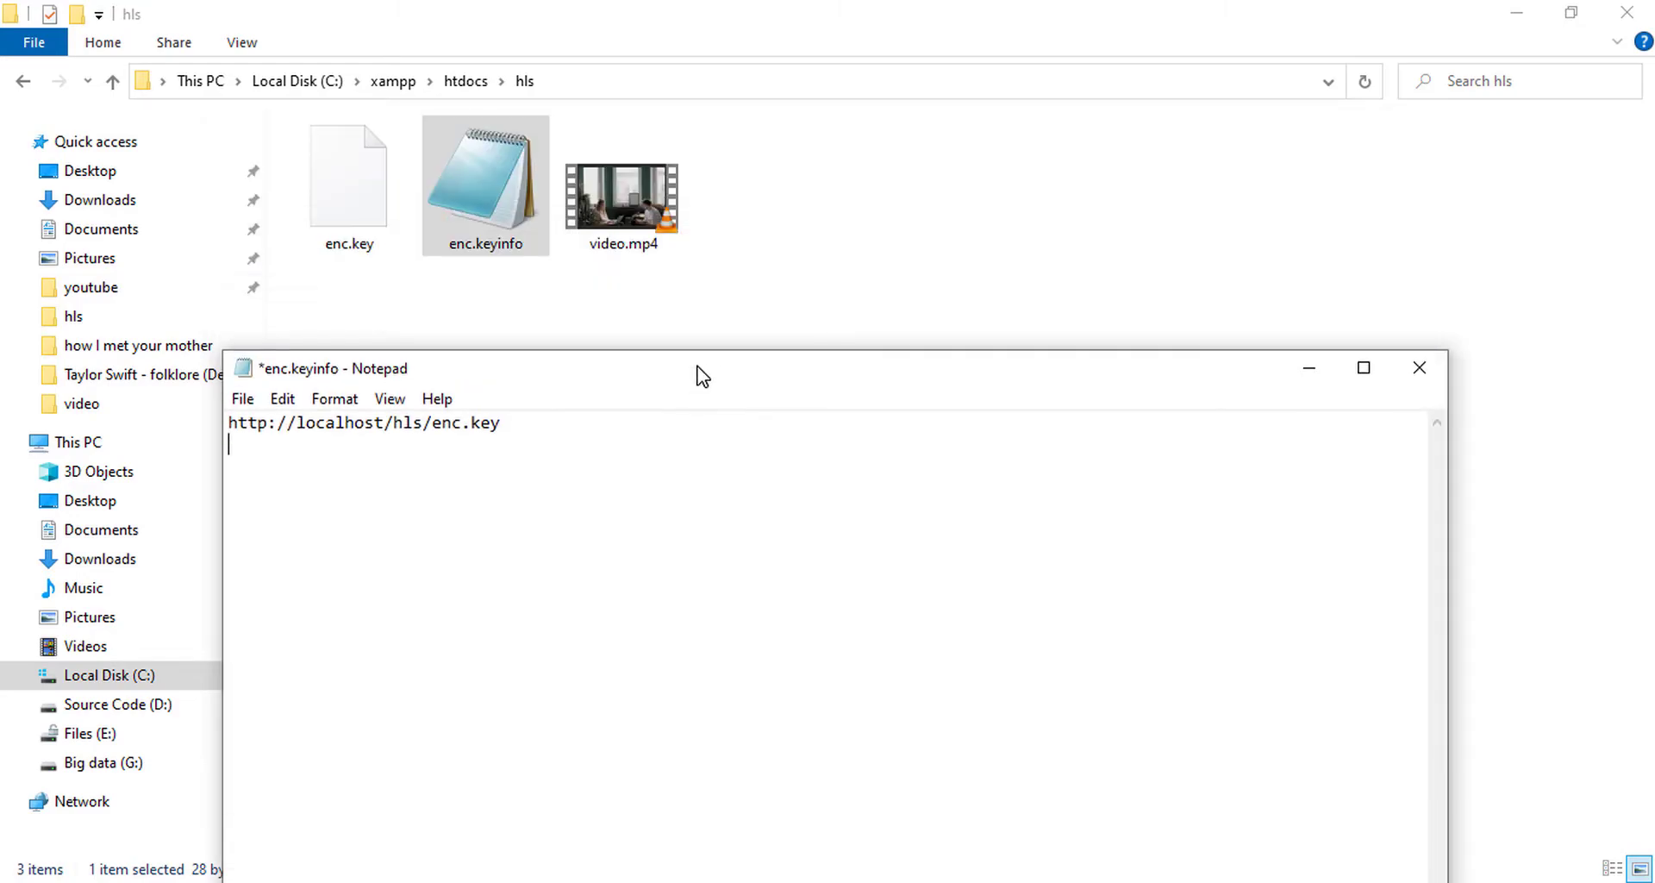
- Put enc.key on line 2 of enc.keyinfo, then save and close it
{"action": "type", "text": "k"}
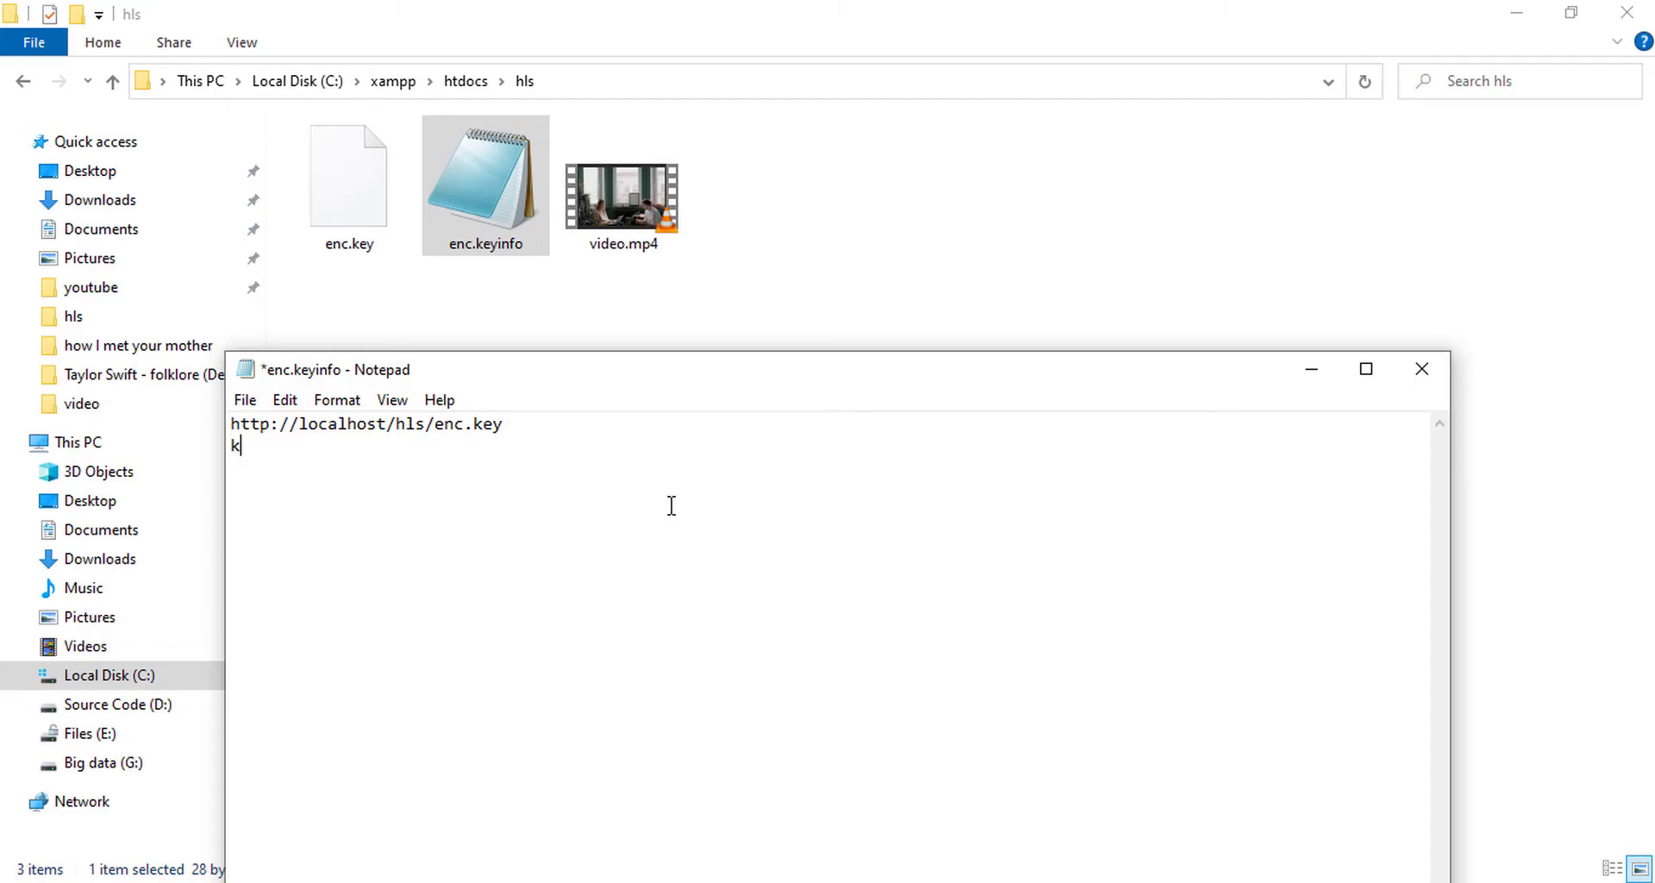
{"action": "key", "text": "Backspace"}
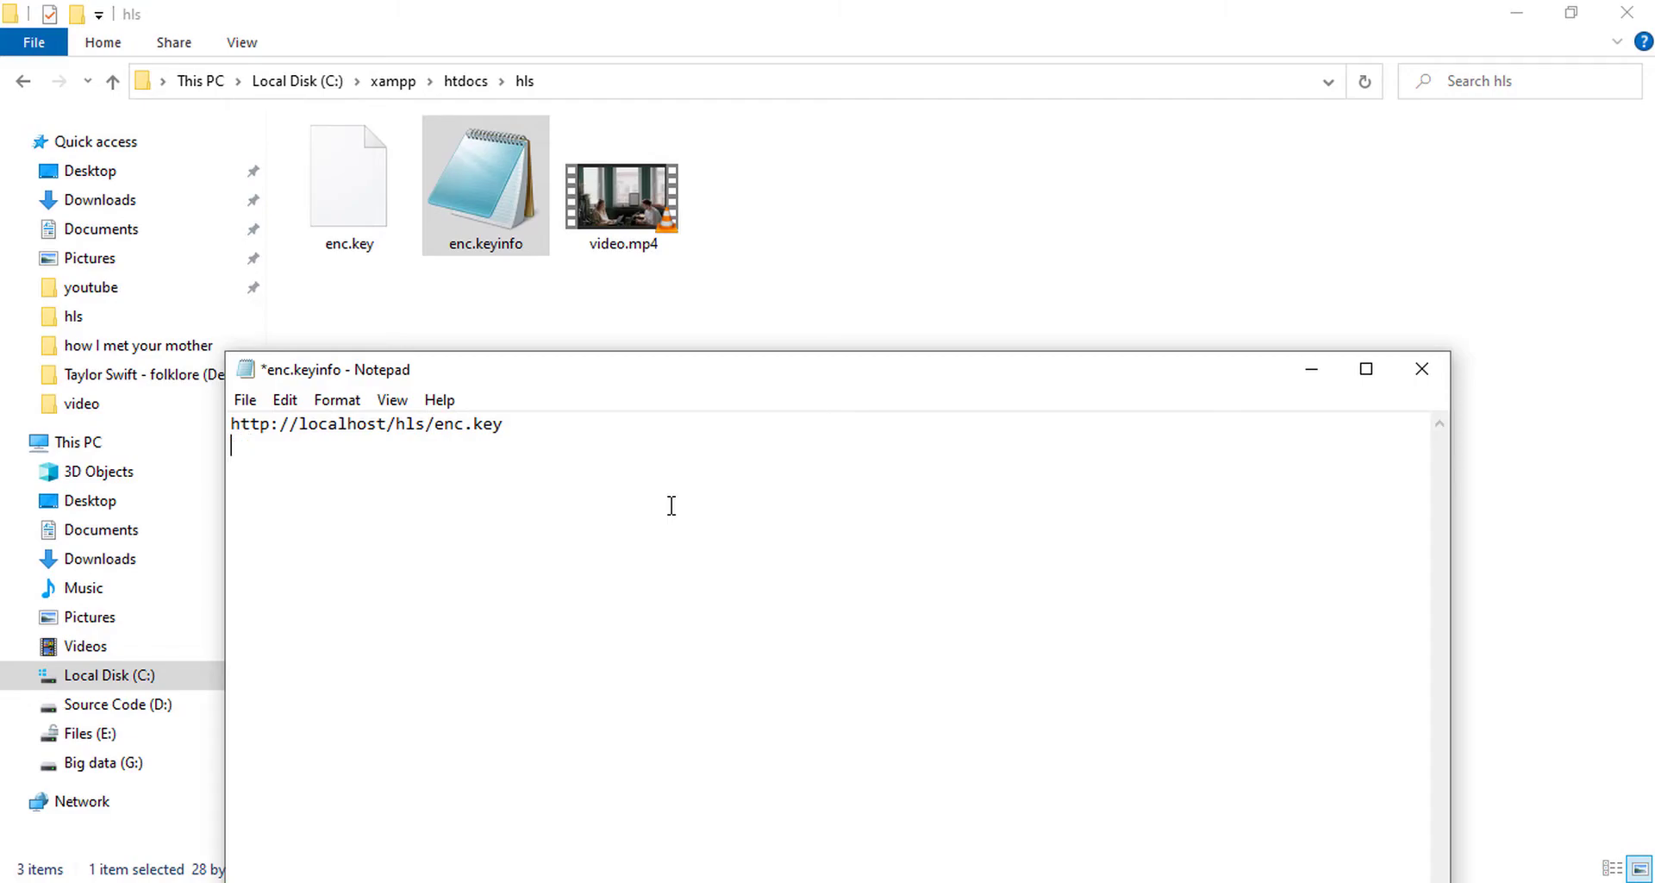
{"action": "type", "text": "enc.ke"}
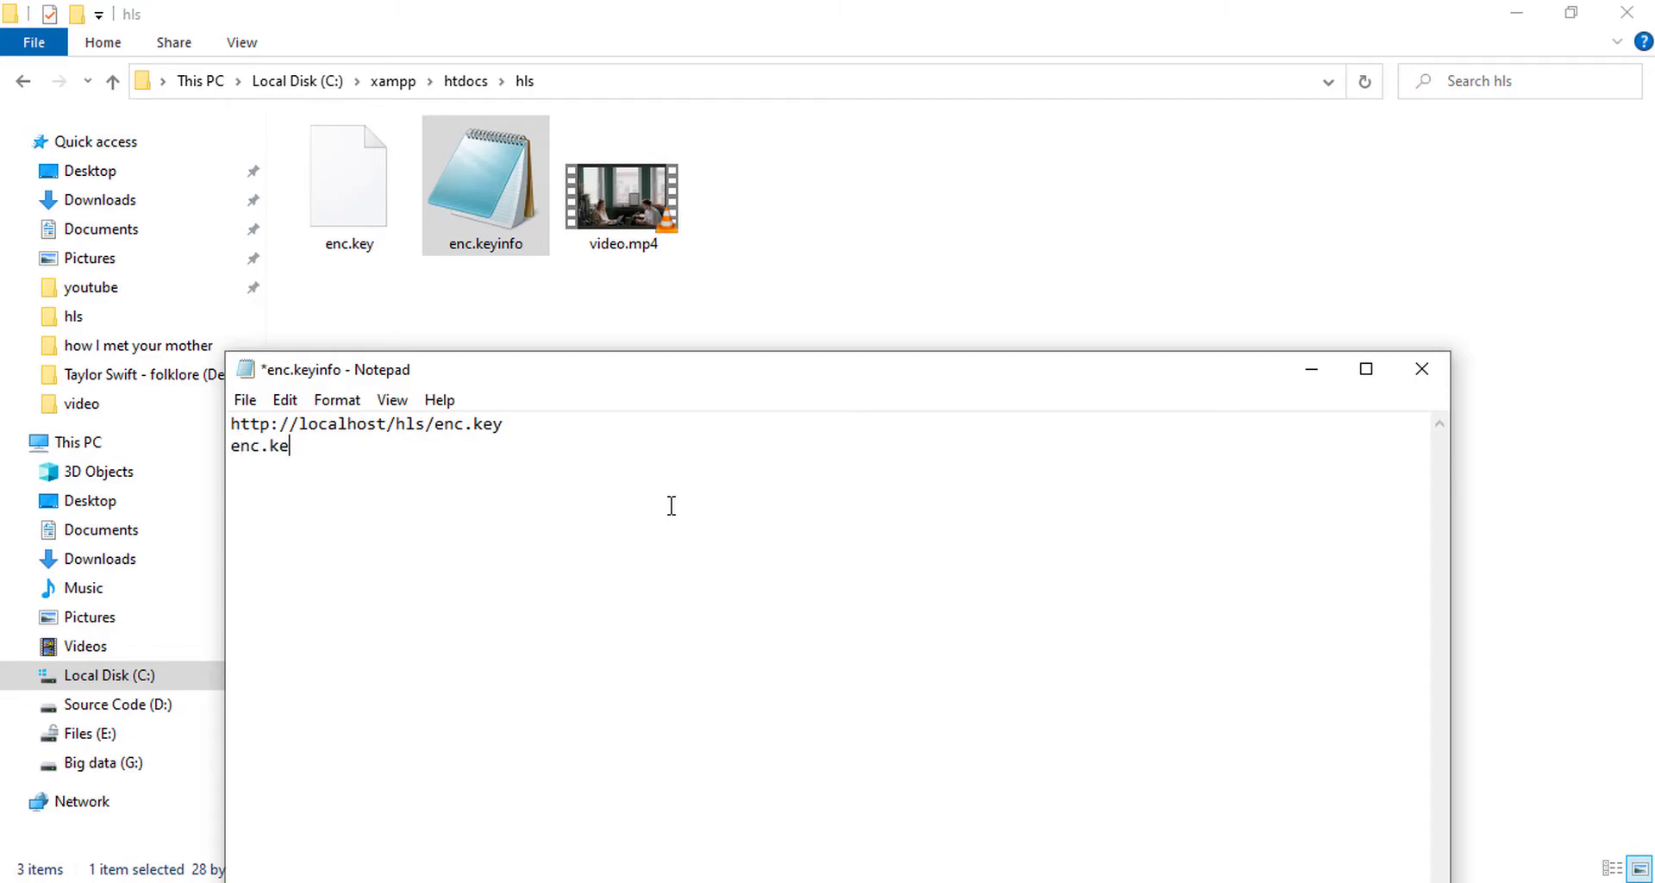
{"action": "type", "text": "y"}
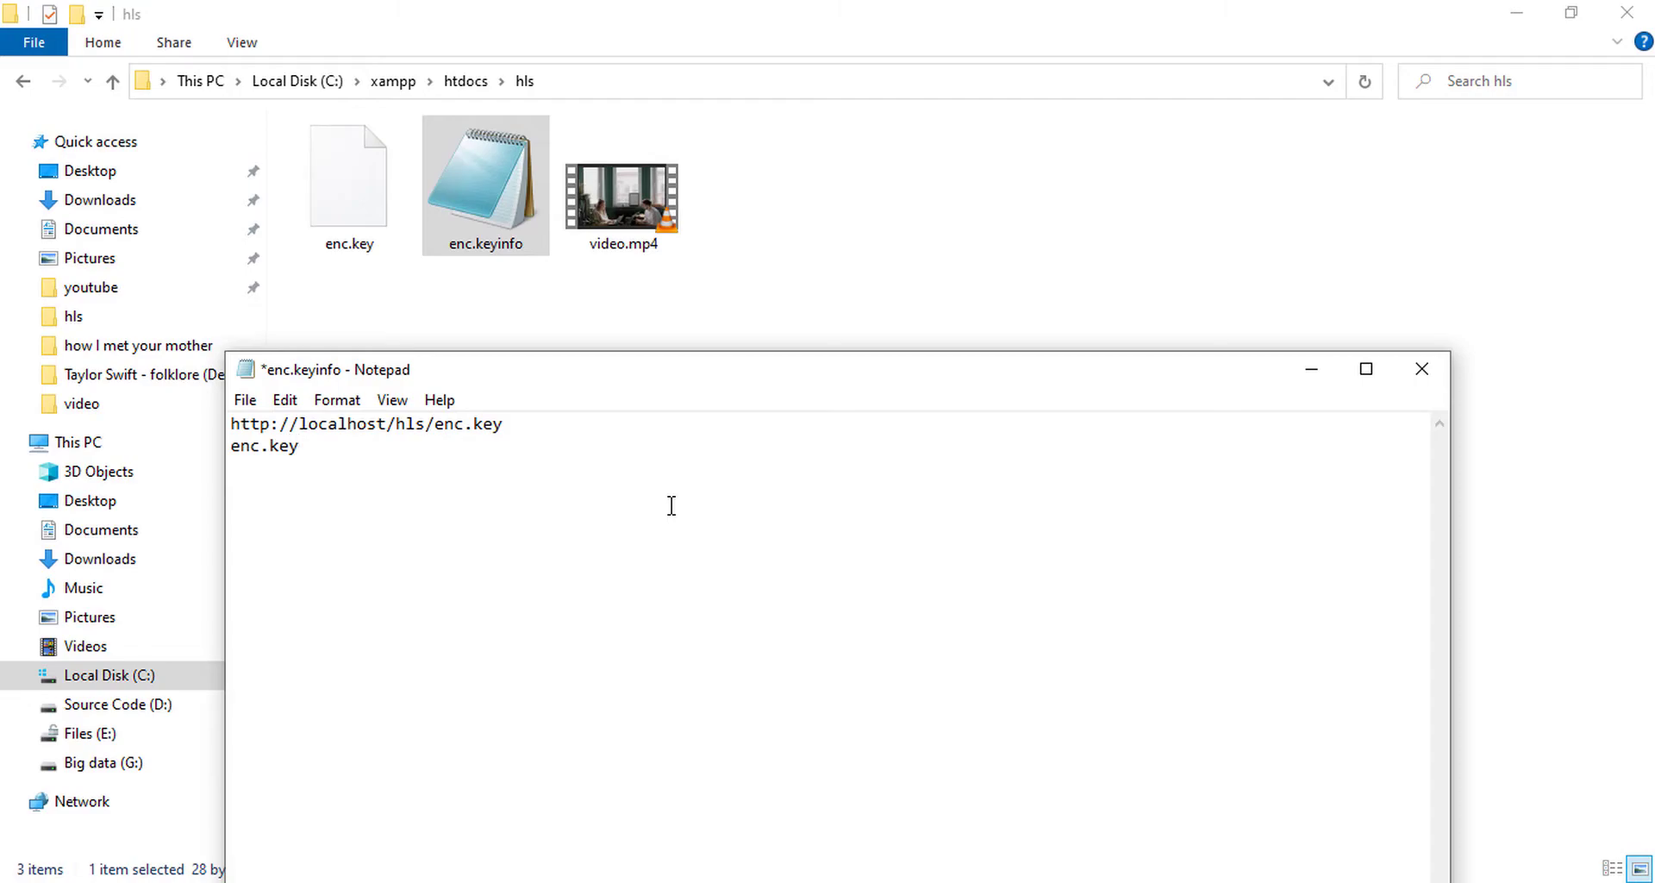
{"action": "left_click", "coordinate": [299, 445]}
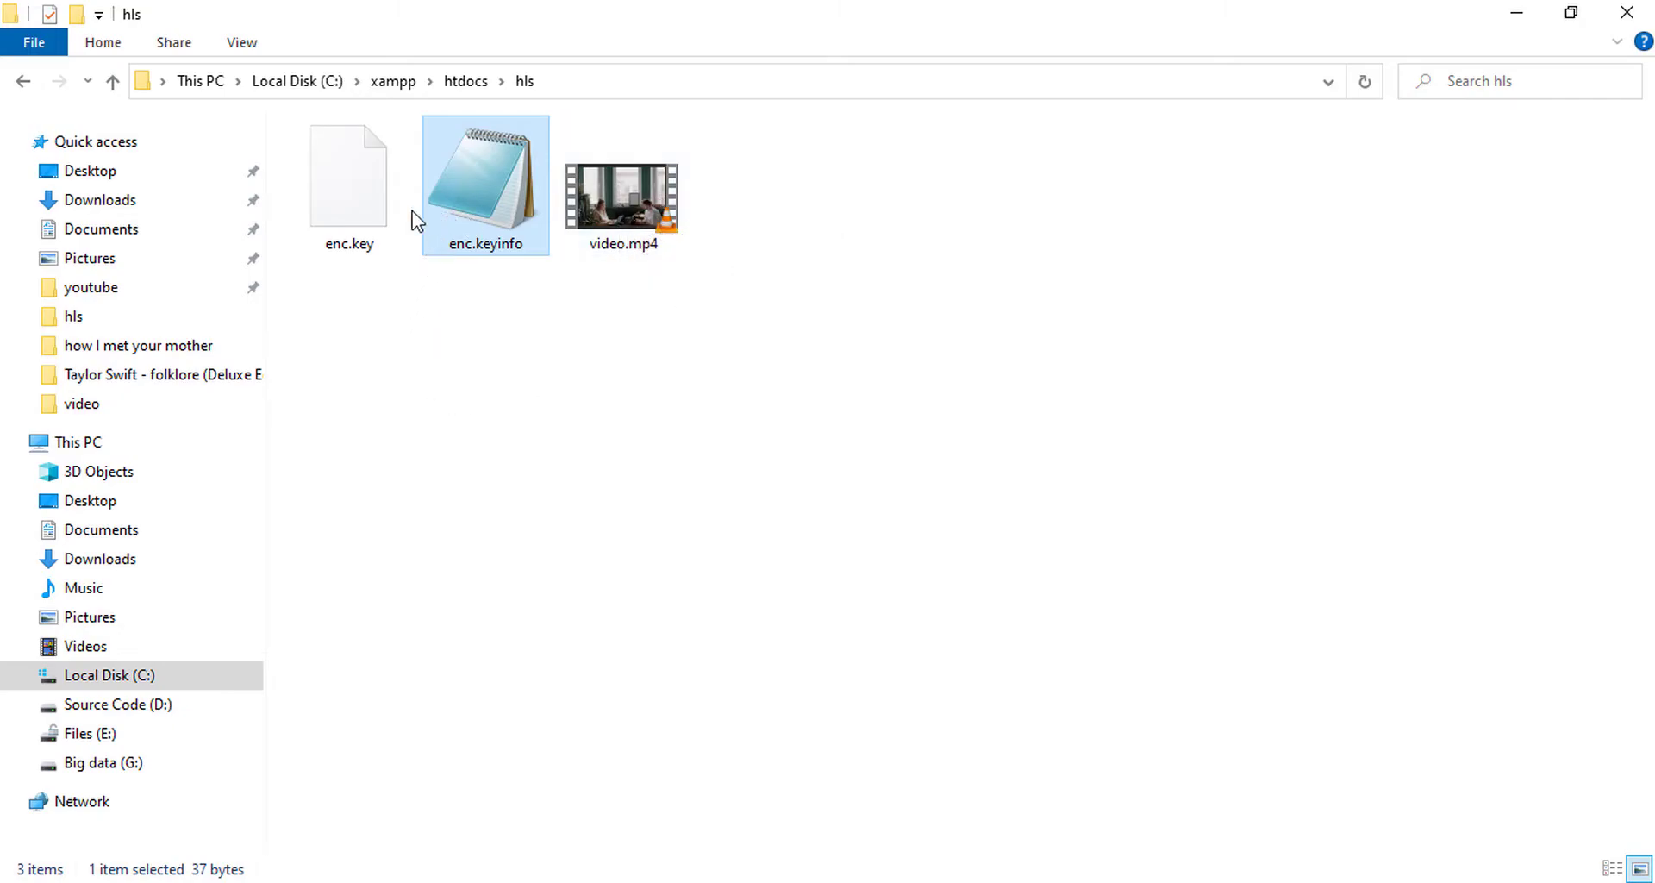
{"action": "mouse_move", "coordinate": [498, 216]}
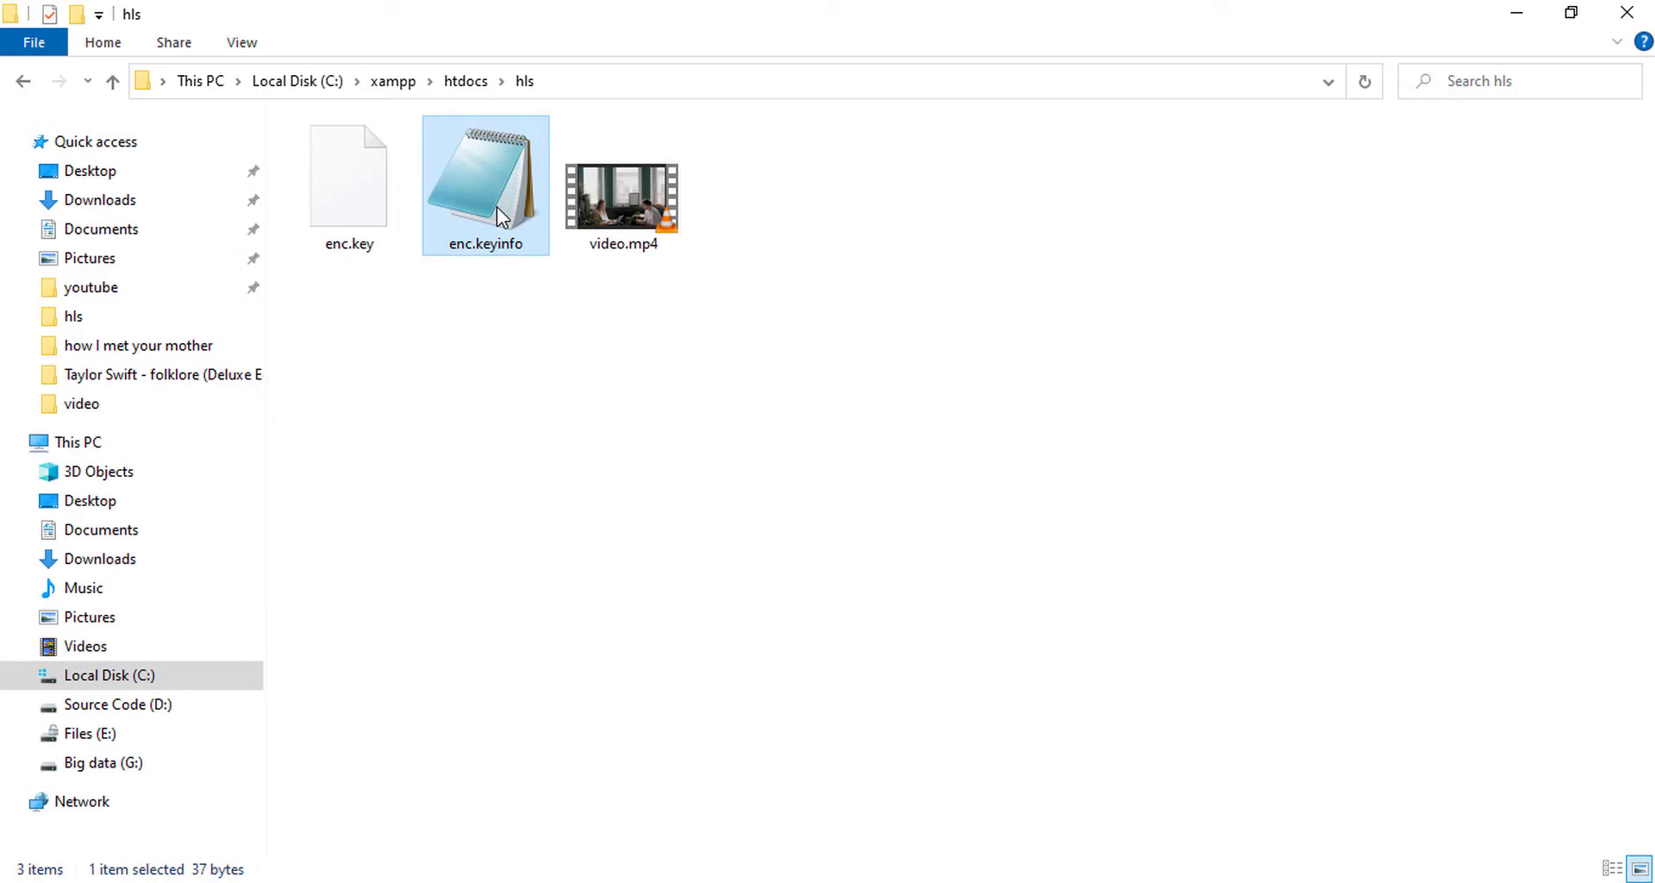
{"action": "mouse_move", "coordinate": [484, 338]}
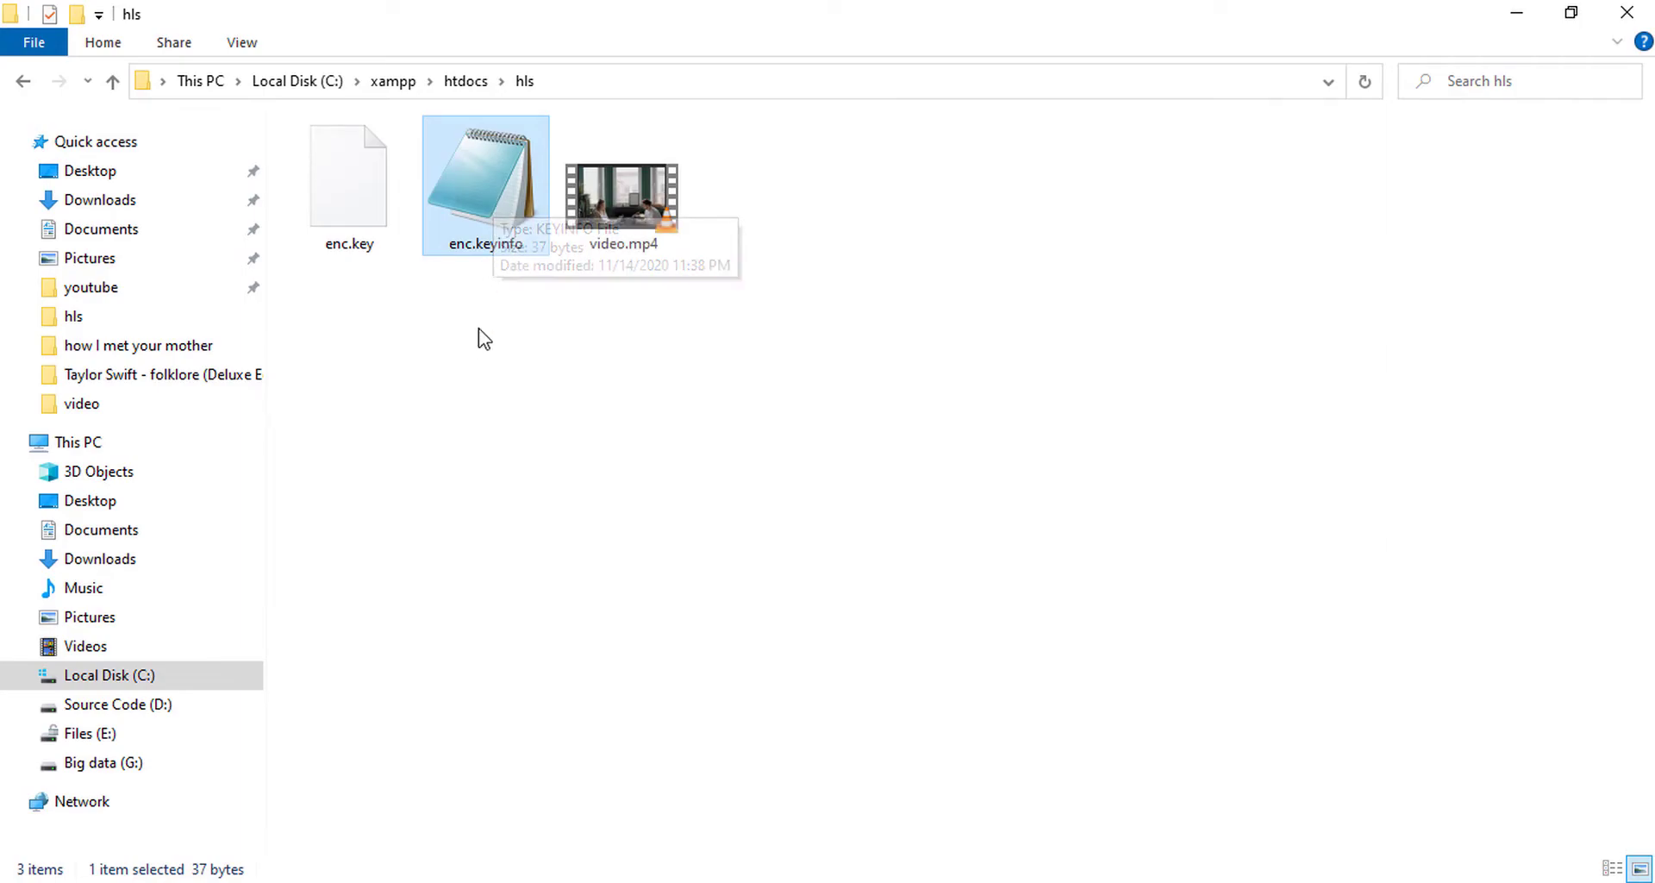
- Launch a fresh Command Prompt in C:\xampp\htdocs\hls via cmd and move its window aside
{"action": "double_click", "coordinate": [484, 174]}
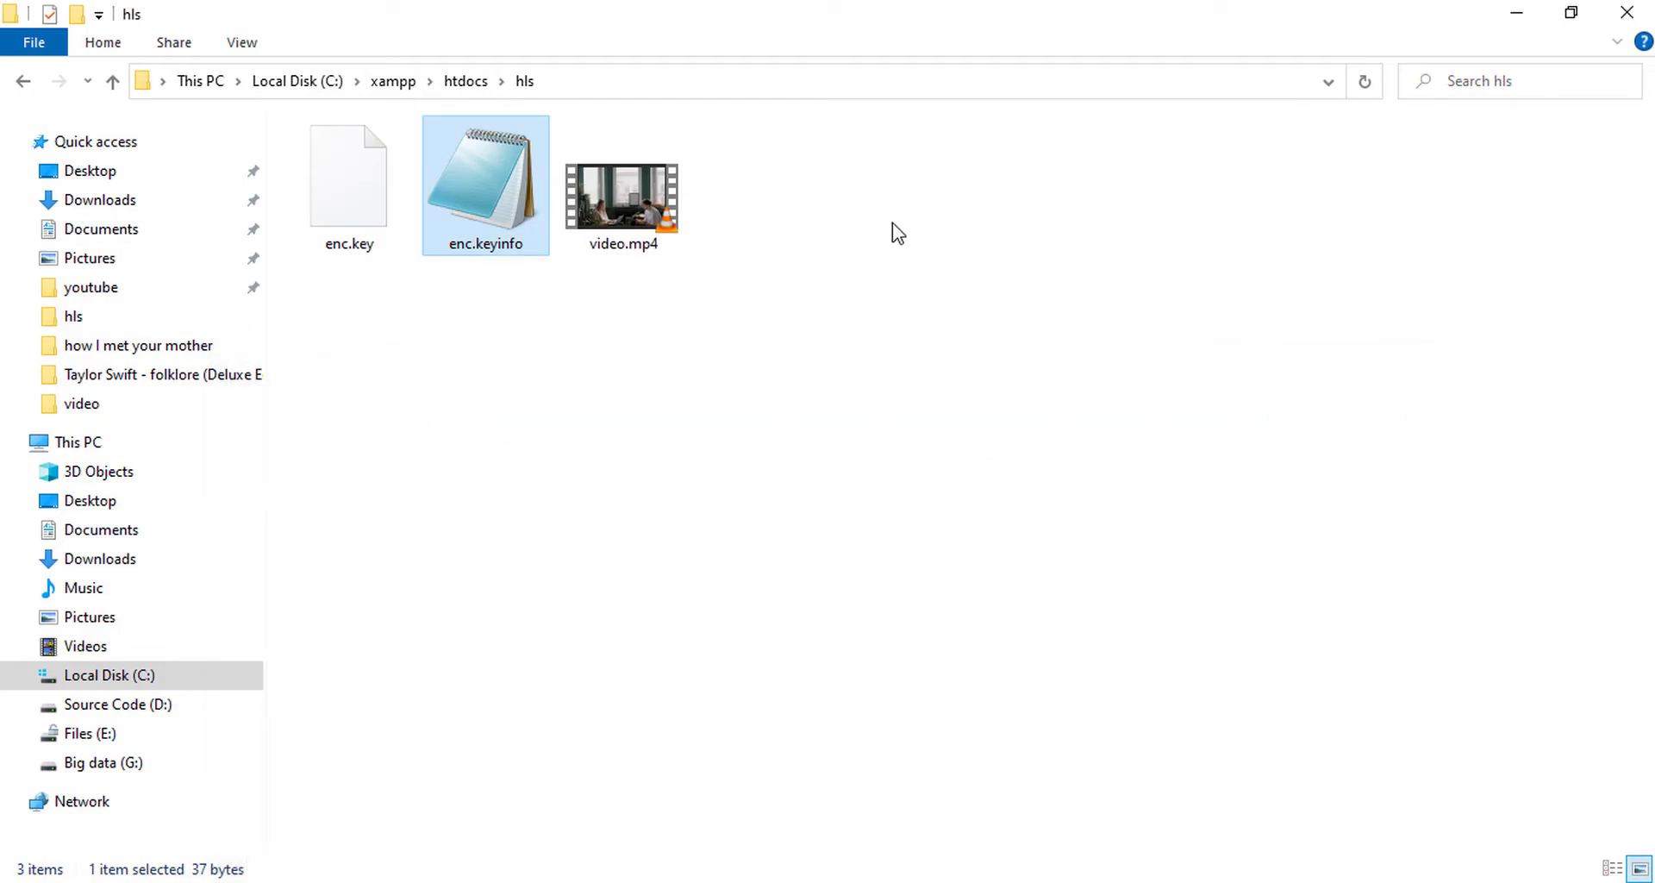
{"action": "left_click", "coordinate": [348, 184]}
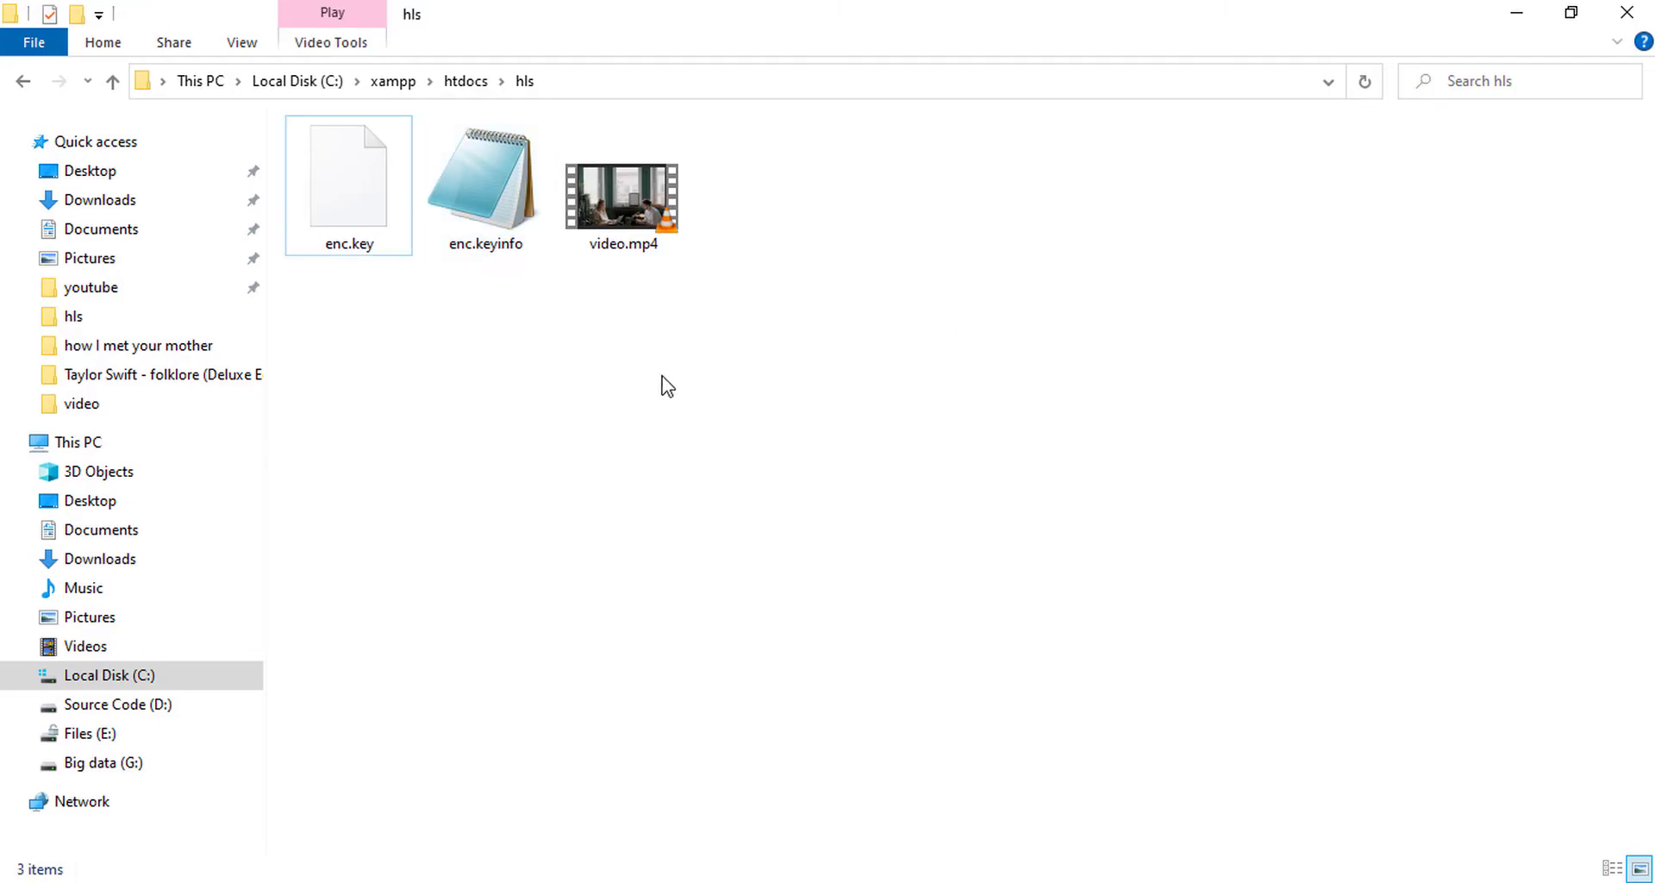
{"action": "mouse_move", "coordinate": [538, 347]}
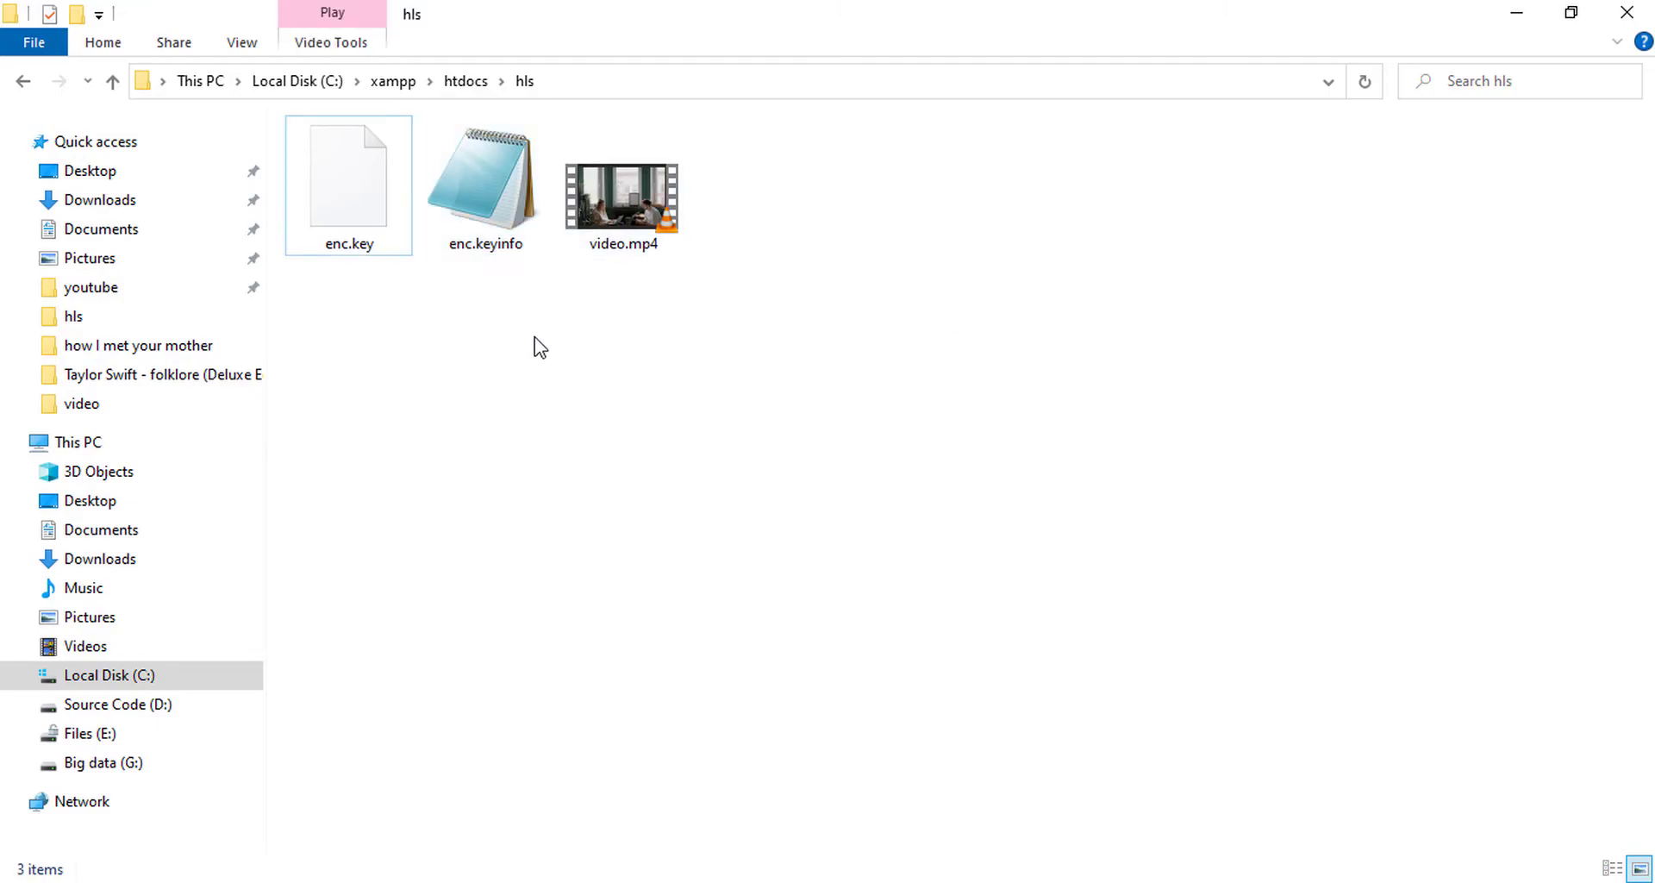
{"action": "mouse_move", "coordinate": [711, 90]}
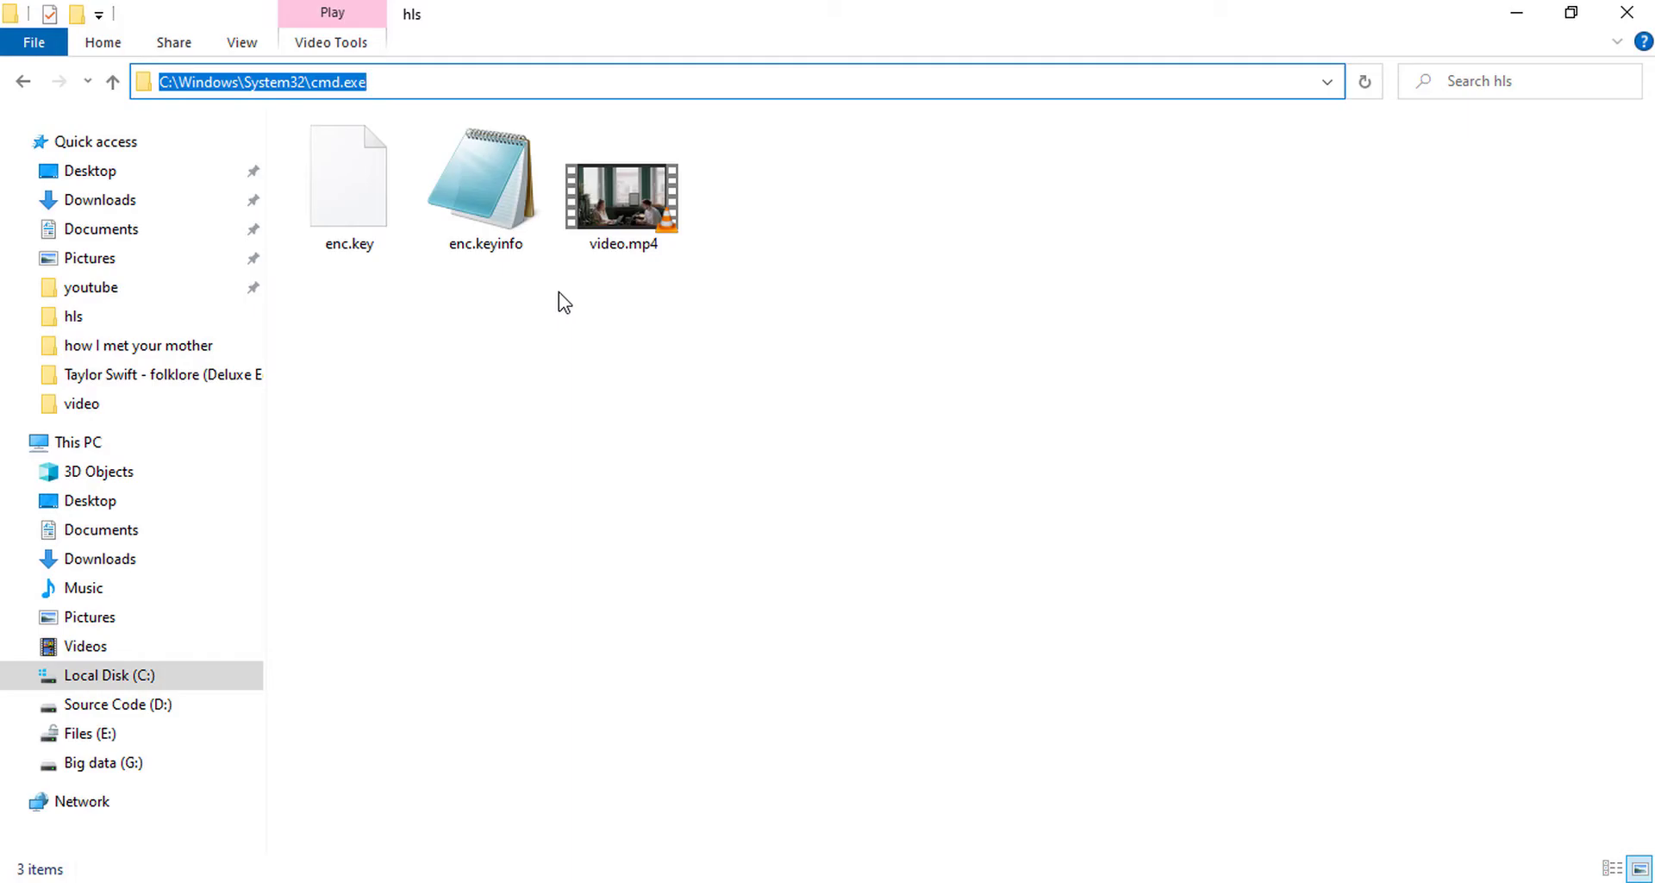
{"action": "type", "text": "cmd"}
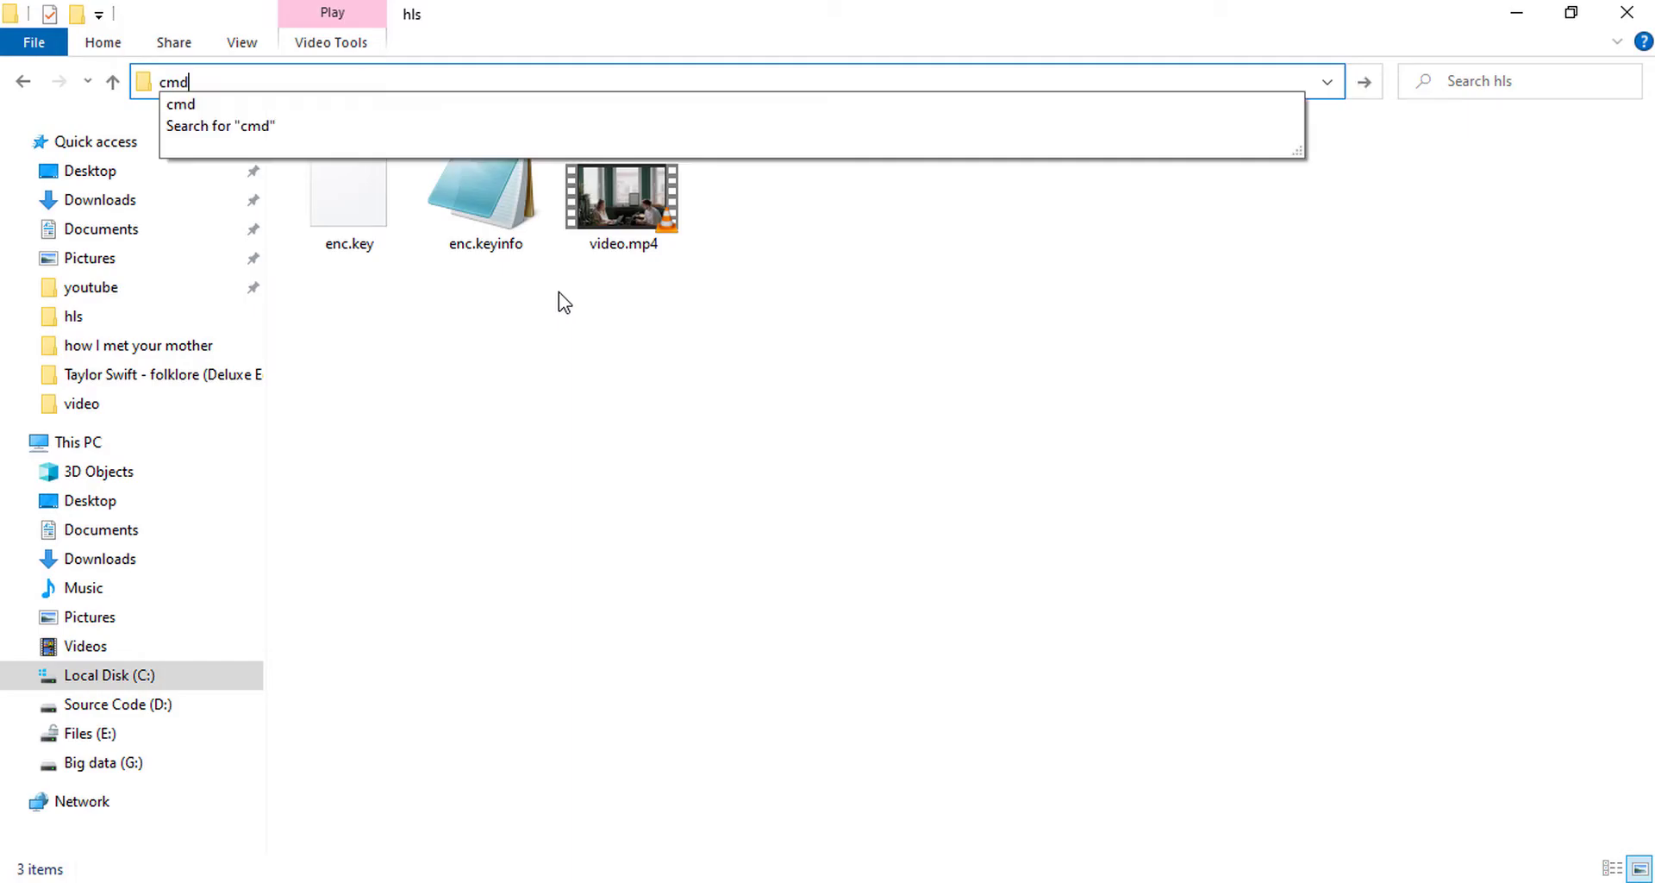
{"action": "key", "text": "Return"}
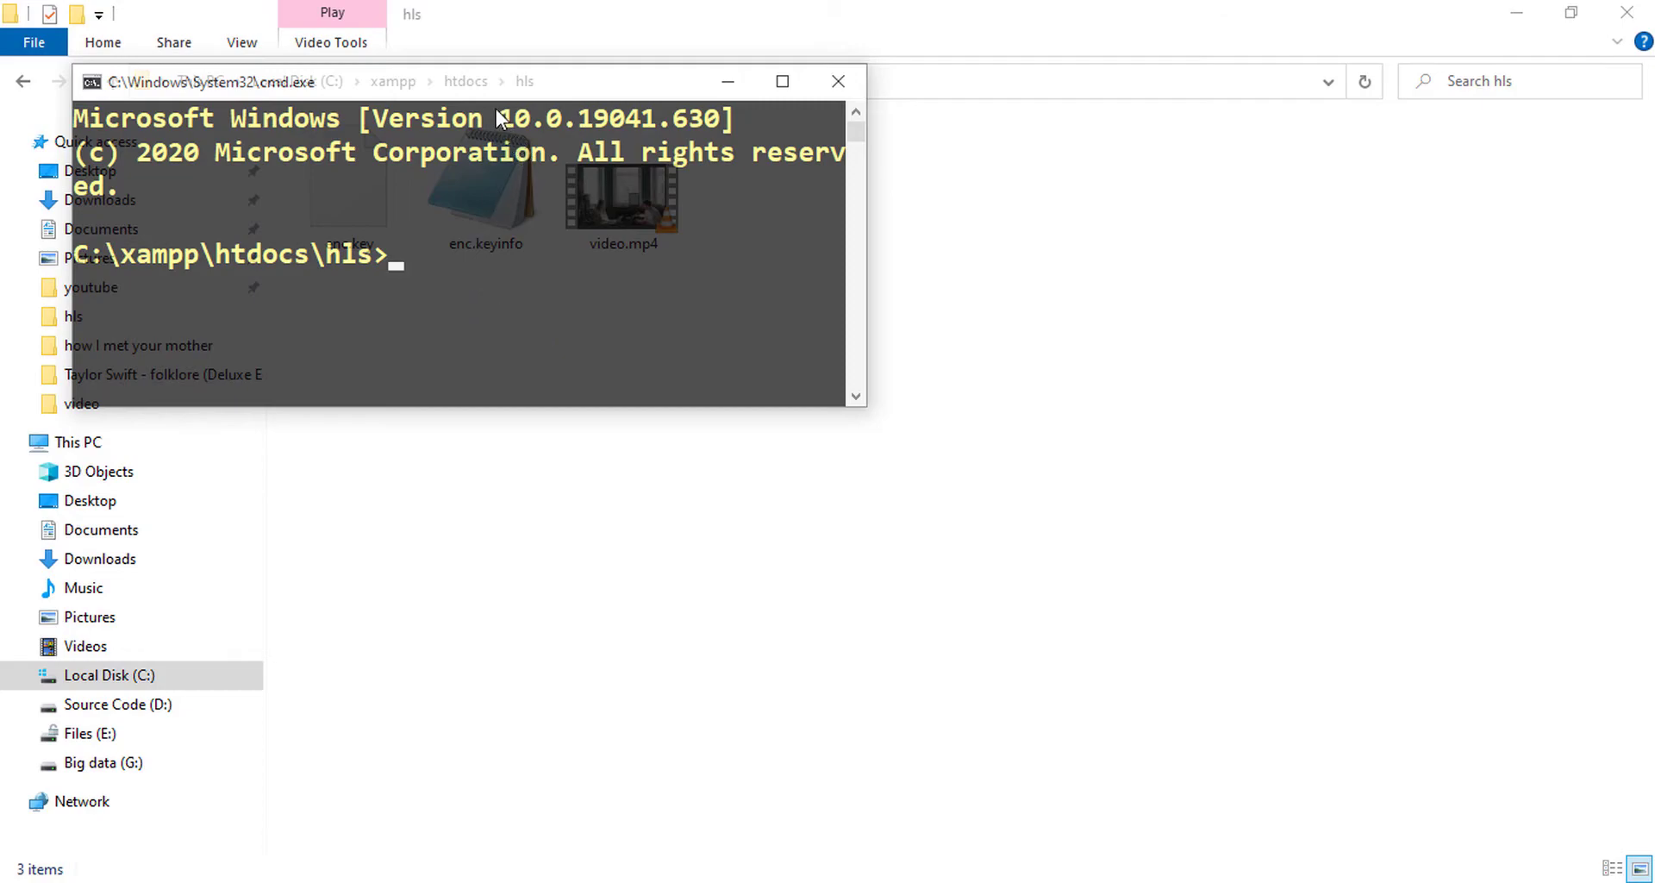
{"action": "left_click_drag", "start_coordinate": [486, 81], "coordinate": [739, 127]}
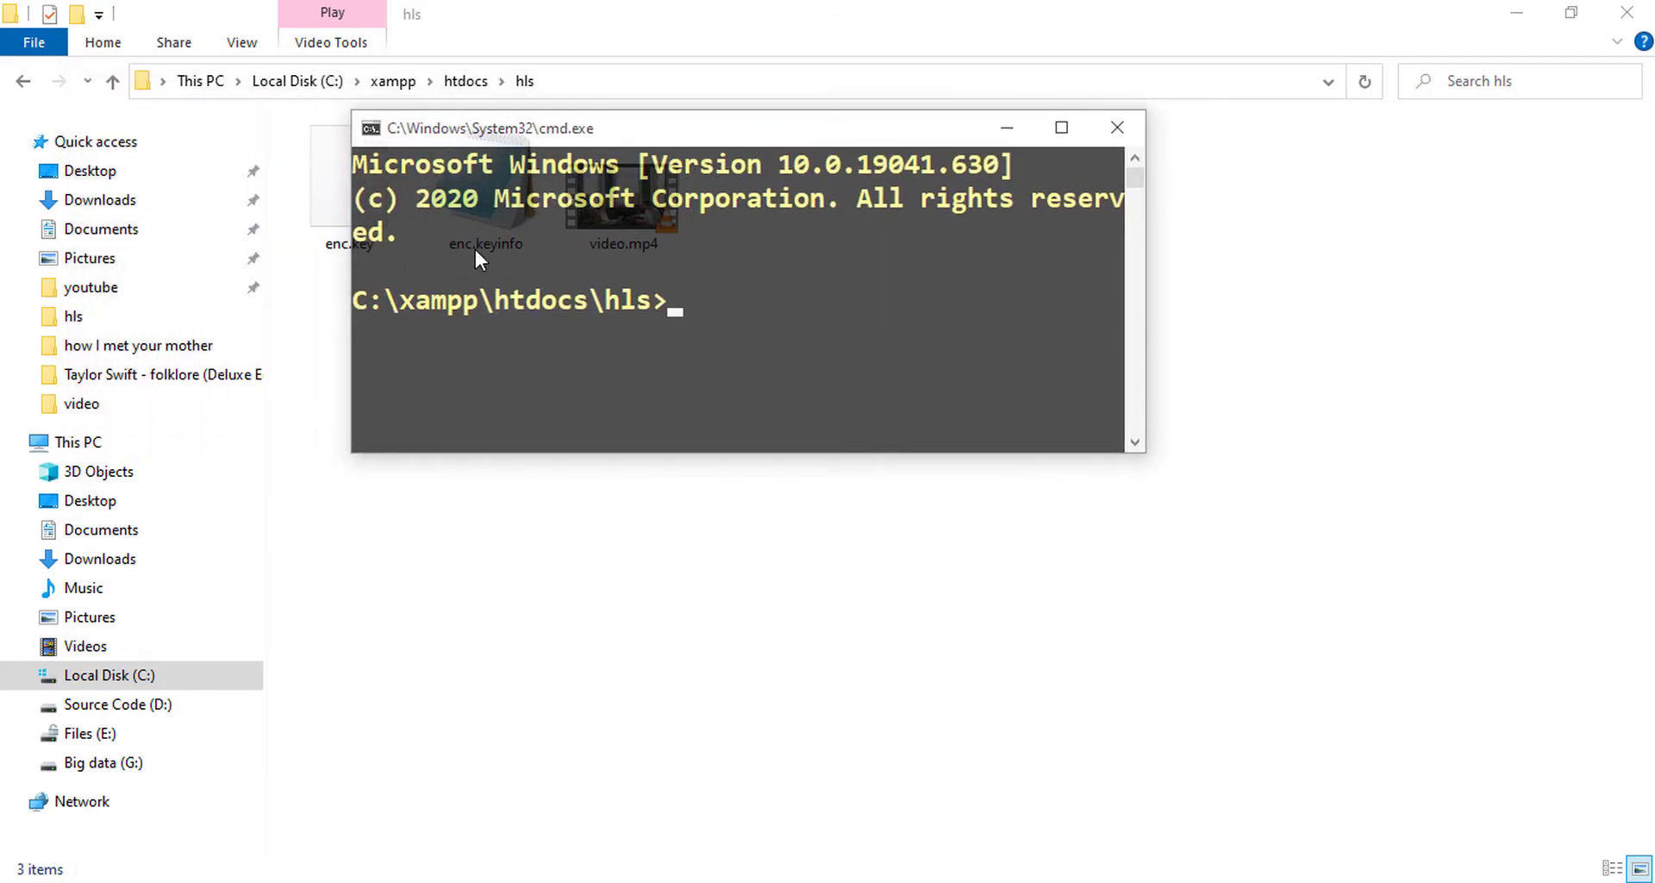
- Enter ffmpeg -y -i video.mp4 -hls_time 9 for 9-second segments
{"action": "type", "text": "f"}
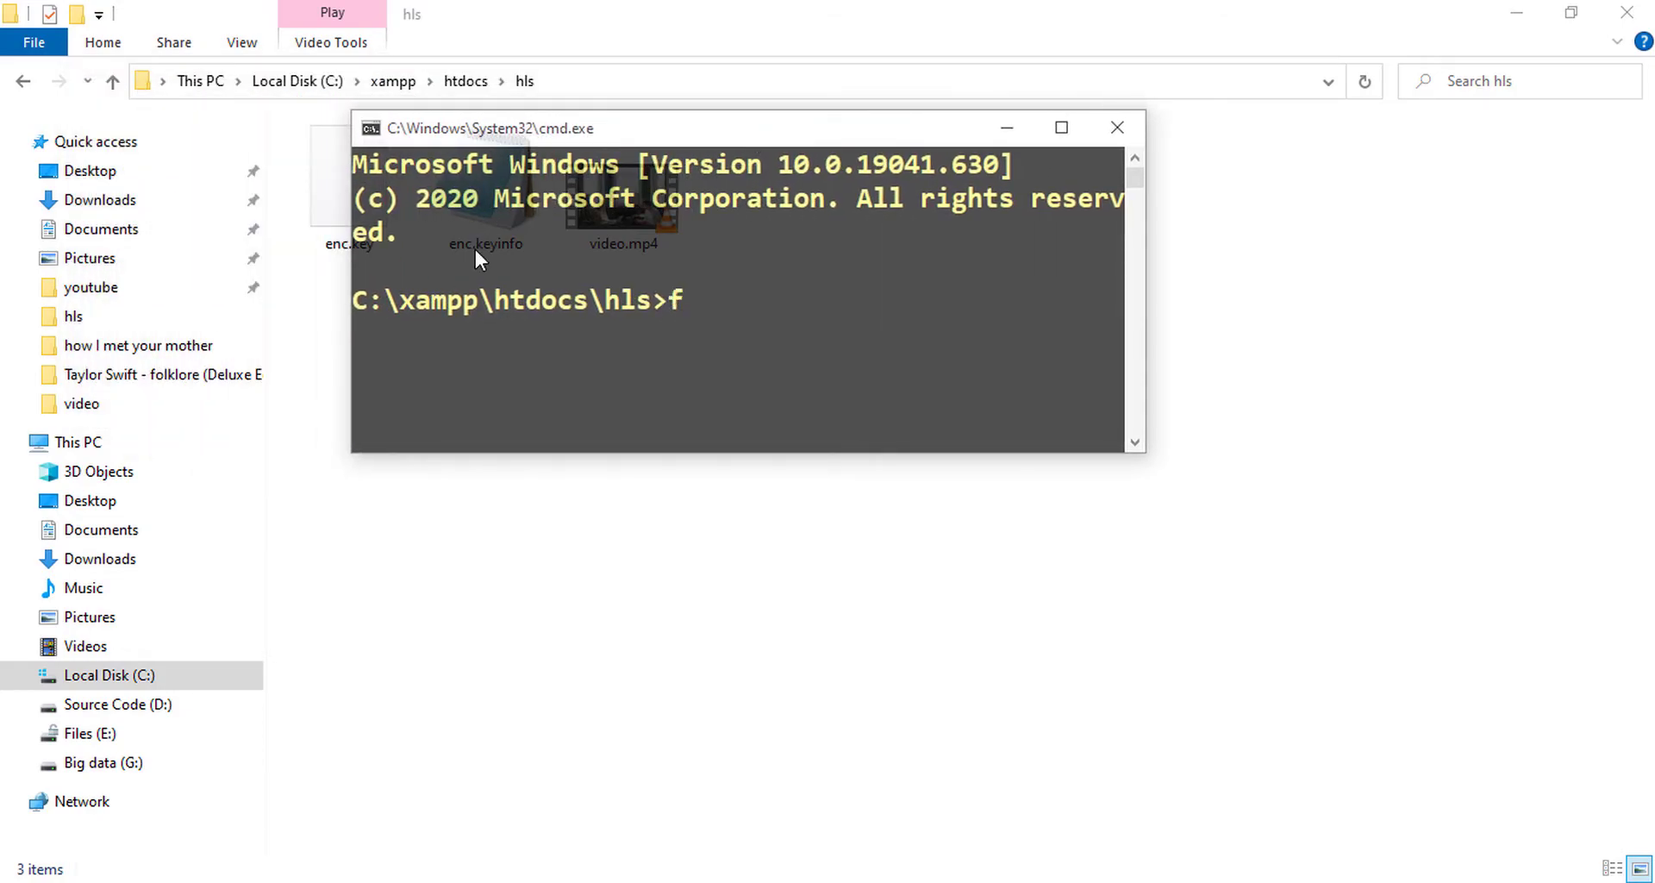
{"action": "type", "text": "fmpeg"}
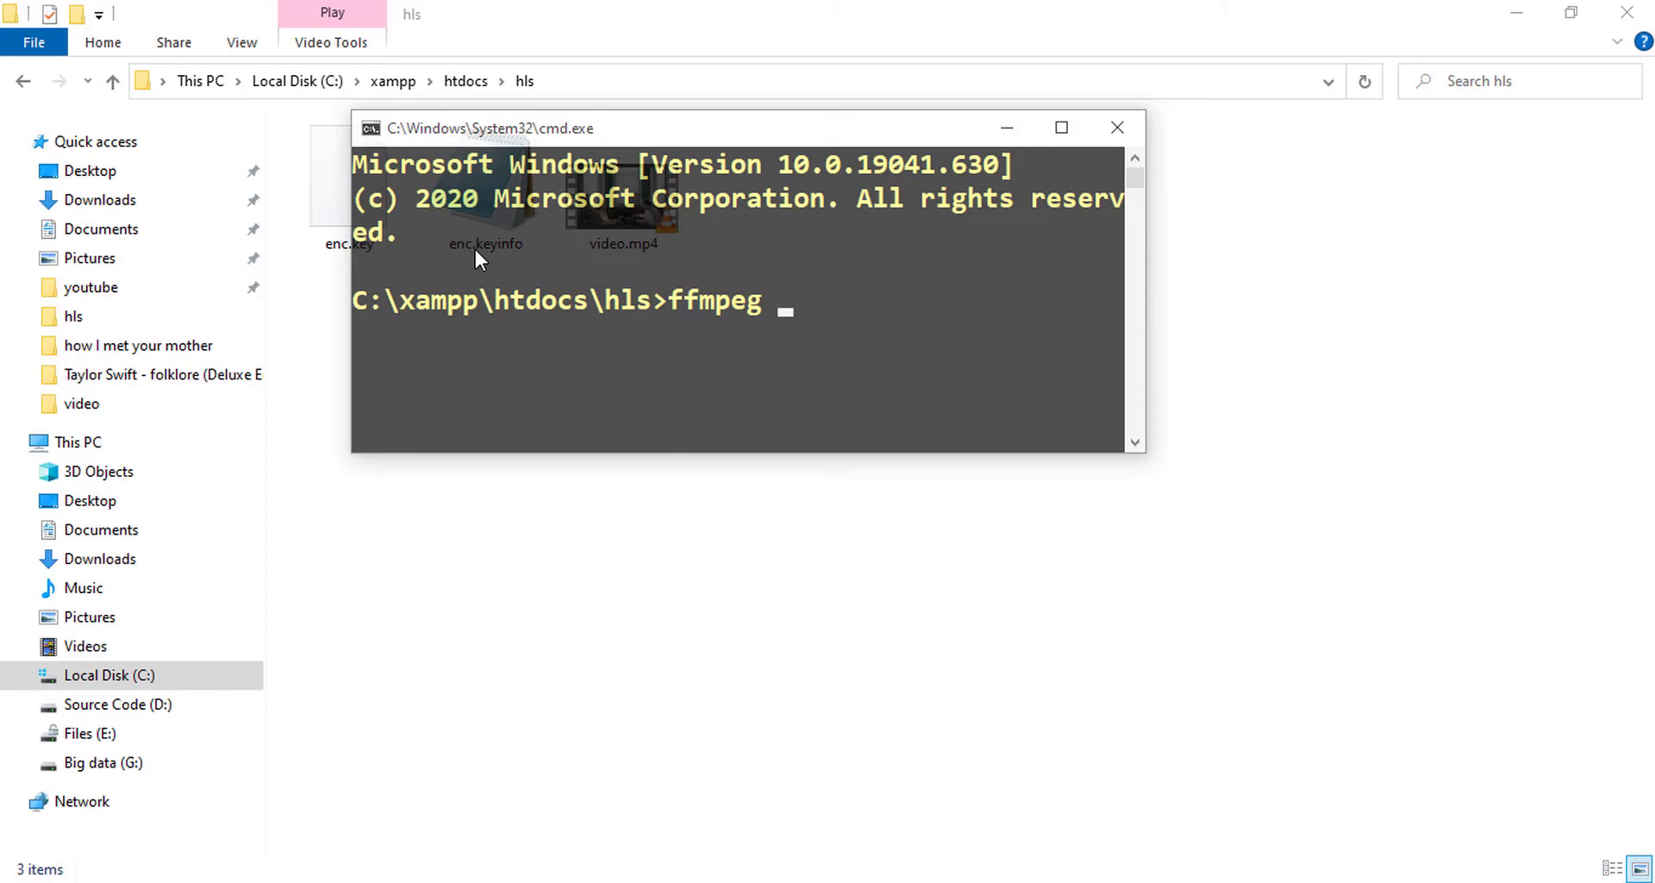
{"action": "type", "text": "-"}
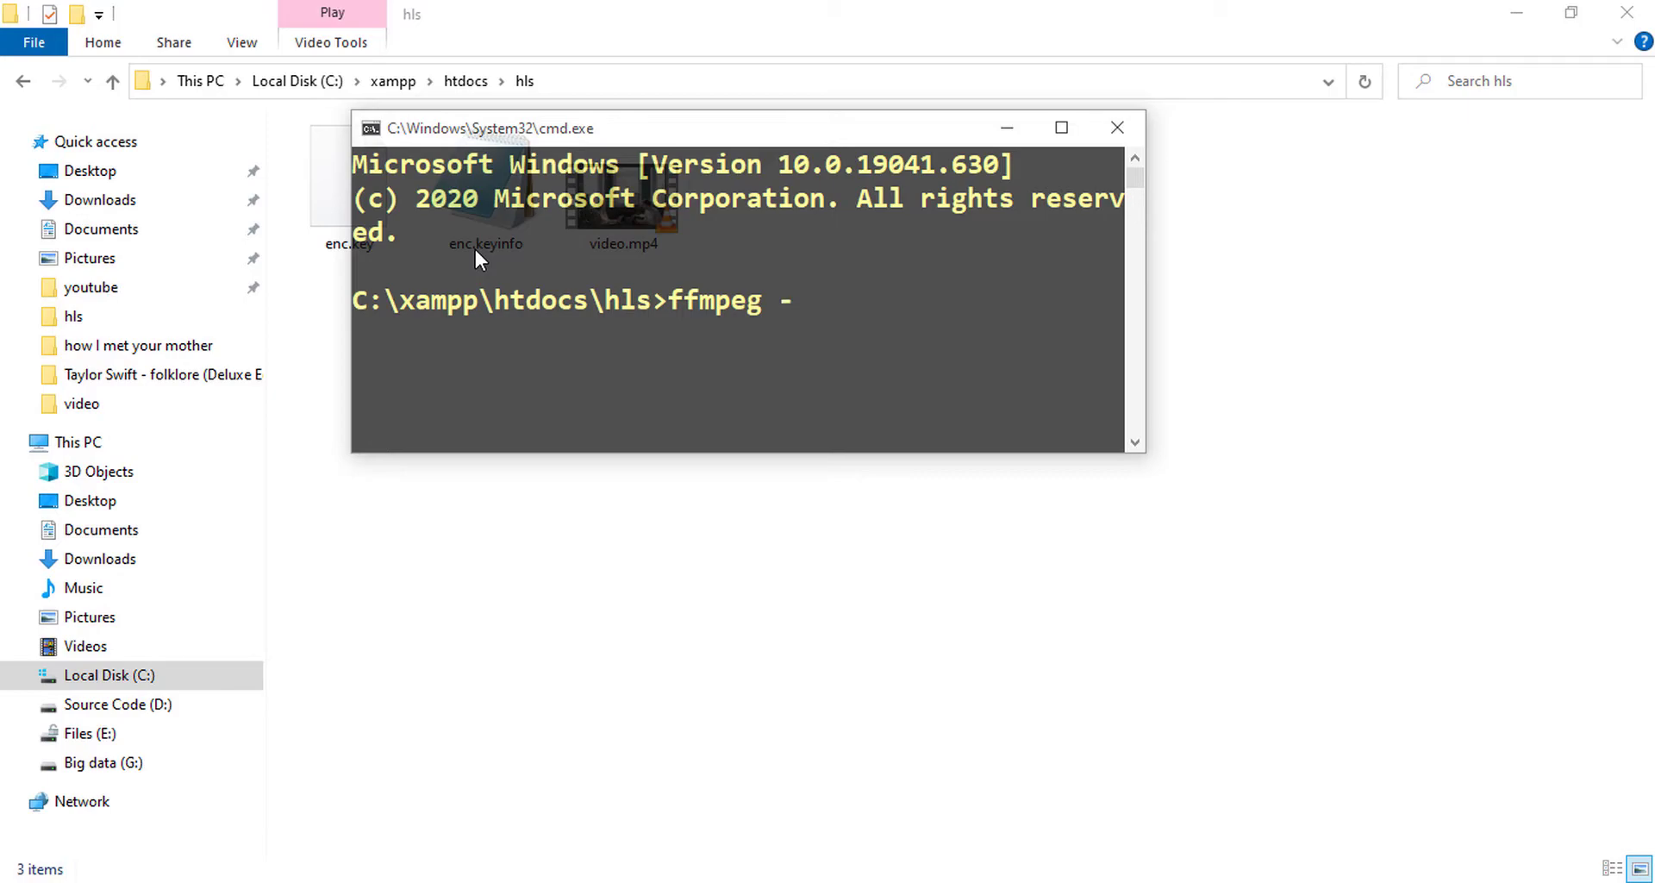
{"action": "type", "text": "y"}
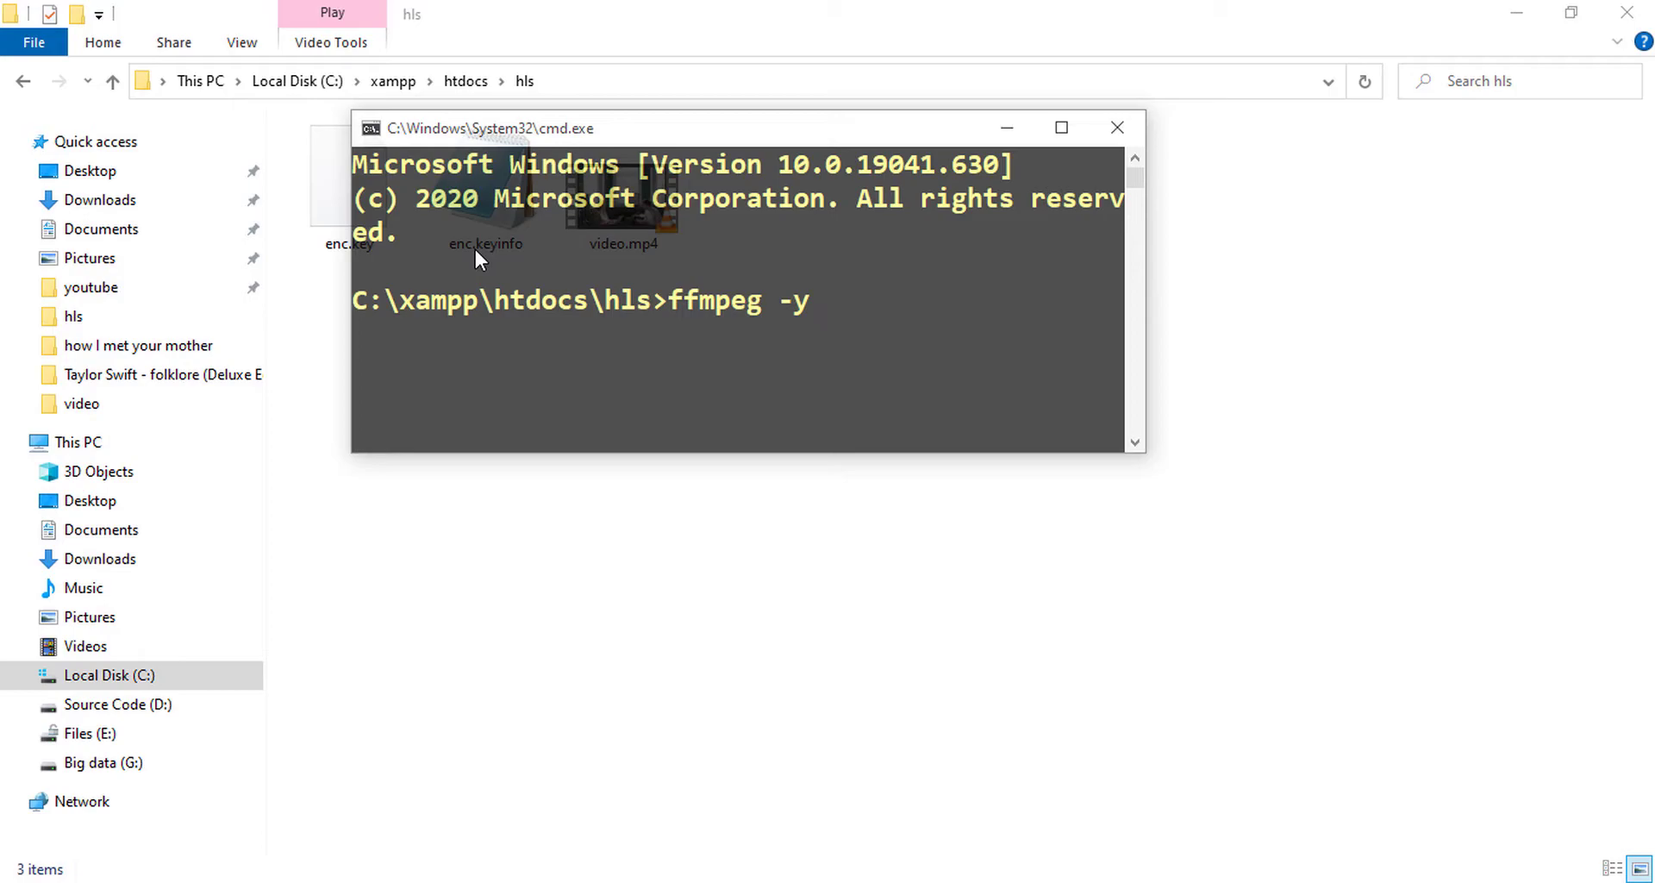
{"action": "type", "text": "-i"}
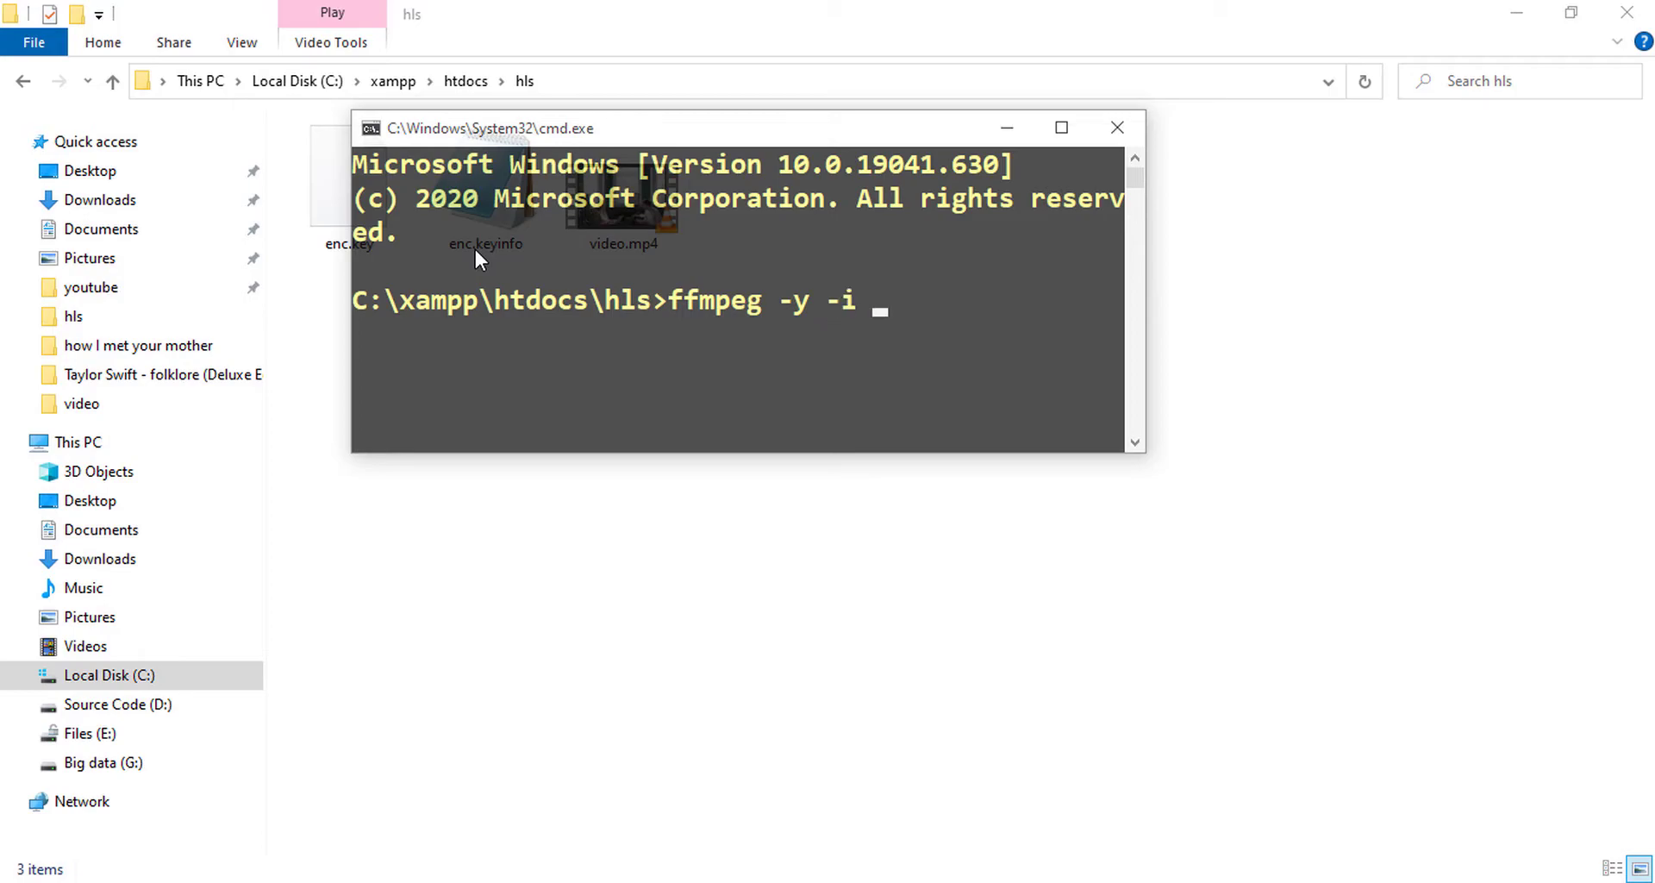
{"action": "type", "text": "video.mp4"}
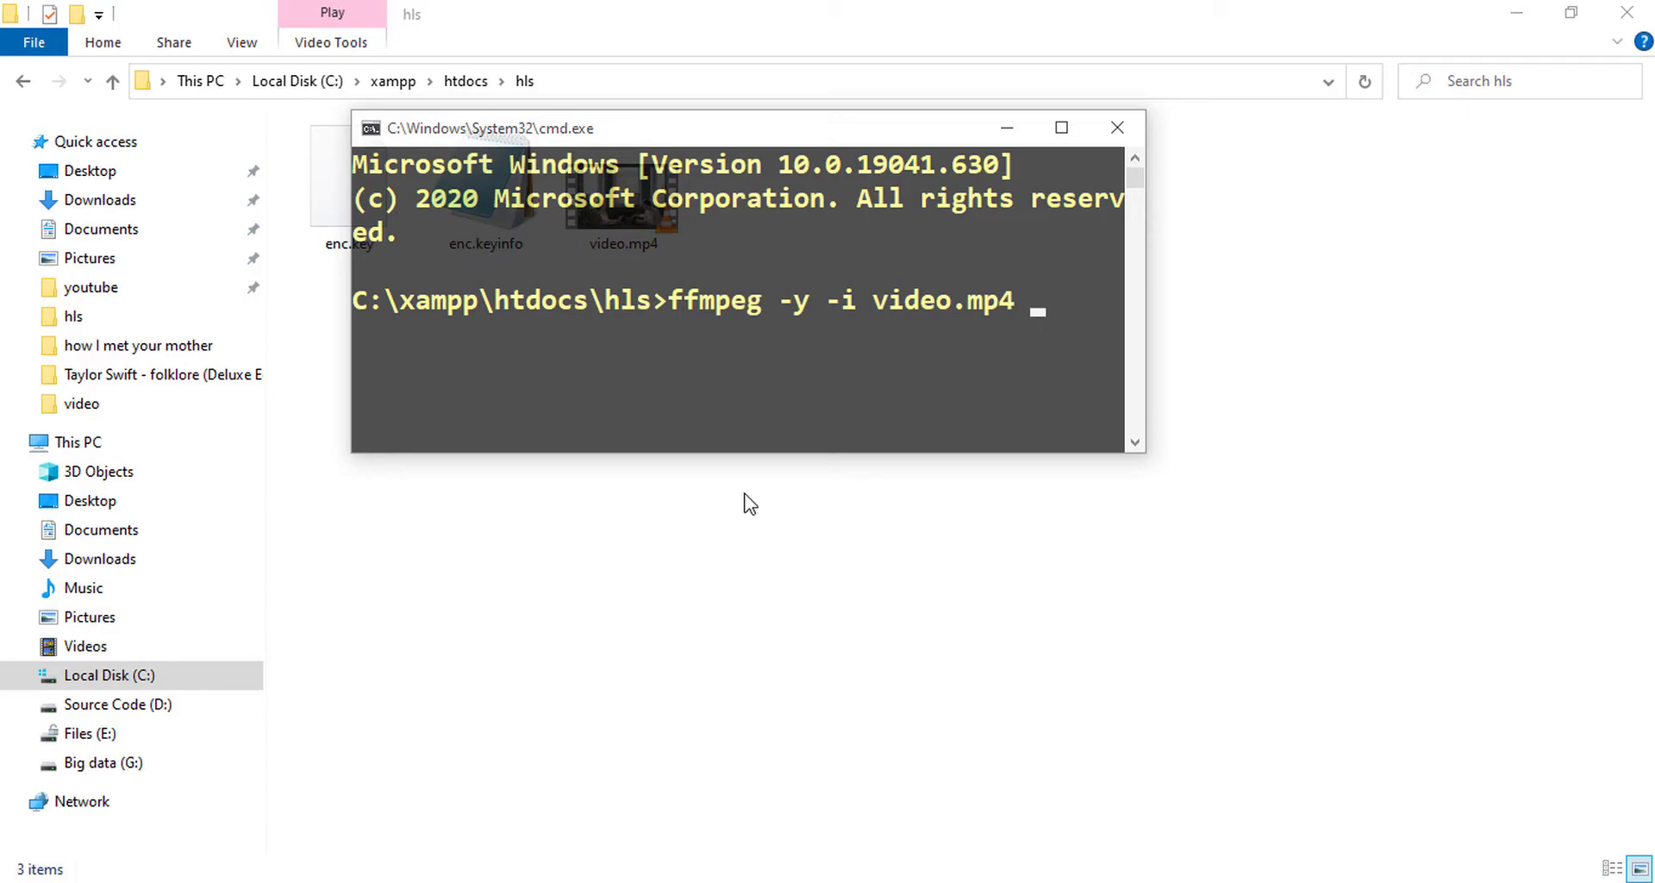
{"action": "type", "text": "-hls_time 9"}
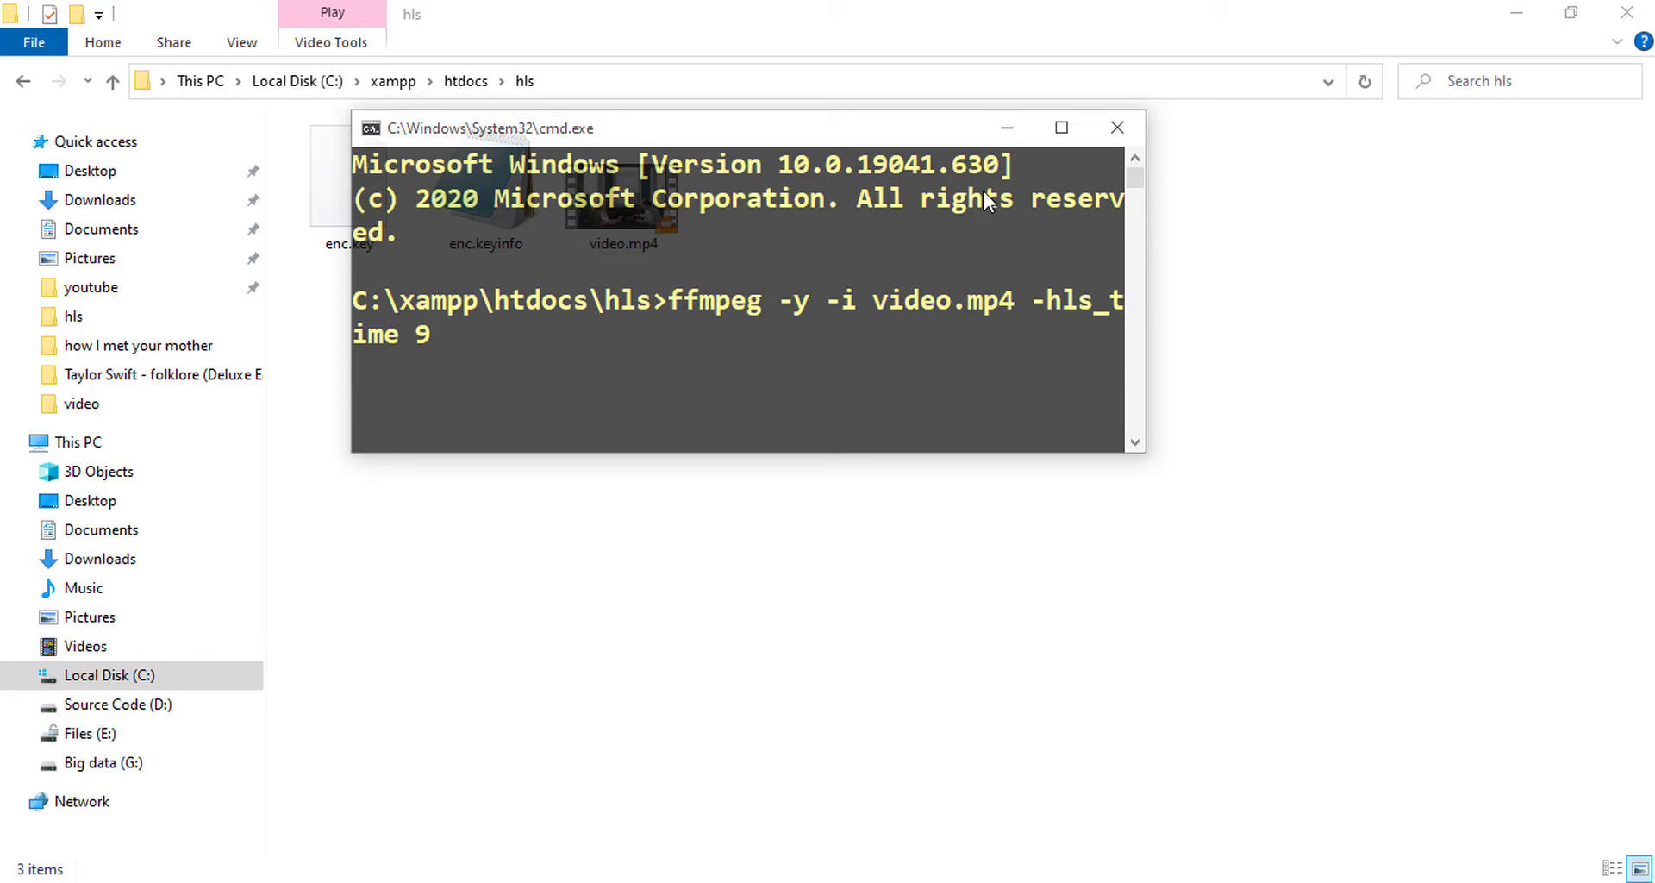
{"action": "mouse_move", "coordinate": [892, 249]}
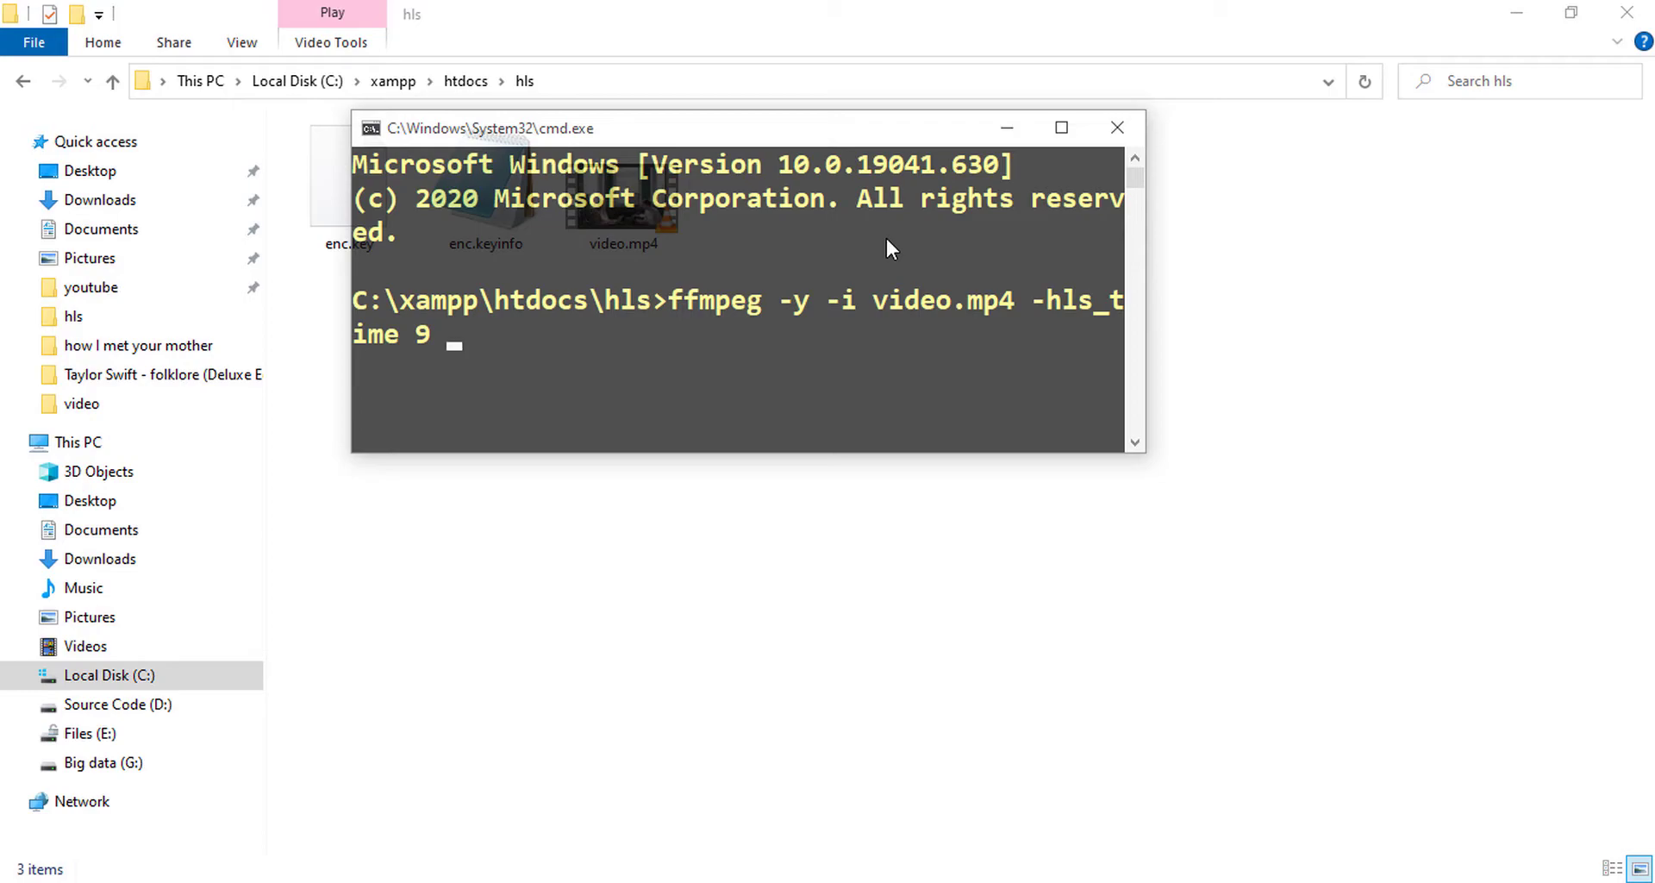
- Add the -hls_key_info_file option and begin the key info file name
{"action": "type", "text": "-"}
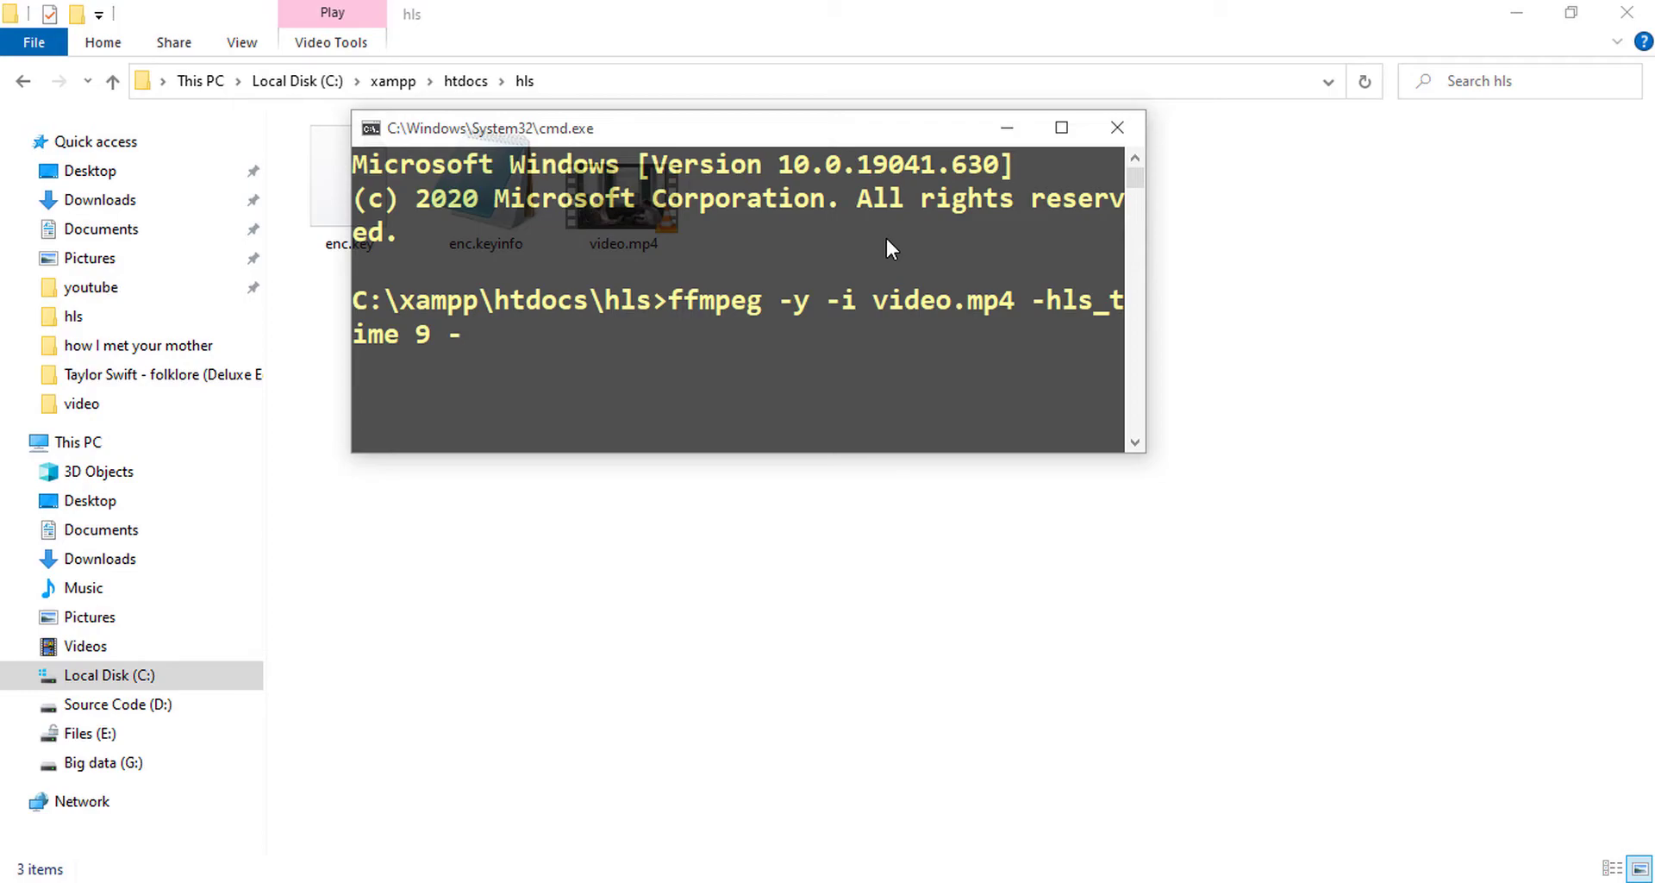
{"action": "type", "text": "hls_"}
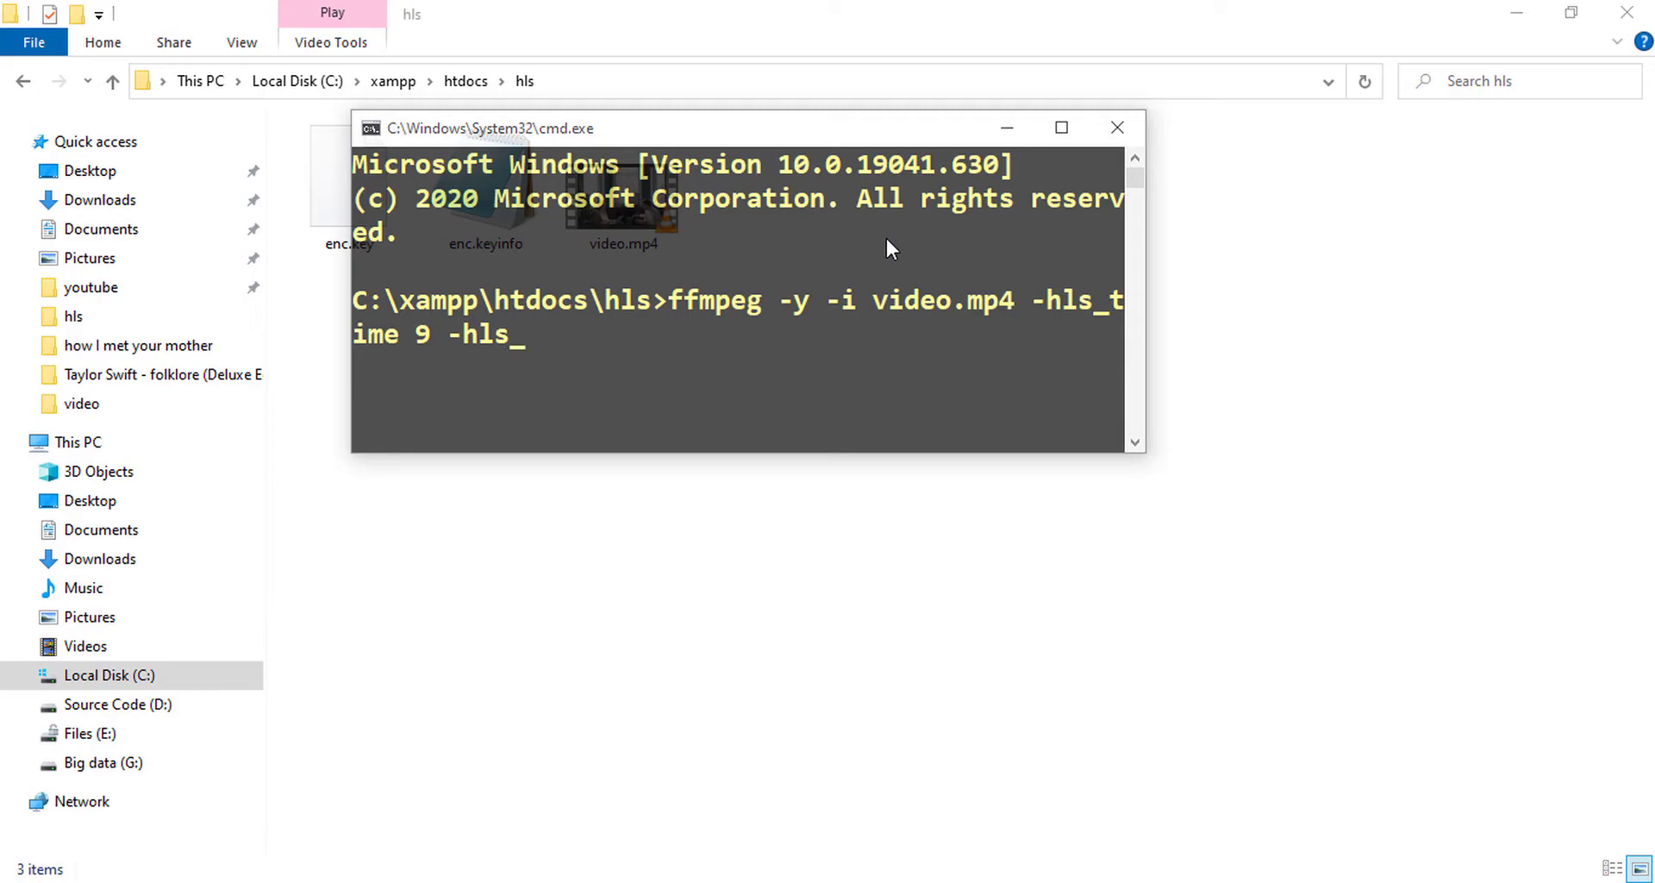
{"action": "type", "text": "key_"}
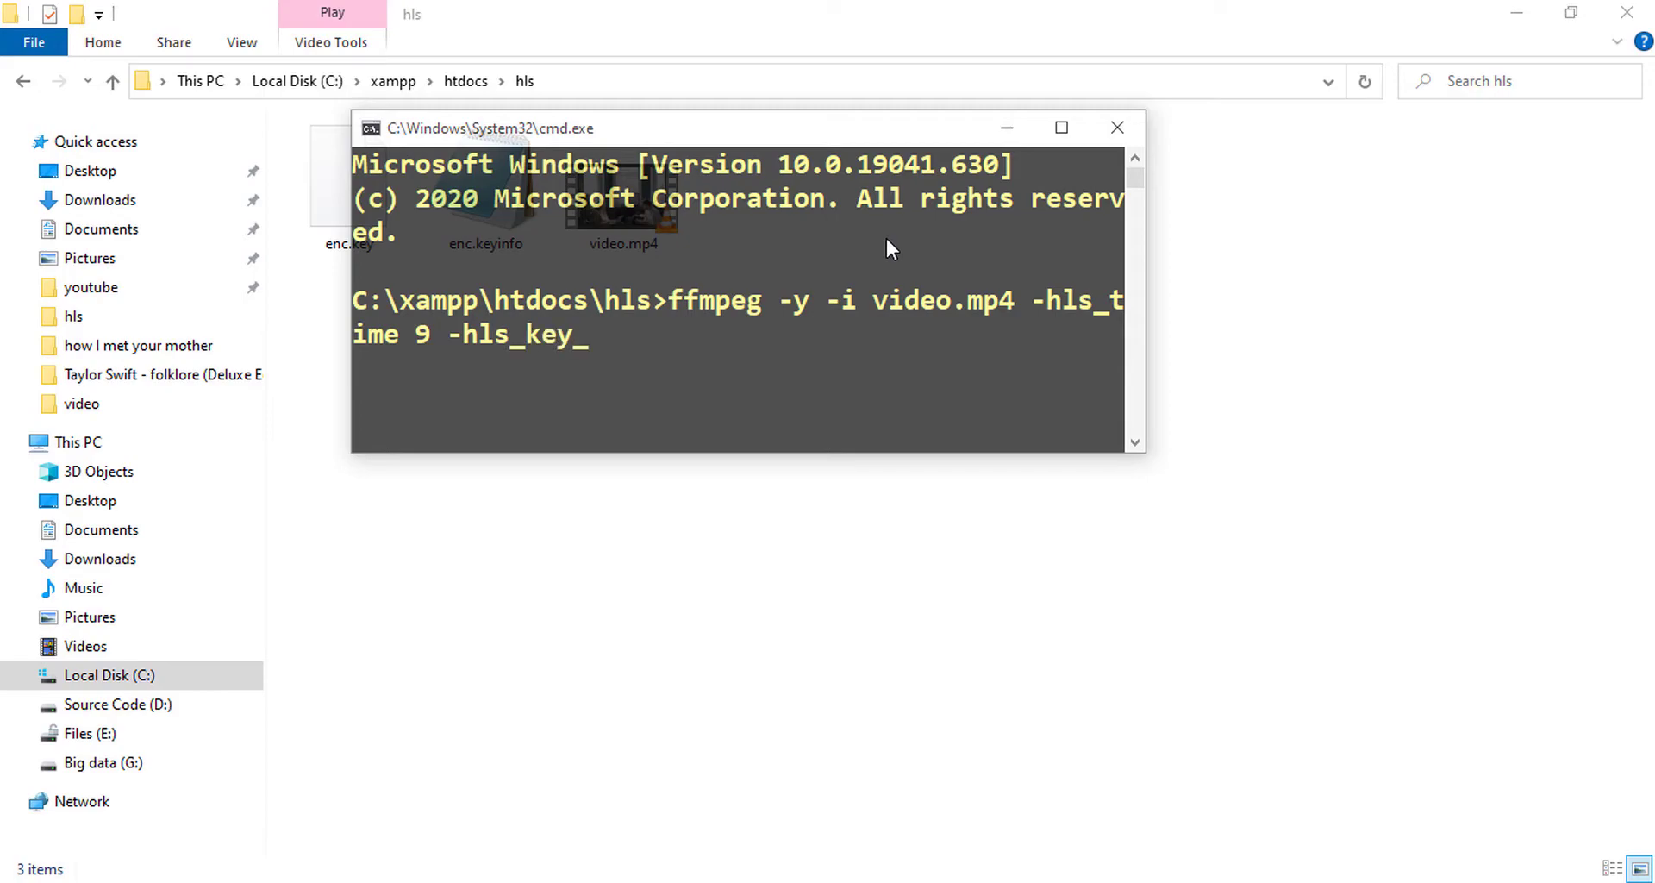
{"action": "type", "text": "info_"}
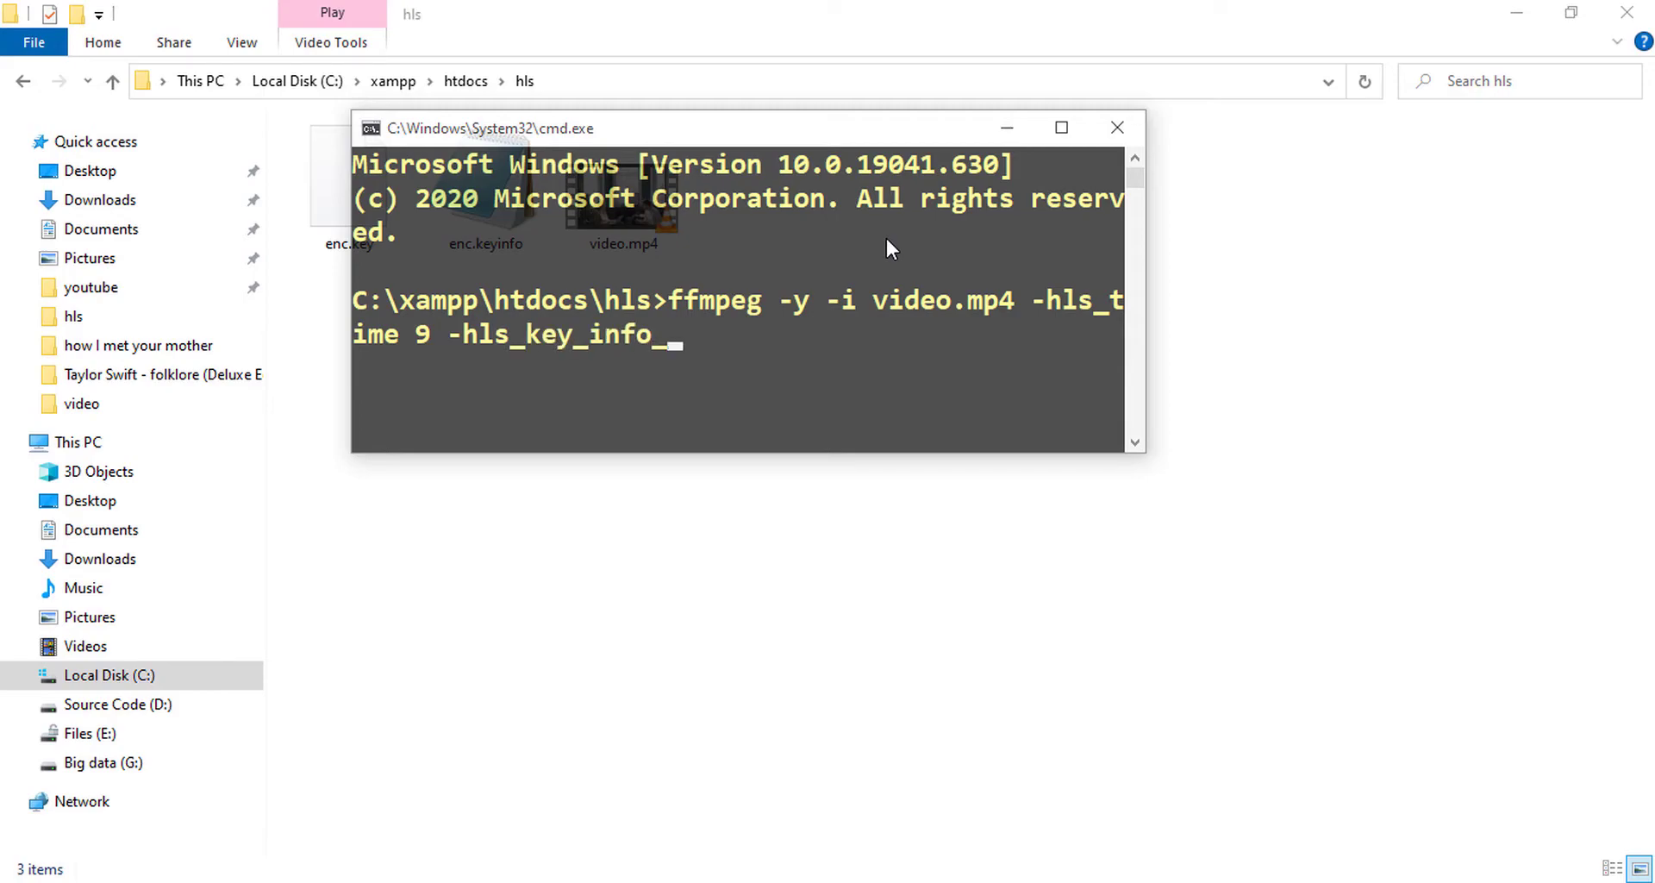
{"action": "type", "text": "file"}
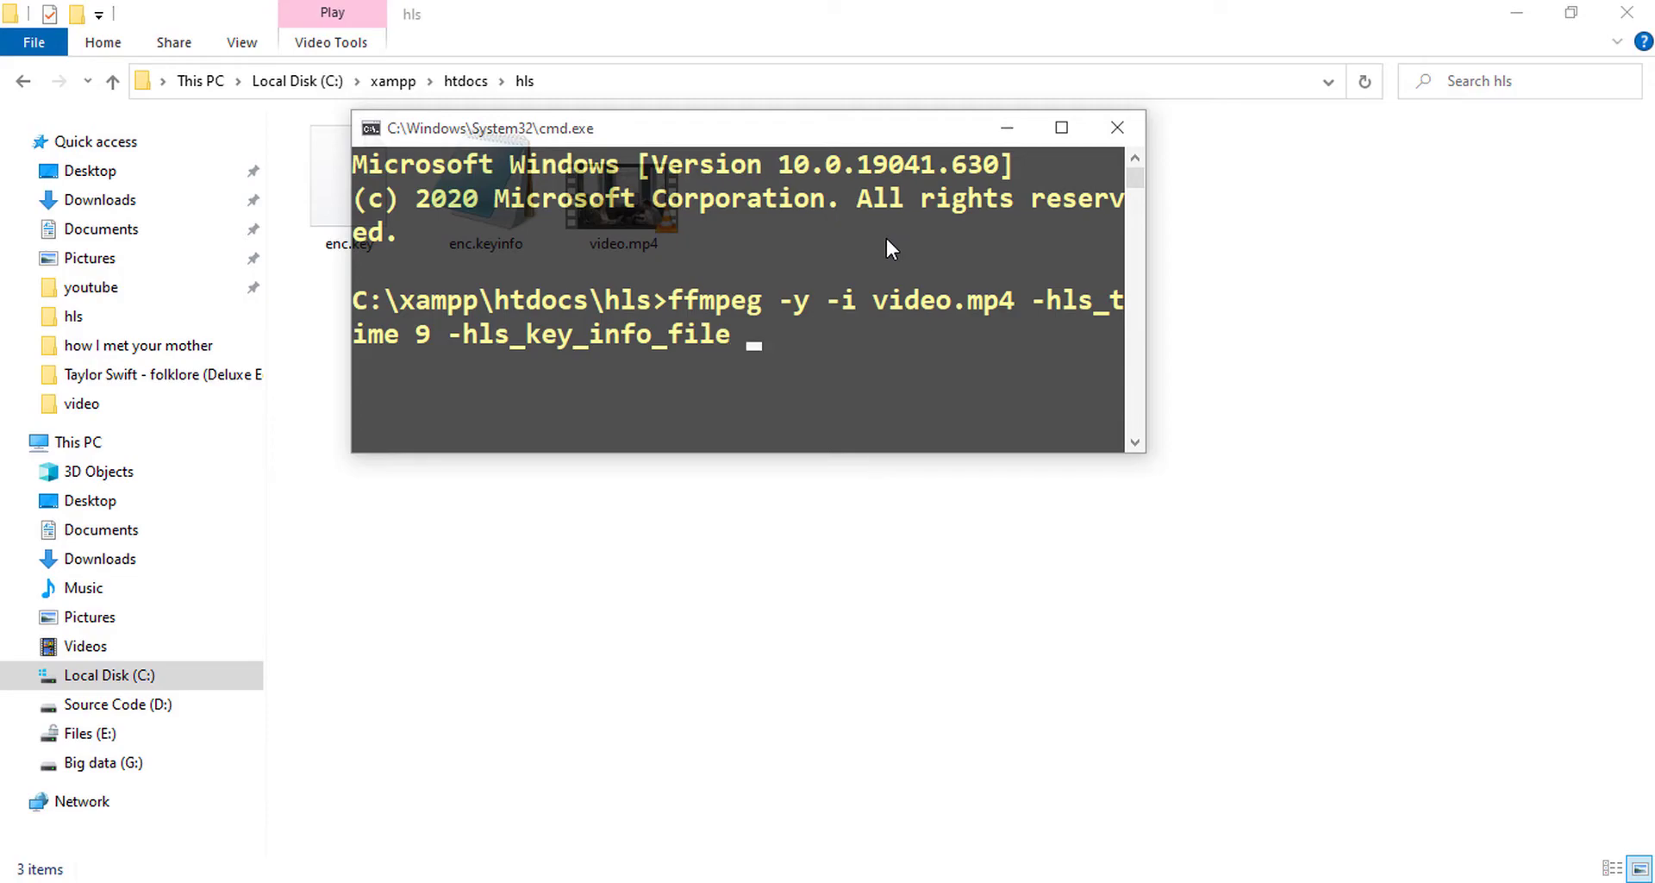
{"action": "type", "text": "enc."}
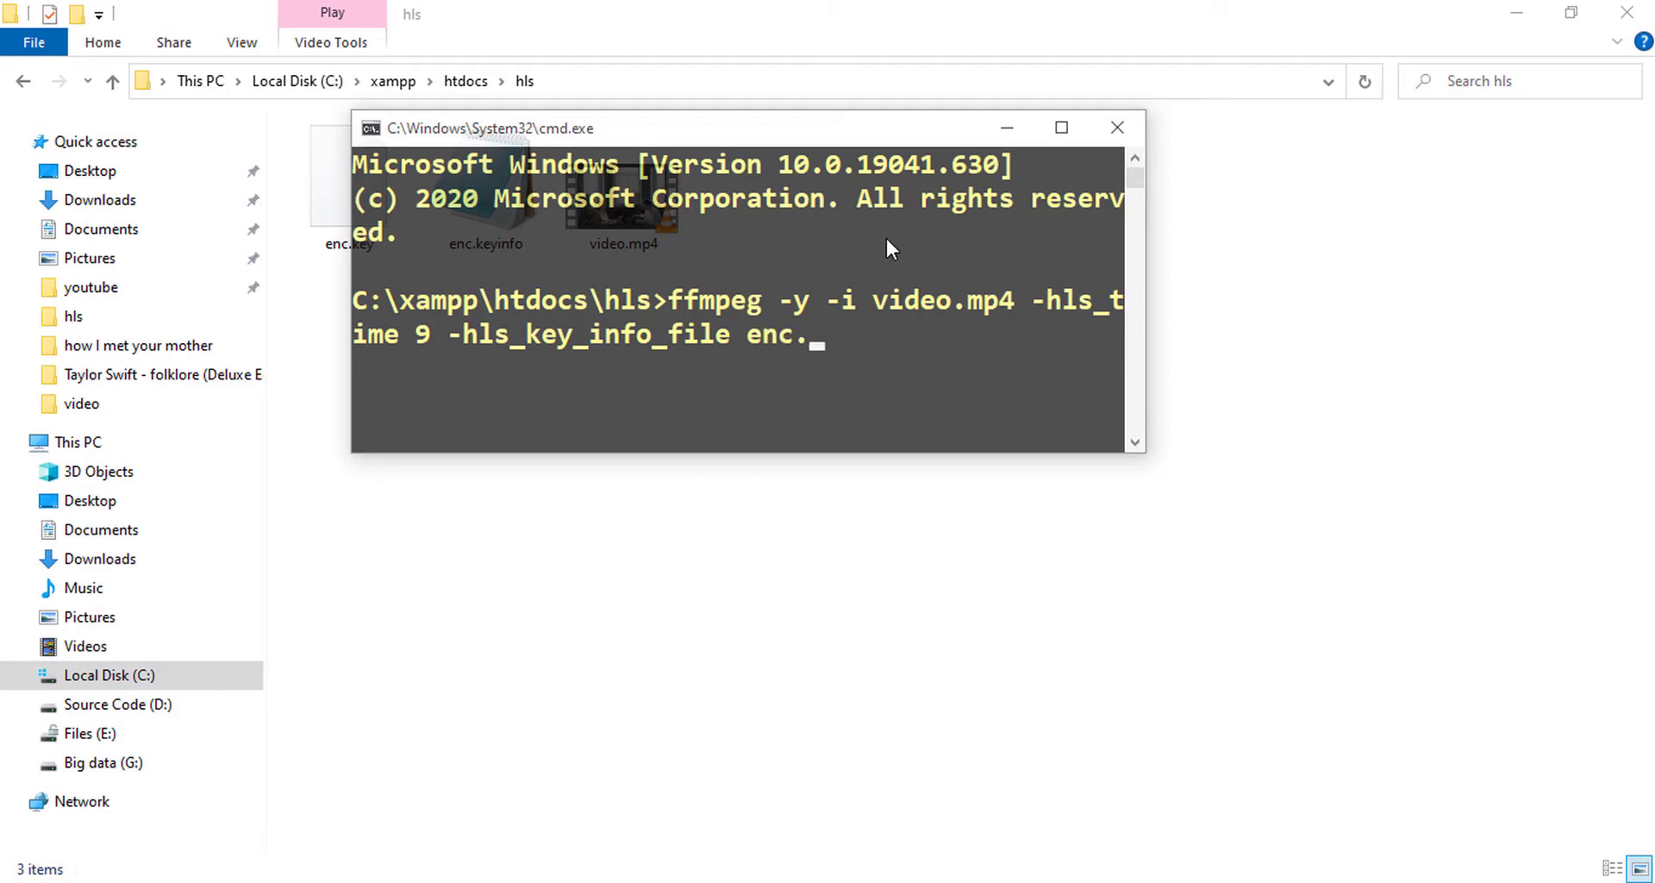
- Complete enc.keyinfo and add -hls_playlist_type vod
{"action": "type", "text": "keyinfo"}
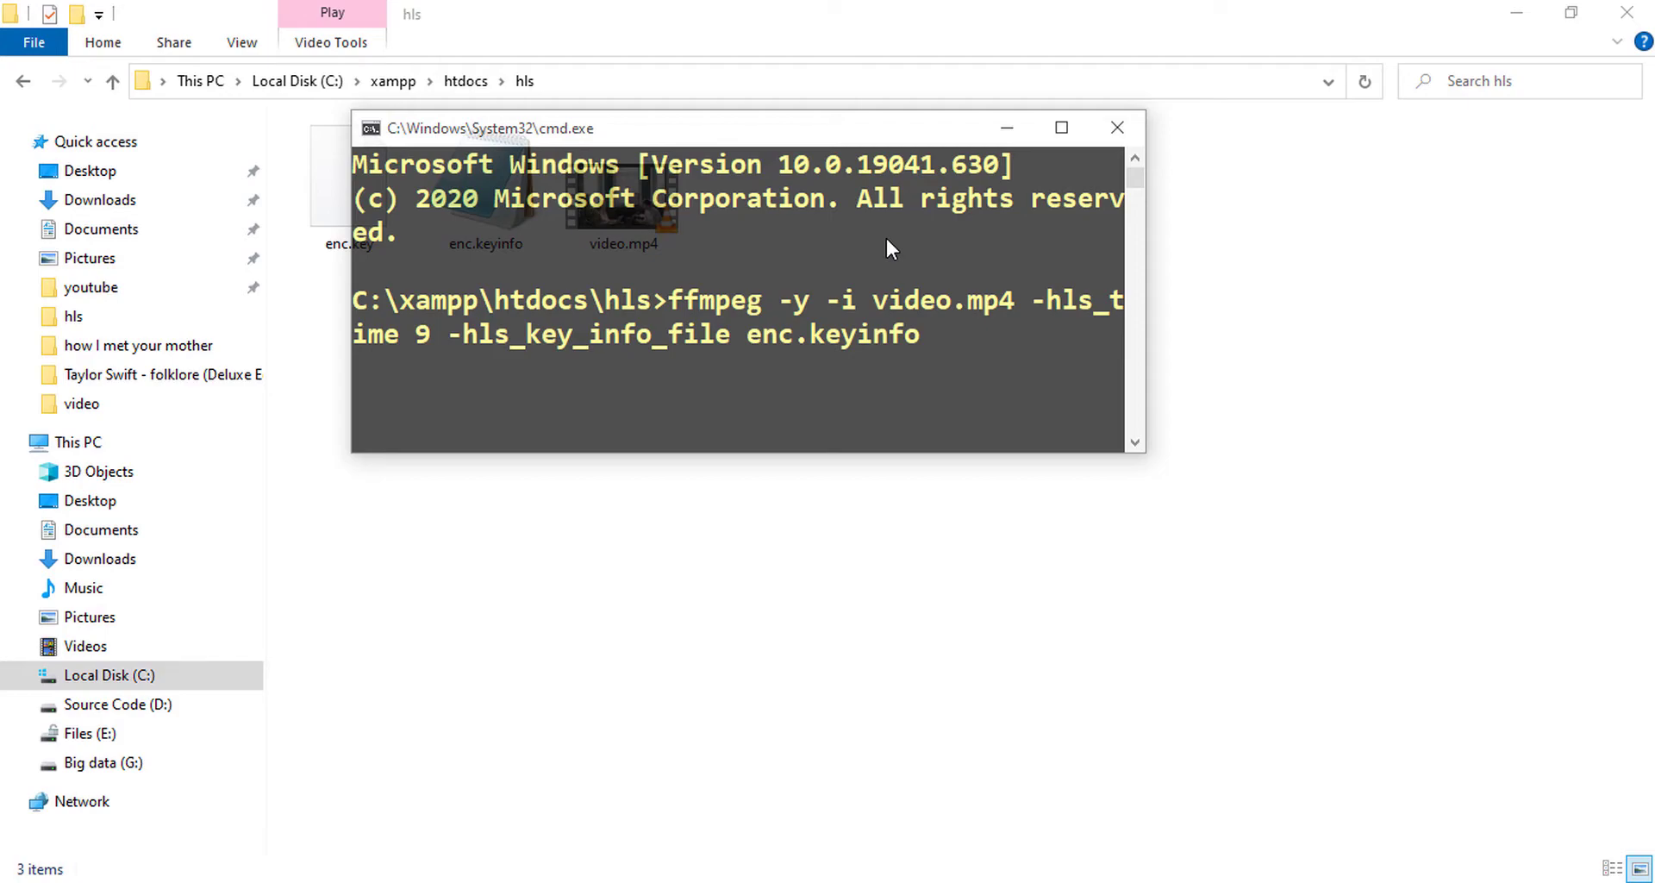
{"action": "type", "text": "-hls"}
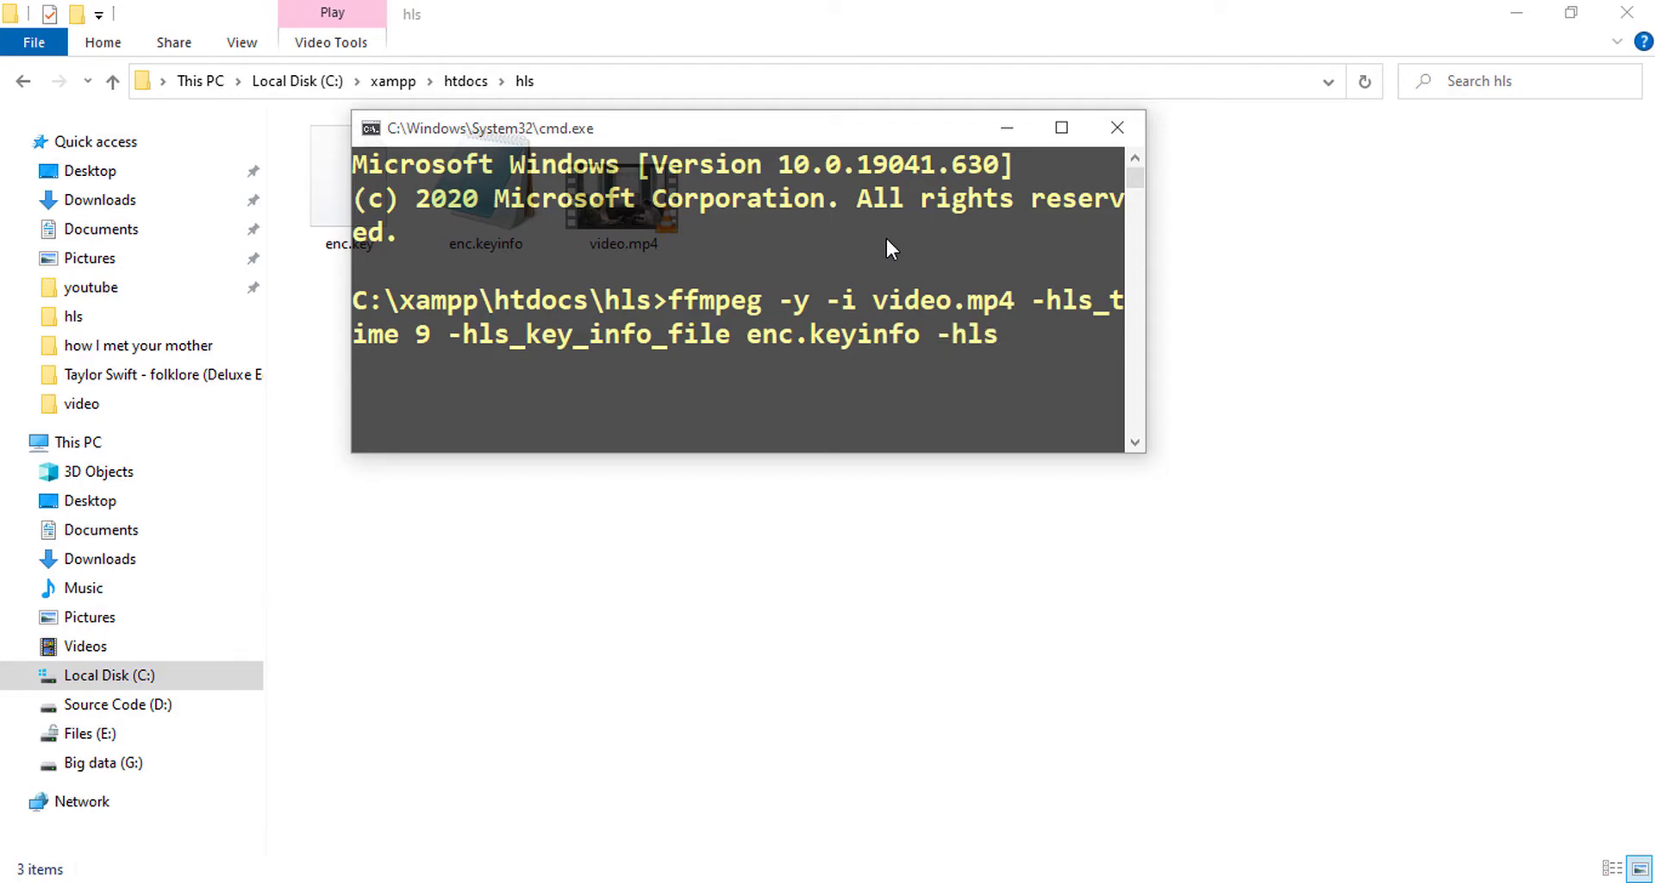
{"action": "type", "text": "_pla"}
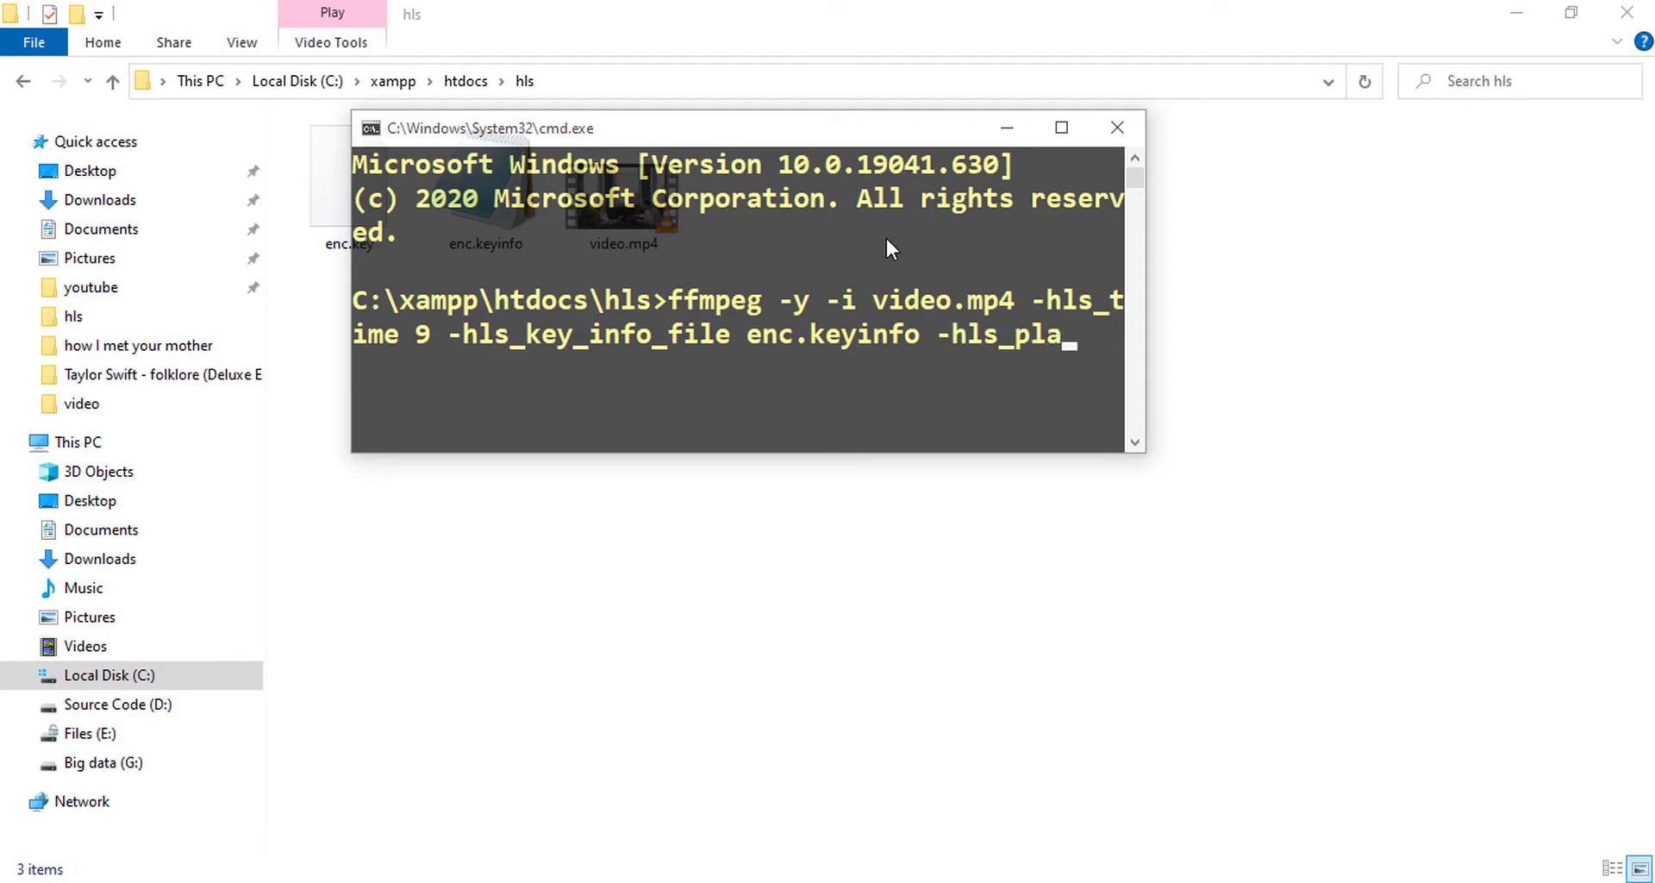
{"action": "type", "text": "ylist"}
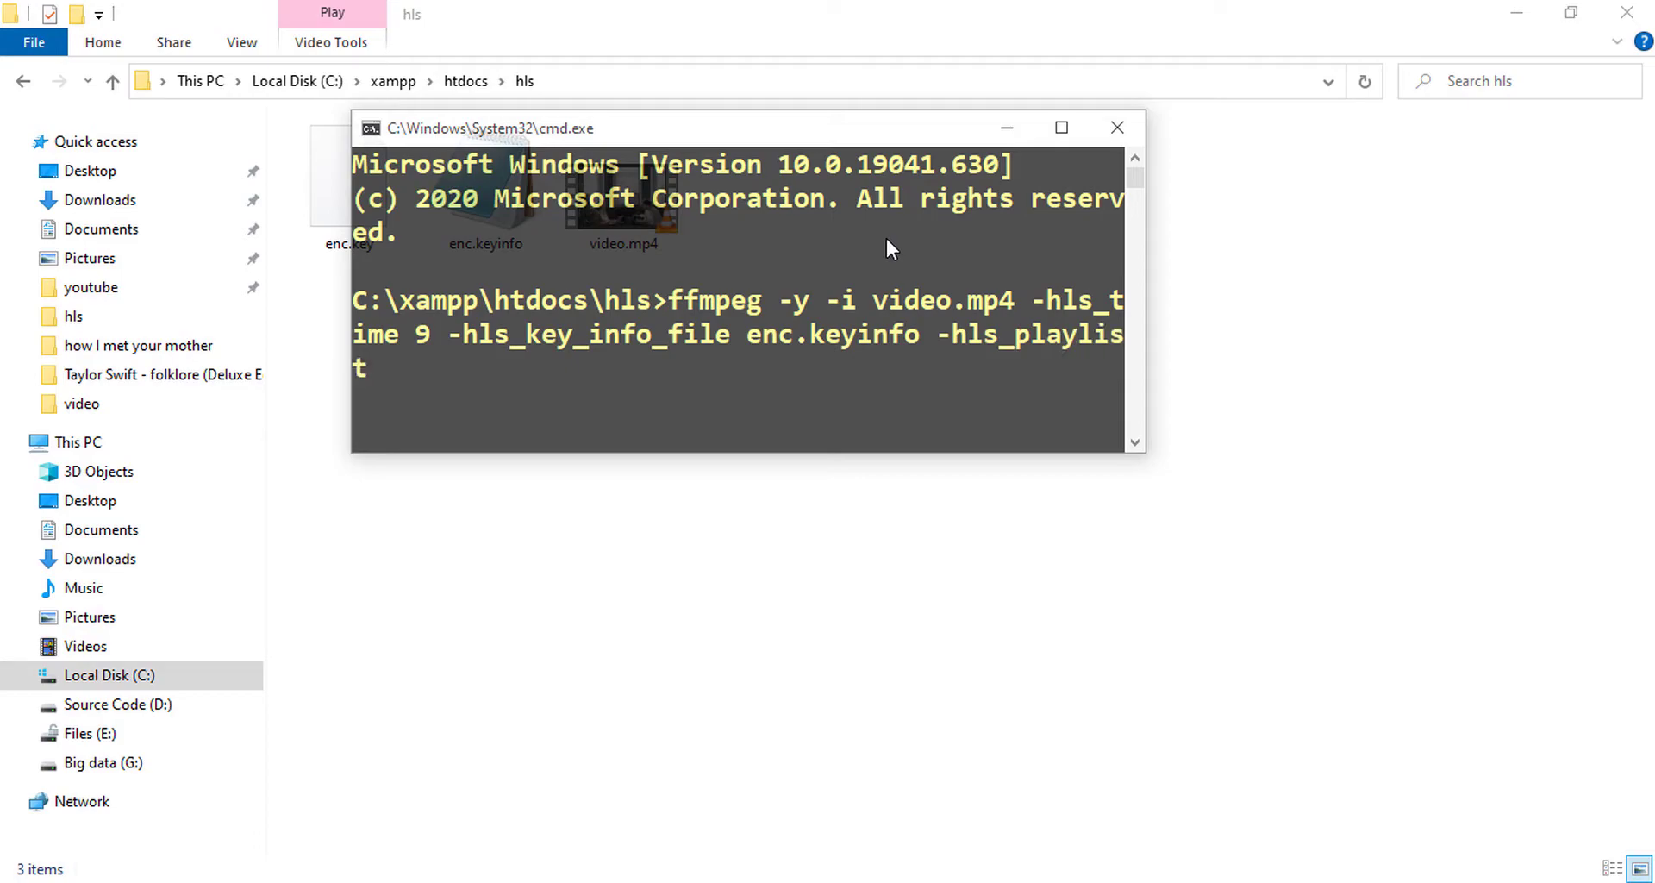
{"action": "type", "text": "_type"}
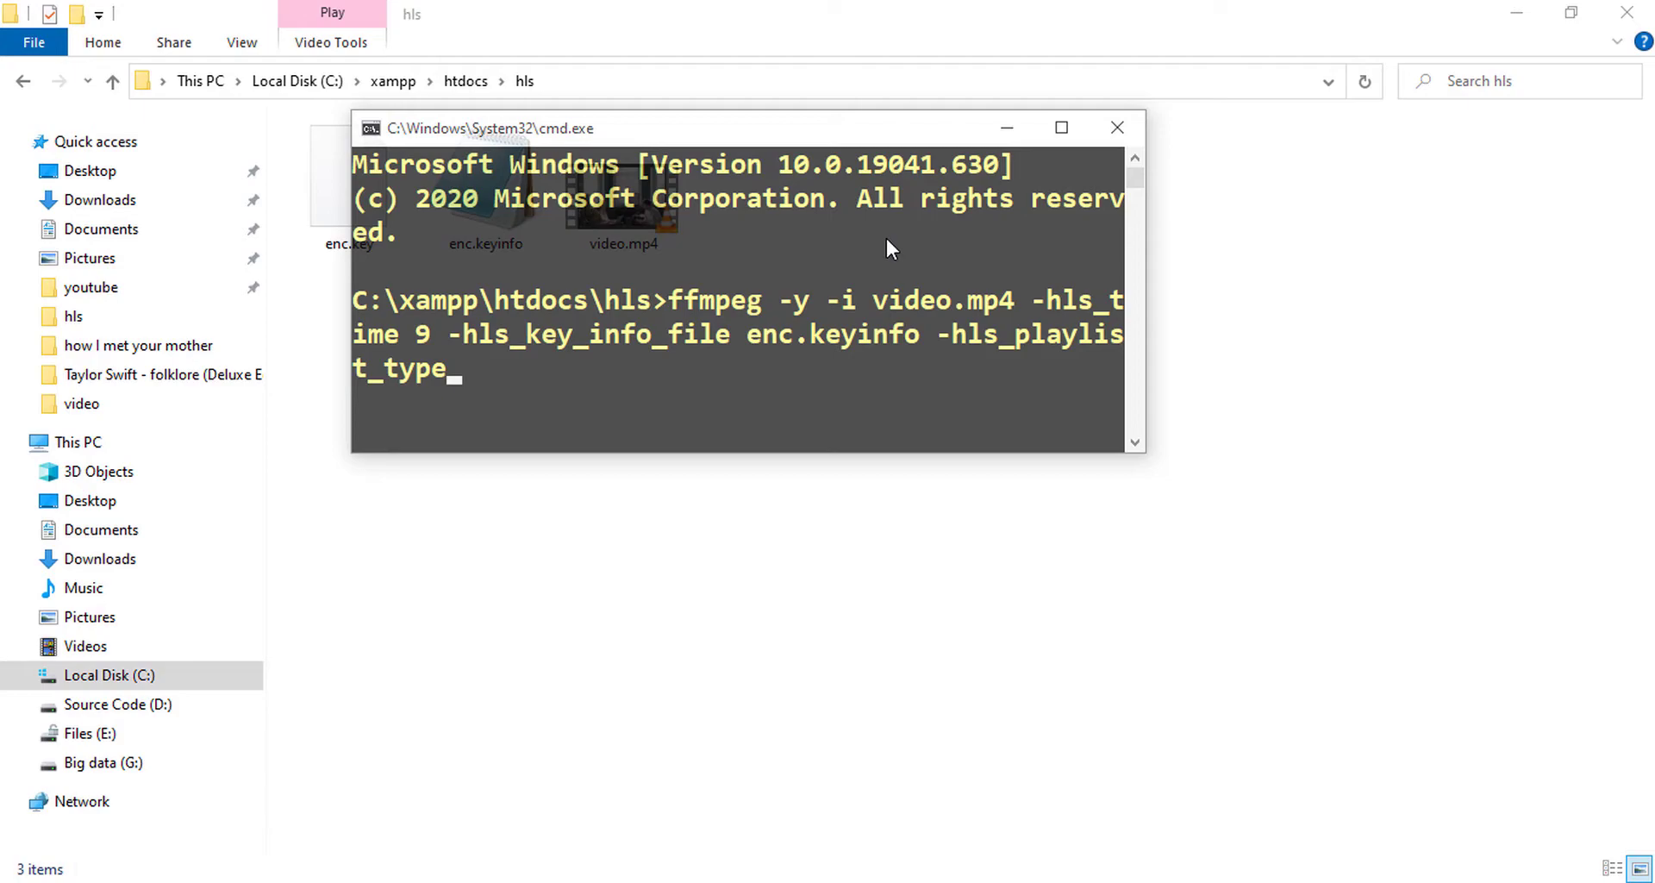
{"action": "type", "text": "vod"}
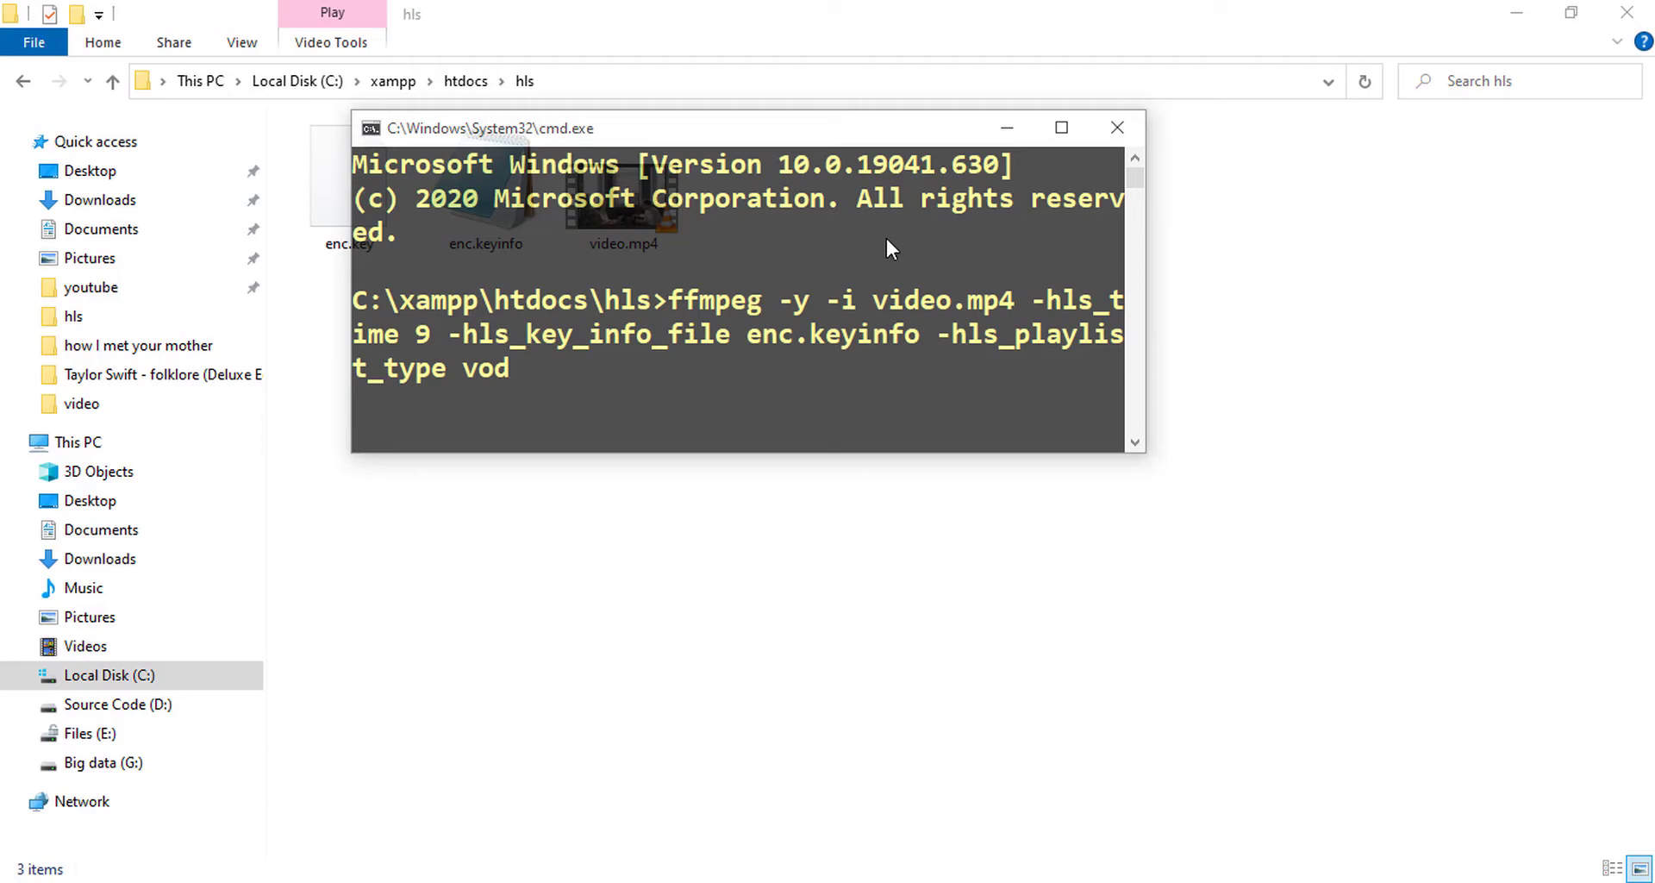
- Add -hls_segment_filename "segmentNo%d.ts for numbered segment files
{"action": "type", "text": "-hls"}
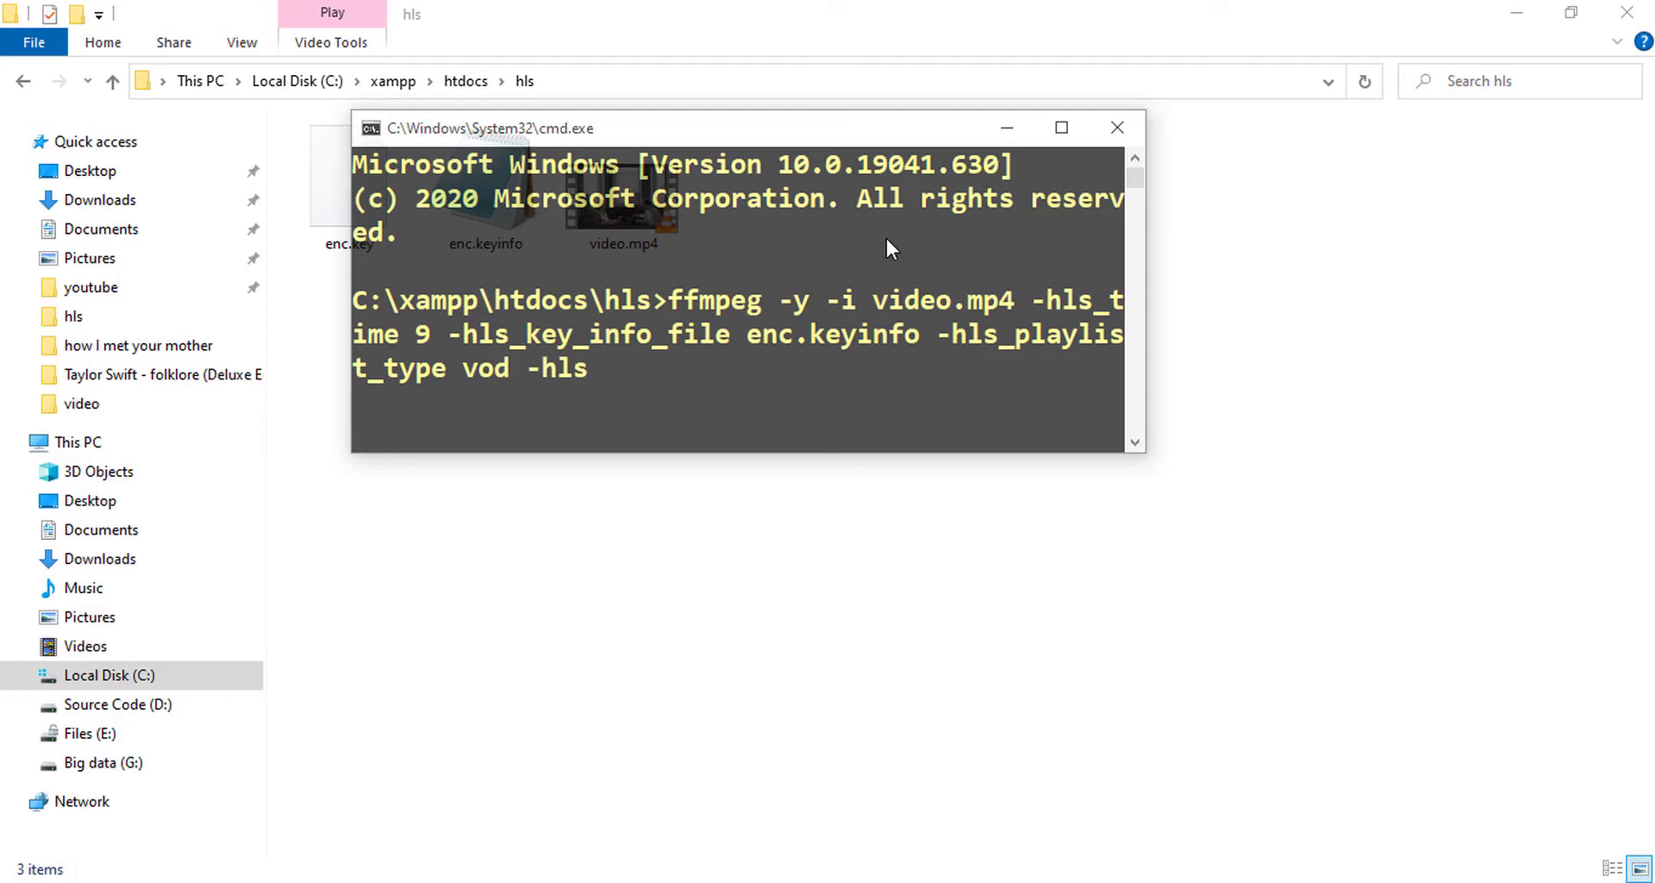
{"action": "type", "text": "_seg"}
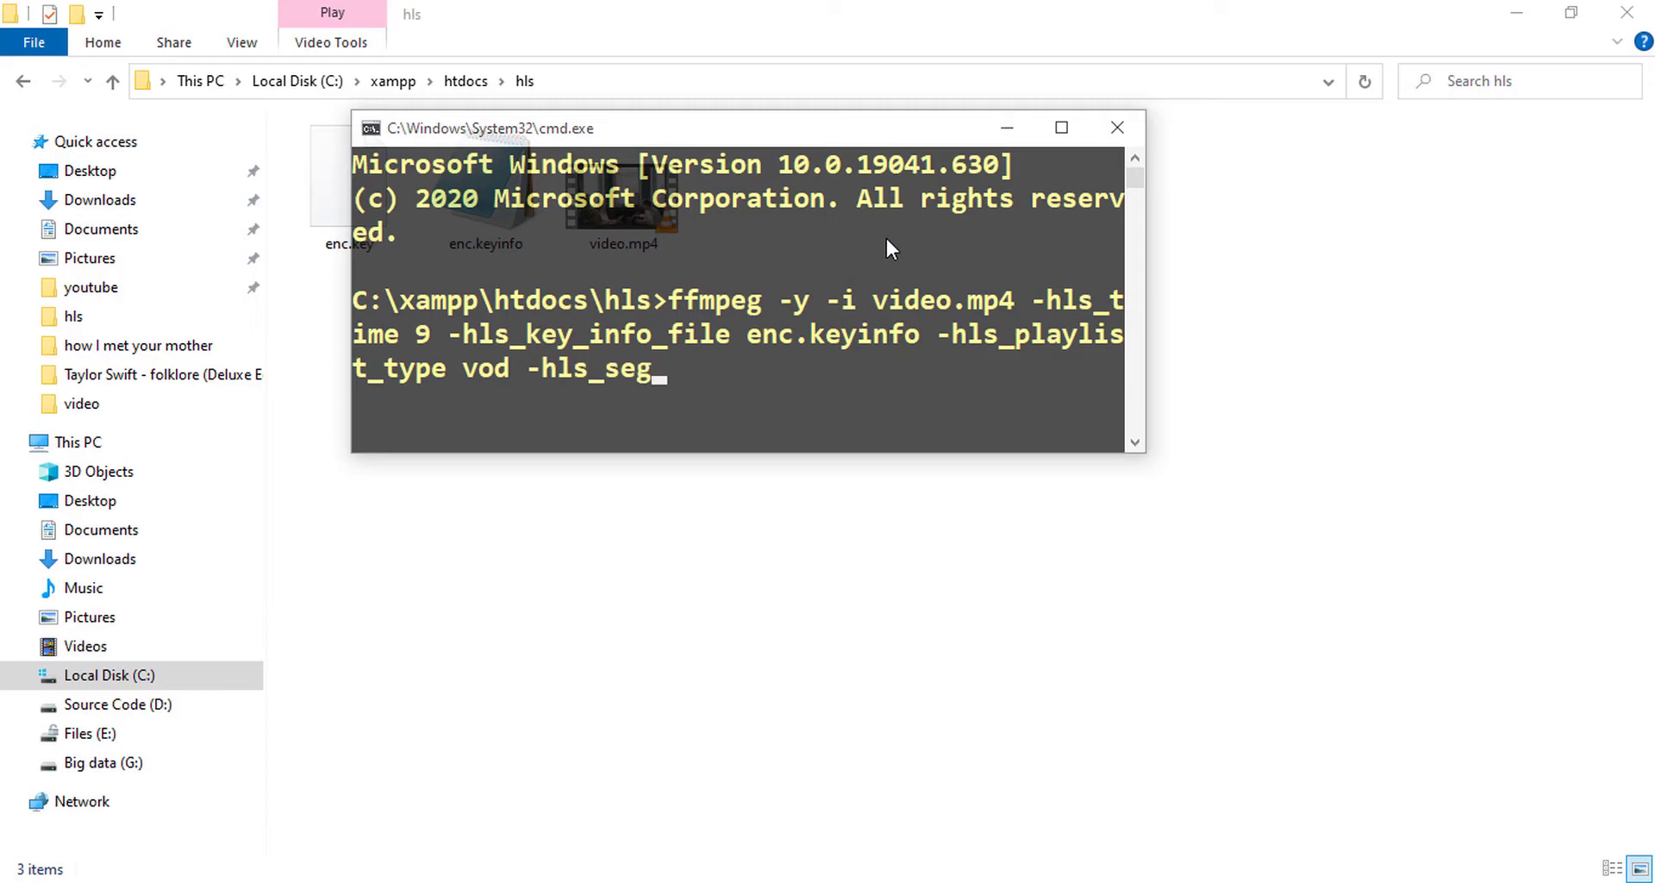
{"action": "type", "text": "ment_"}
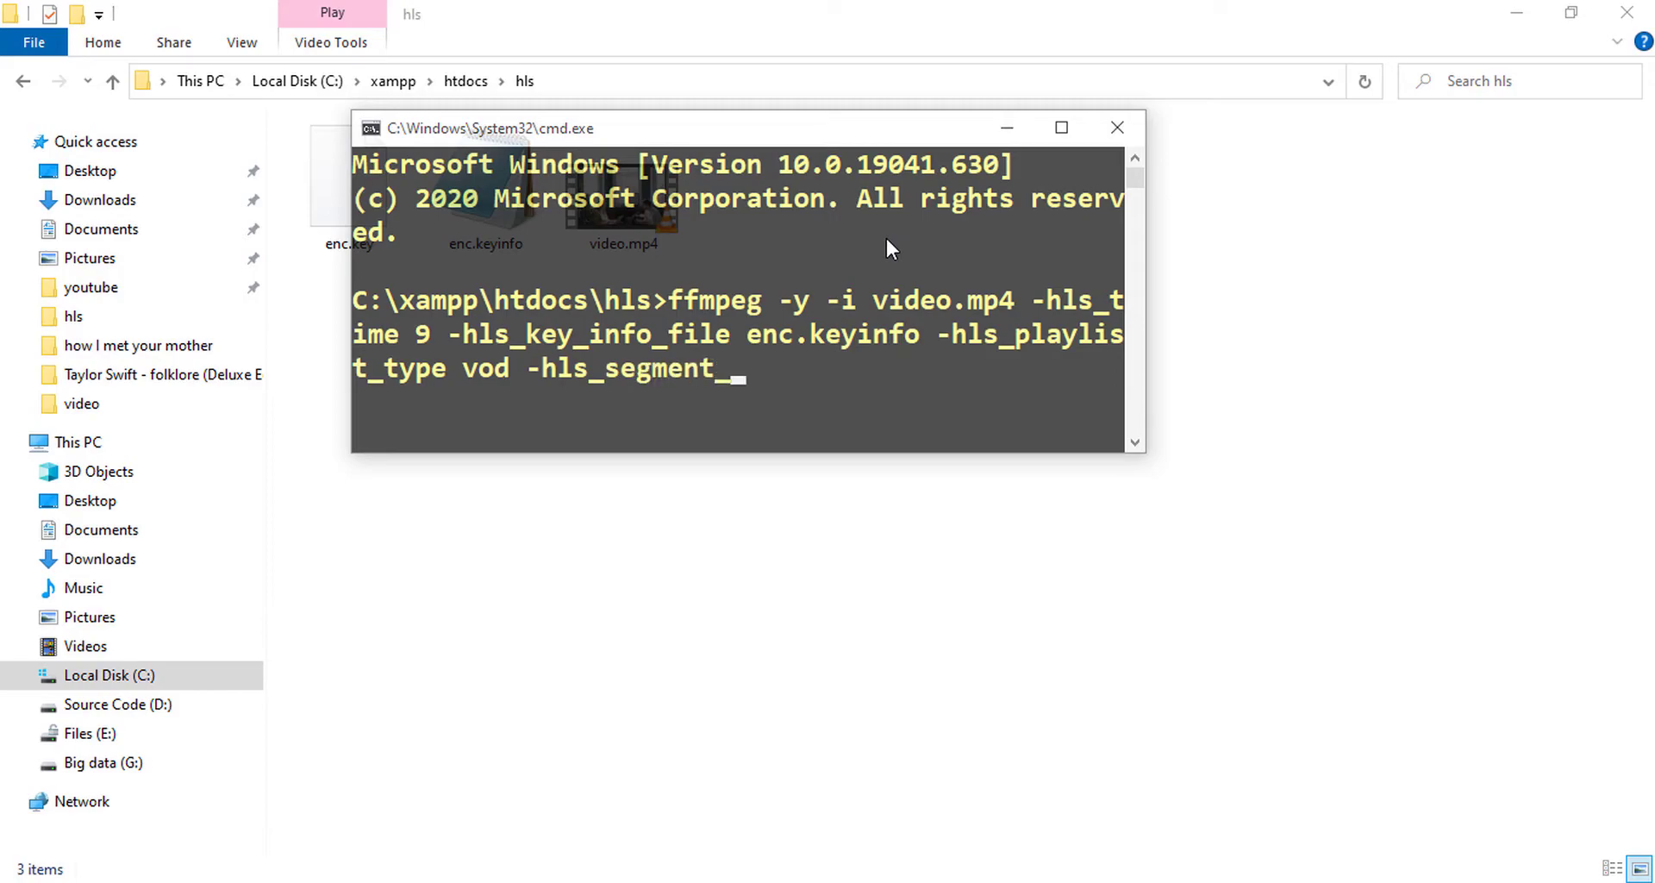
{"action": "type", "text": "file"}
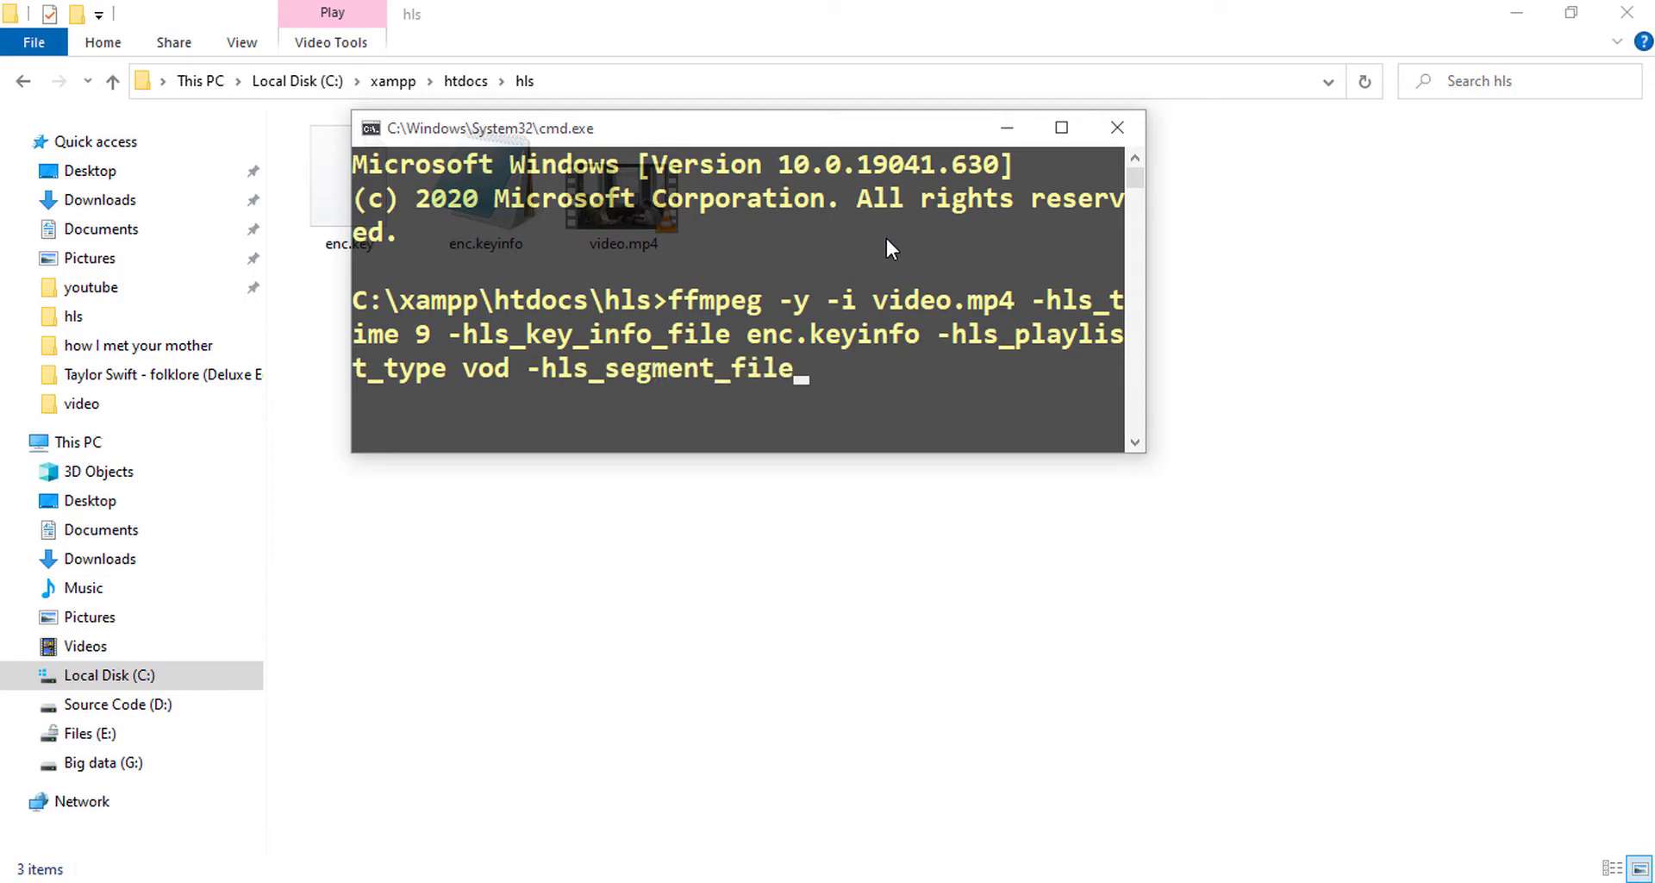
{"action": "type", "text": "name"}
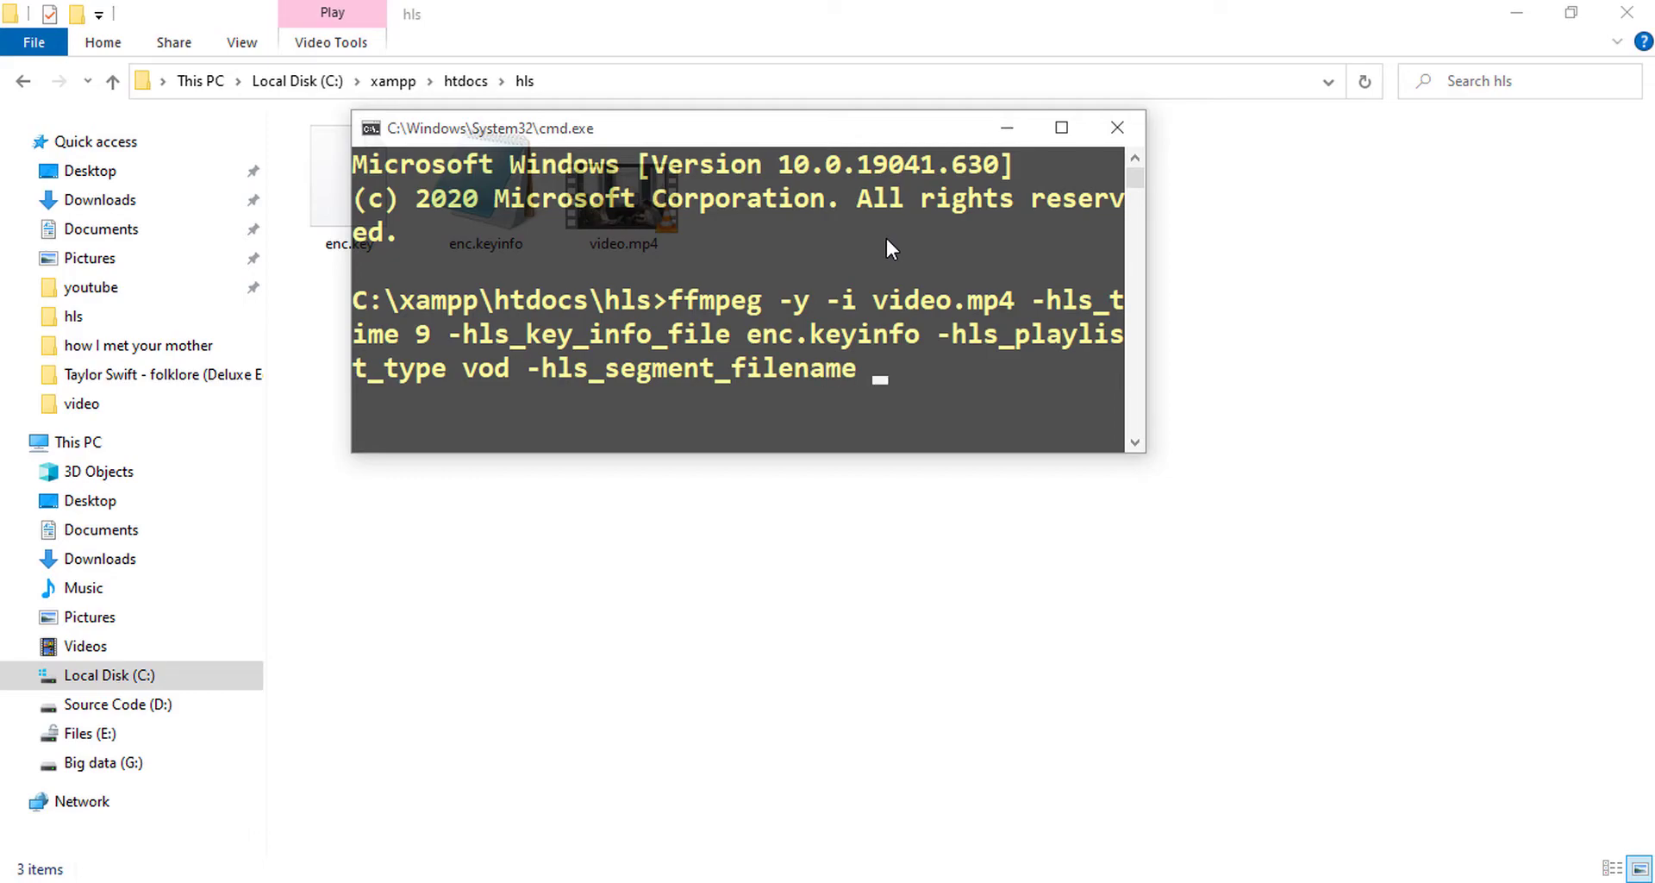
{"action": "type", "text": "\""}
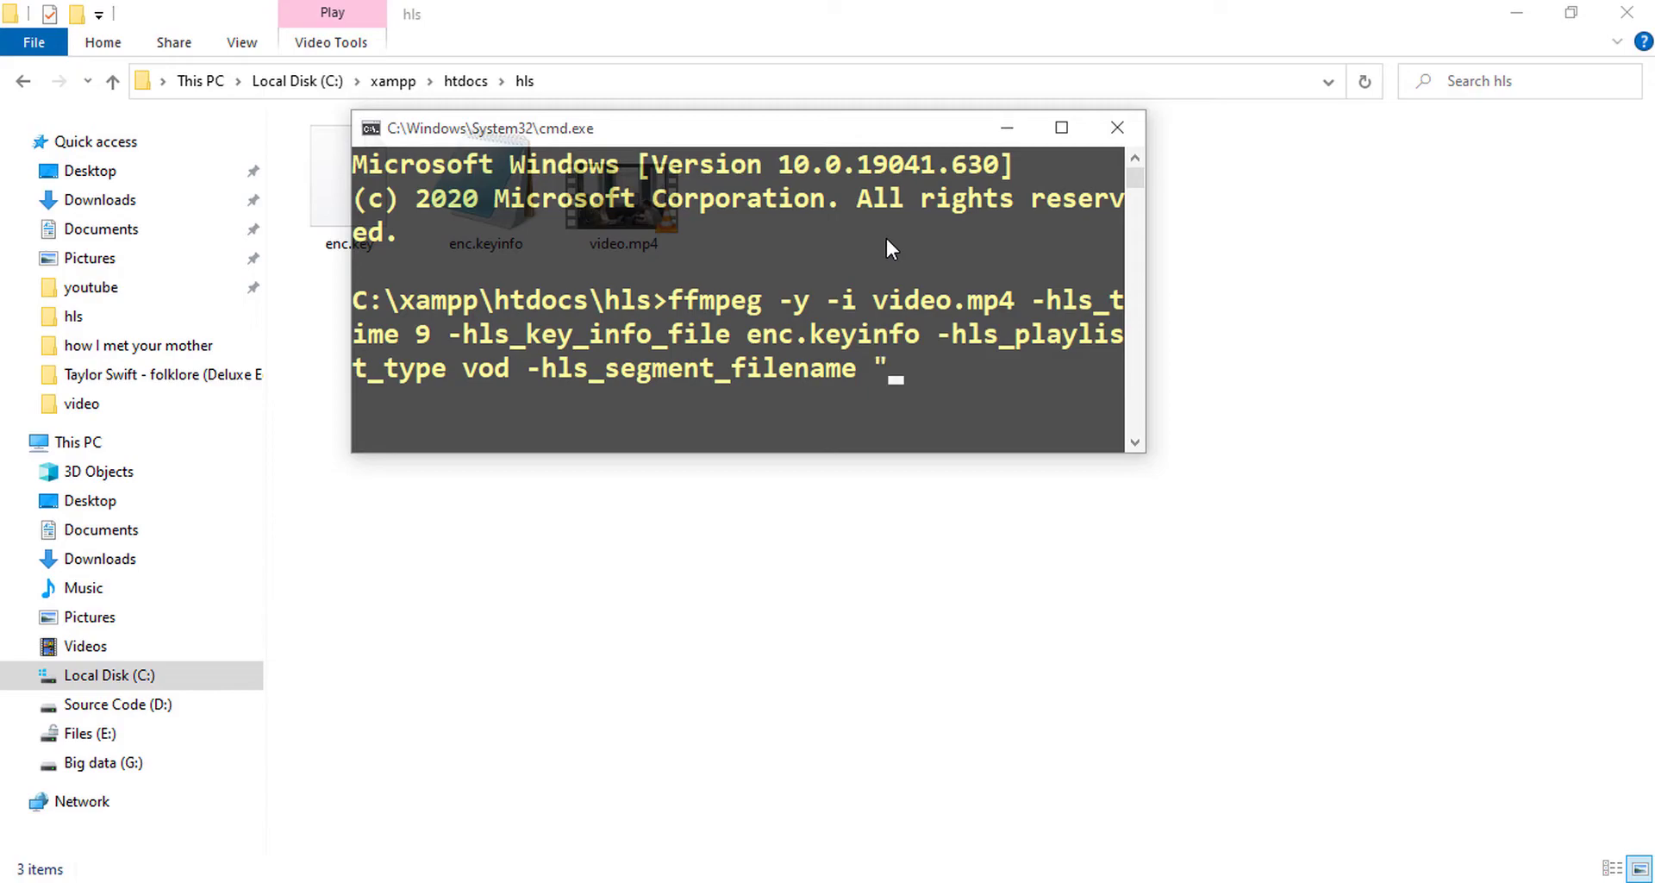
{"action": "type", "text": "s"}
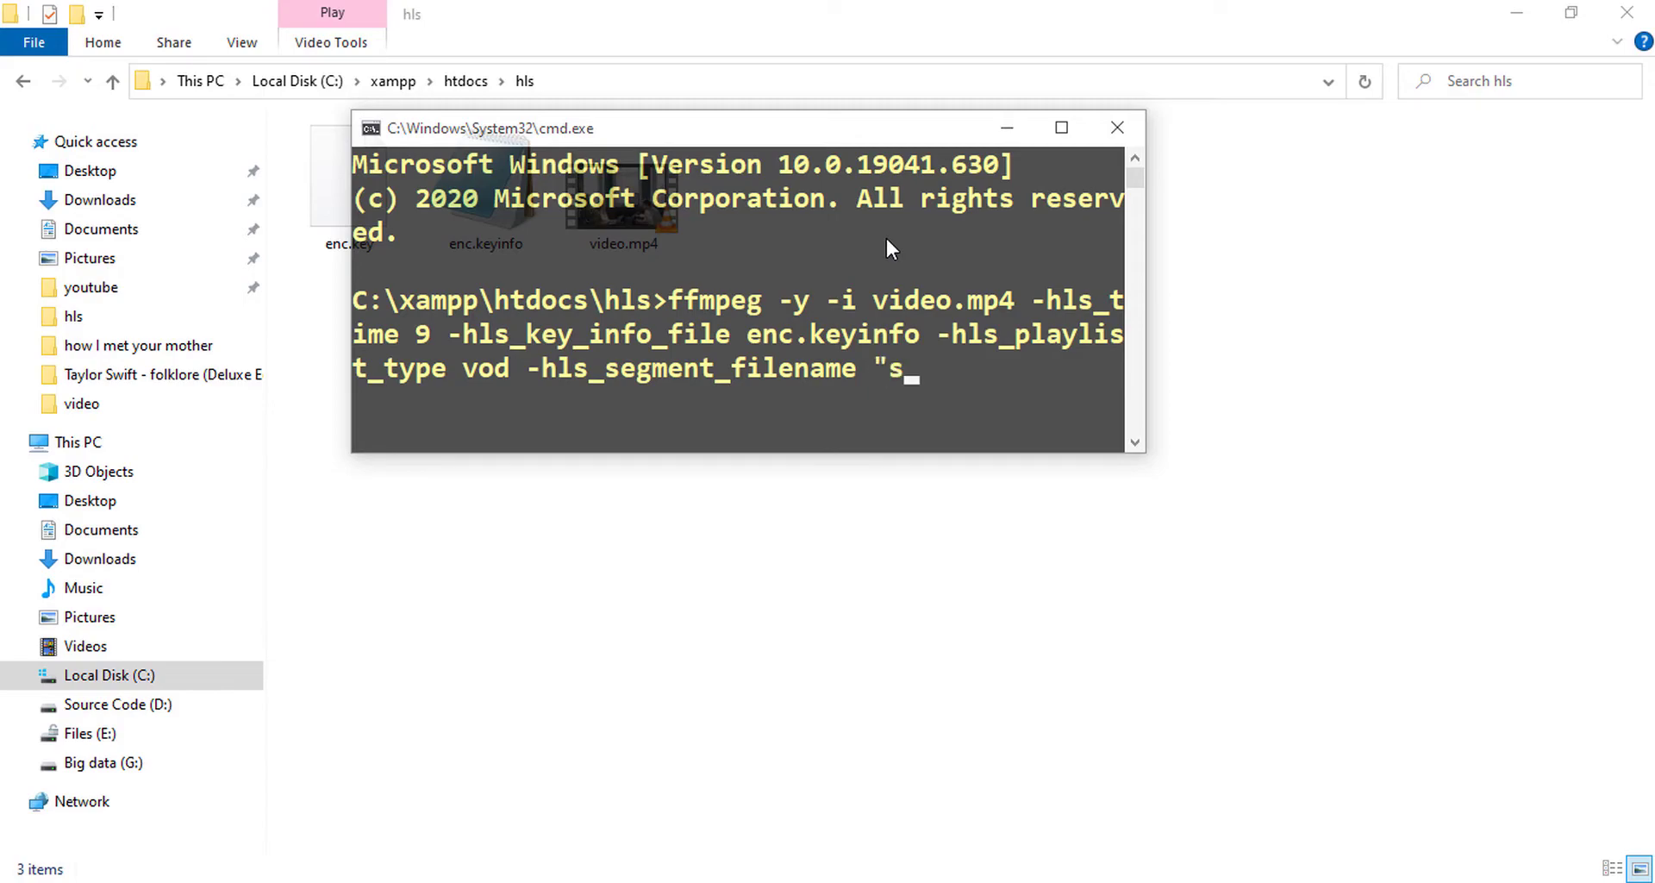
{"action": "type", "text": "egment"}
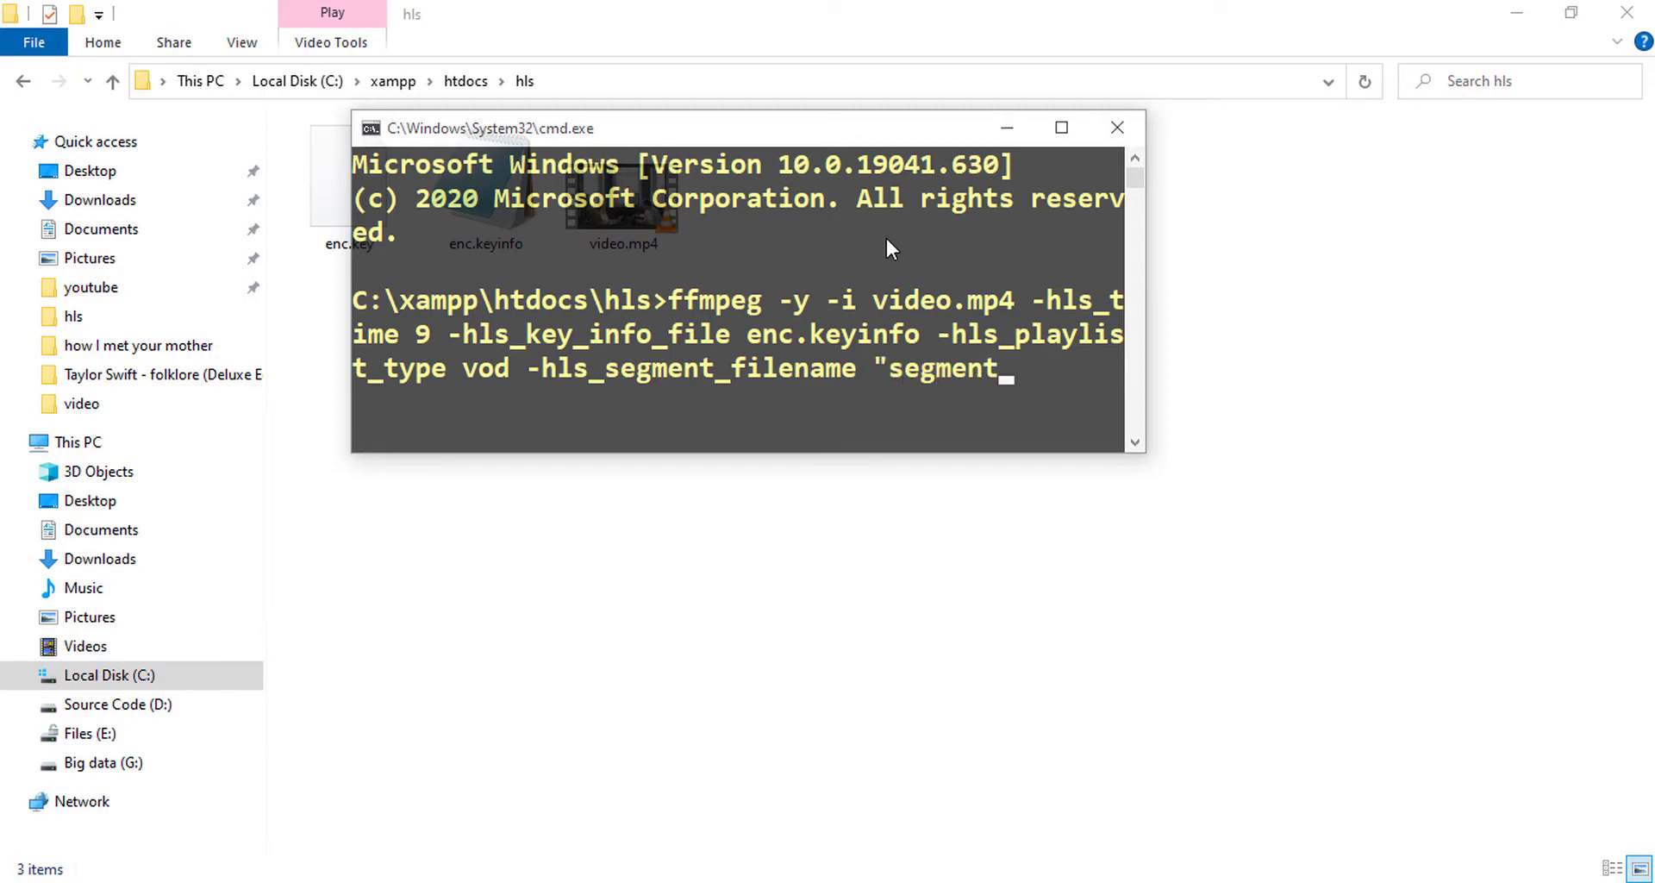
{"action": "type", "text": "No"}
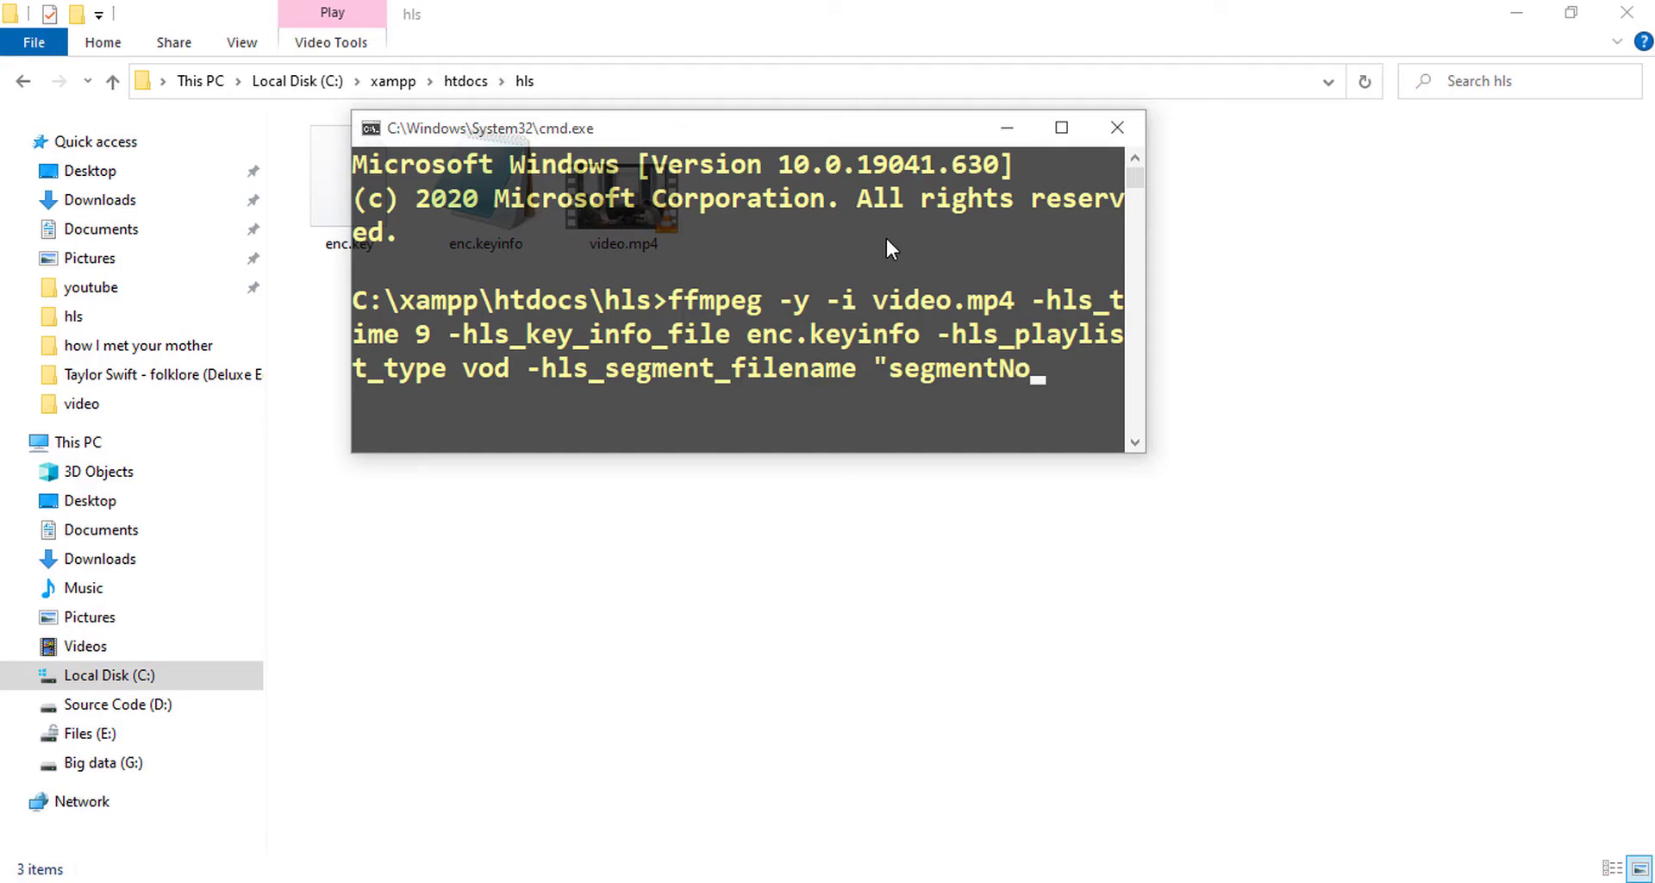
{"action": "type", "text": "%d"}
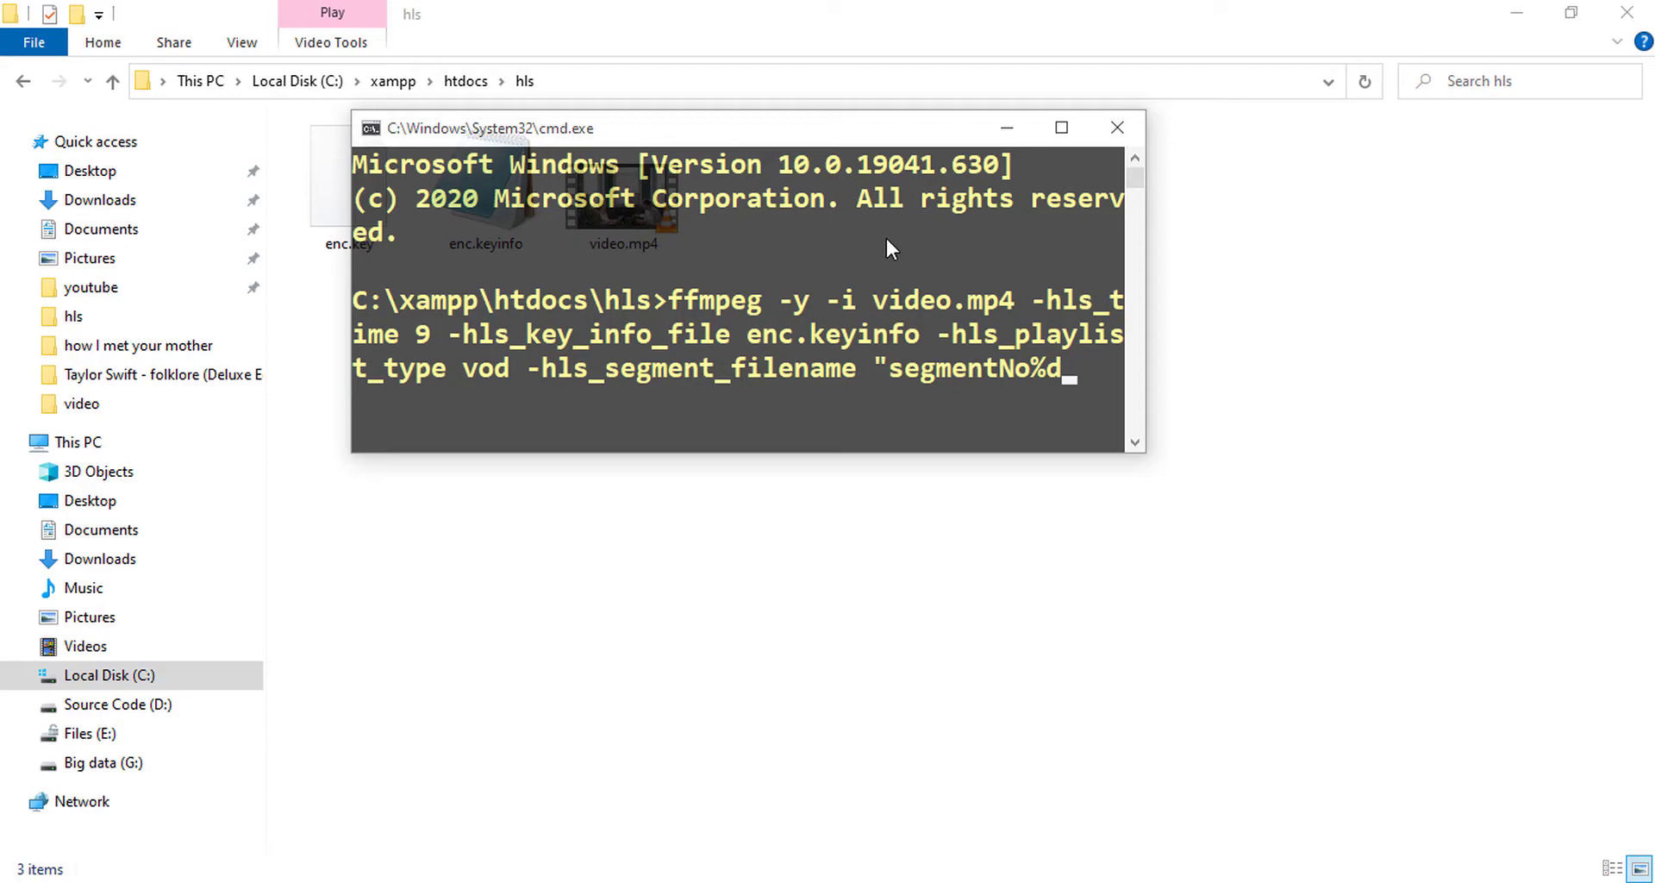
{"action": "type", "text": ".t"}
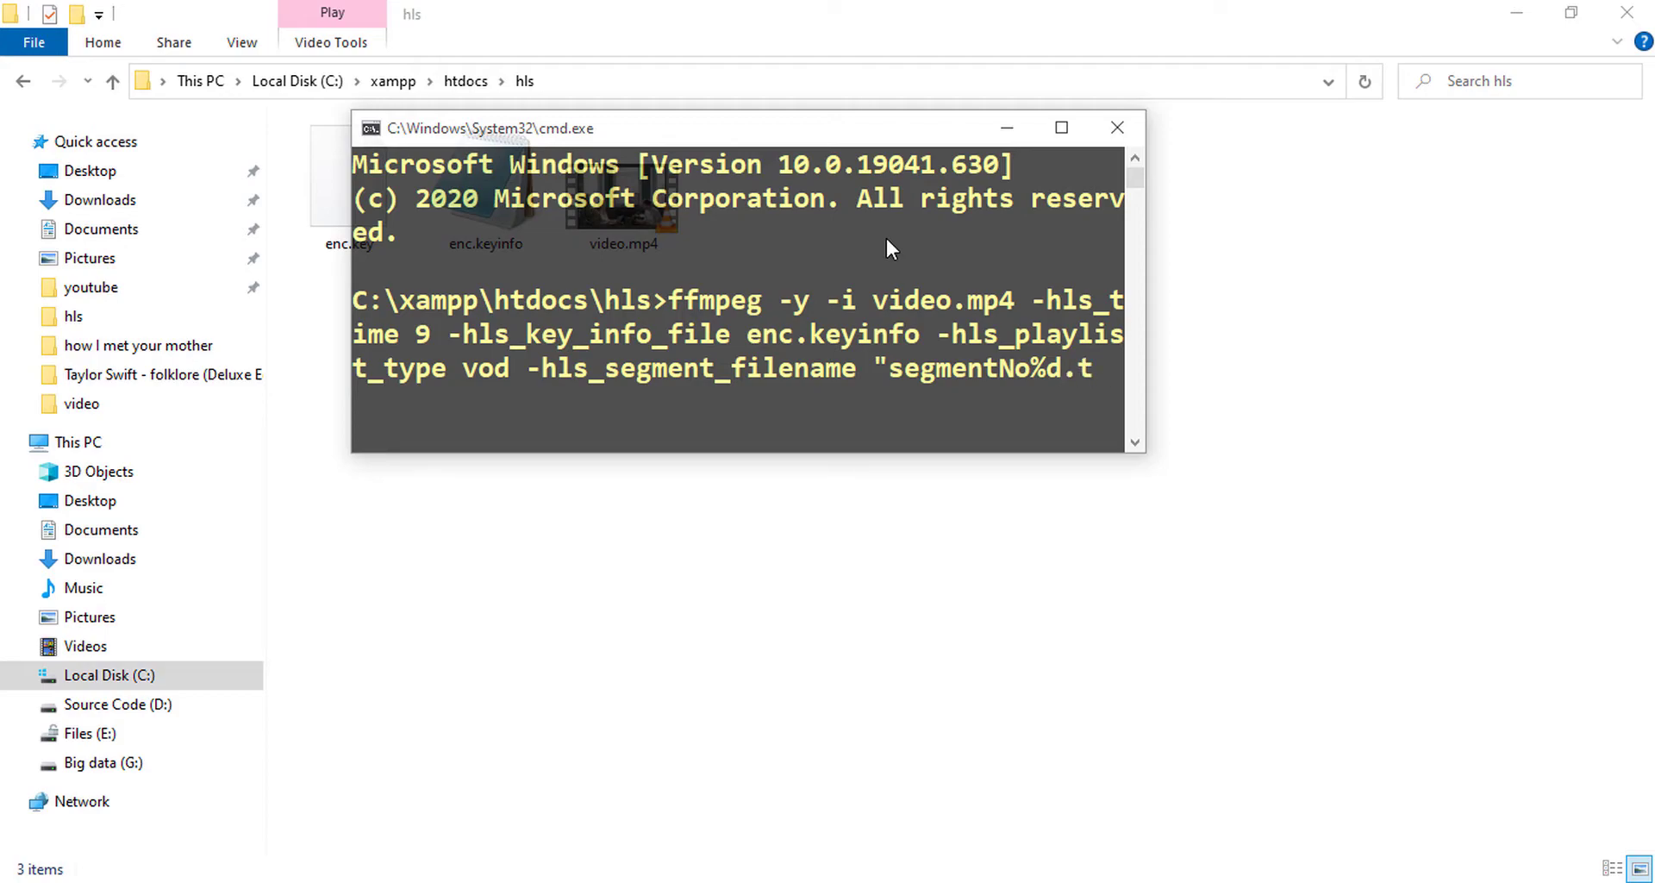
{"action": "type", "text": "s"}
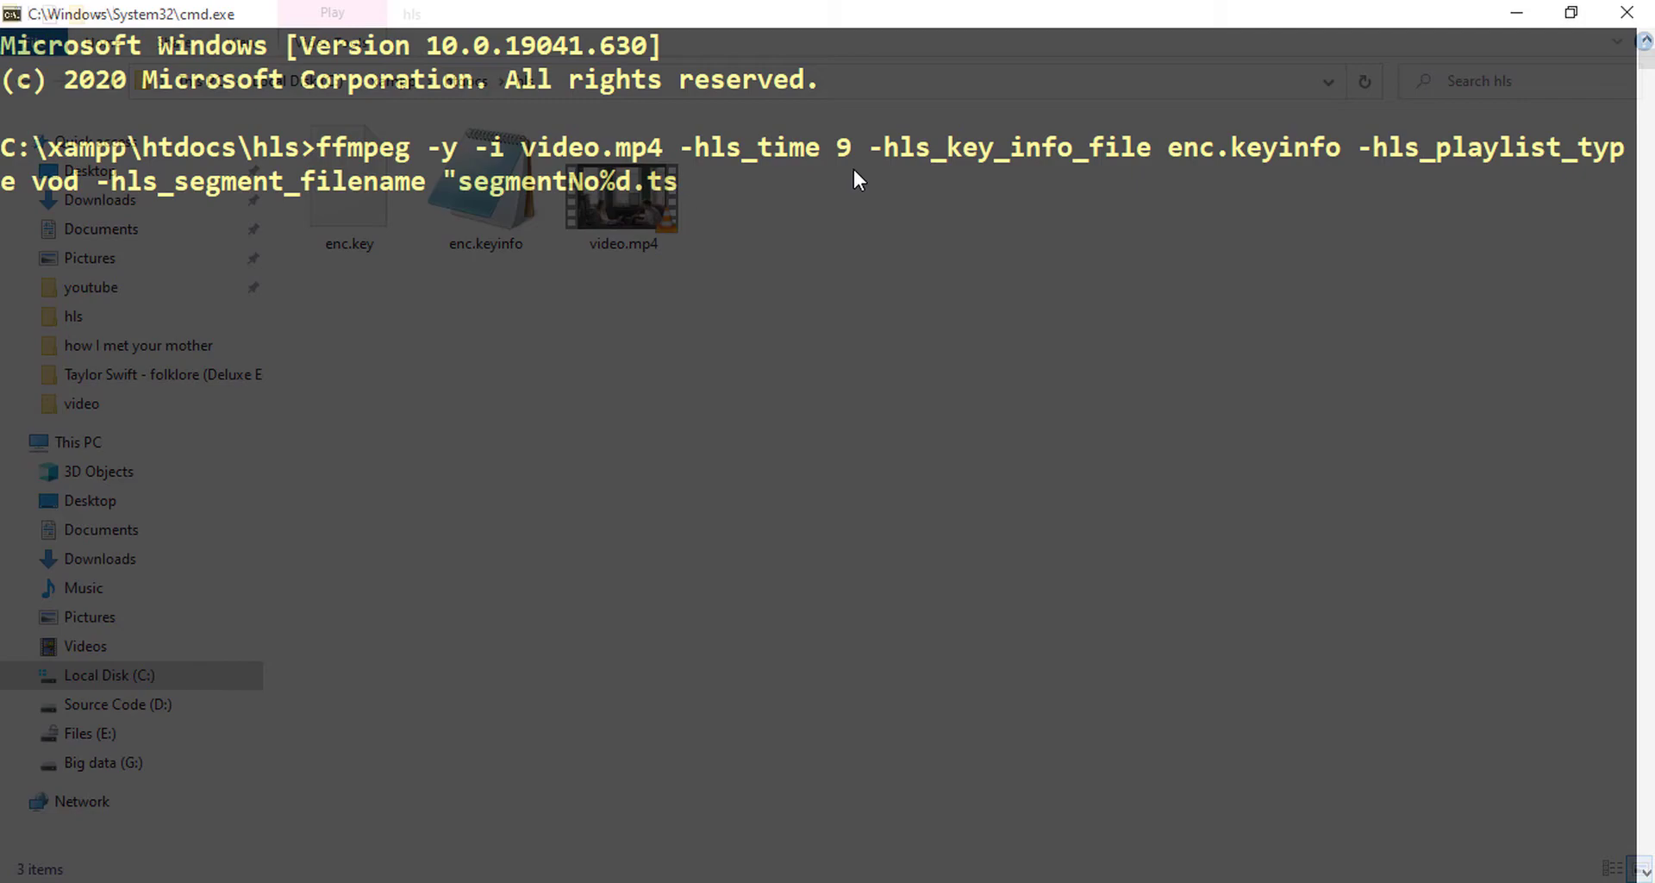
{"action": "mouse_move", "coordinate": [855, 169]}
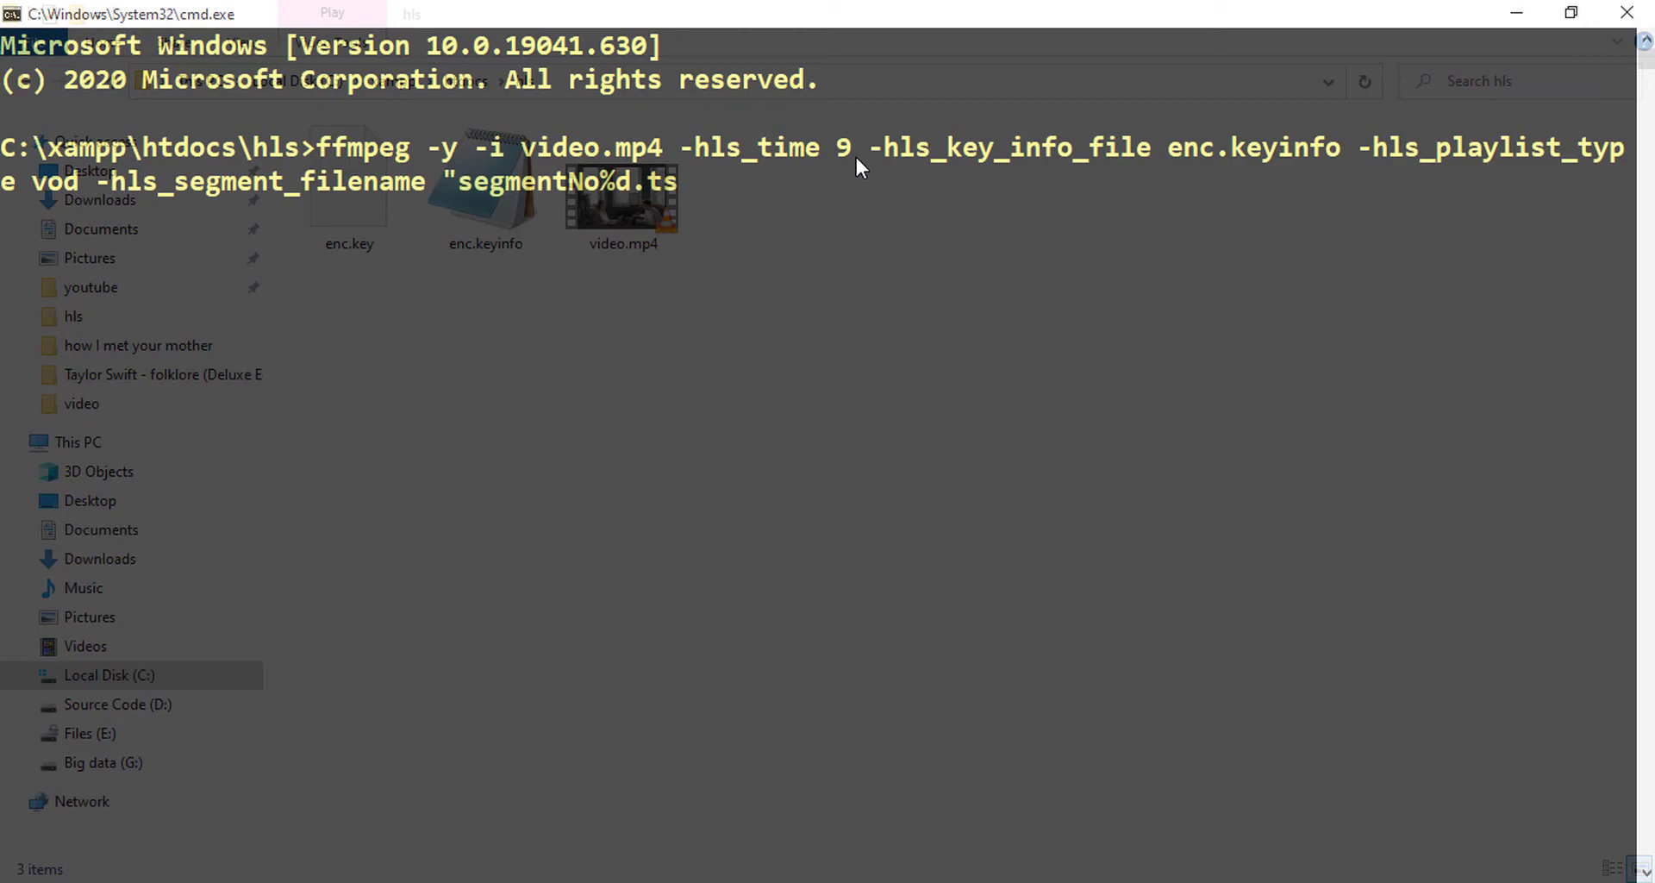
{"action": "mouse_move", "coordinate": [845, 169]}
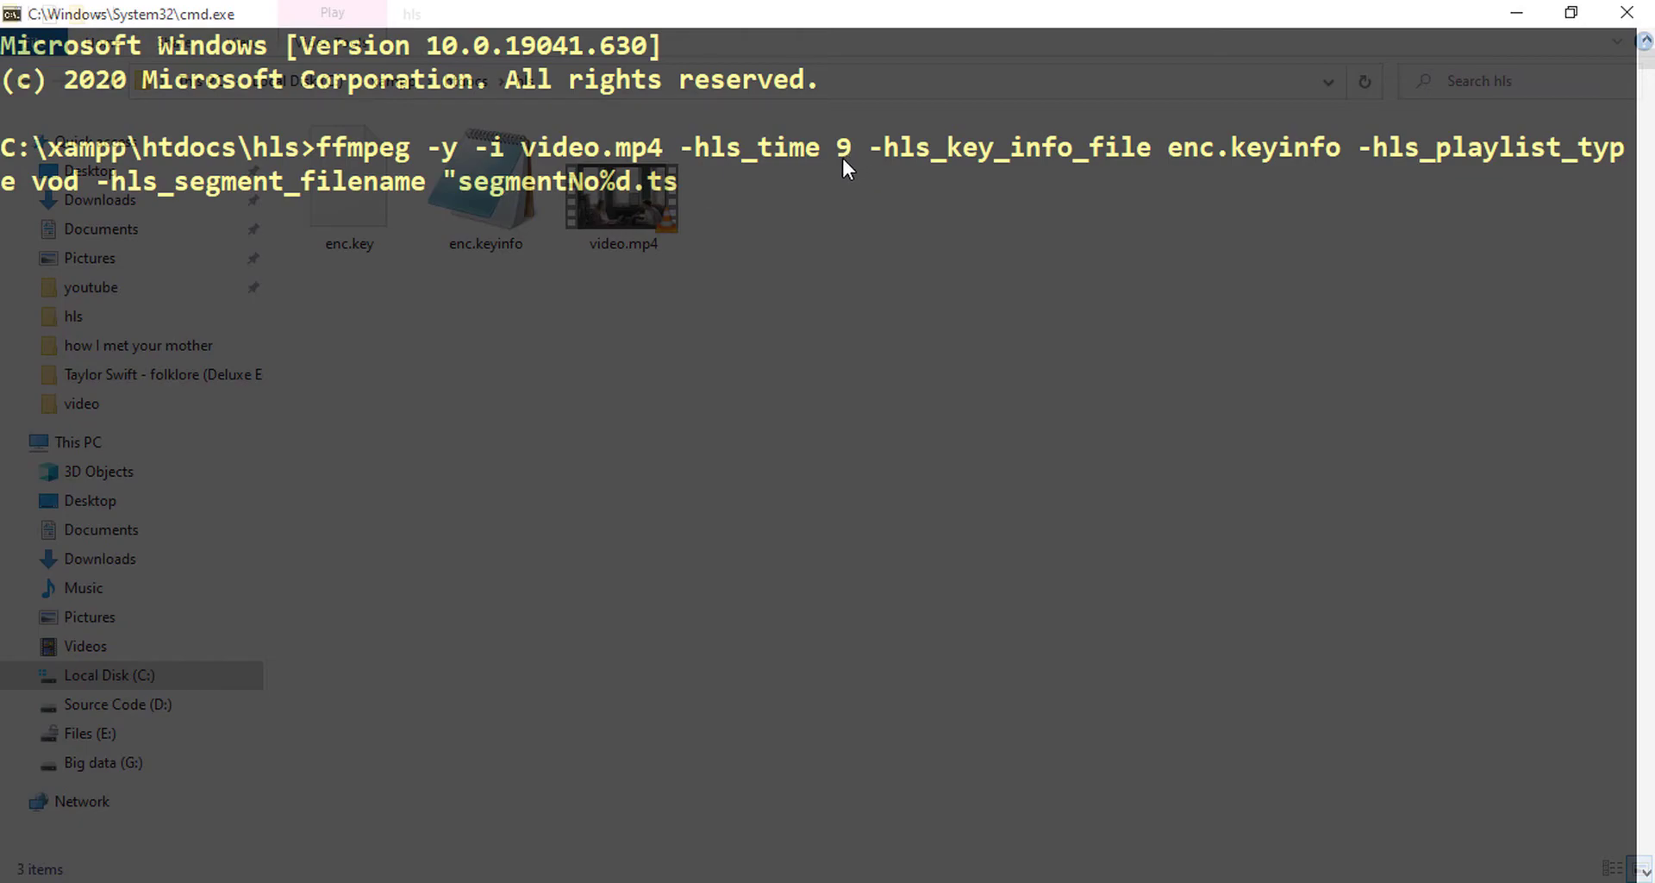
- End the ffmpeg command with the output playlist name index.m3u8
{"action": "type", "text": "ind"}
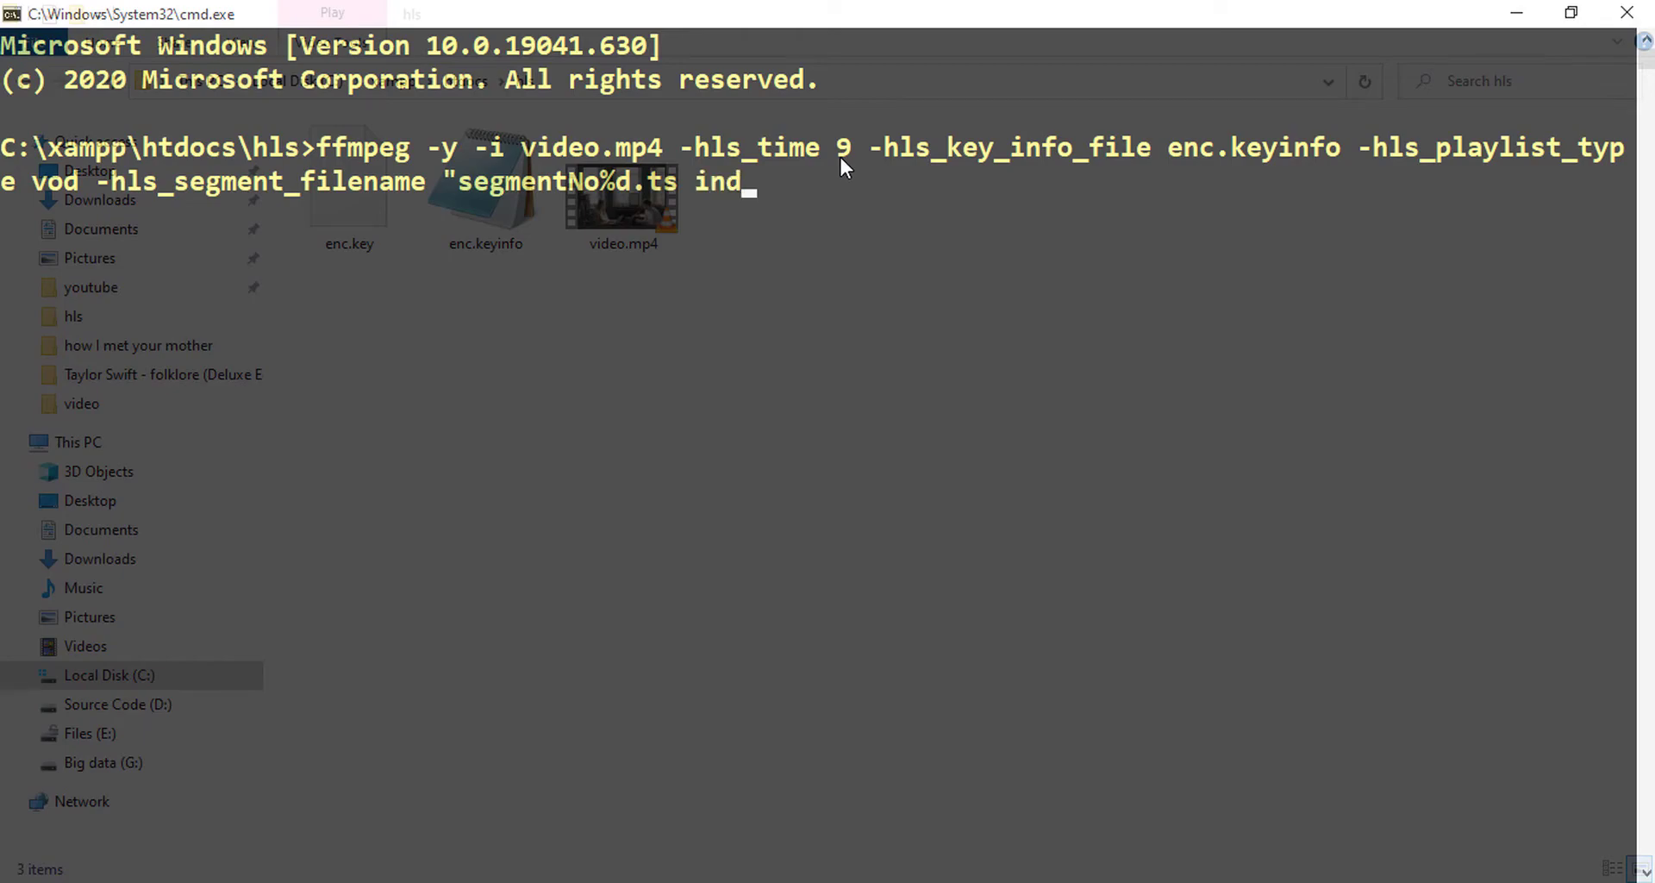
{"action": "type", "text": "ex.m"}
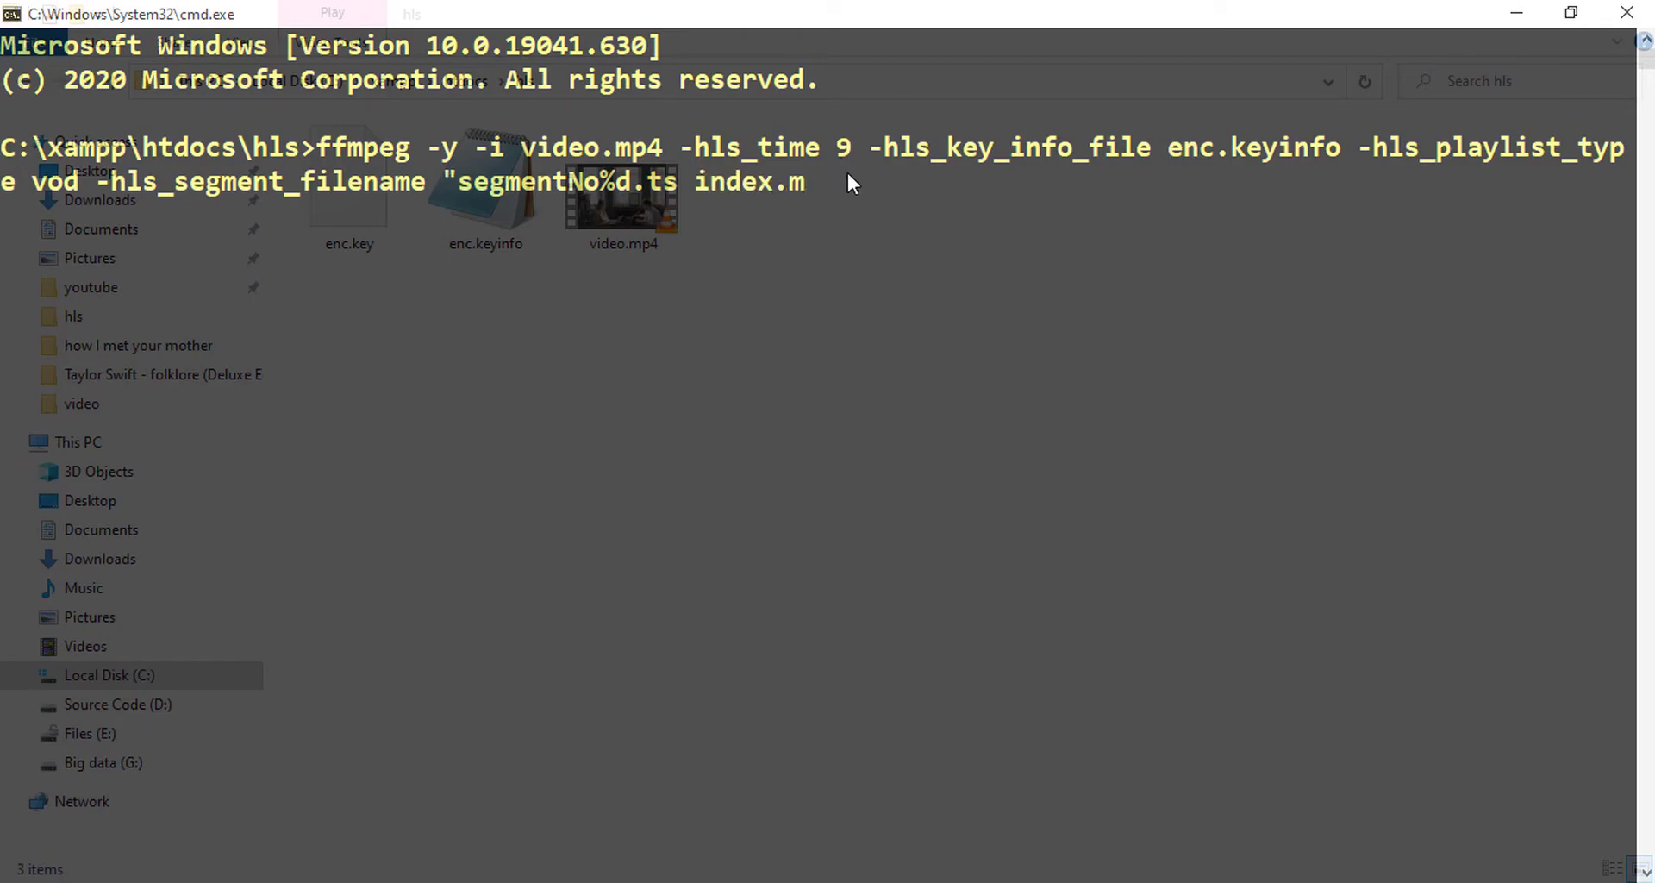
{"action": "type", "text": "3u8"}
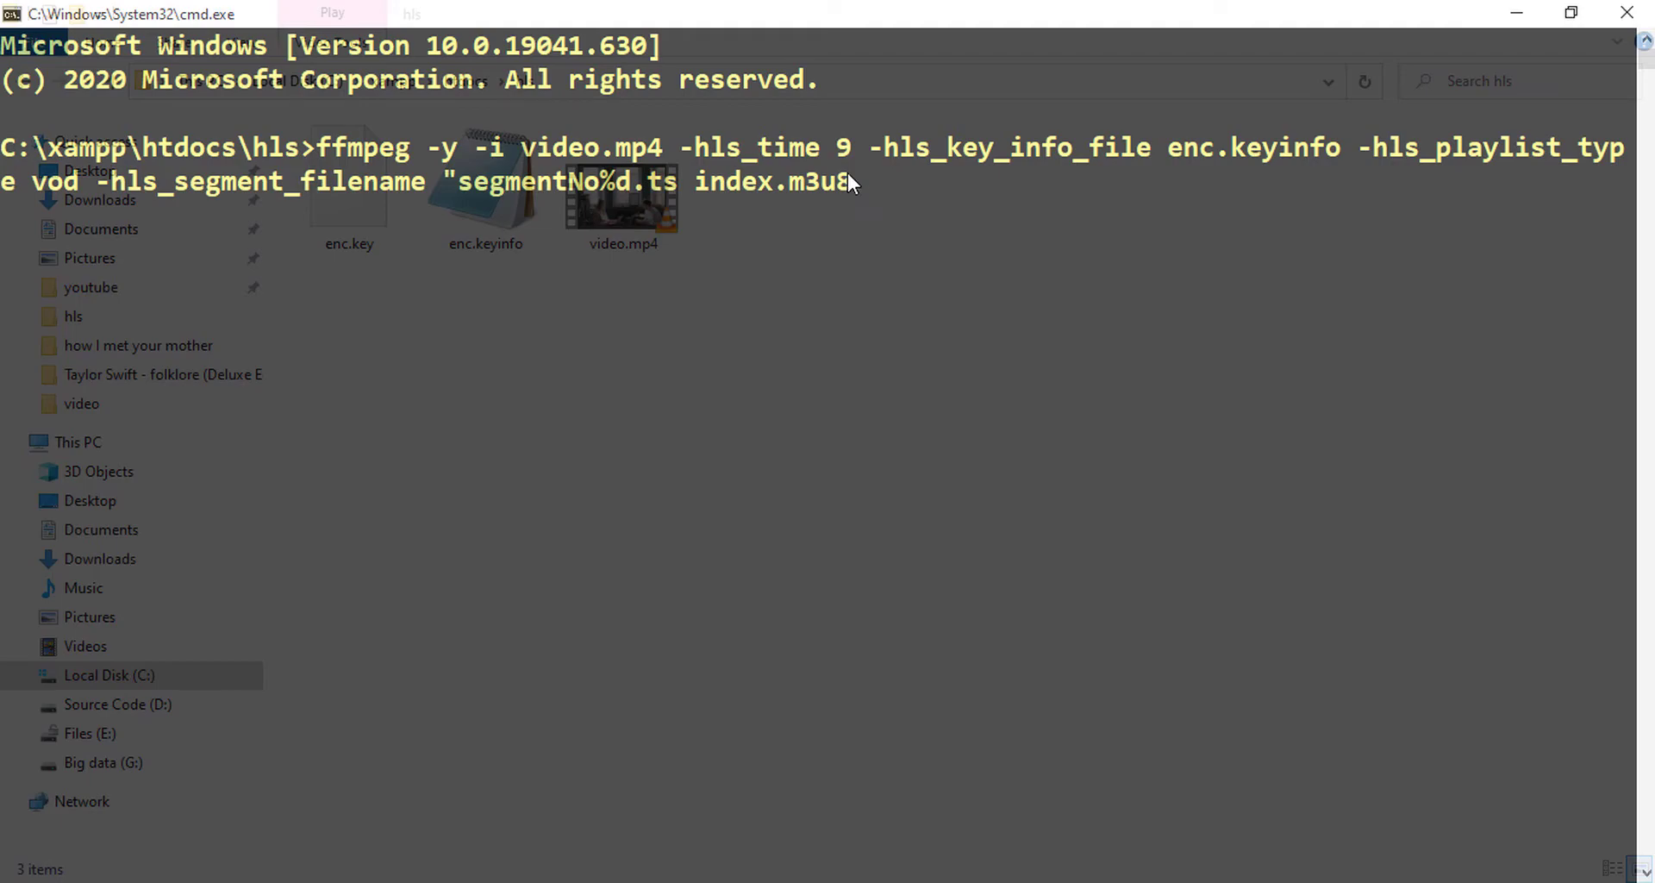
{"action": "mouse_move", "coordinate": [857, 187]}
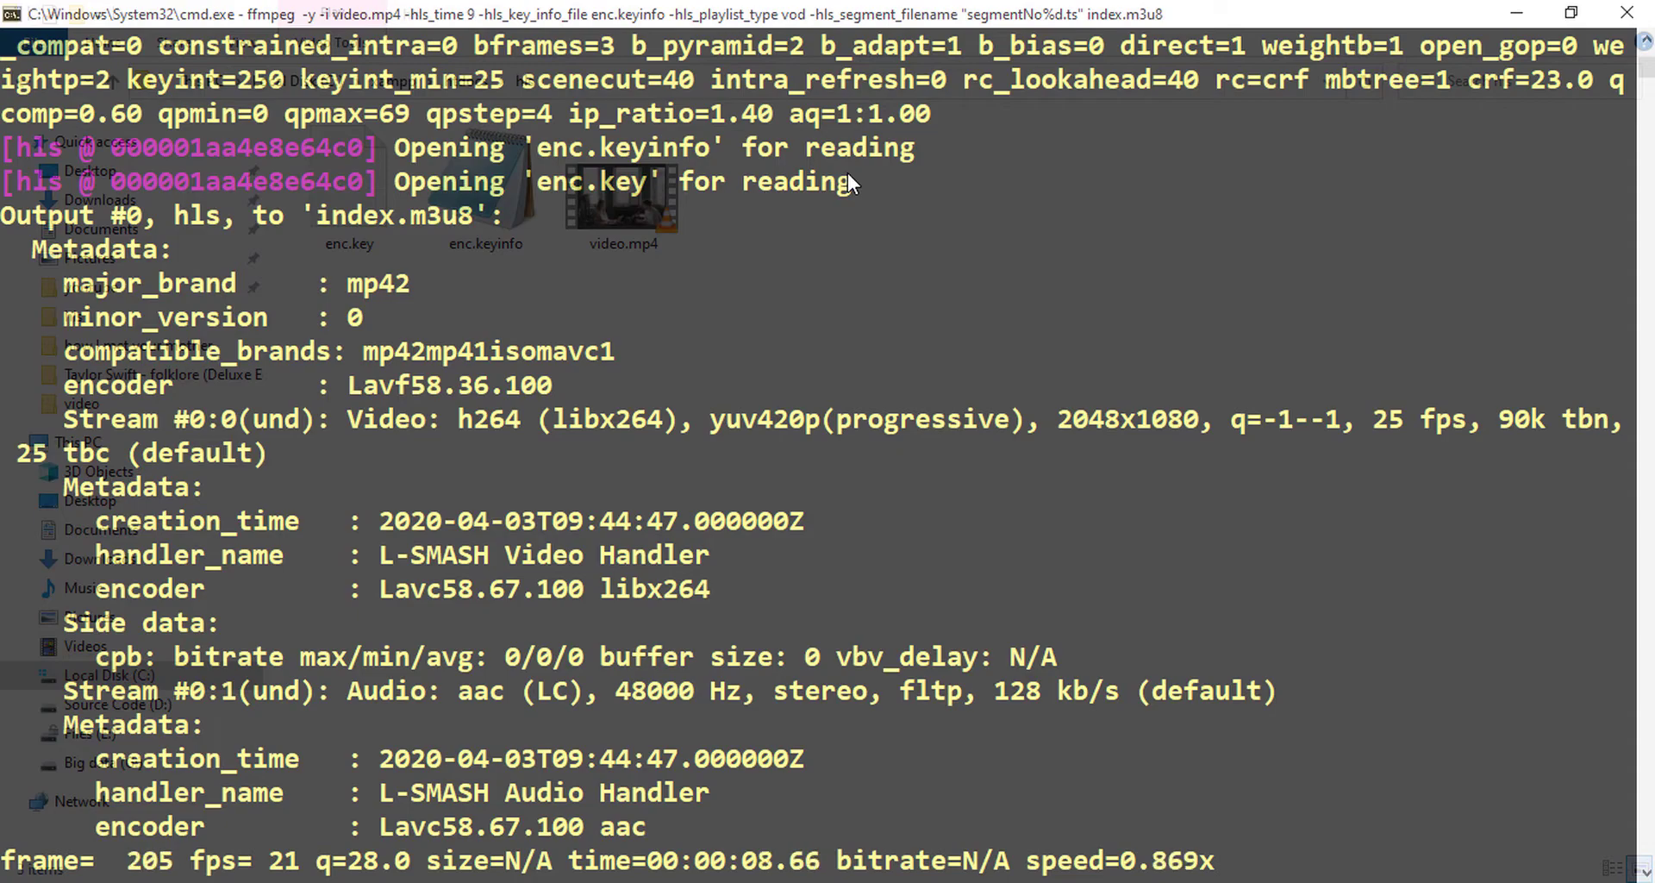
{"action": "mouse_move", "coordinate": [1151, 772]}
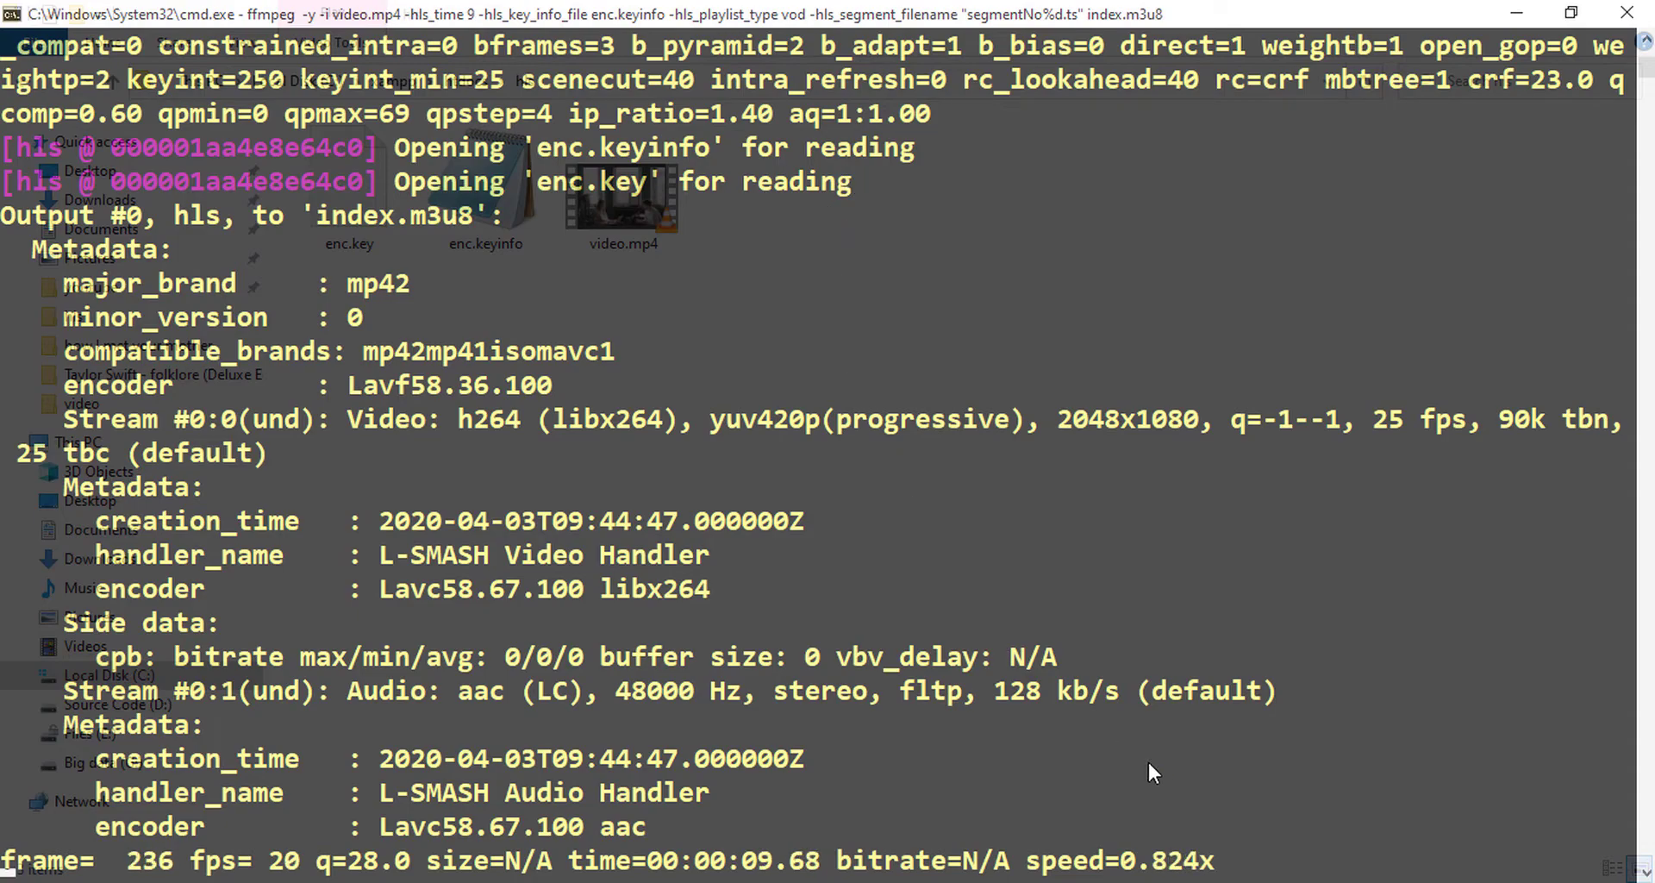
{"action": "mouse_move", "coordinate": [1040, 860]}
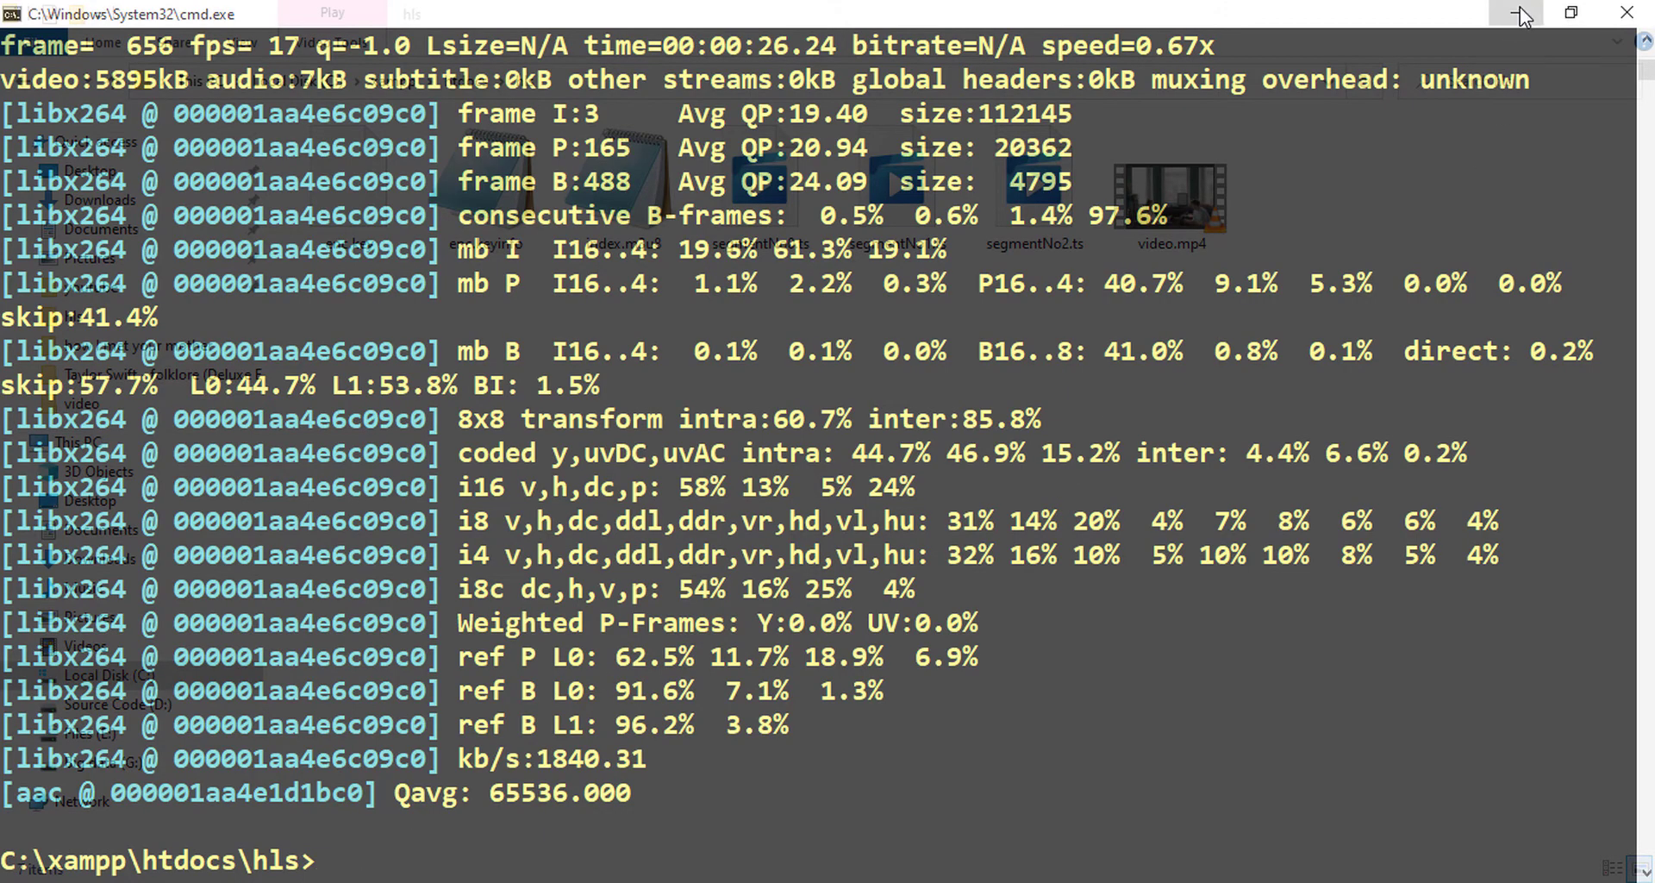
- Minimize Command Prompt and look over enc.key, index.m3u8 and the three segments
{"action": "left_click", "coordinate": [1519, 12]}
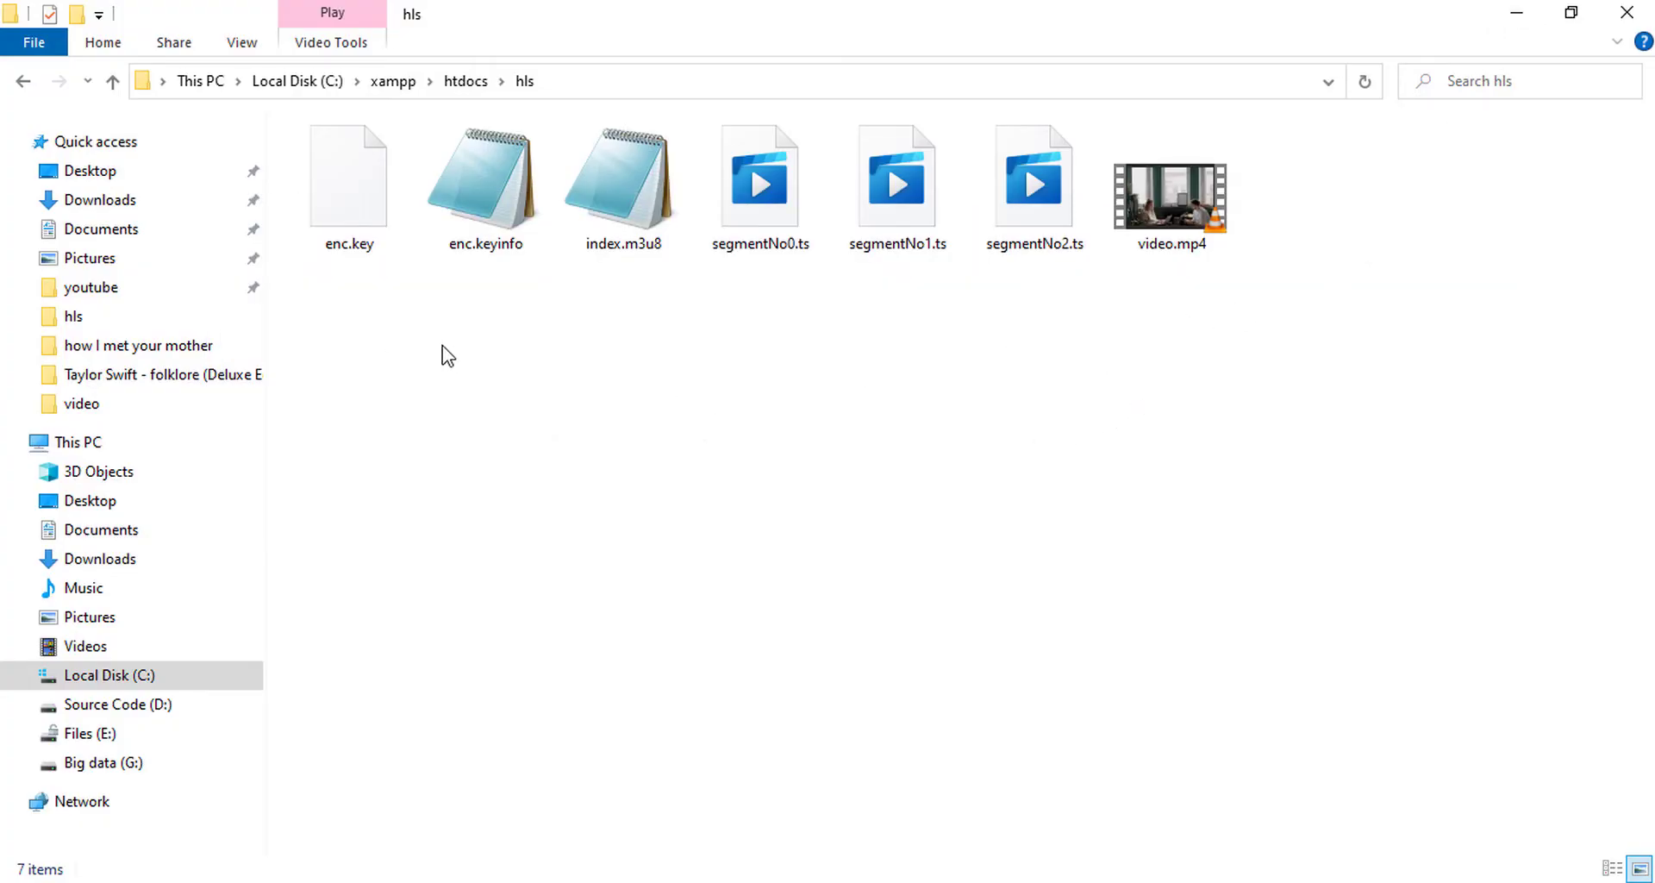
{"action": "left_click", "coordinate": [347, 175]}
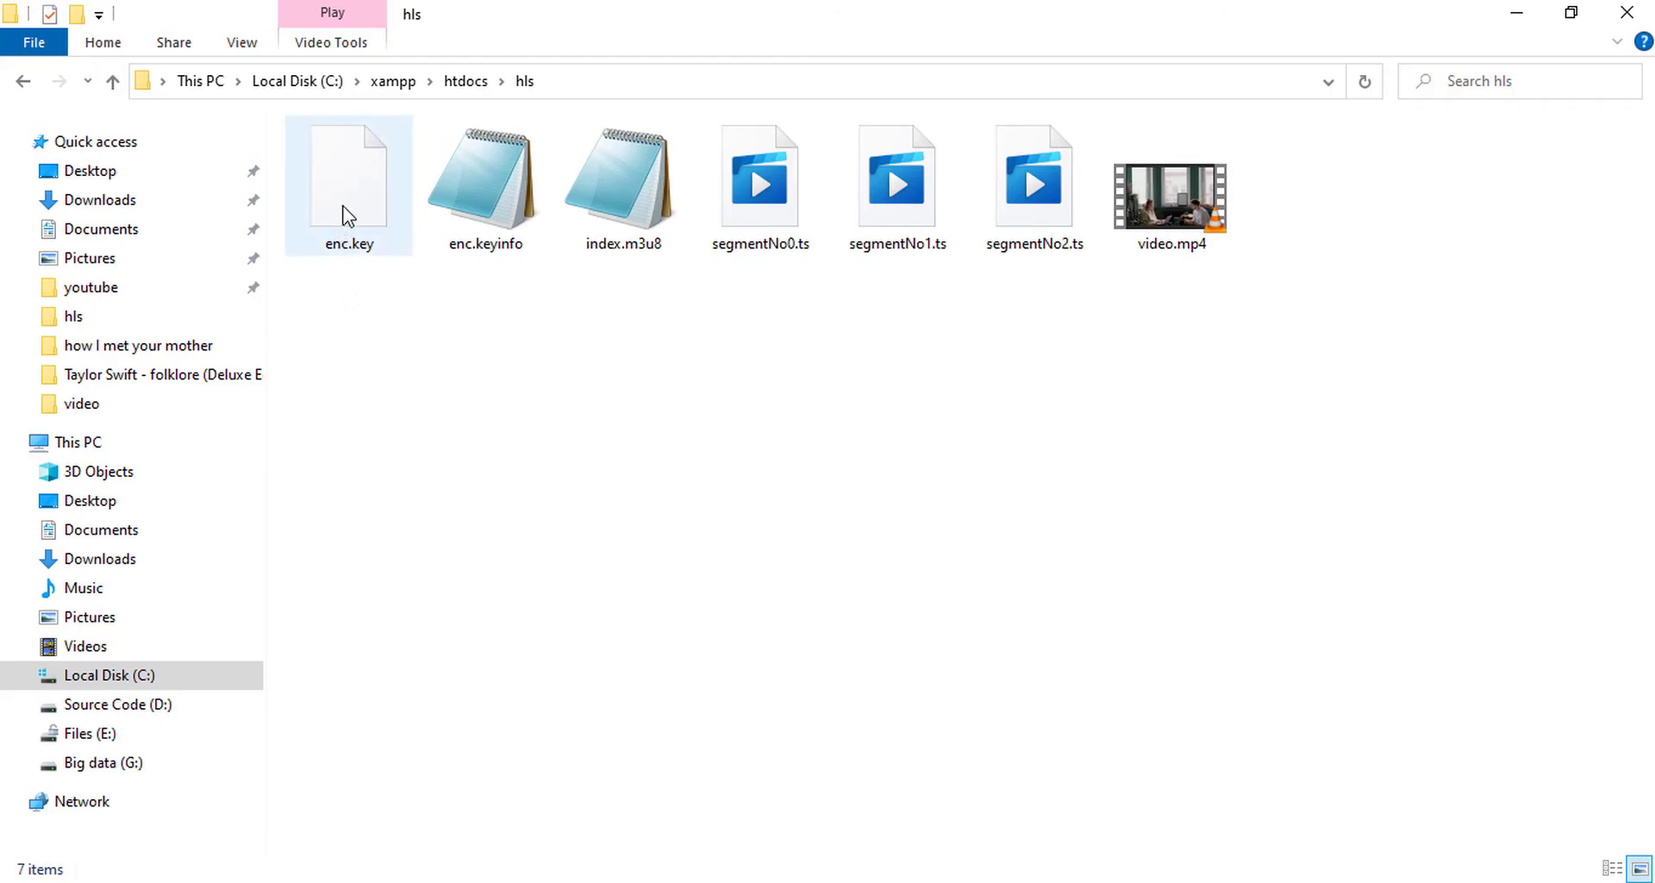
{"action": "mouse_move", "coordinate": [483, 184]}
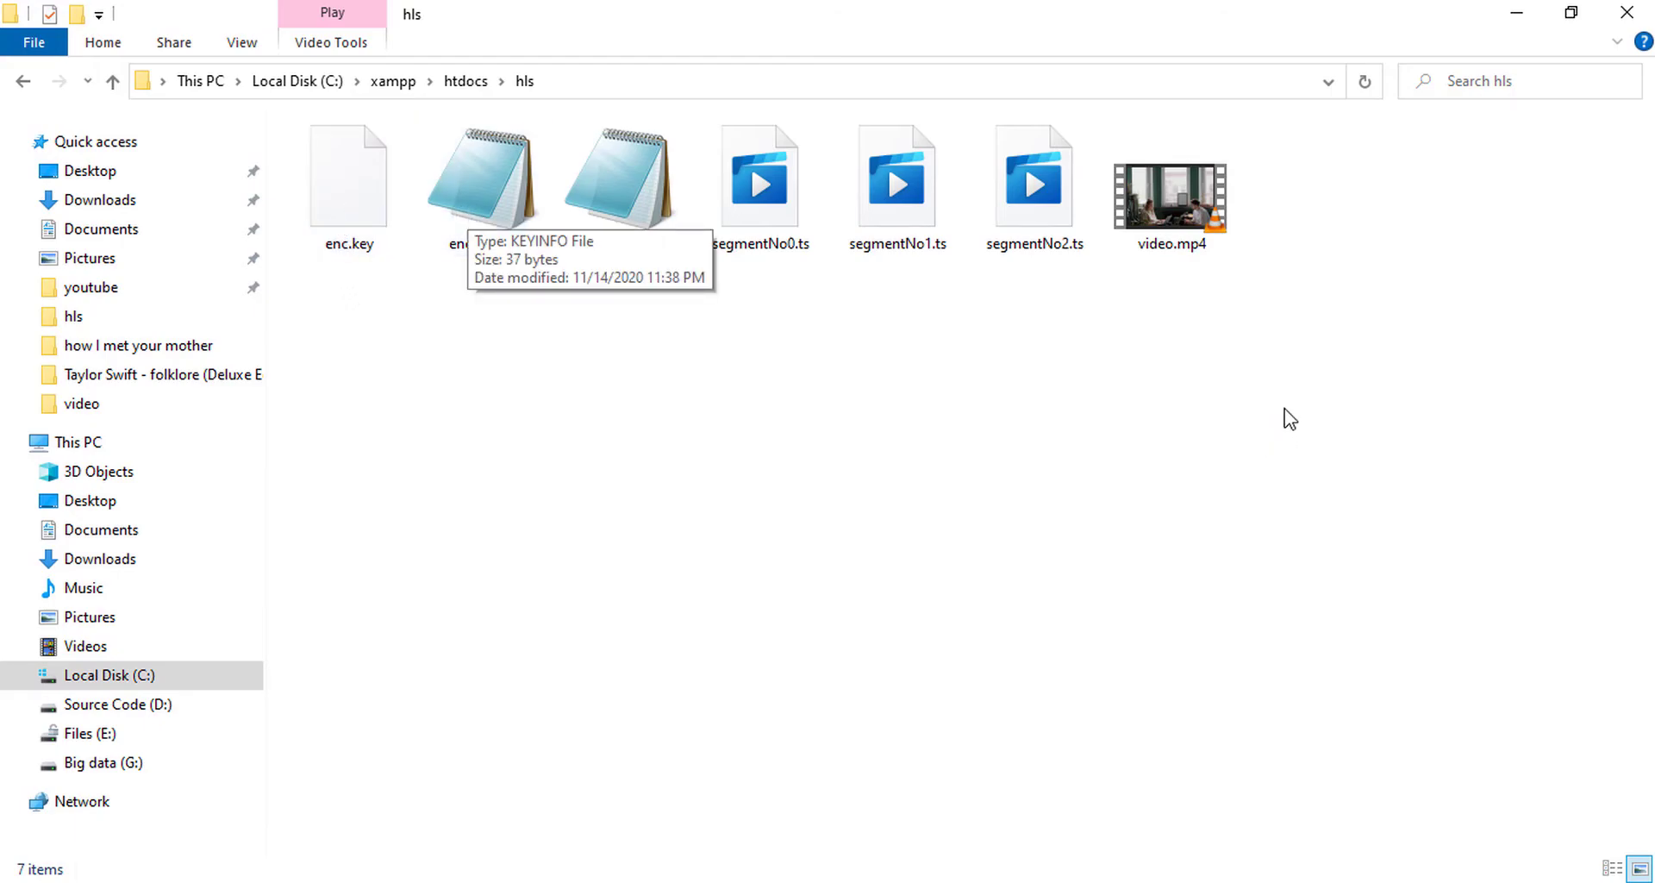
{"action": "left_click", "coordinate": [347, 175]}
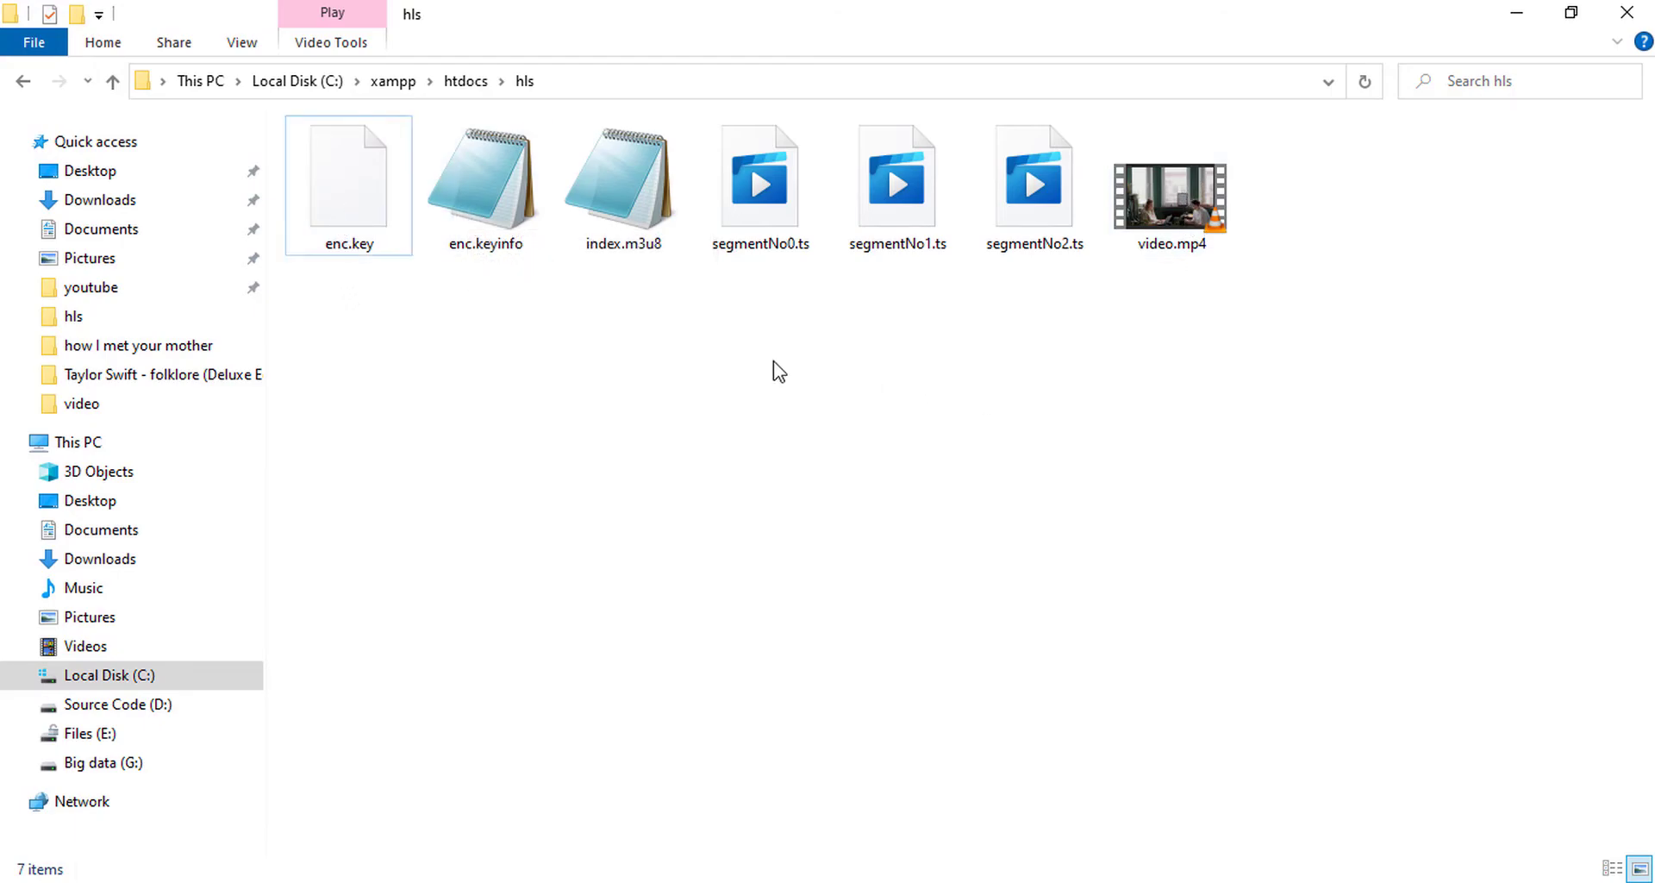
{"action": "left_click", "coordinate": [622, 184]}
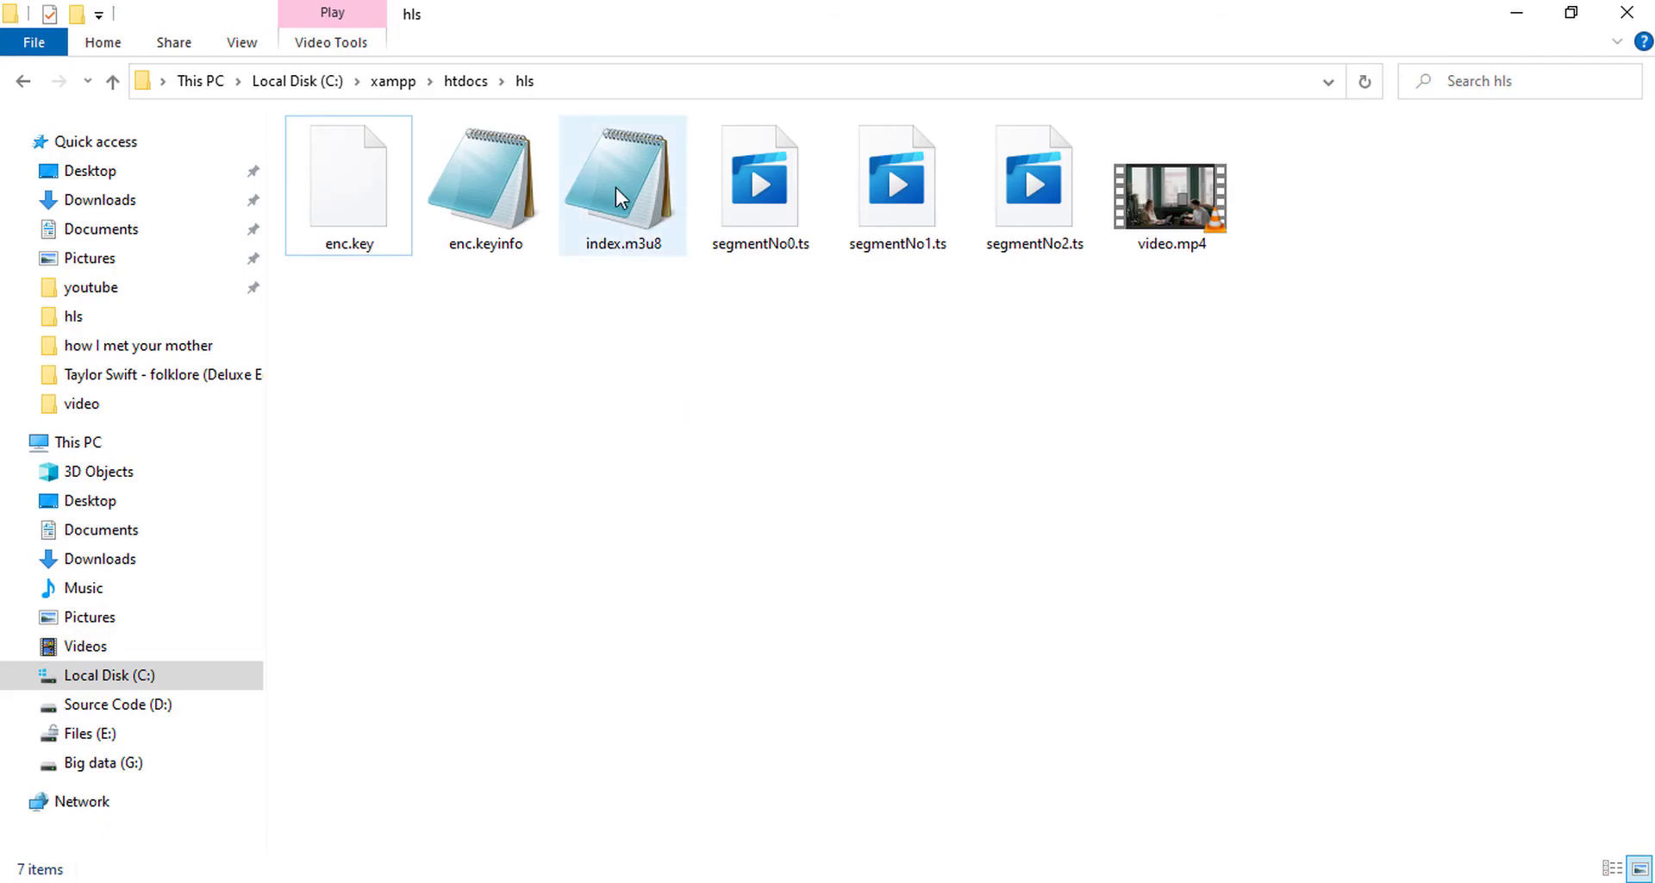
{"action": "mouse_move", "coordinate": [822, 329]}
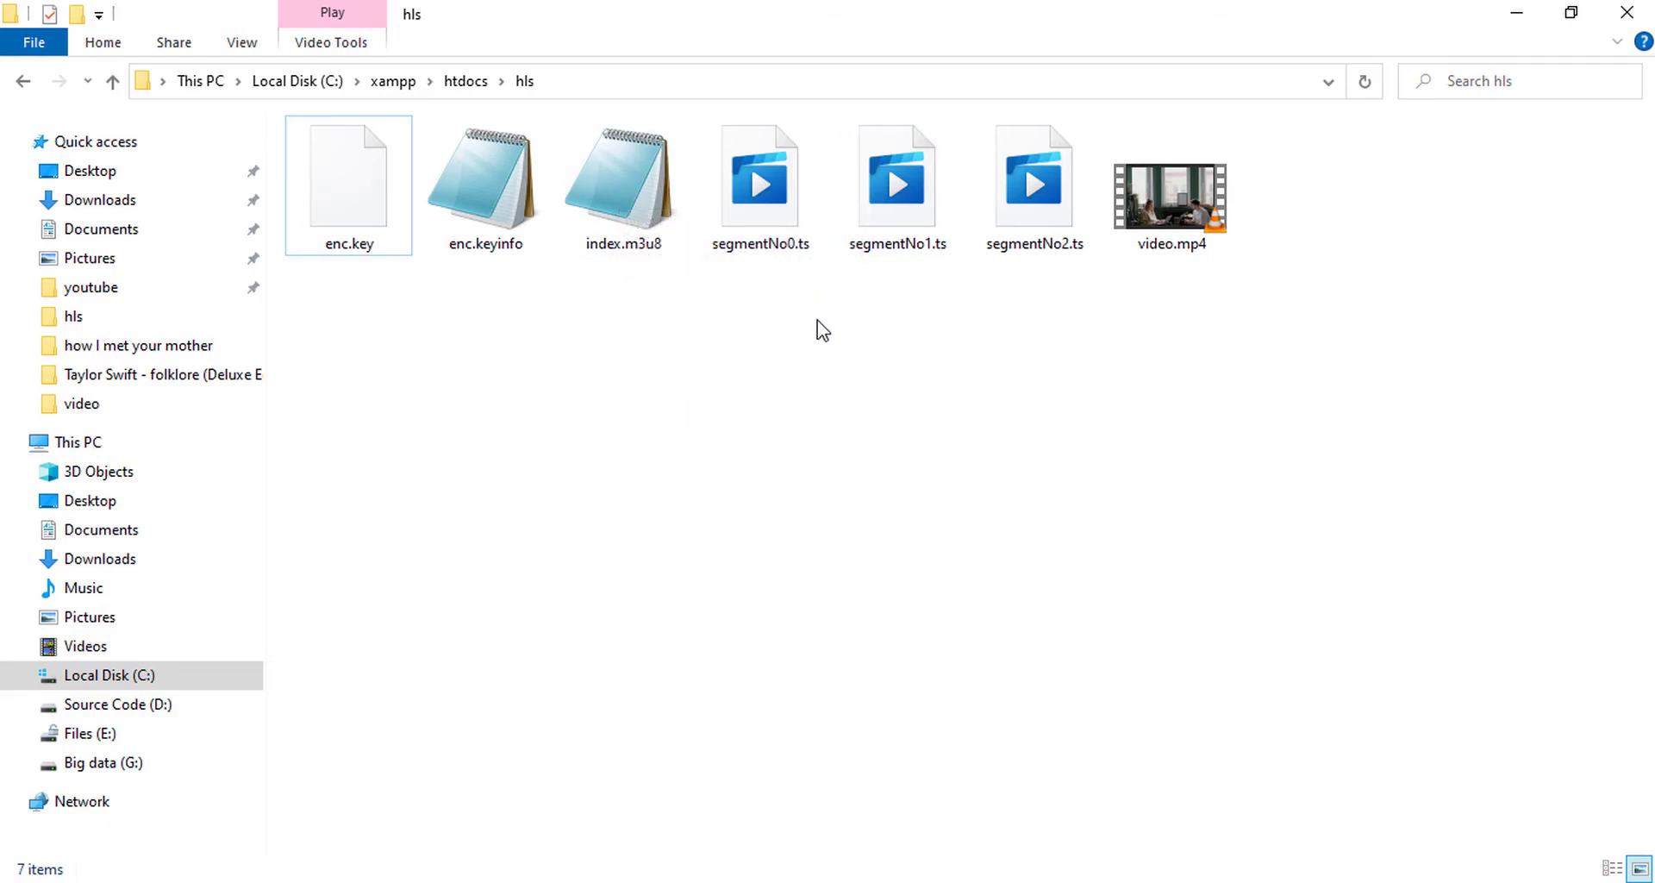
{"action": "mouse_move", "coordinate": [1003, 497]}
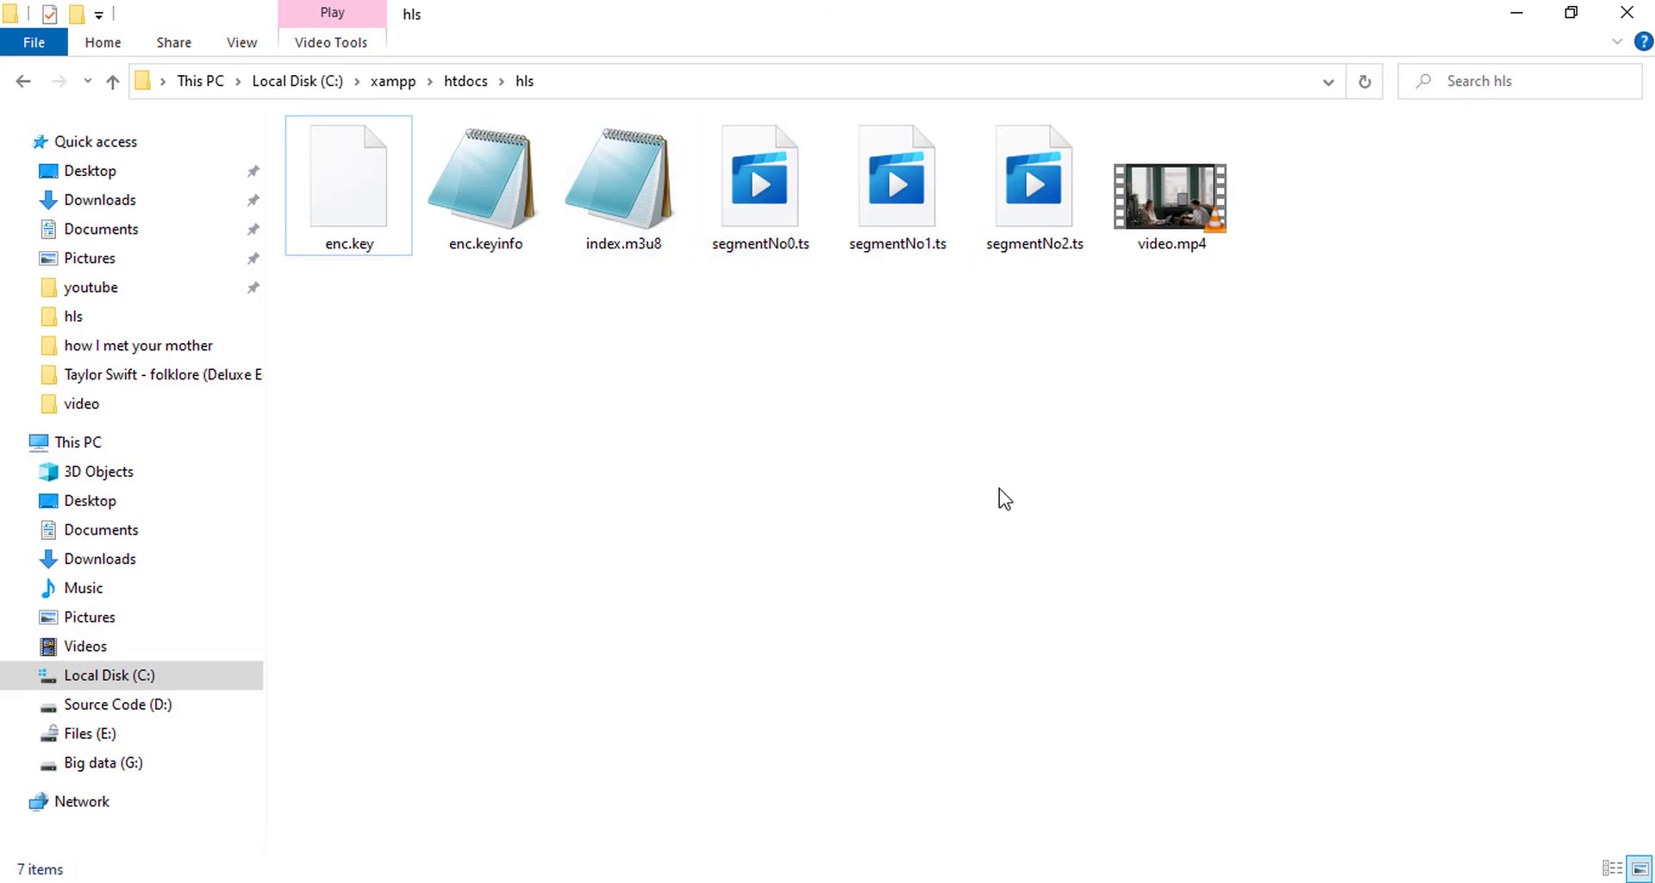
- Play video.mp4 once in VLC, then delete it, leaving keys, index.m3u8 and three segments
{"action": "left_click", "coordinate": [1170, 184]}
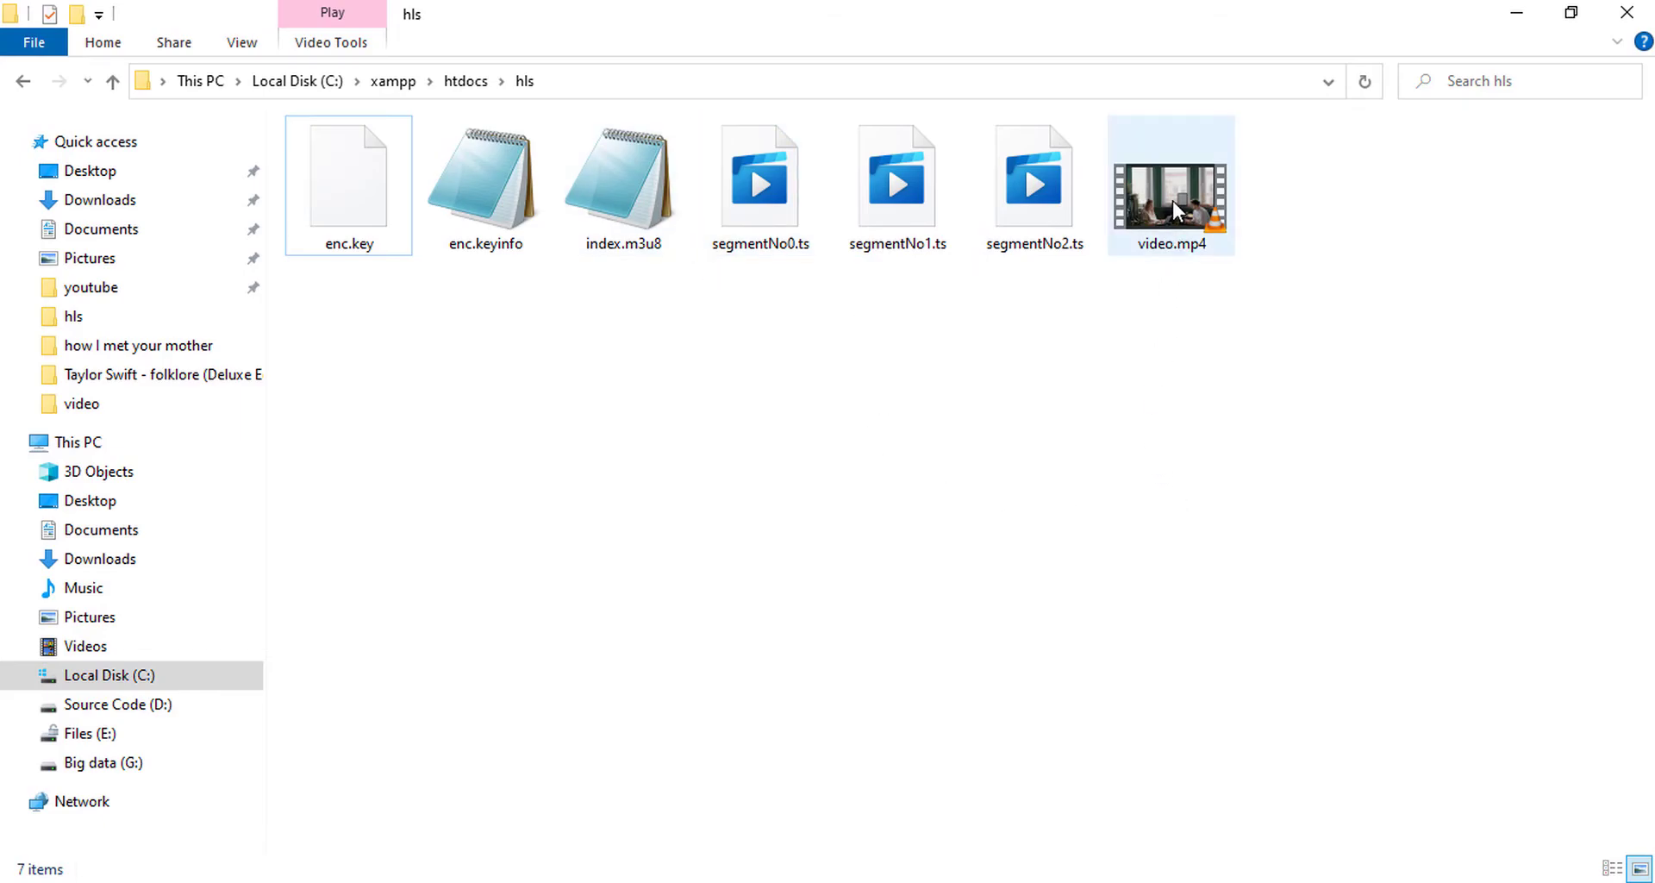
{"action": "double_click", "coordinate": [1170, 185]}
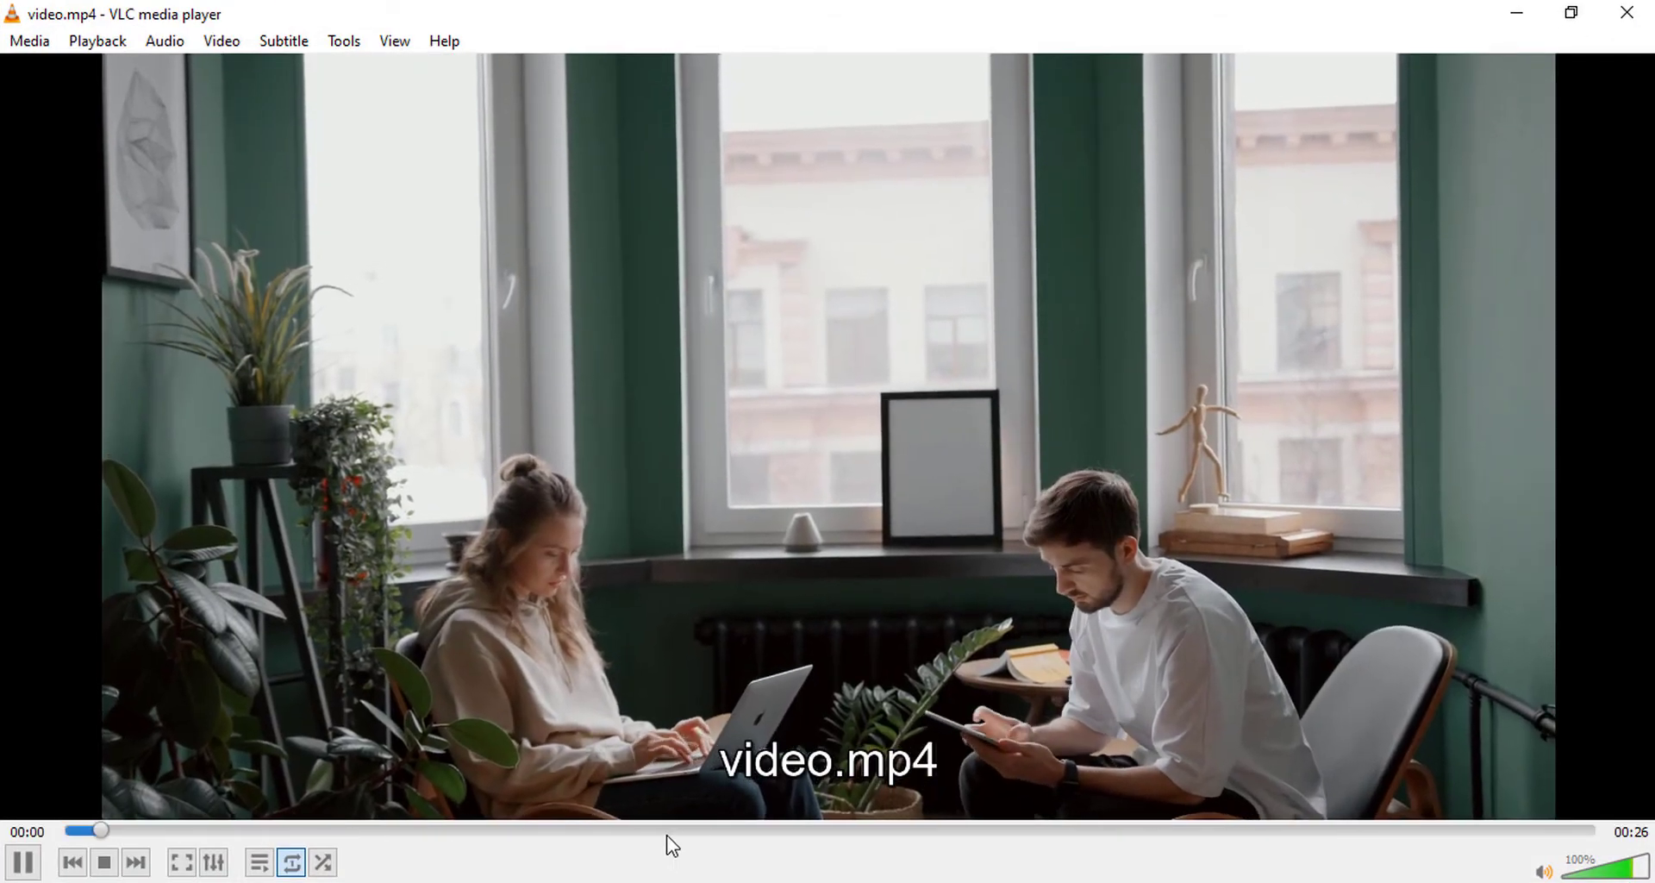
{"action": "left_click", "coordinate": [454, 831]}
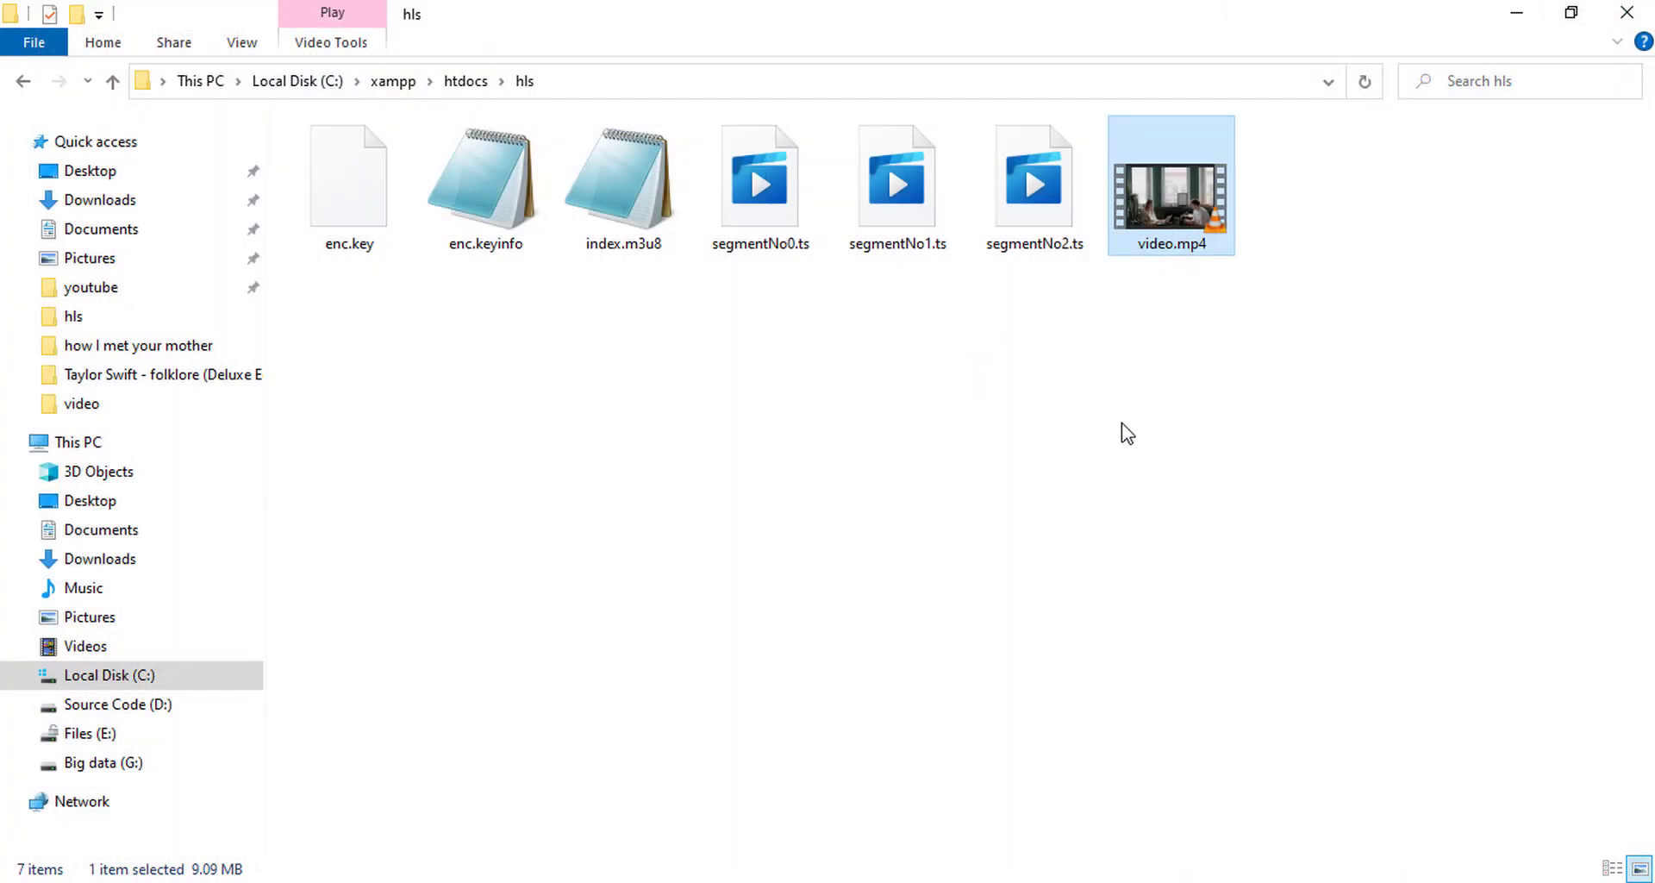
{"action": "mouse_move", "coordinate": [1183, 203]}
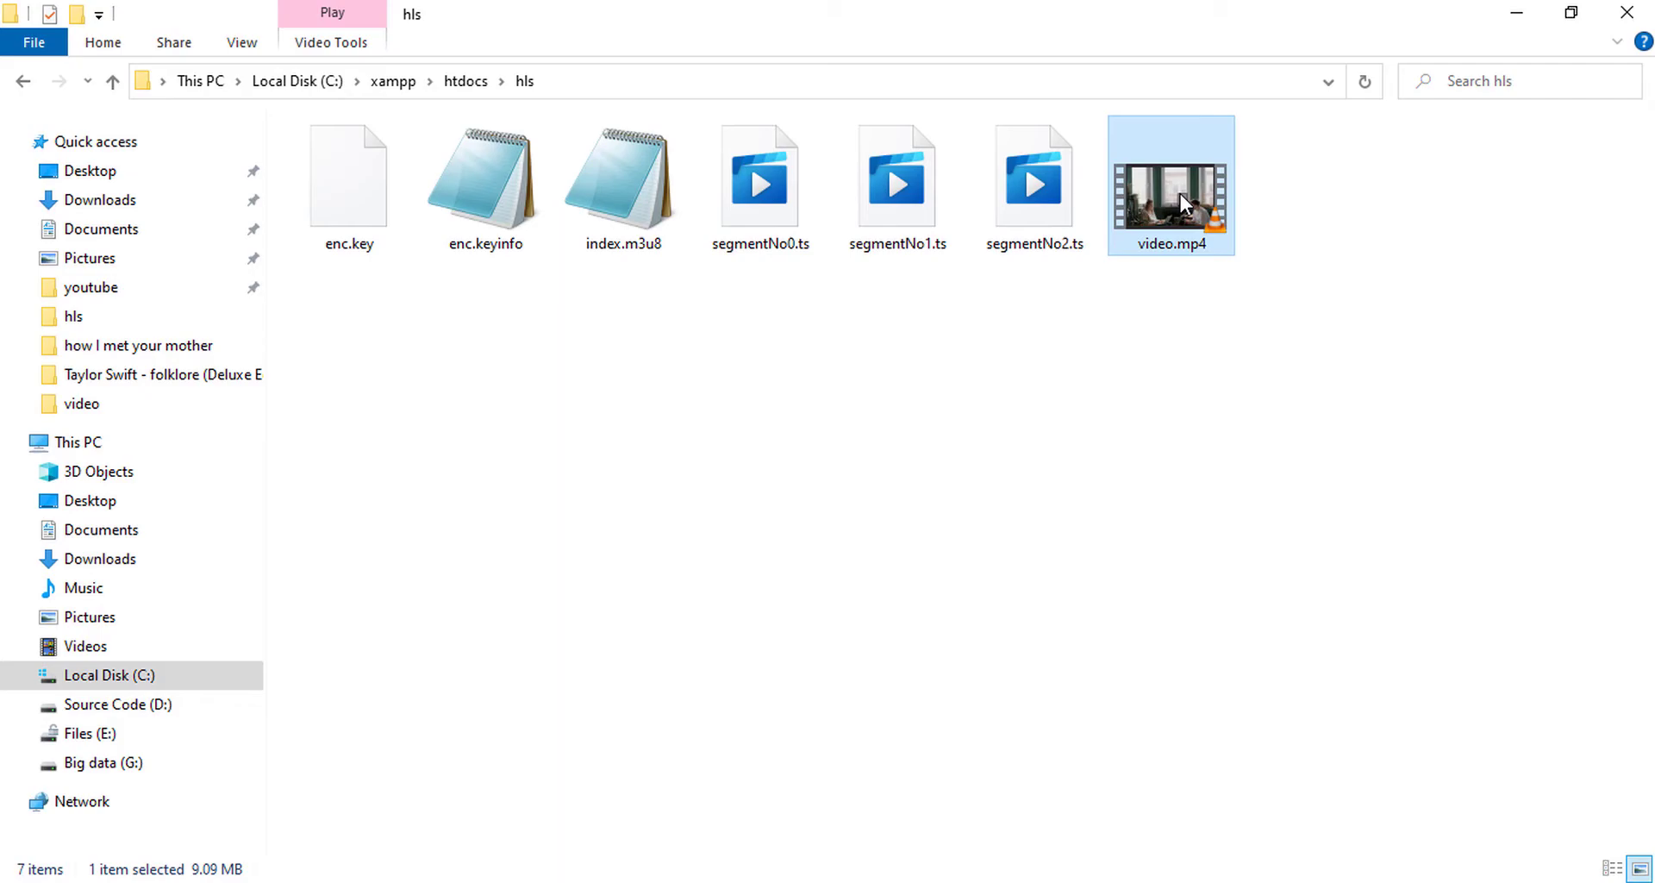
{"action": "key", "text": "Delete"}
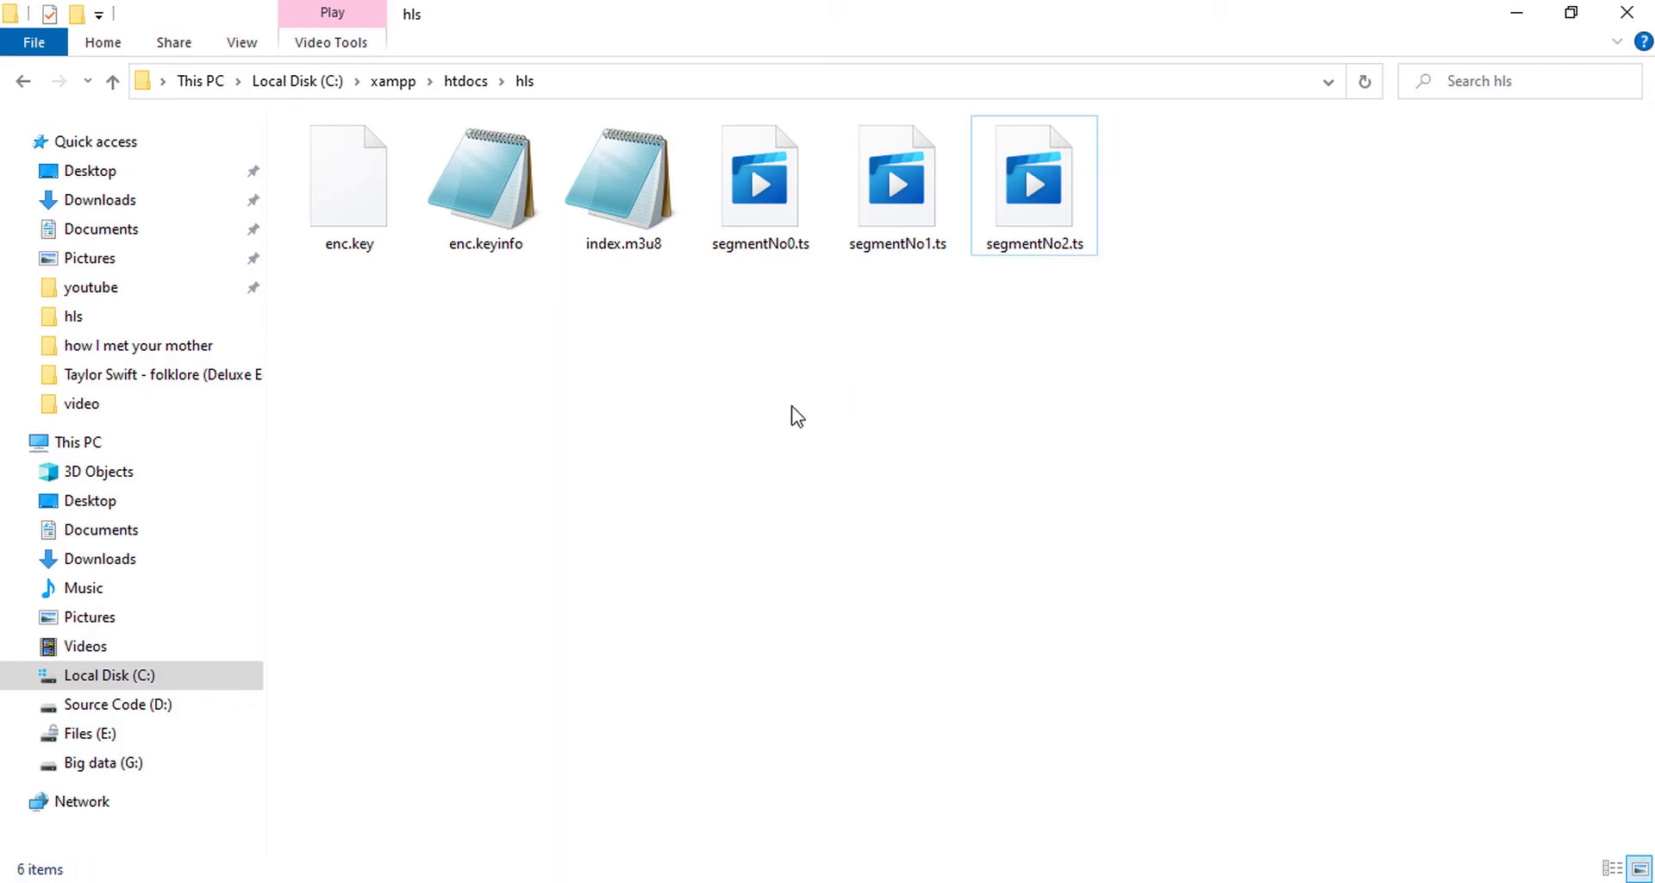
{"action": "mouse_move", "coordinate": [623, 195]}
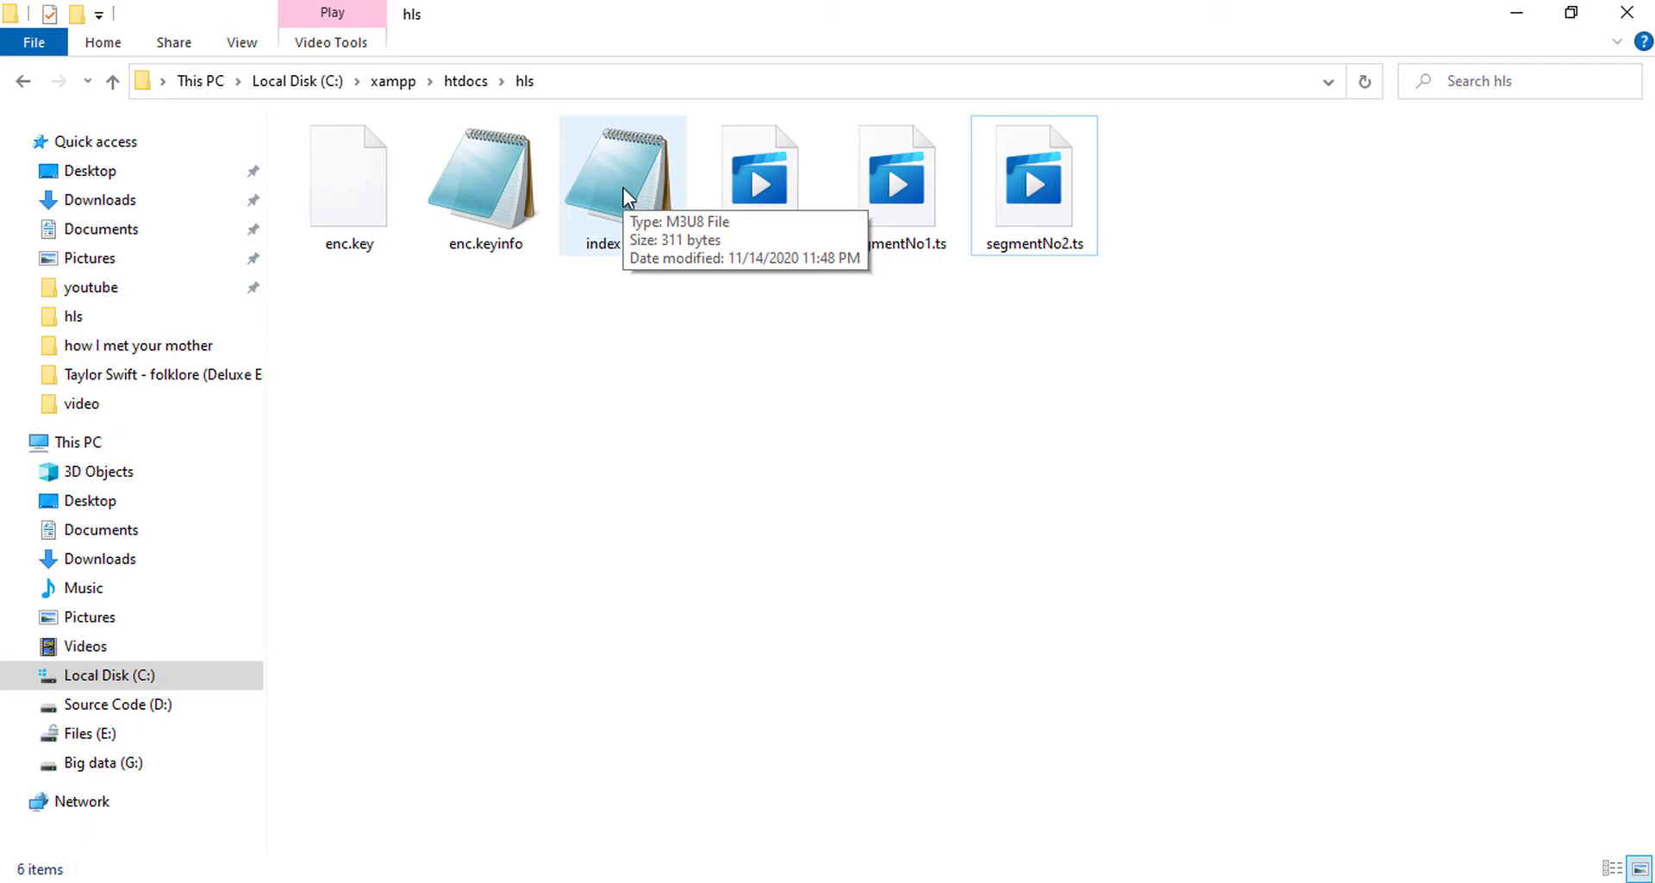
{"action": "double_click", "coordinate": [622, 173]}
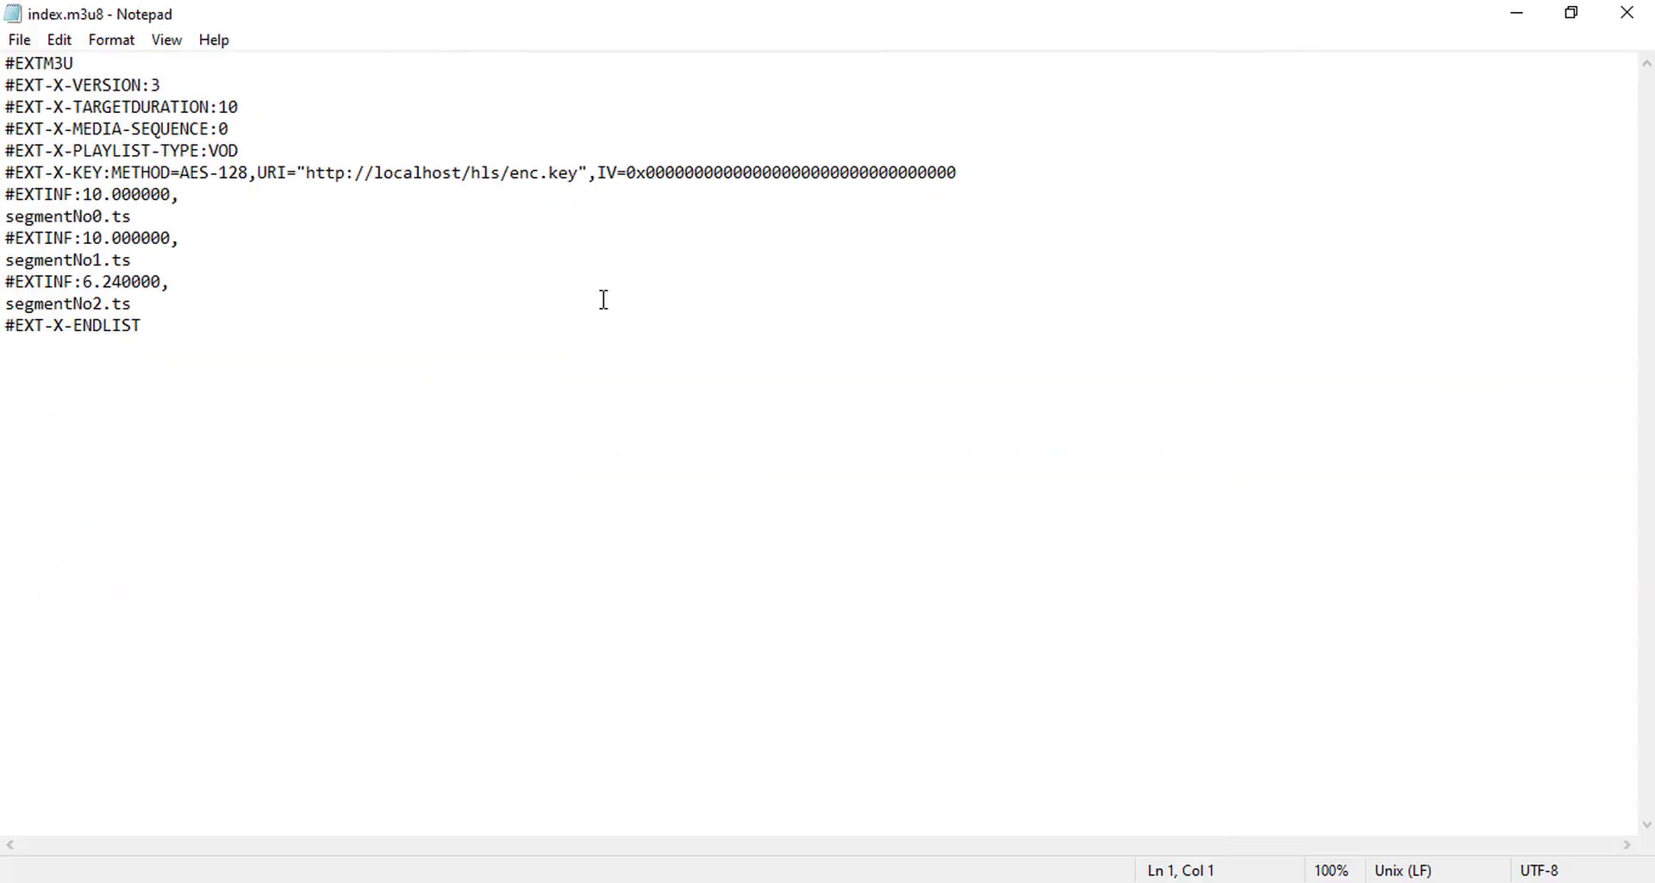
{"action": "left_click", "coordinate": [306, 170]}
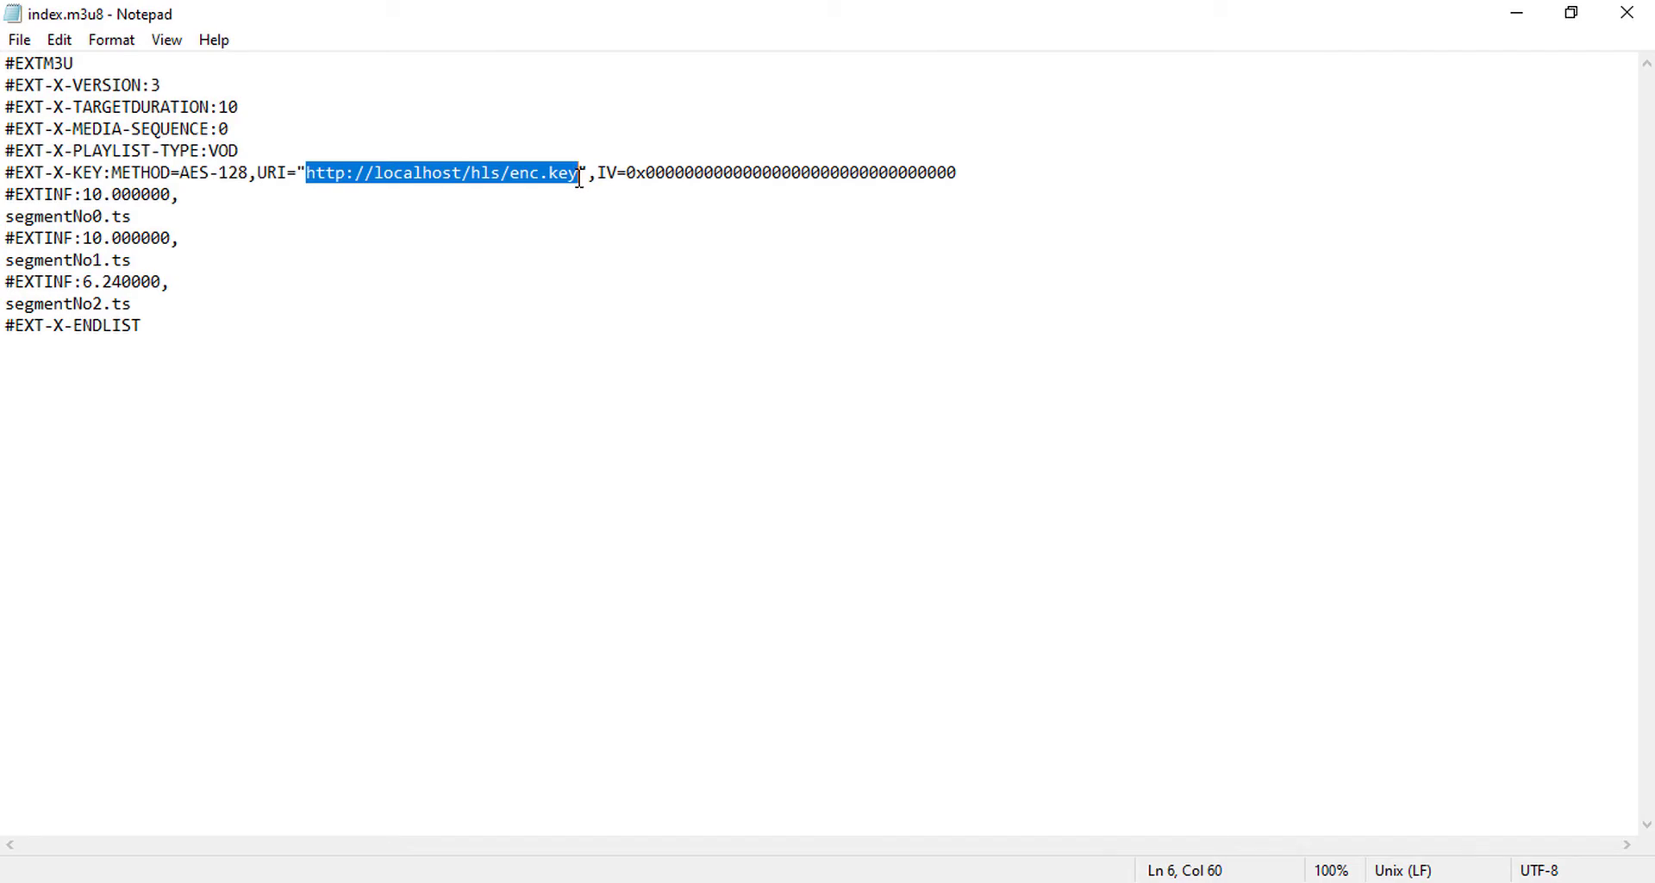
{"action": "mouse_move", "coordinate": [225, 208]}
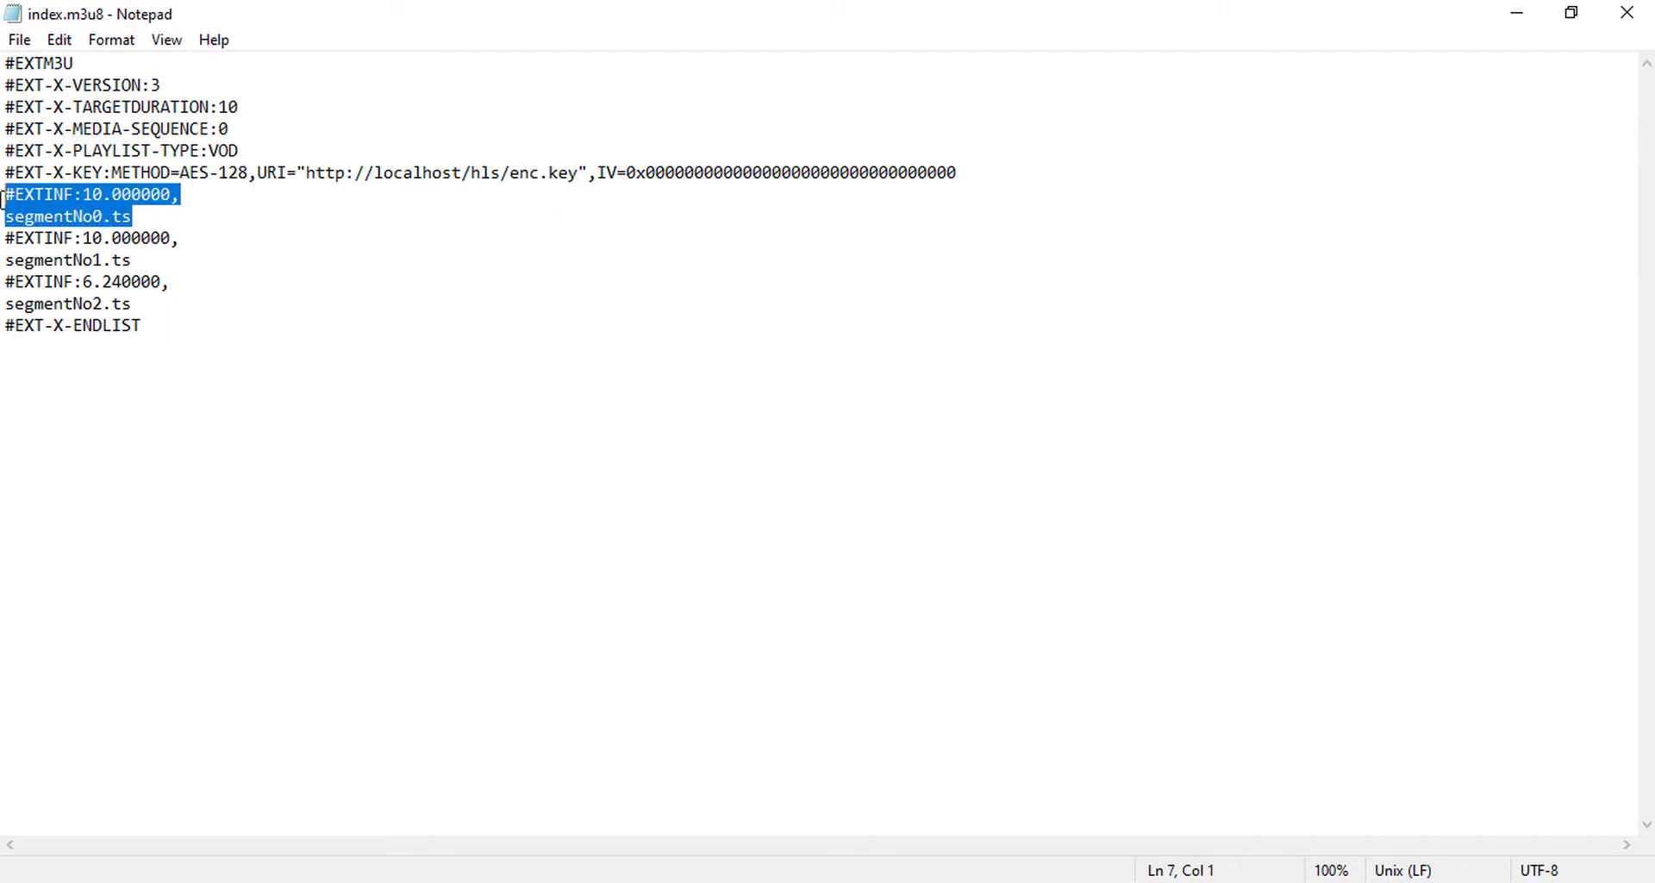
{"action": "left_click", "coordinate": [133, 216]}
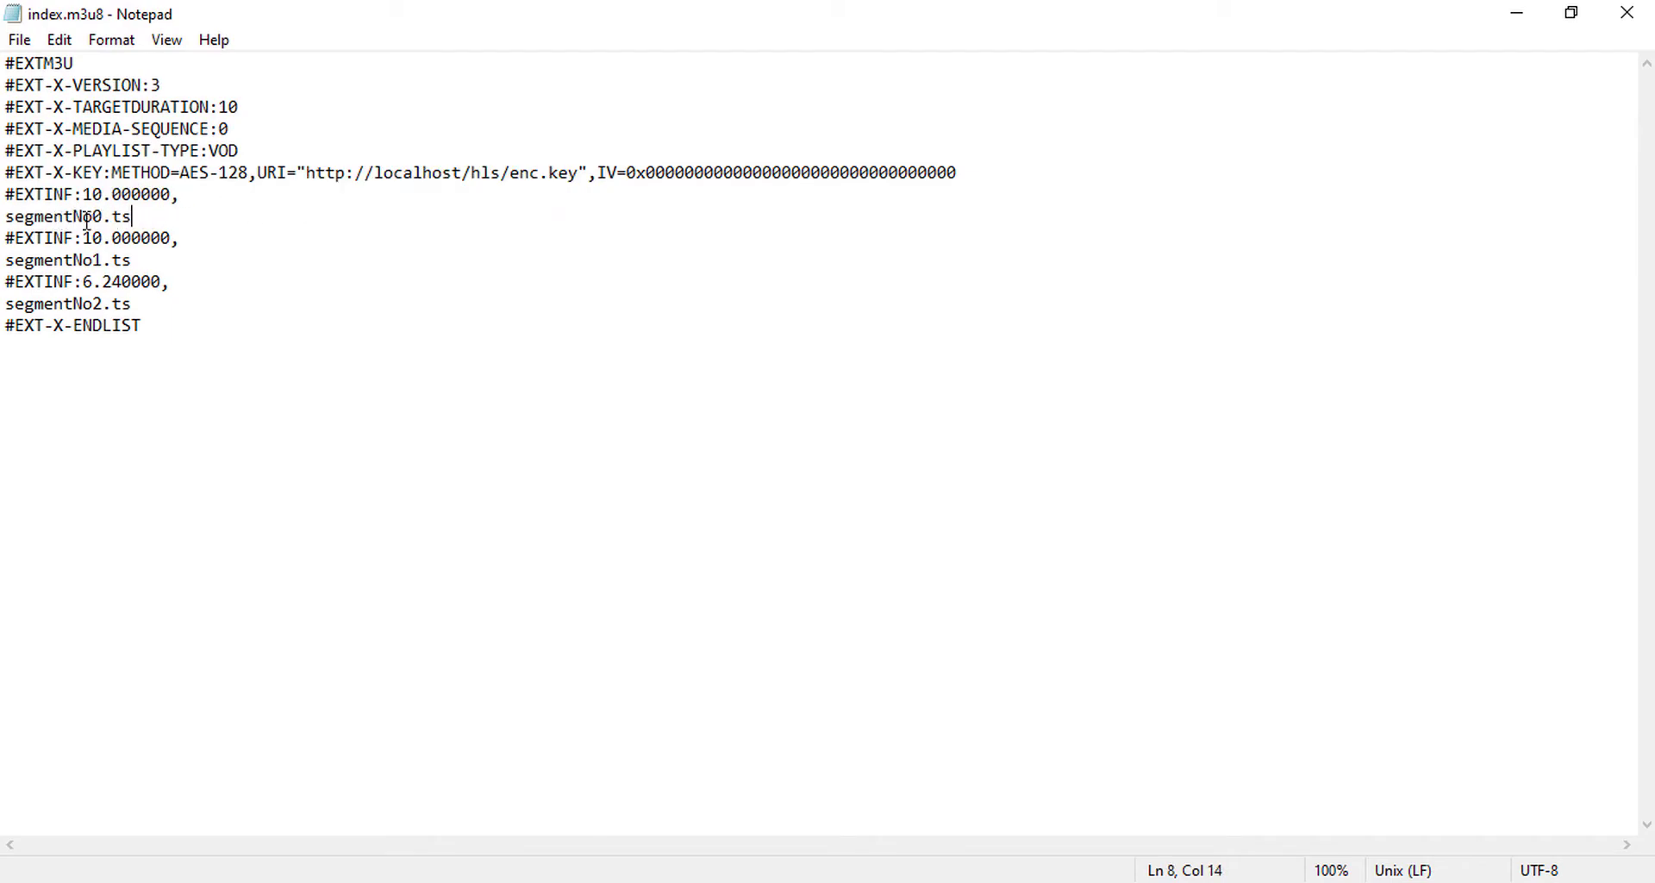
{"action": "mouse_move", "coordinate": [159, 261]}
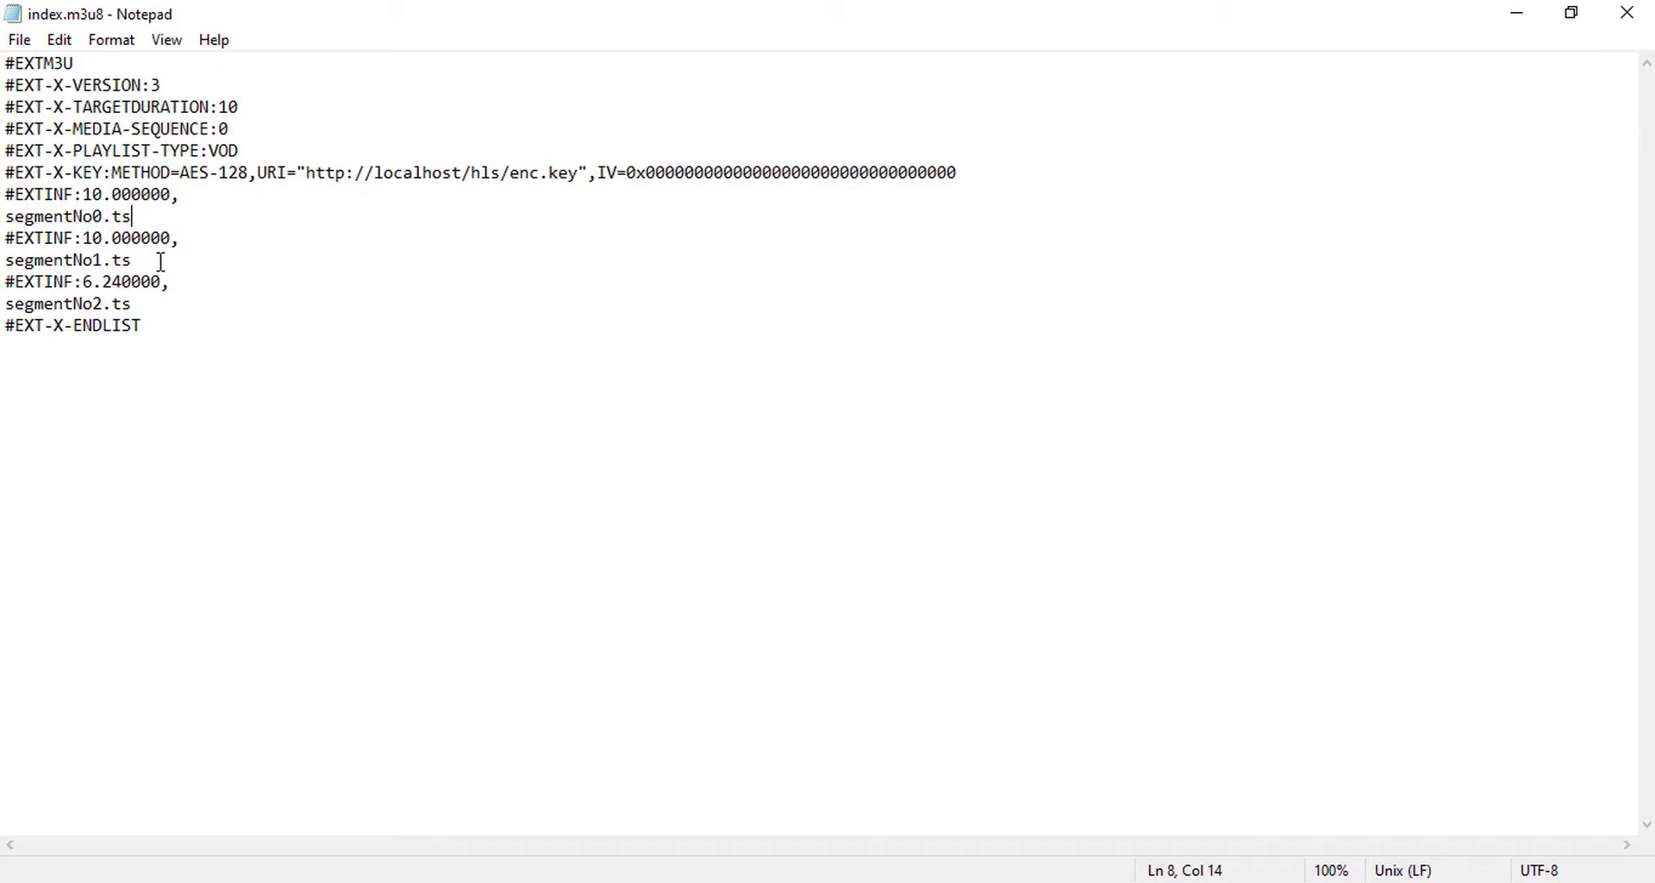
{"action": "mouse_move", "coordinate": [154, 304]}
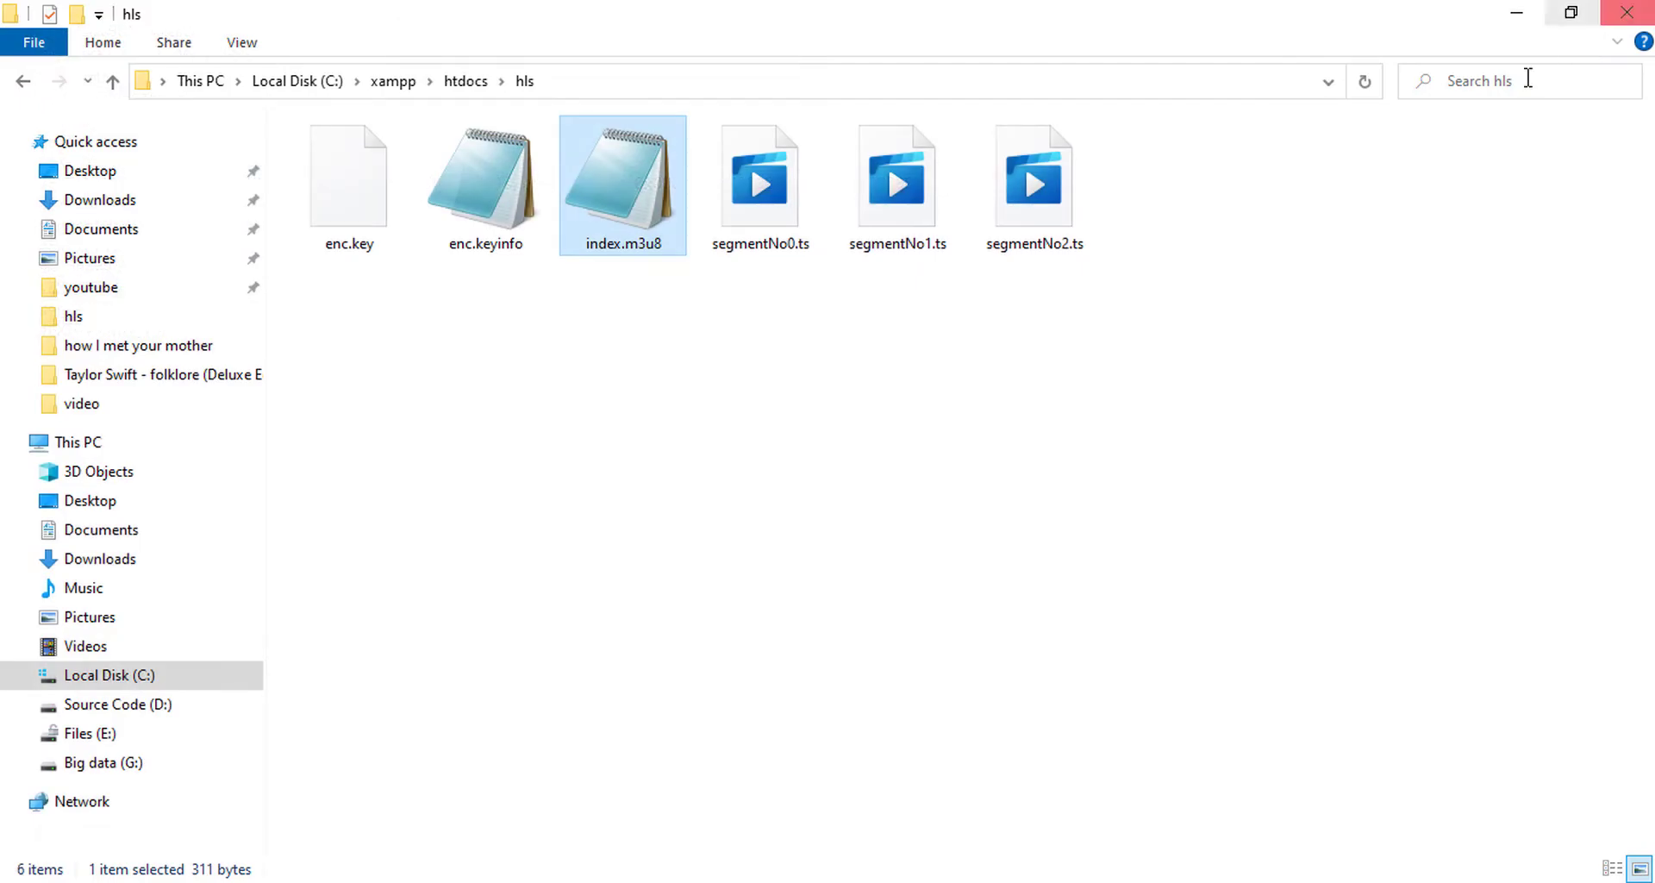
{"action": "mouse_move", "coordinate": [1012, 597]}
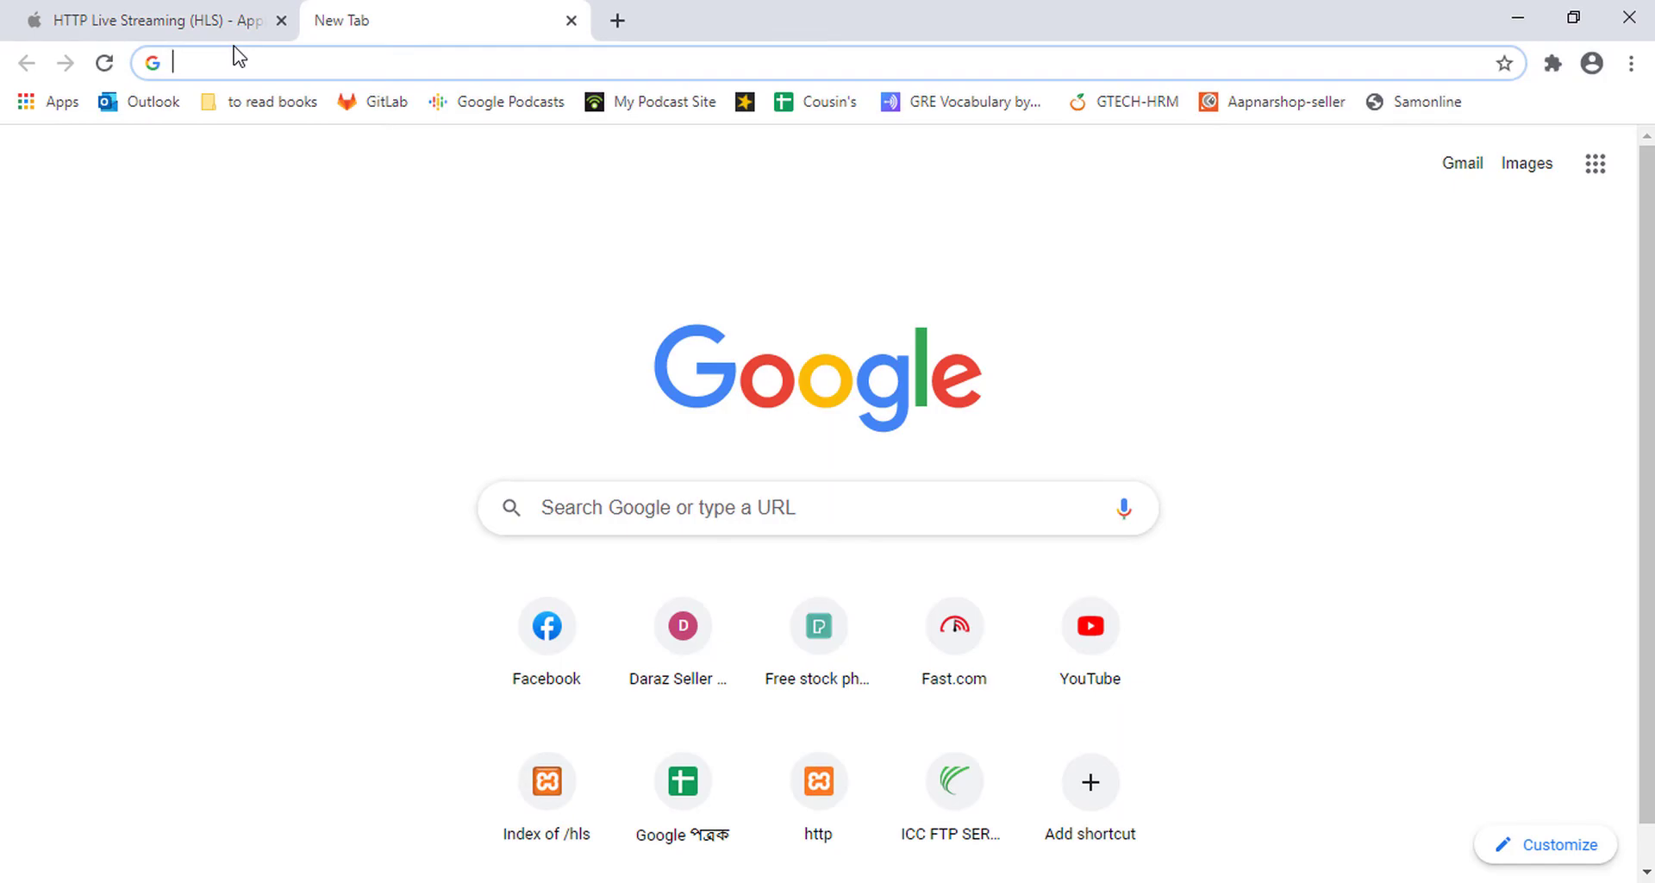
{"action": "mouse_move", "coordinate": [61, 102]}
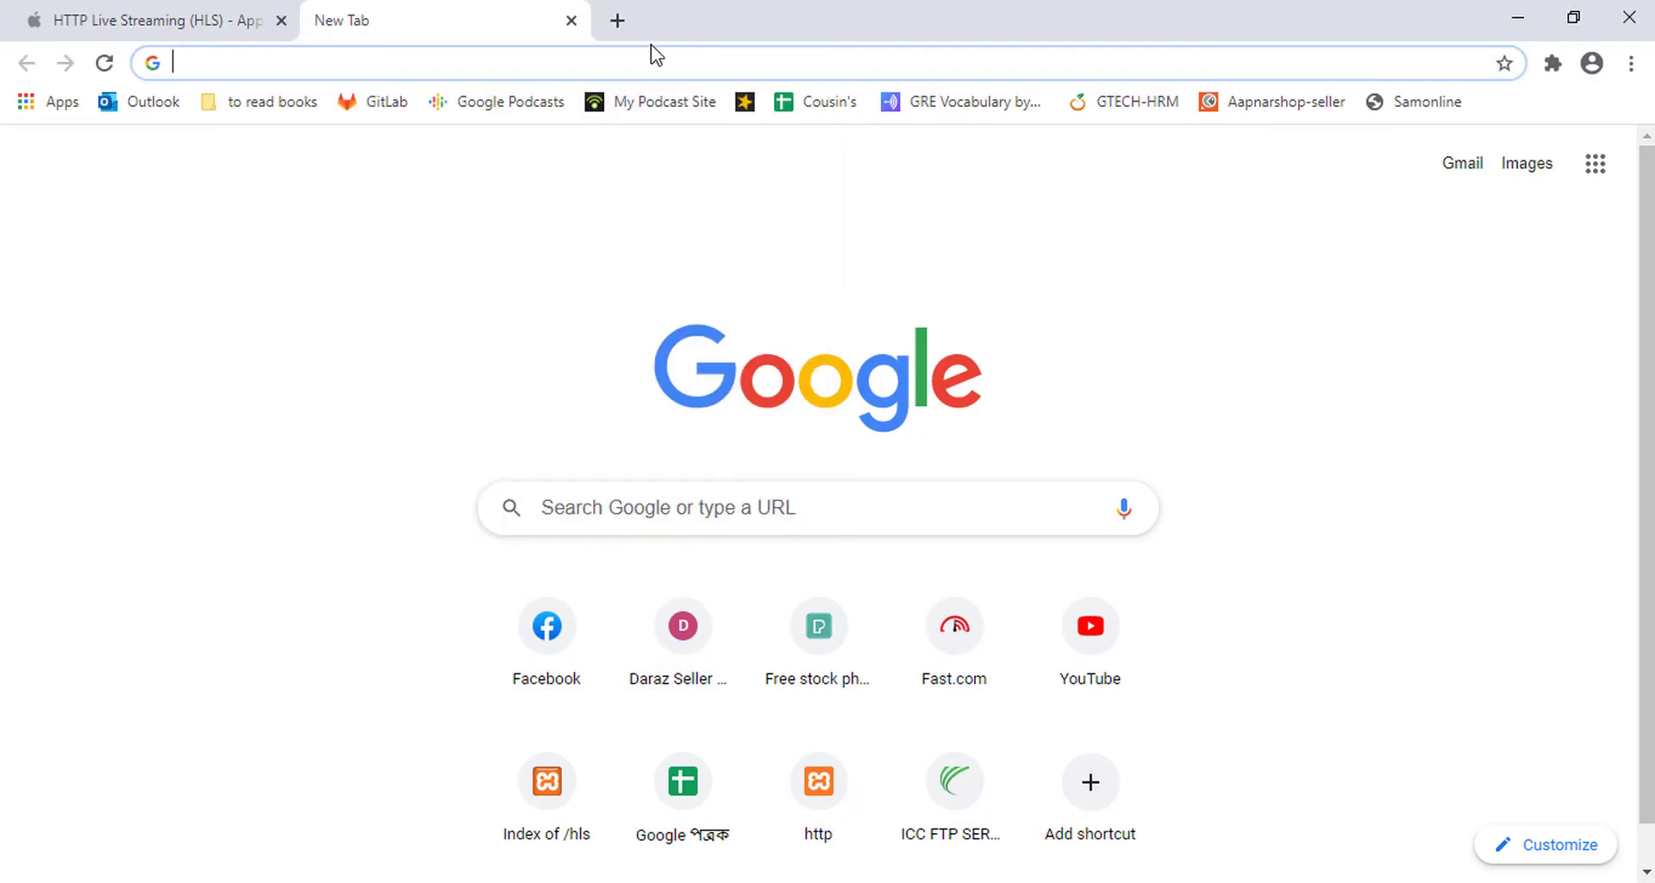
{"action": "mouse_move", "coordinate": [509, 102]}
{"action": "type", "text": "h"}
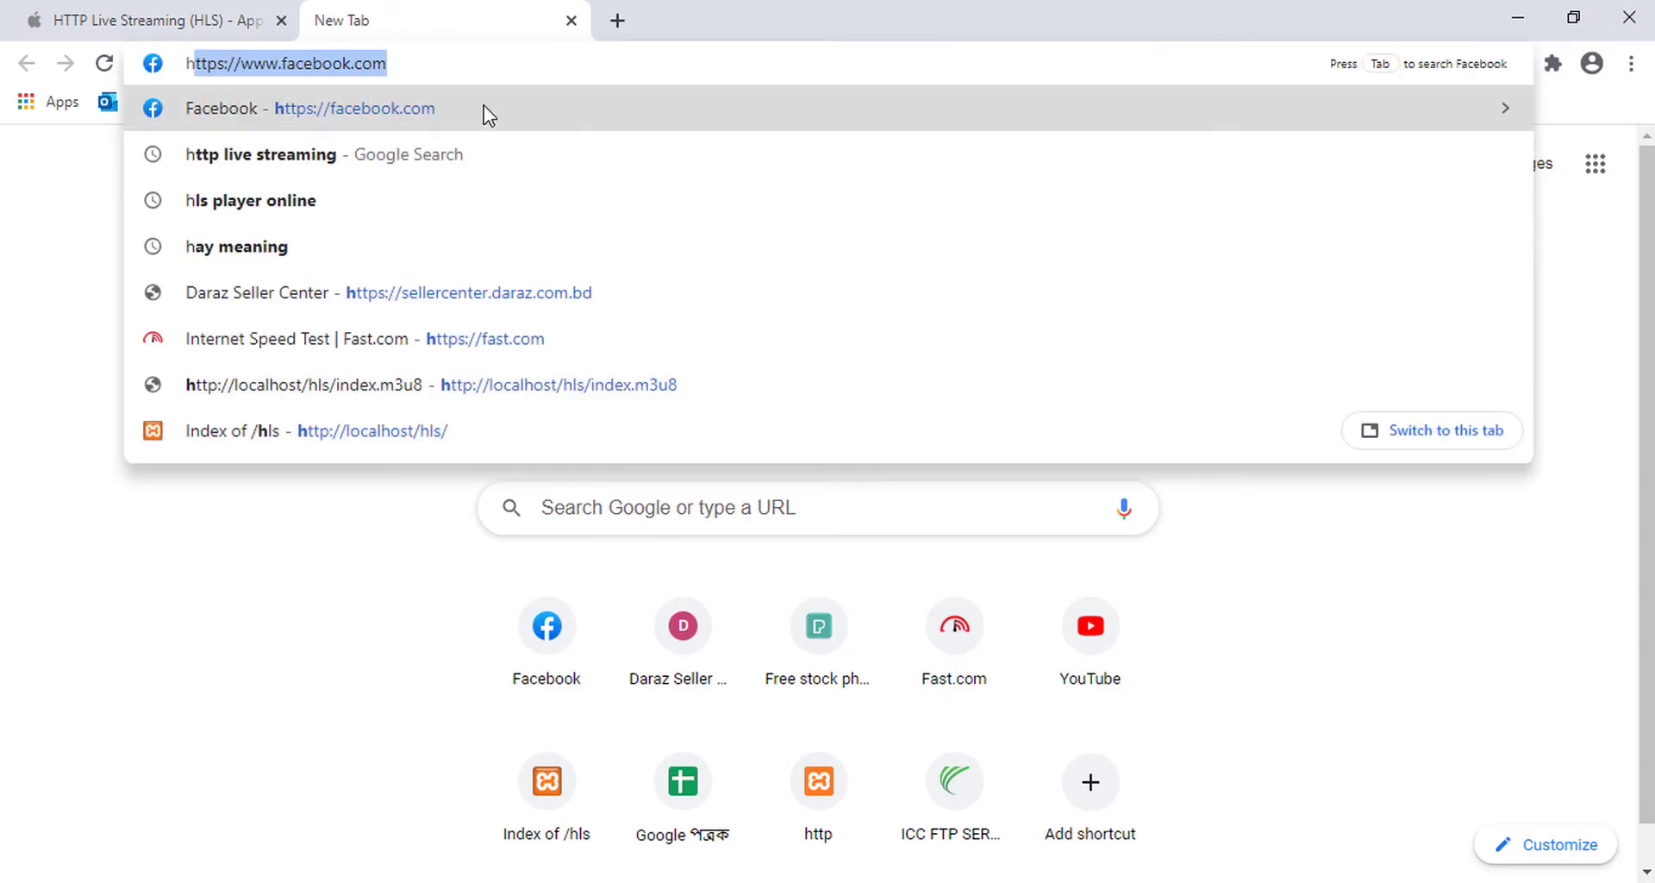
- Load localhost/hls/index.m3u8 in Chrome so the 26-second encrypted stream plays
{"action": "type", "text": "localhost"}
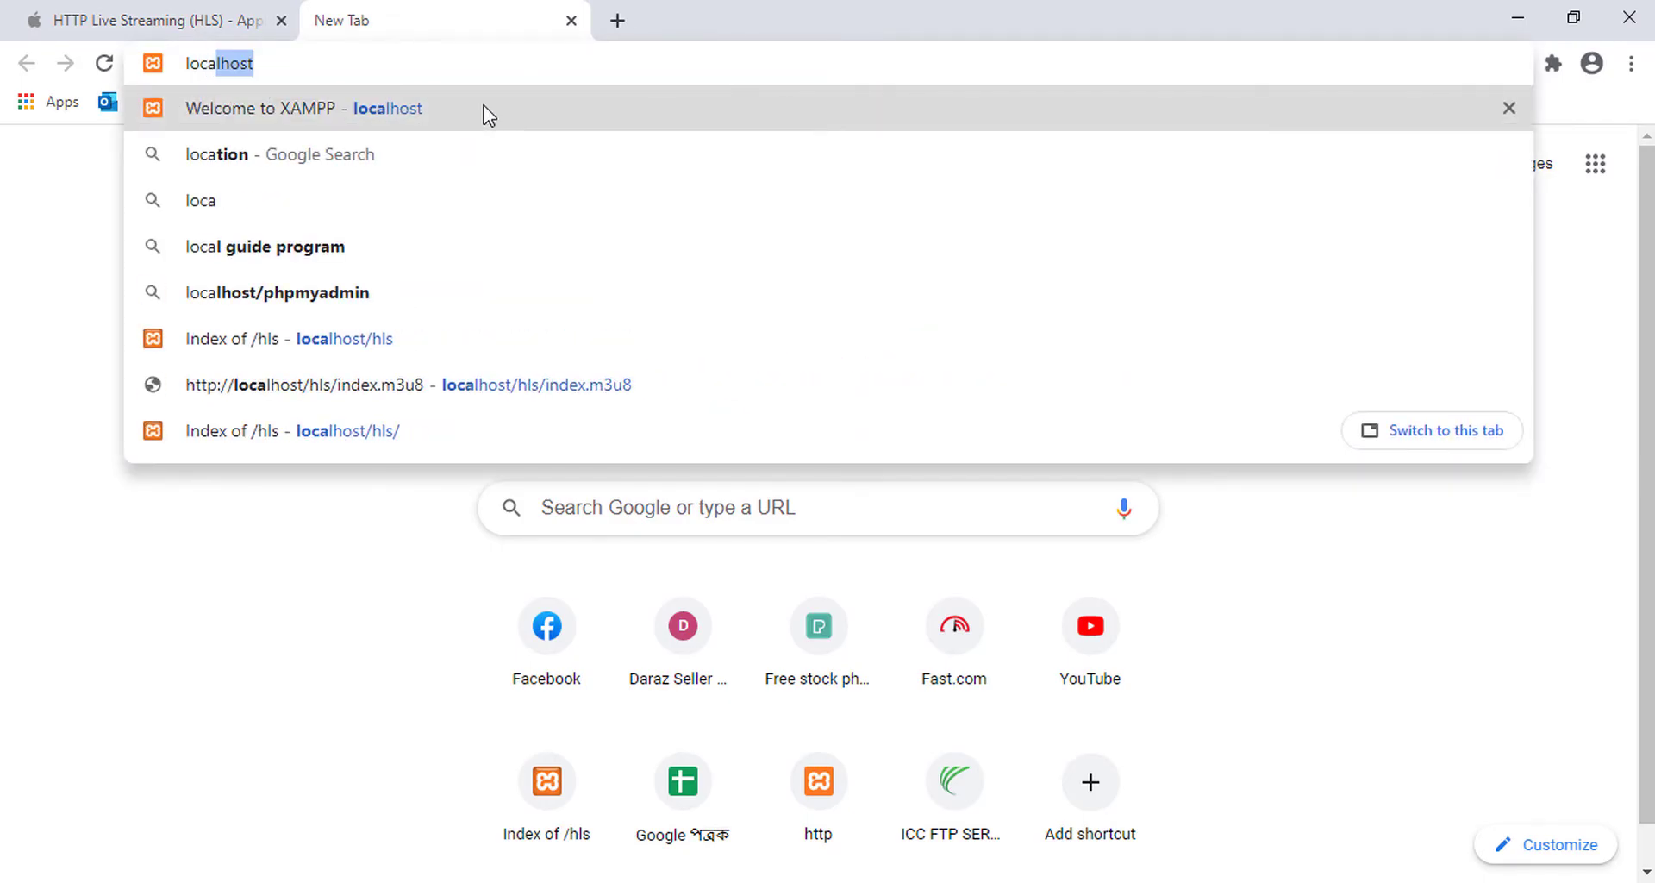
{"action": "type", "text": "/hls/"}
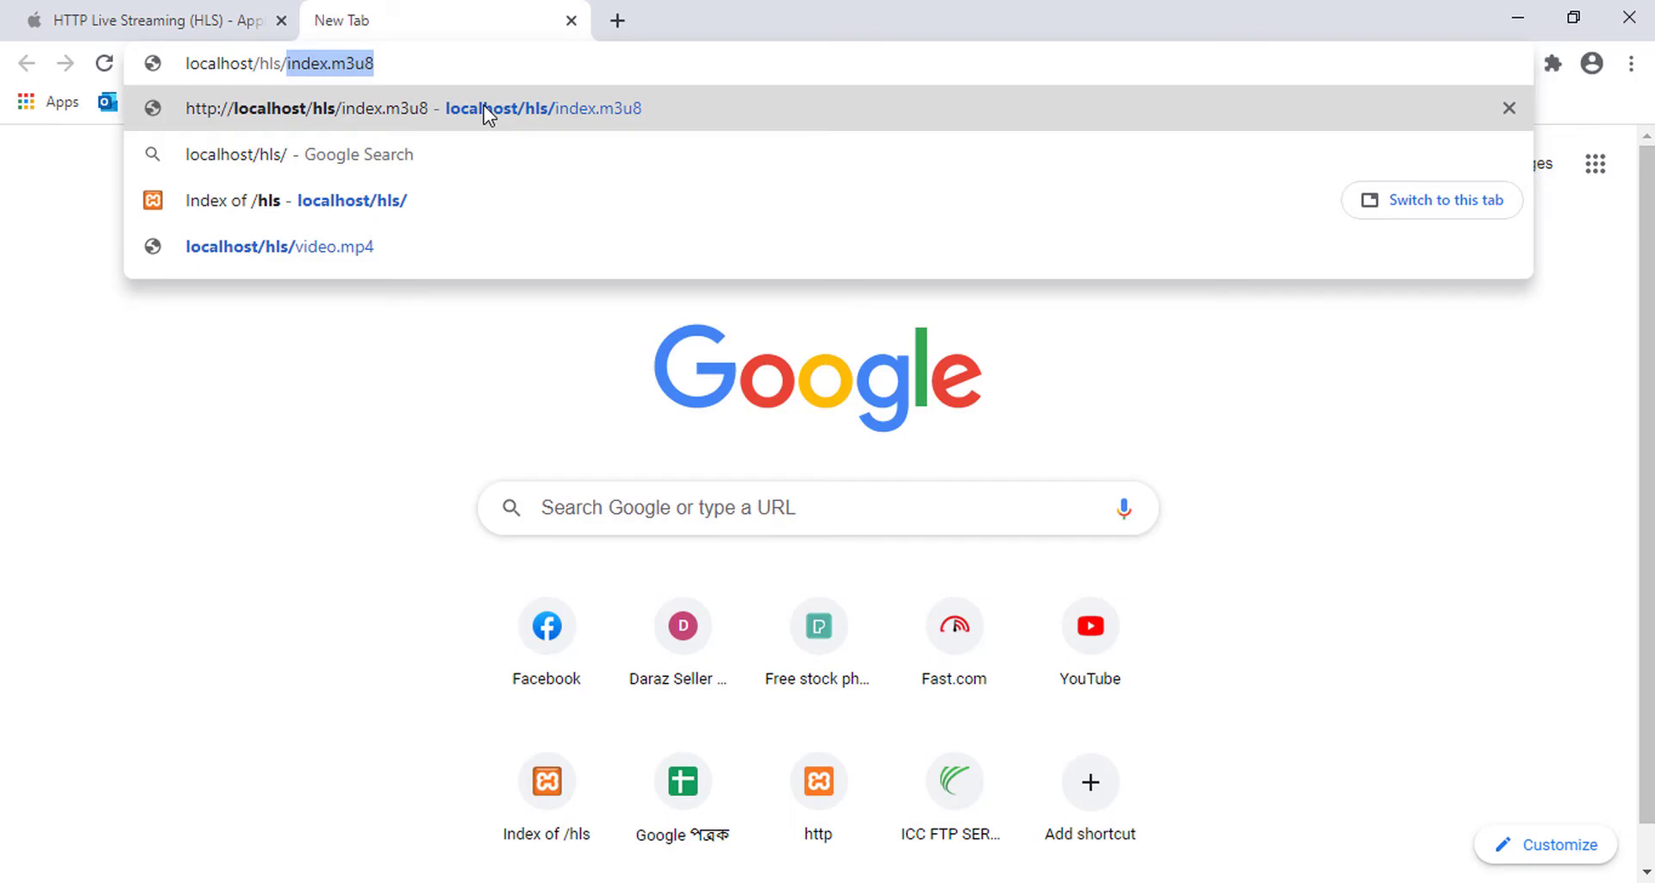
{"action": "left_click", "coordinate": [414, 107]}
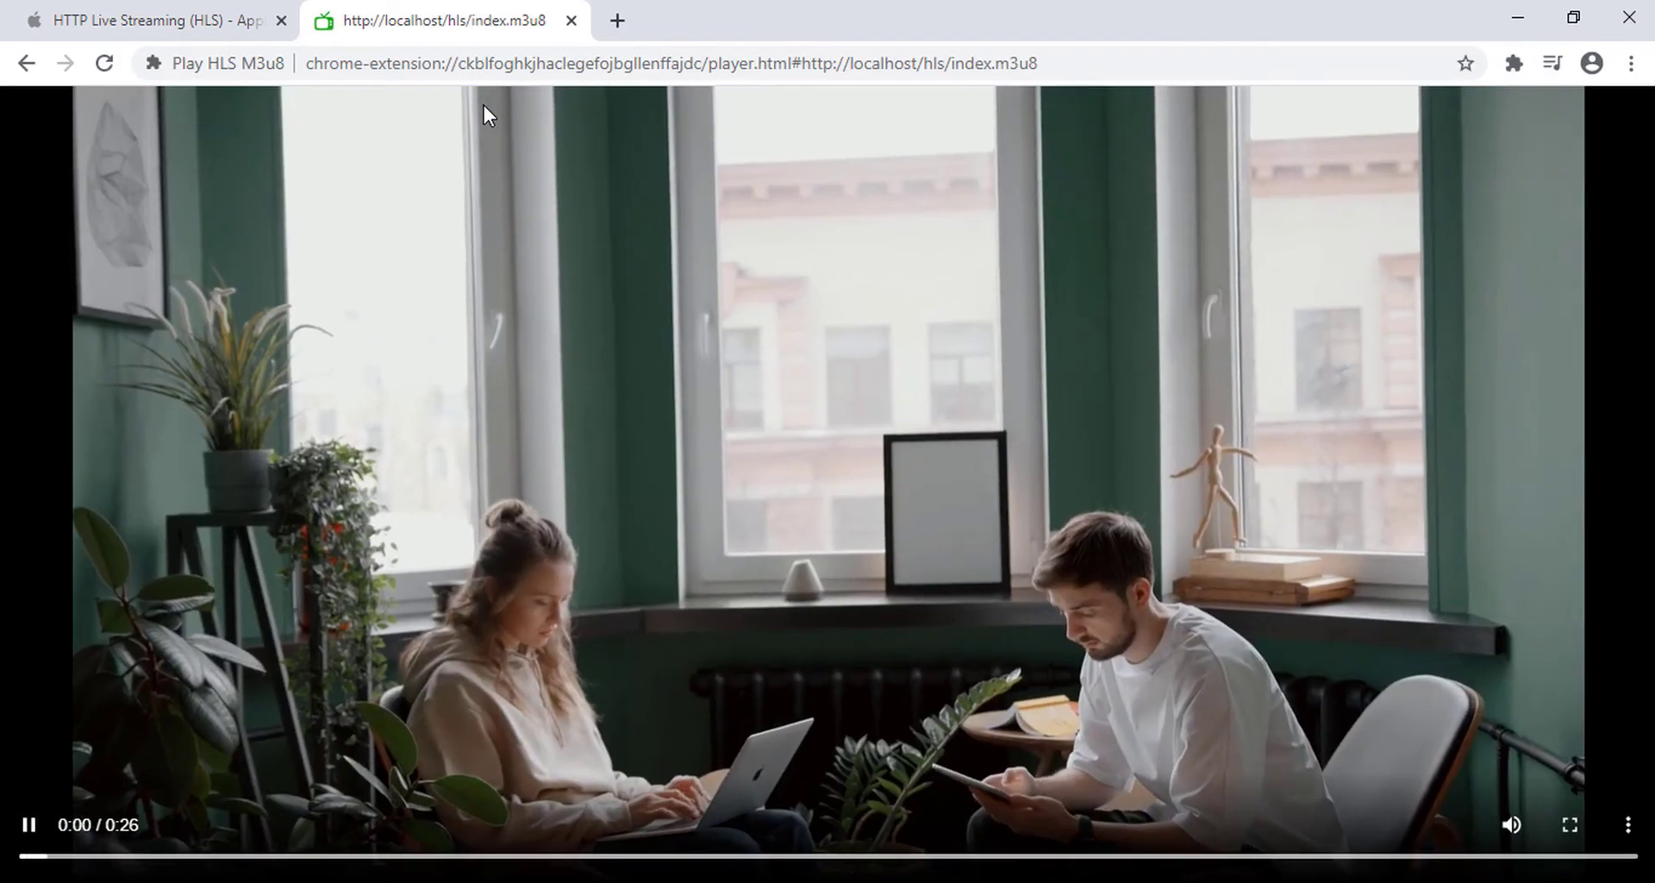
{"action": "left_click", "coordinate": [28, 825]}
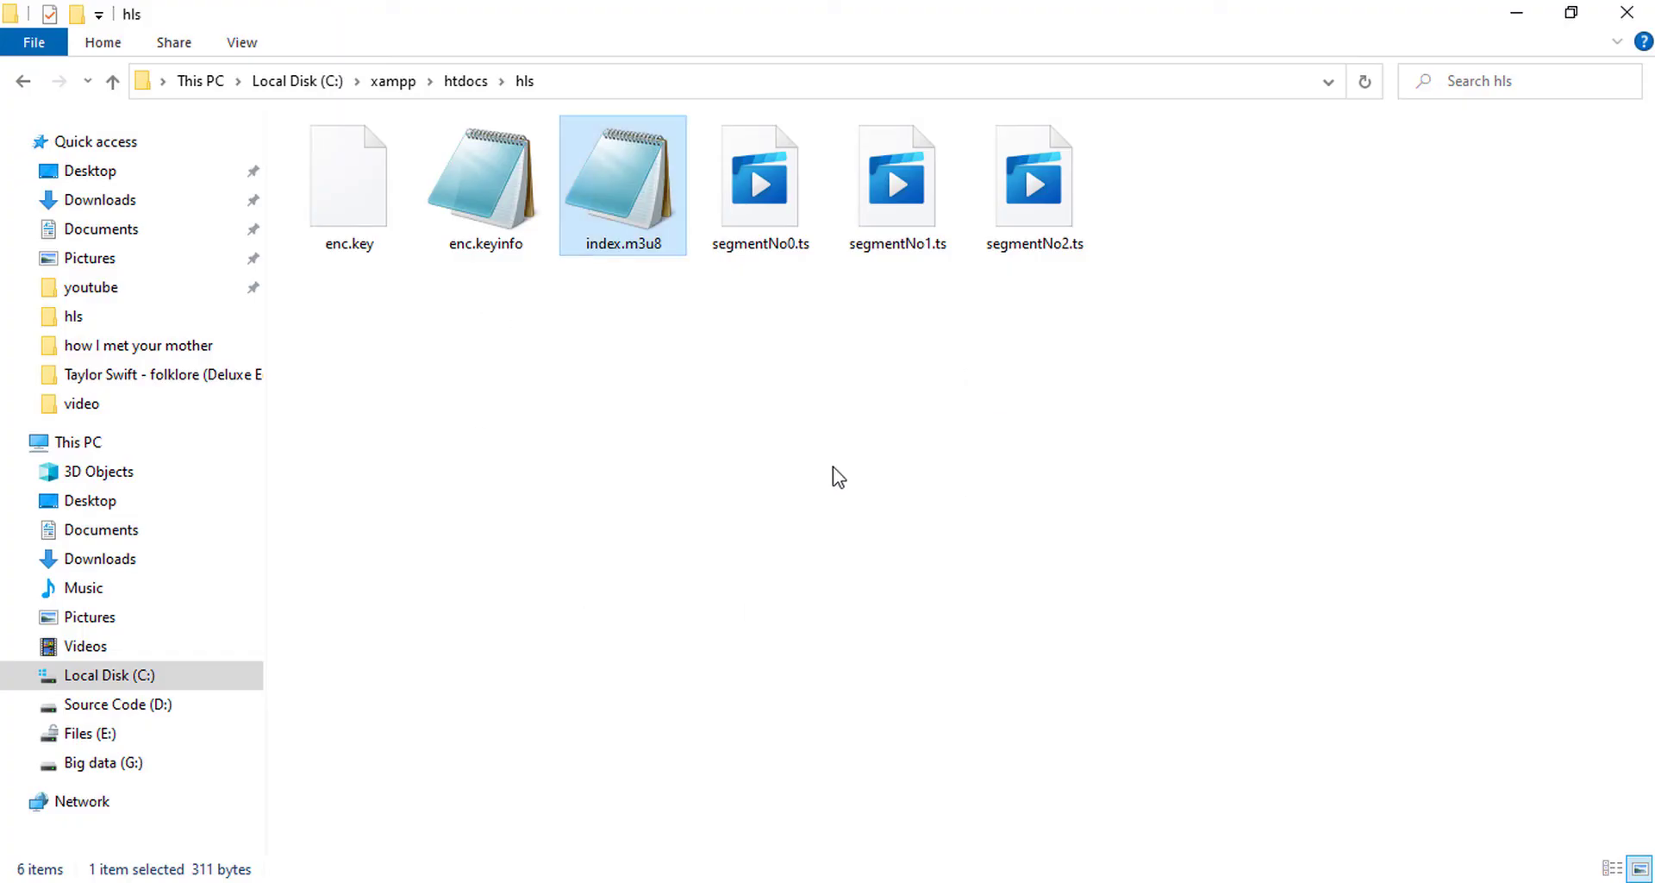
{"action": "mouse_move", "coordinate": [766, 179]}
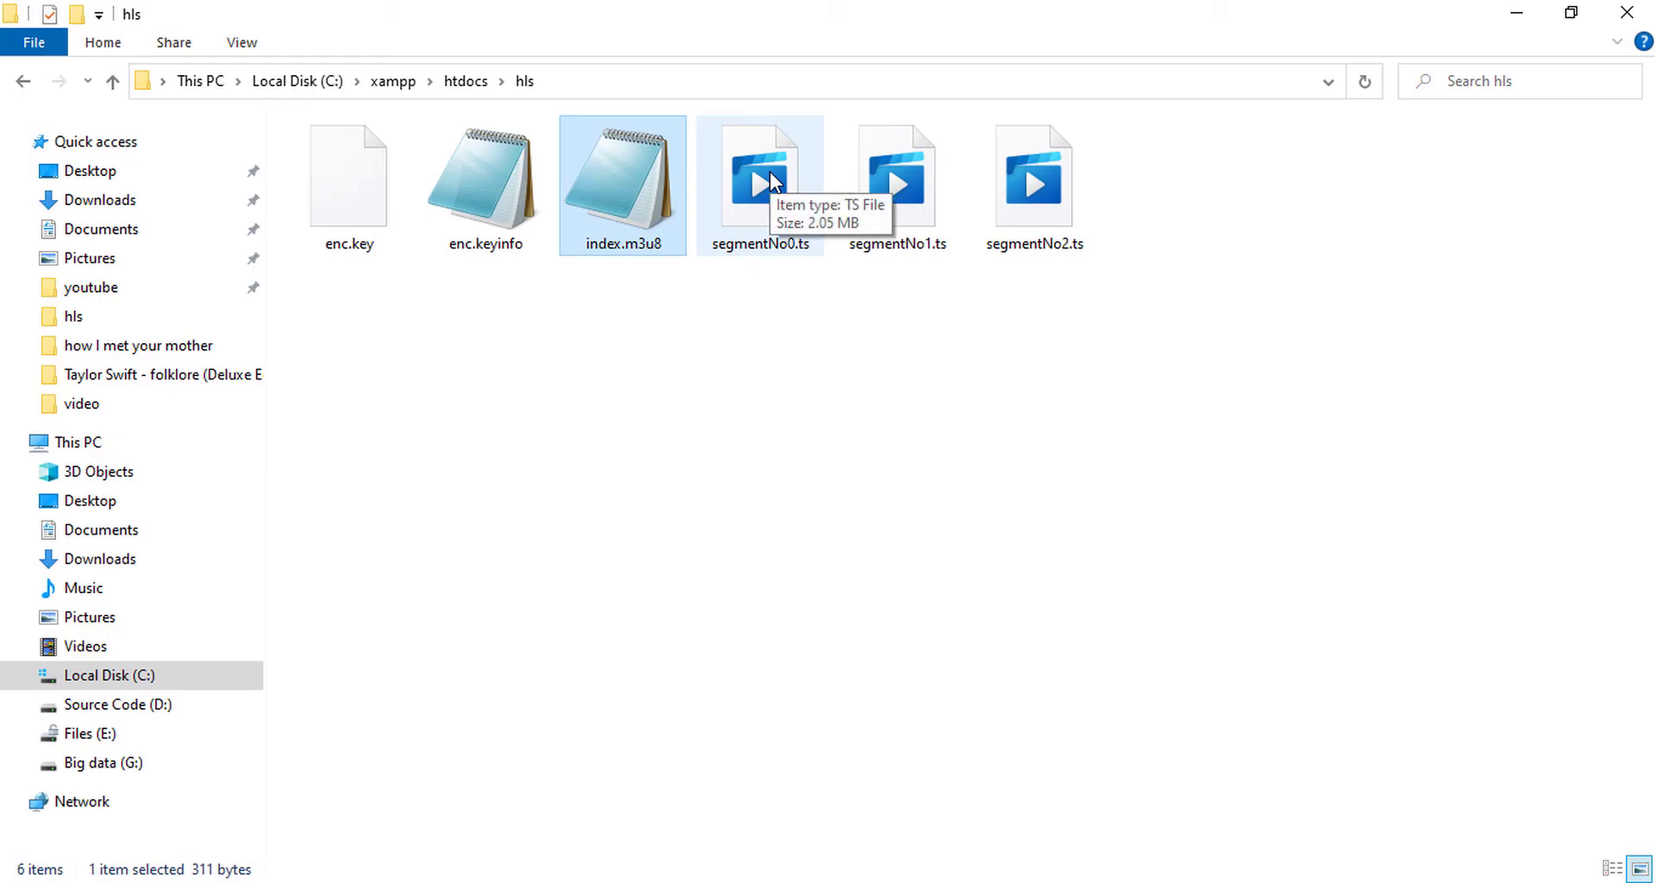
{"action": "mouse_move", "coordinate": [762, 188]}
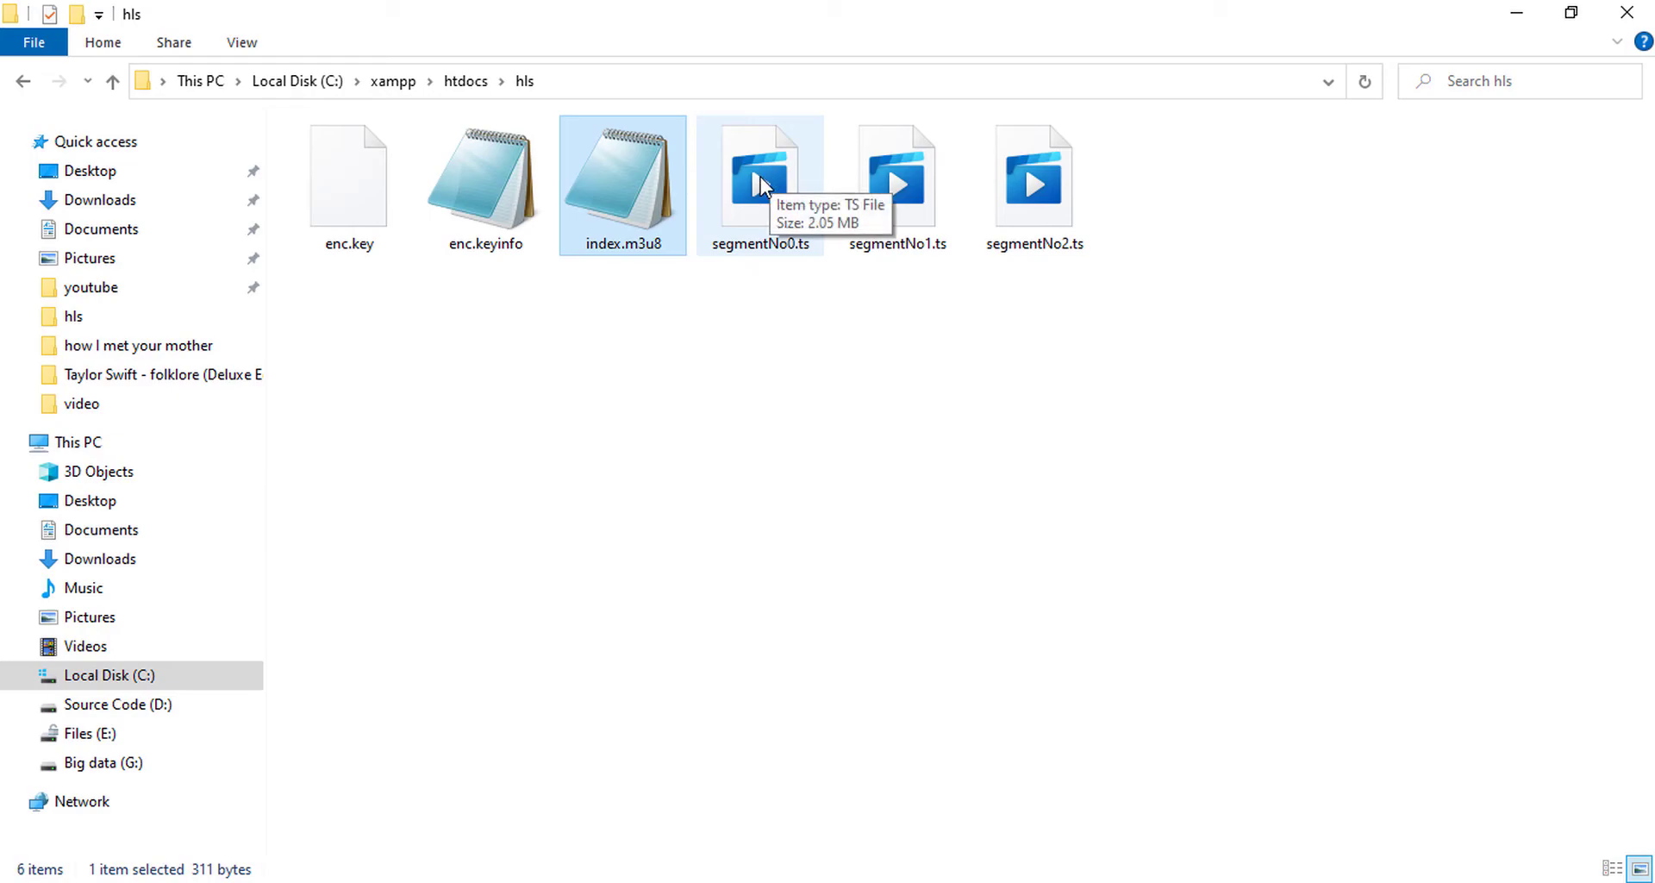
{"action": "mouse_move", "coordinate": [768, 190]}
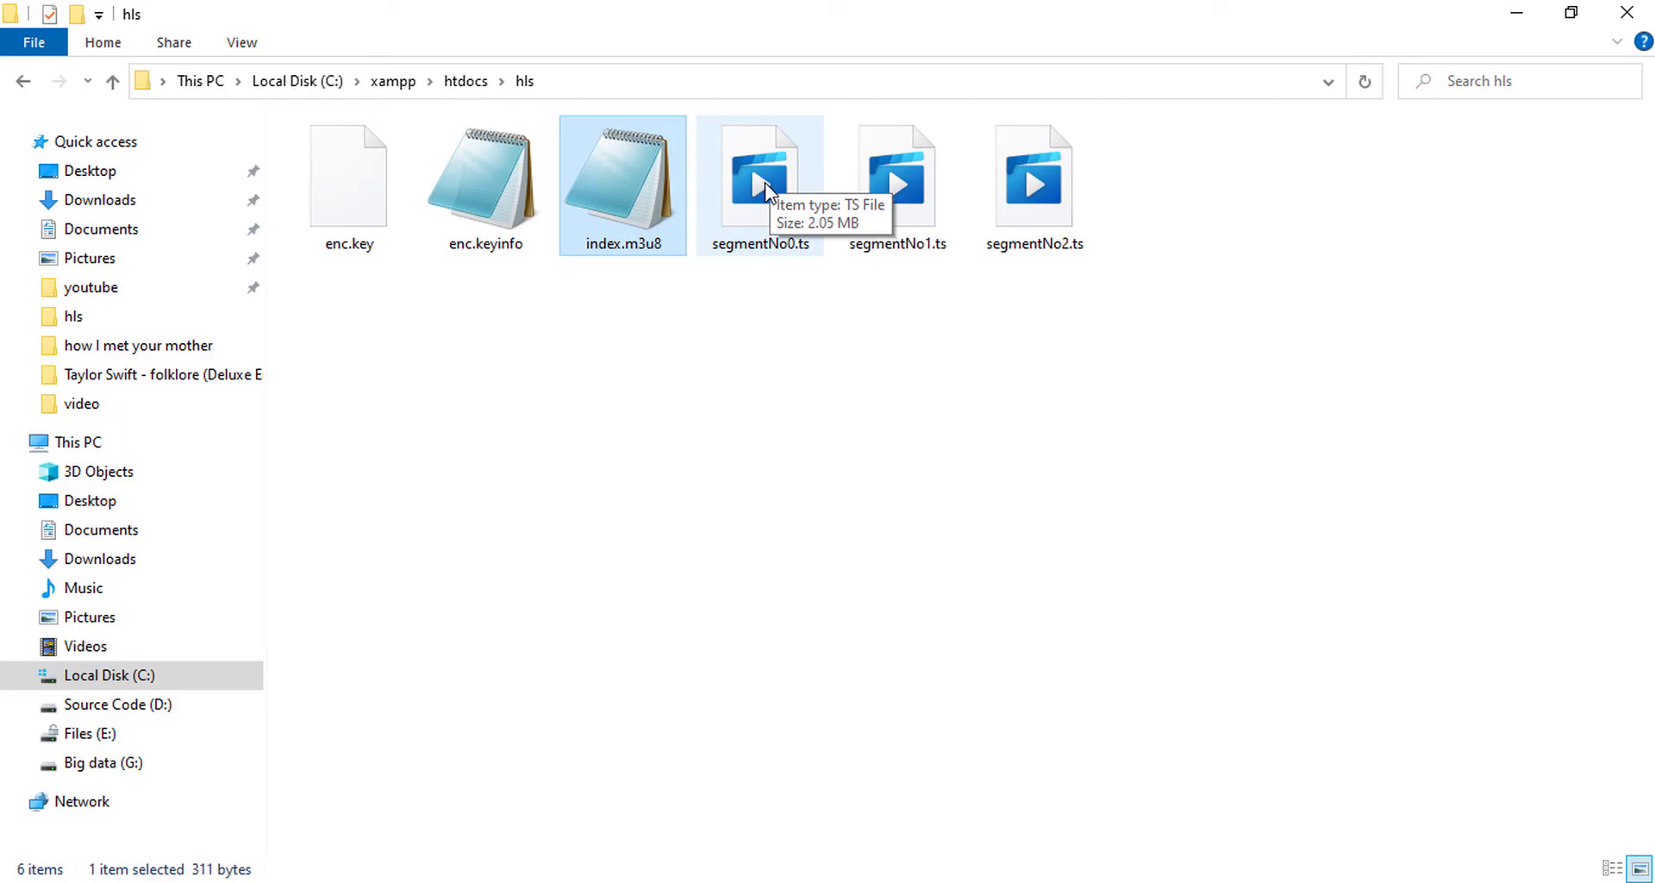
{"action": "mouse_move", "coordinate": [771, 193]}
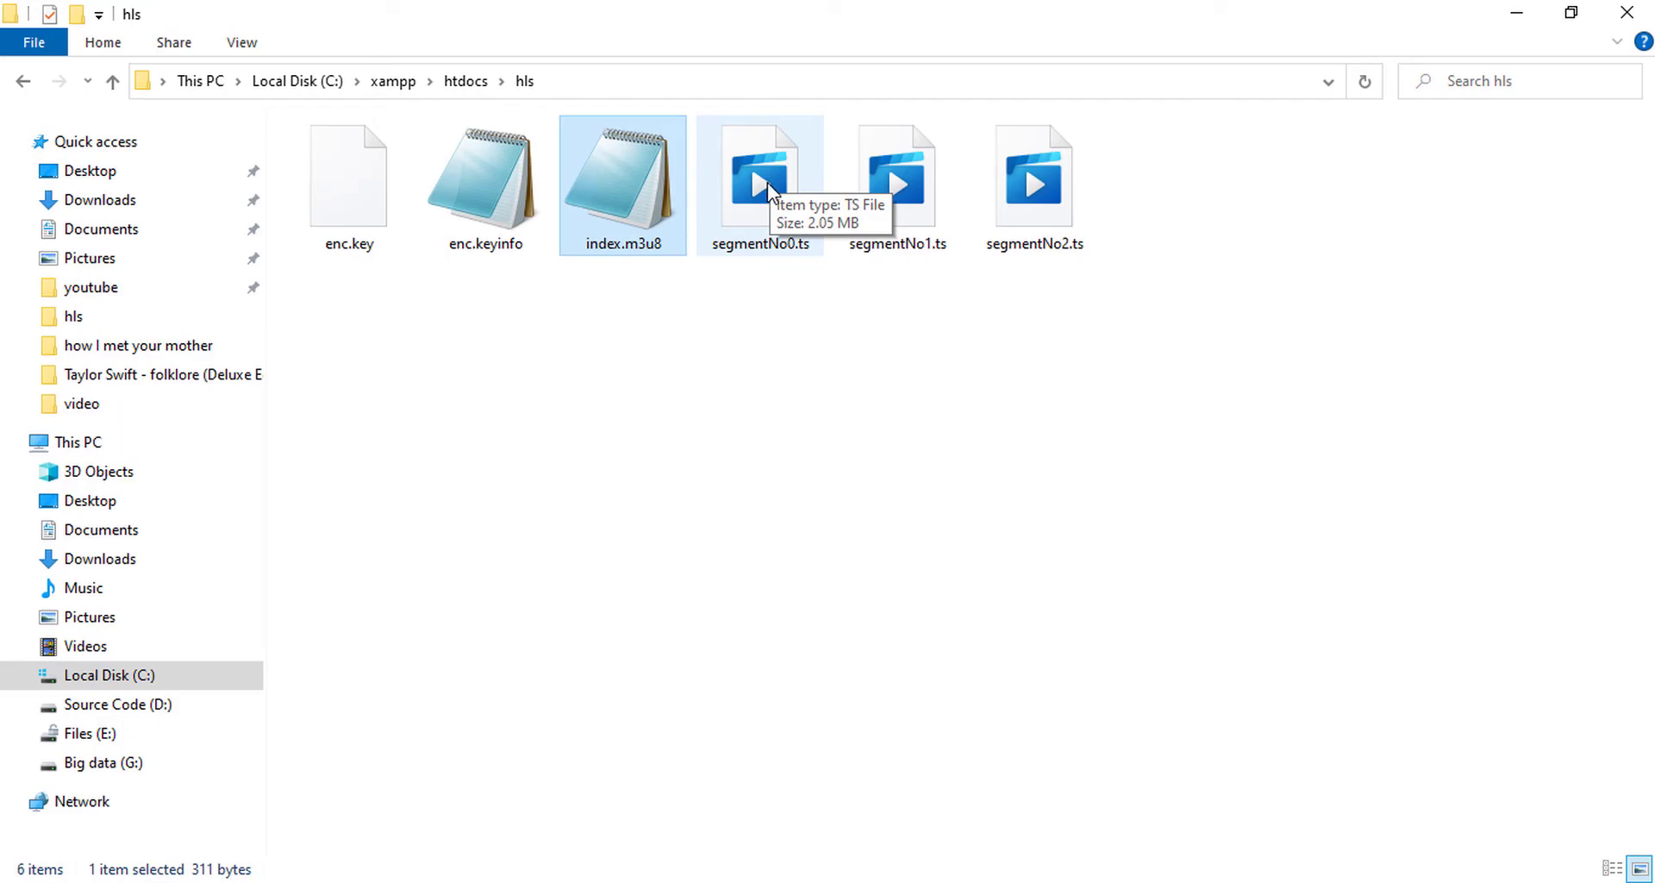
{"action": "mouse_move", "coordinate": [827, 877]}
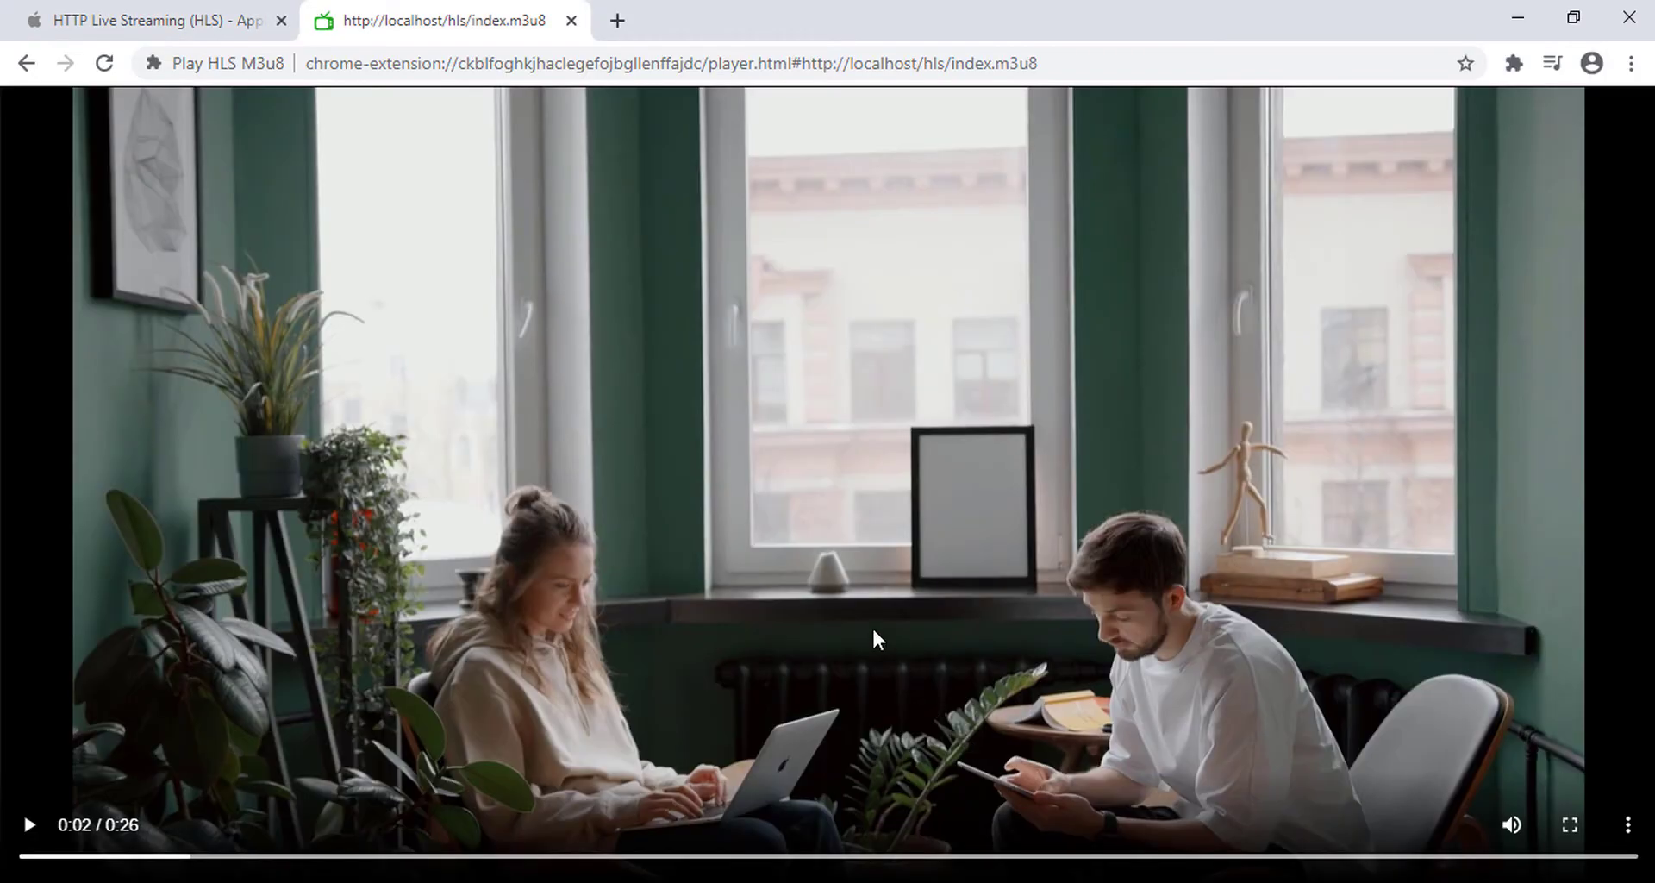
{"action": "mouse_move", "coordinate": [1335, 177]}
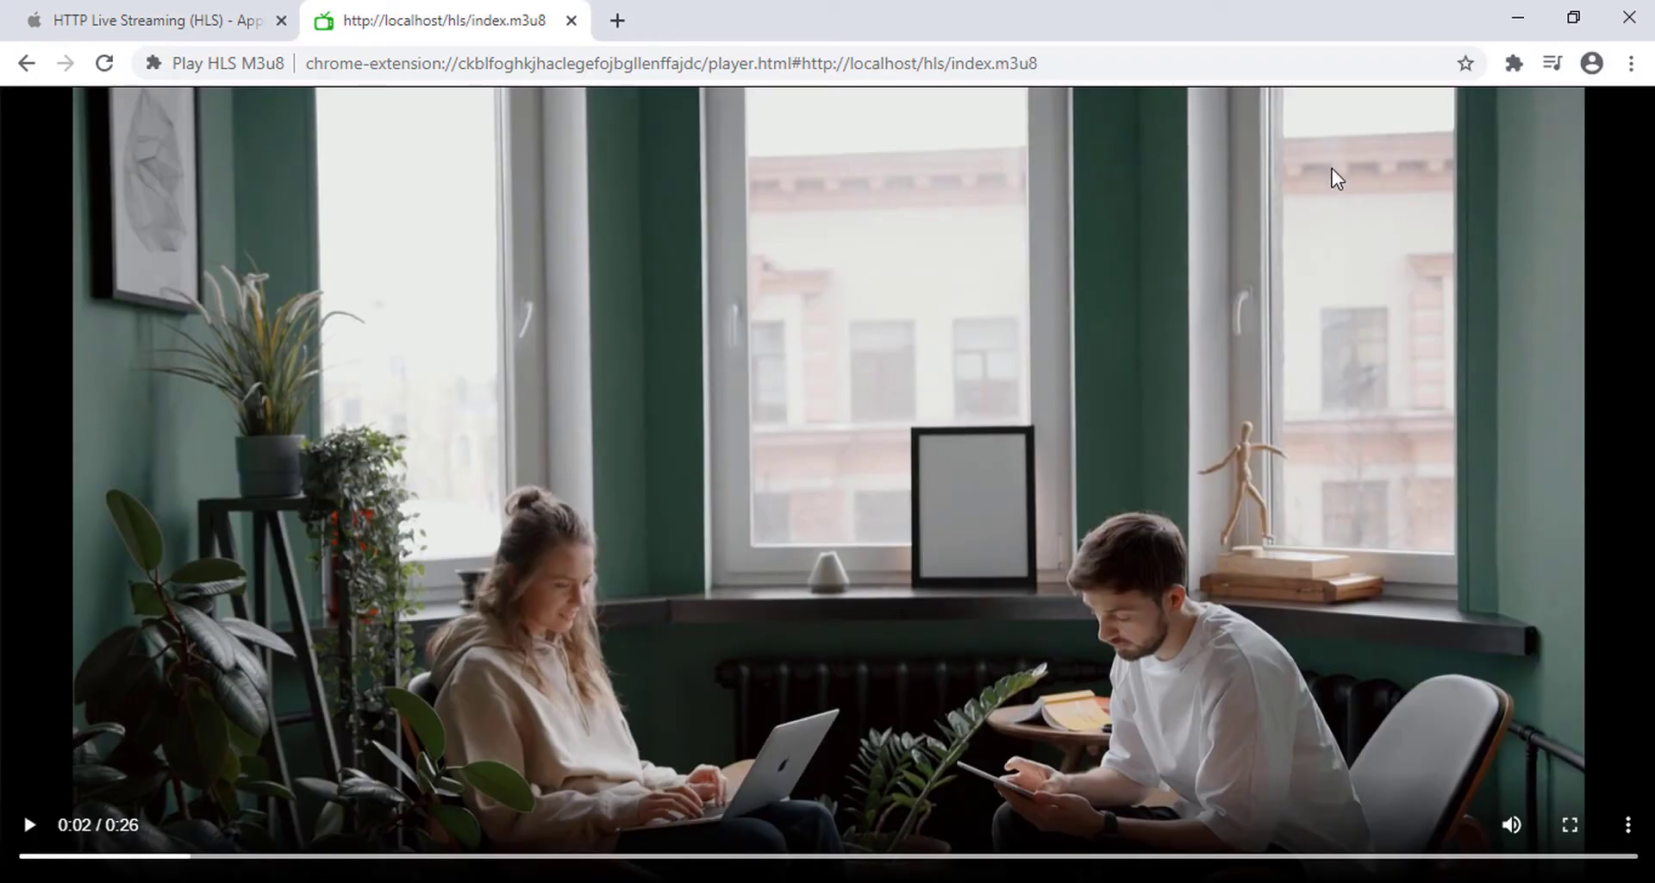
{"action": "mouse_move", "coordinate": [1396, 249]}
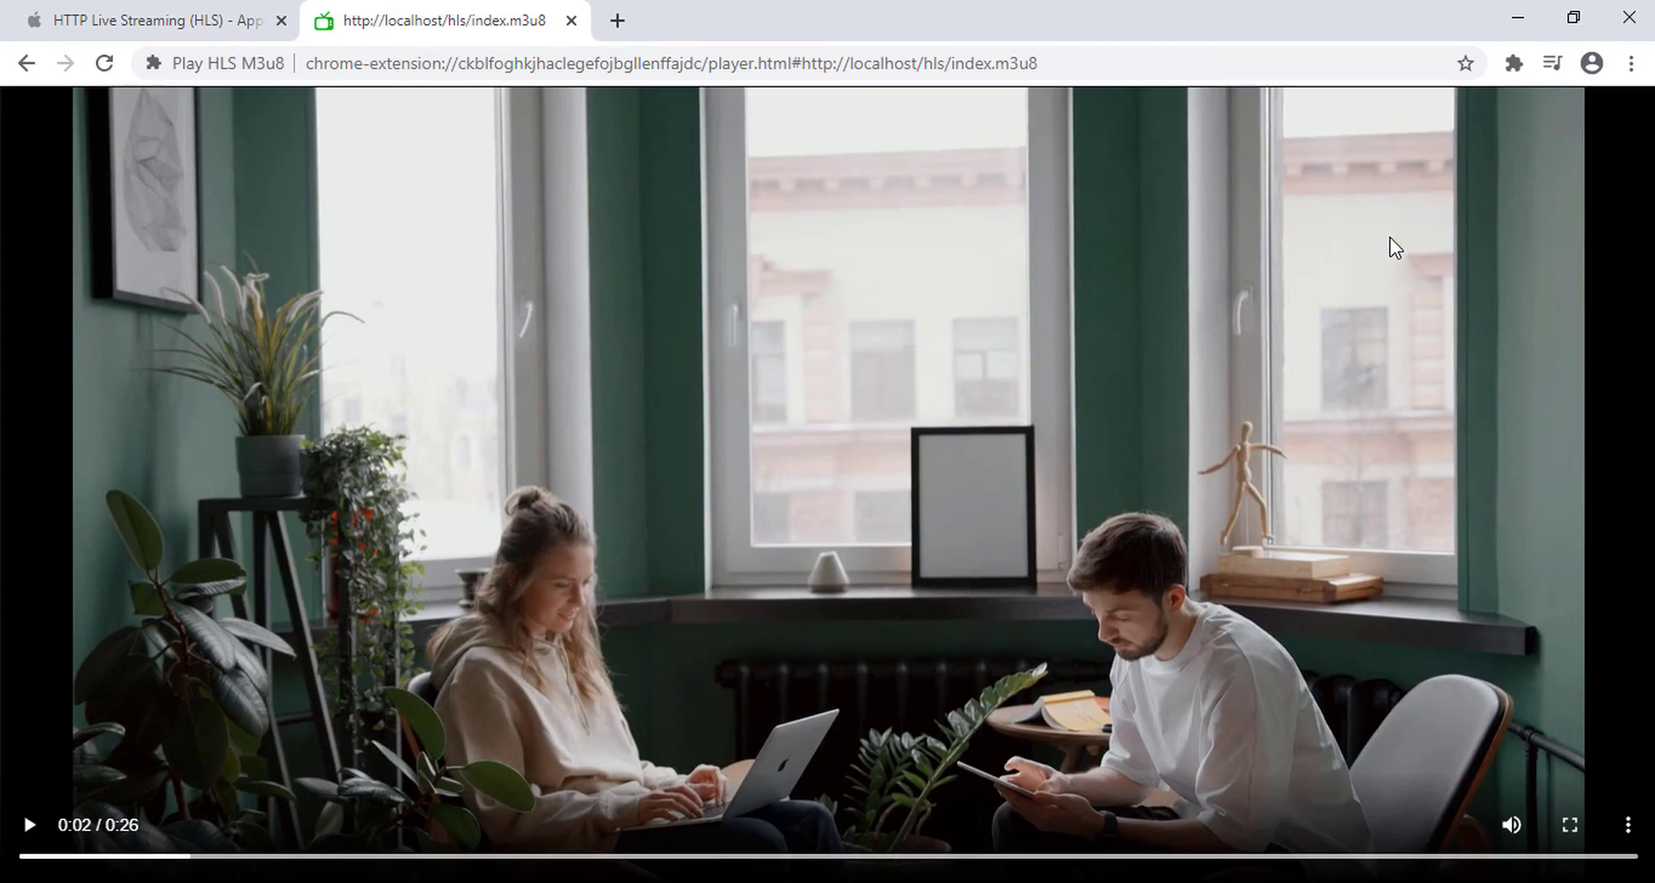
{"action": "mouse_move", "coordinate": [1552, 63]}
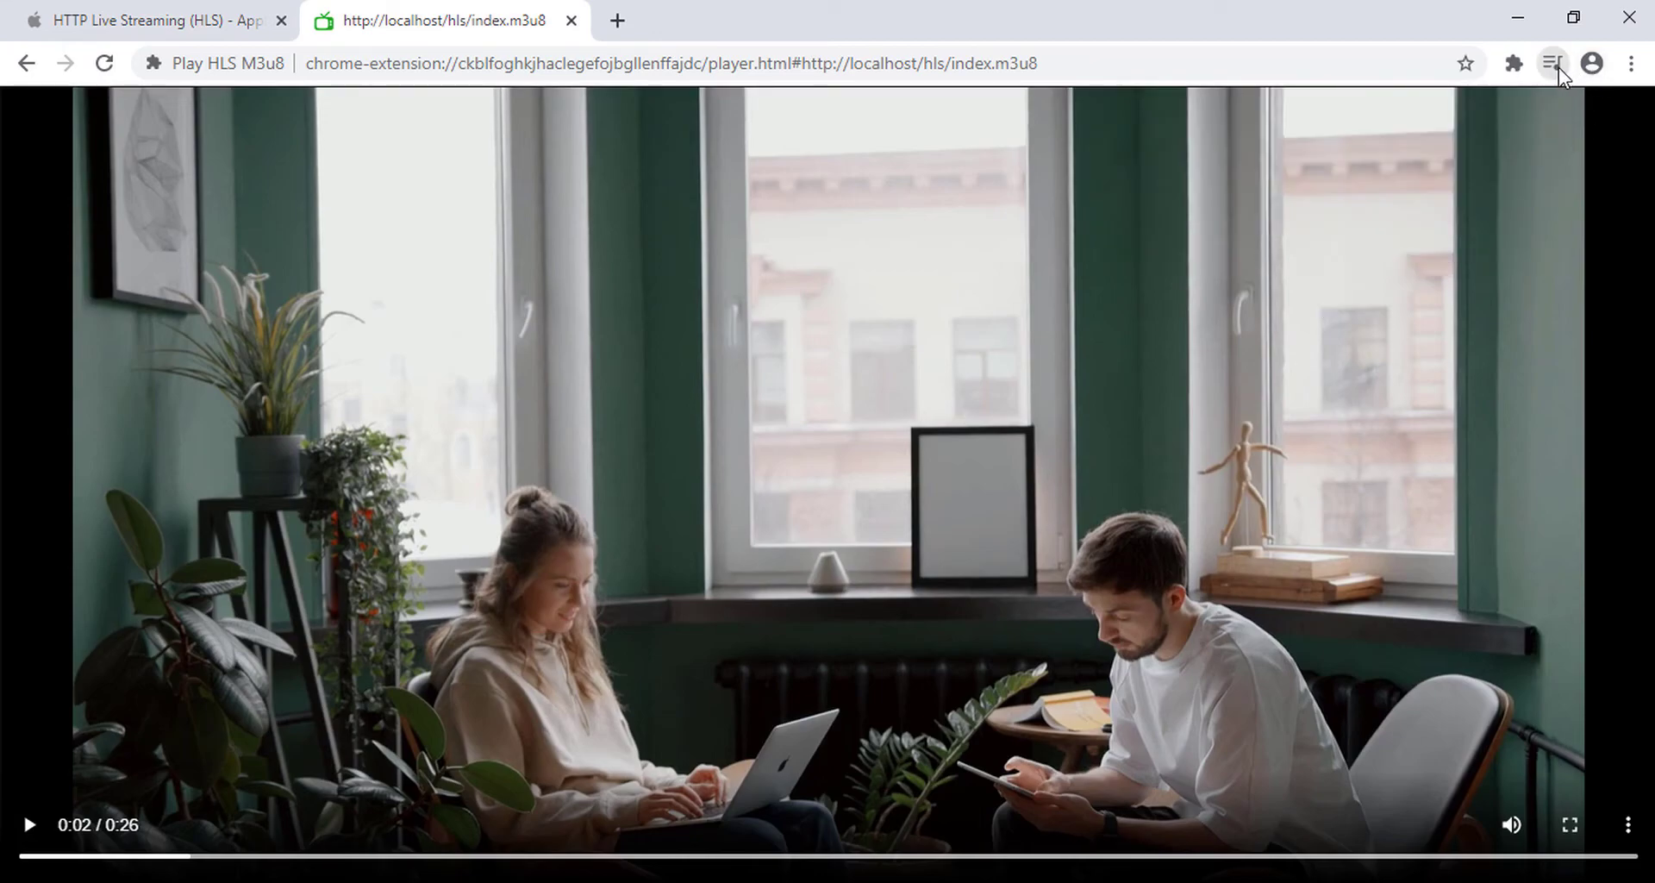
- Show the Play HLS M3u8 extension, let the video near 0:25, return to the hls folder
{"action": "left_click", "coordinate": [1551, 63]}
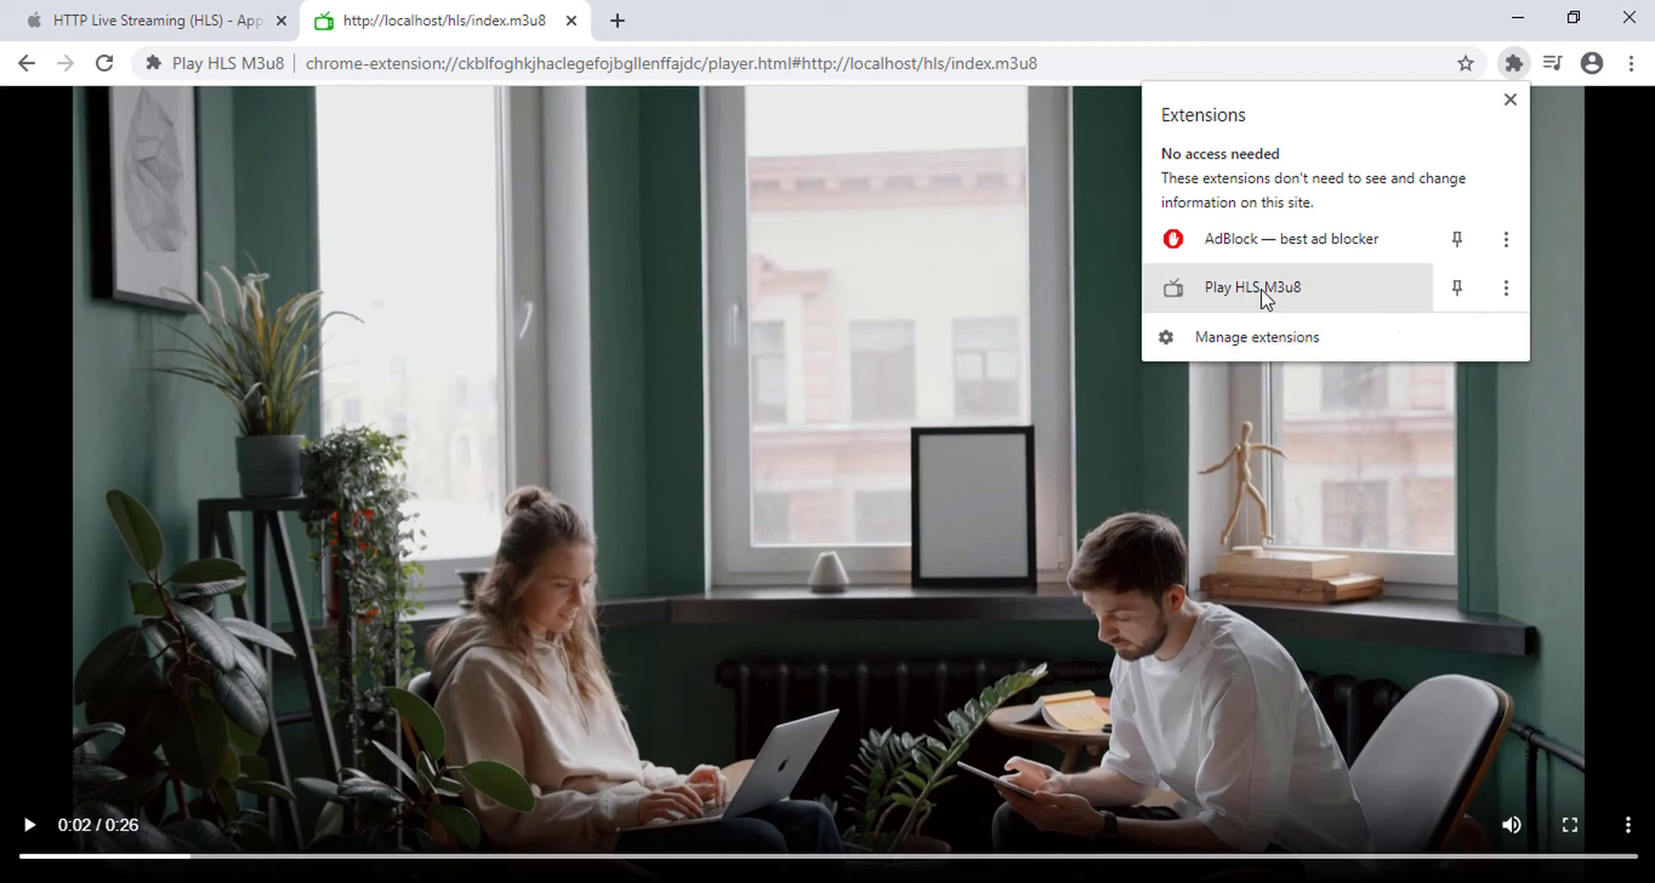
{"action": "mouse_move", "coordinate": [1335, 292]}
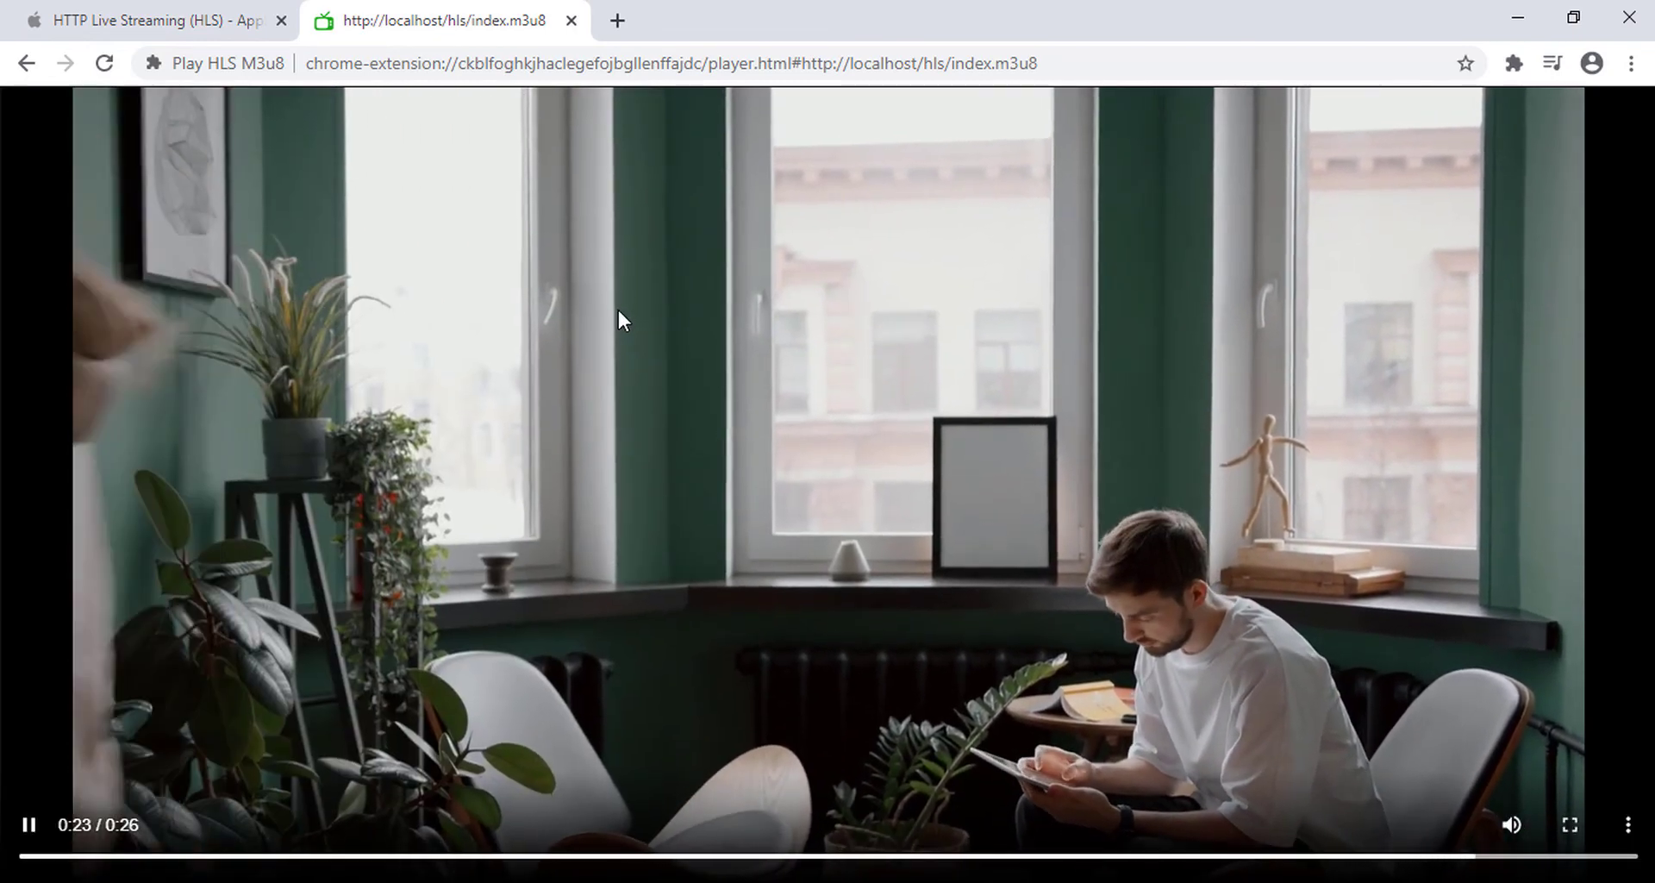
{"action": "mouse_move", "coordinate": [664, 796]}
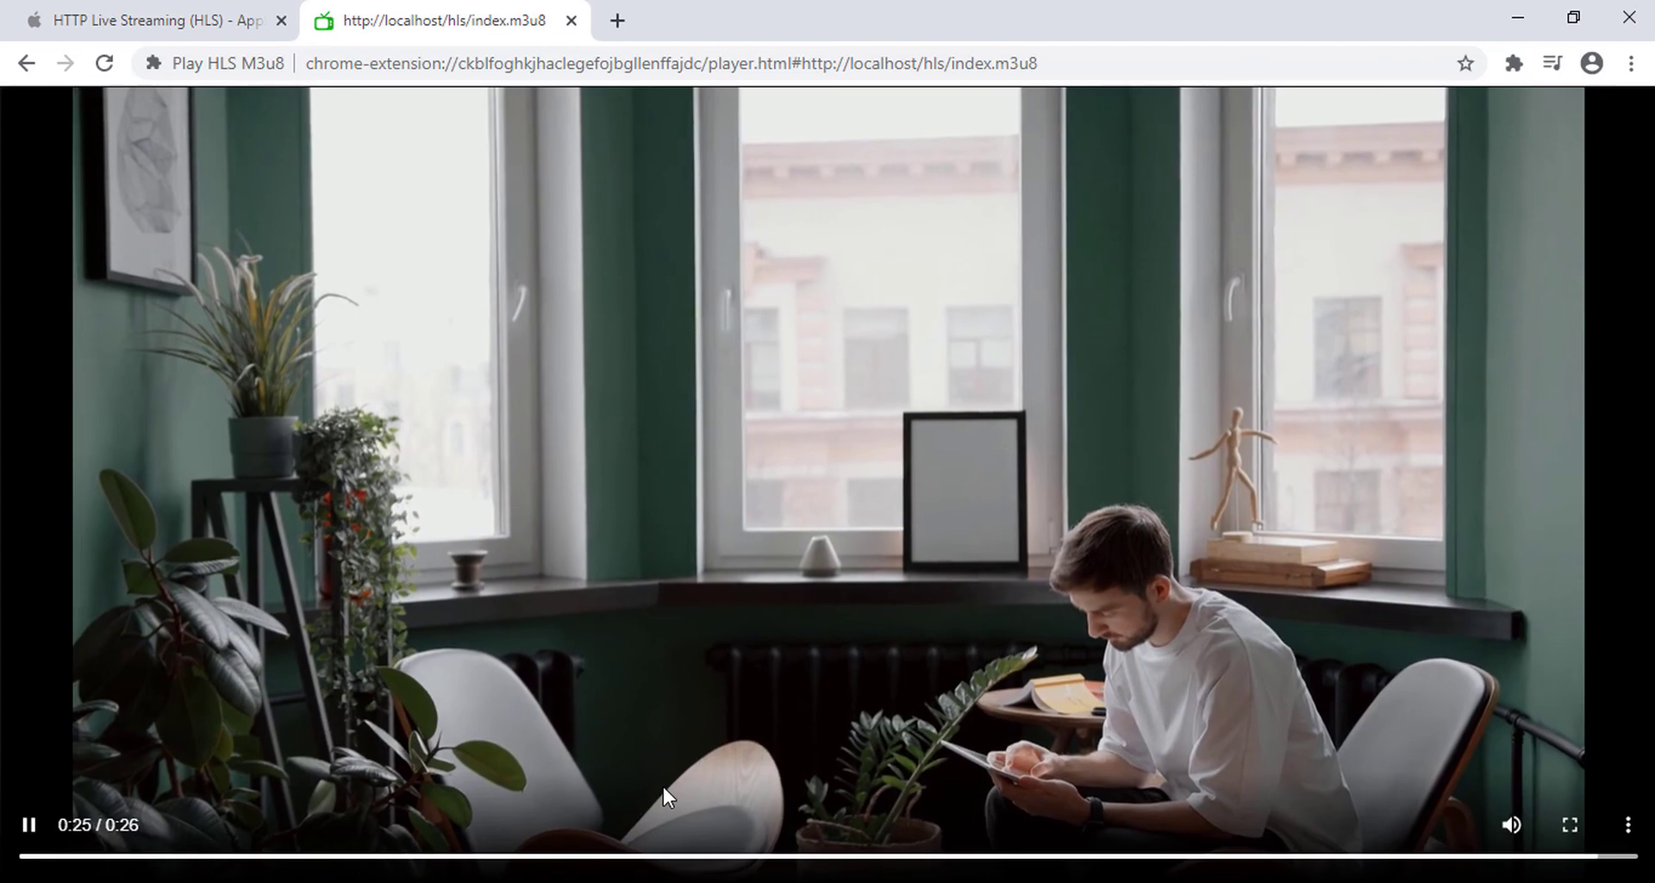
{"action": "left_click", "coordinate": [28, 826]}
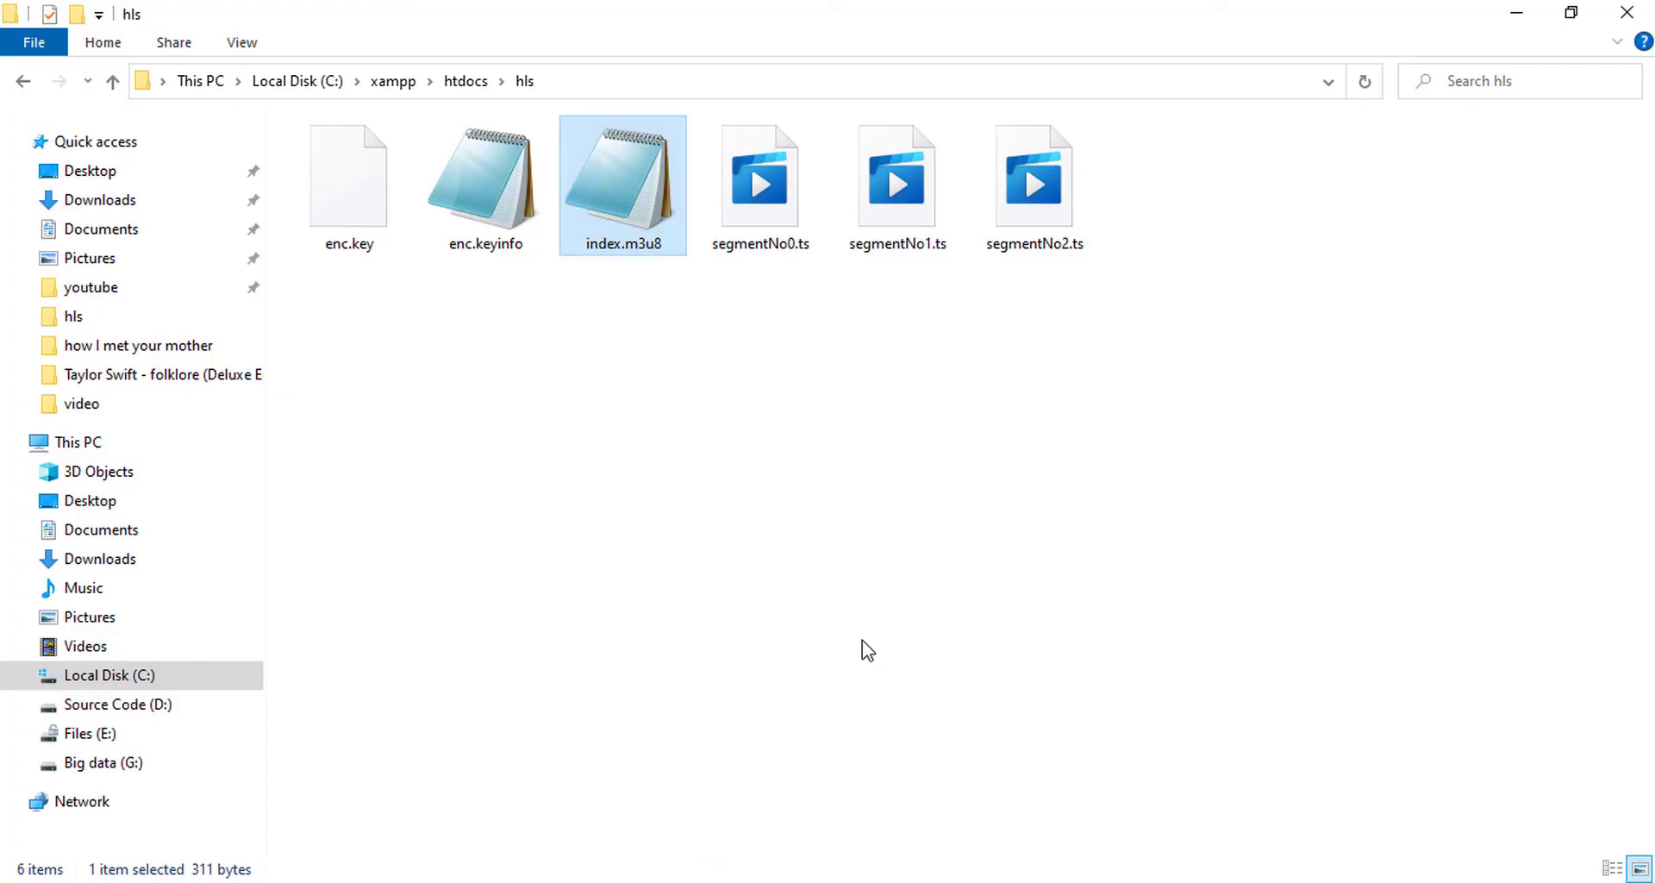
- Confirm segmentNo0.ts fails in the local player and check its Open with options
{"action": "left_click", "coordinate": [759, 174]}
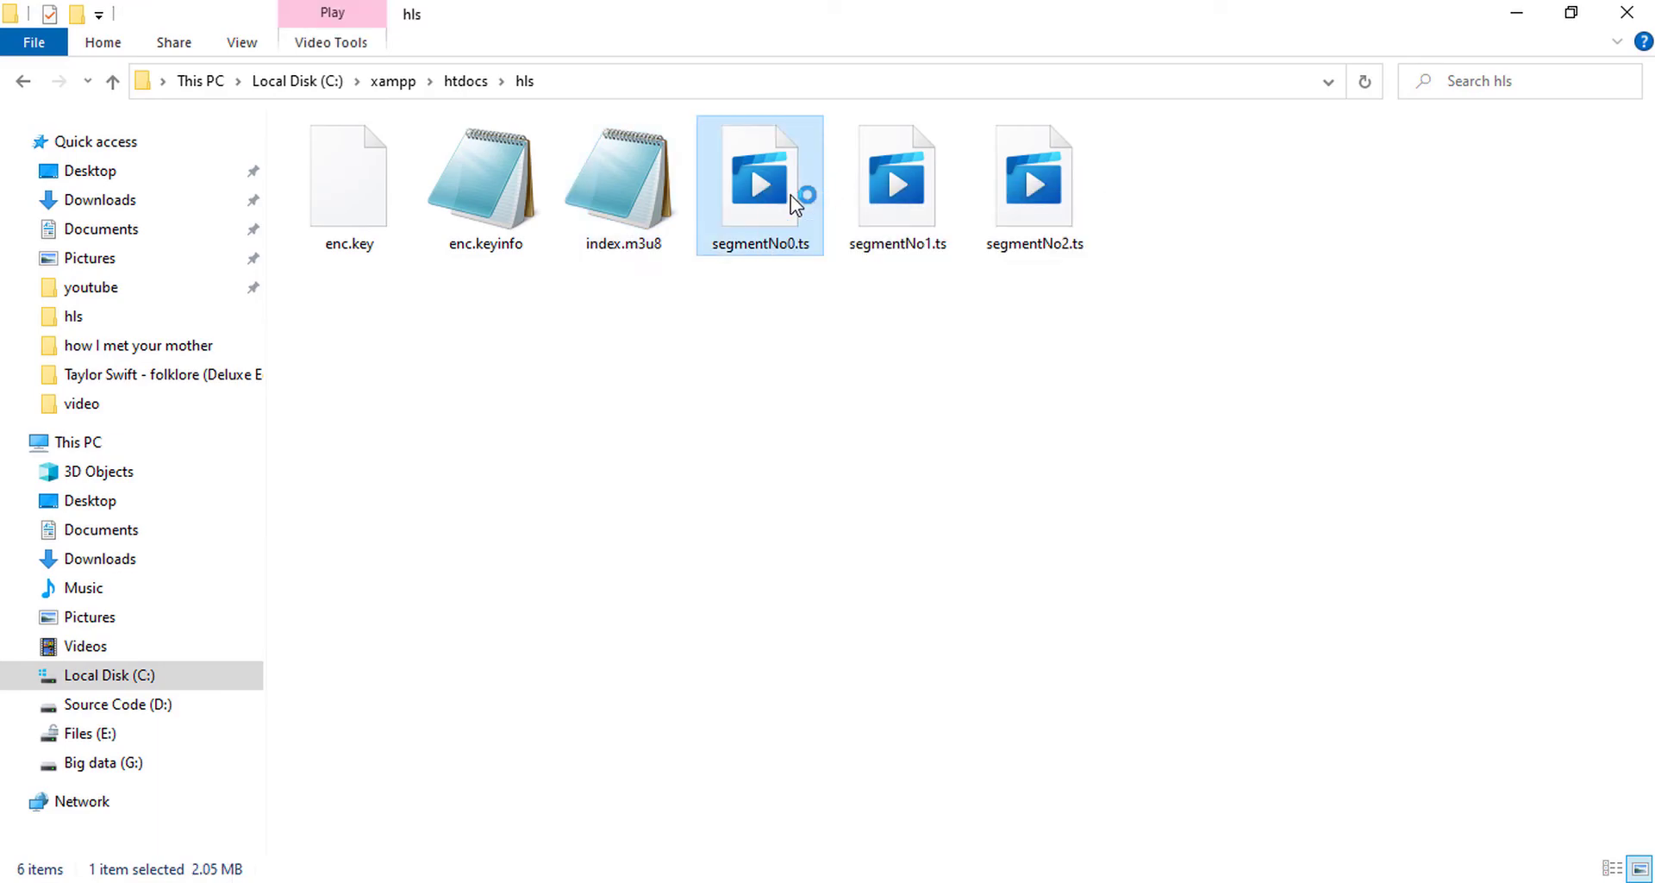
{"action": "double_click", "coordinate": [759, 185]}
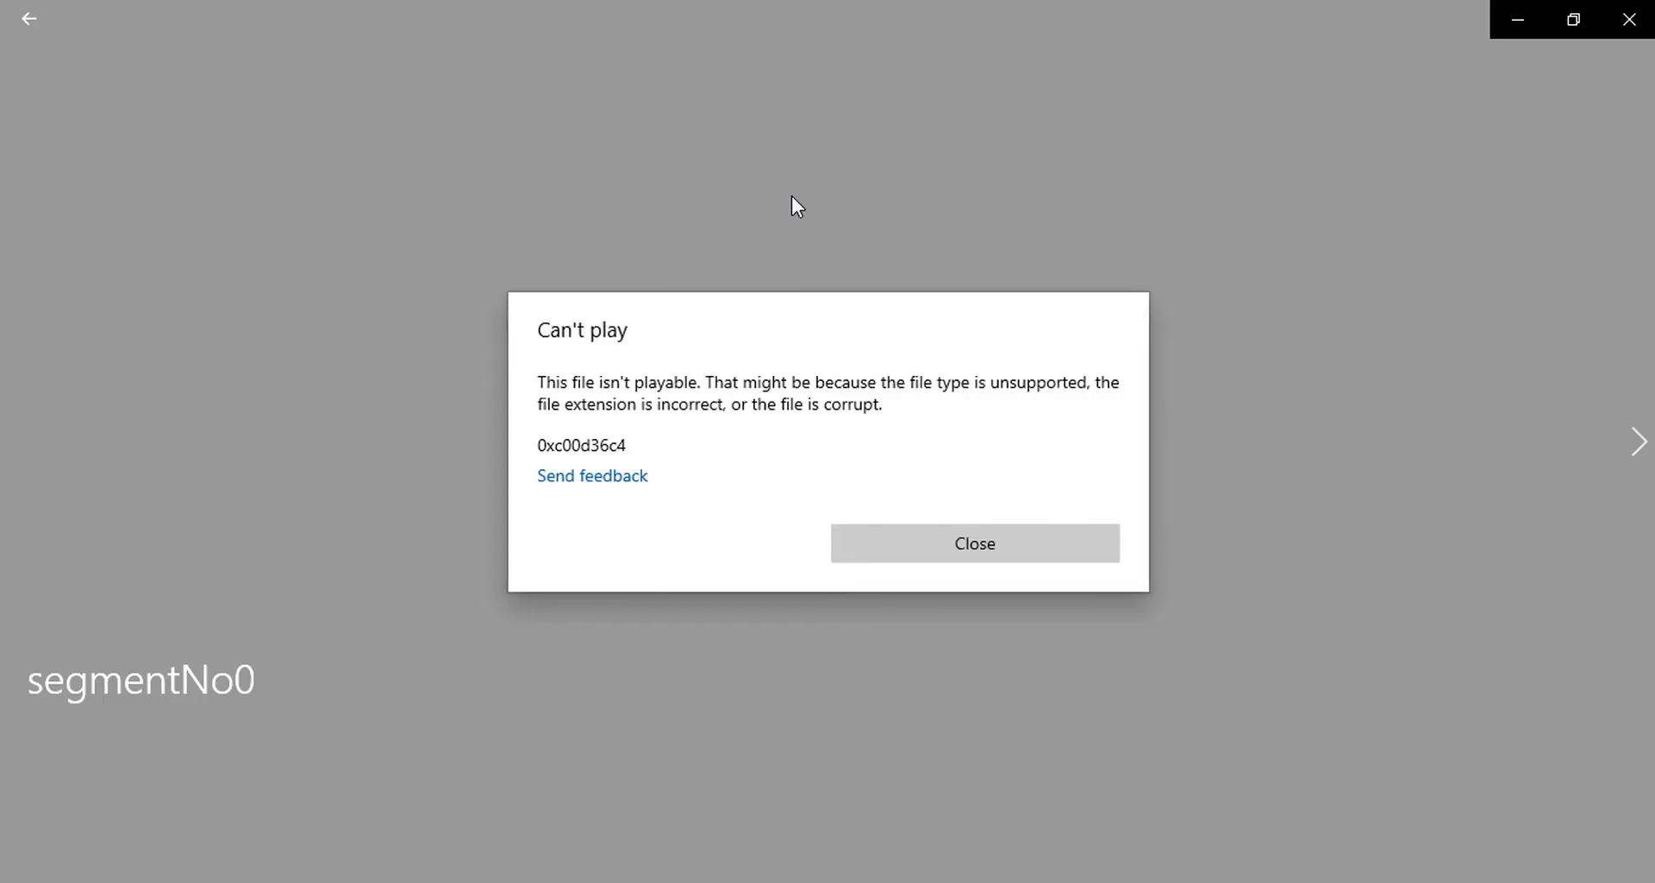
{"action": "left_click", "coordinate": [973, 543]}
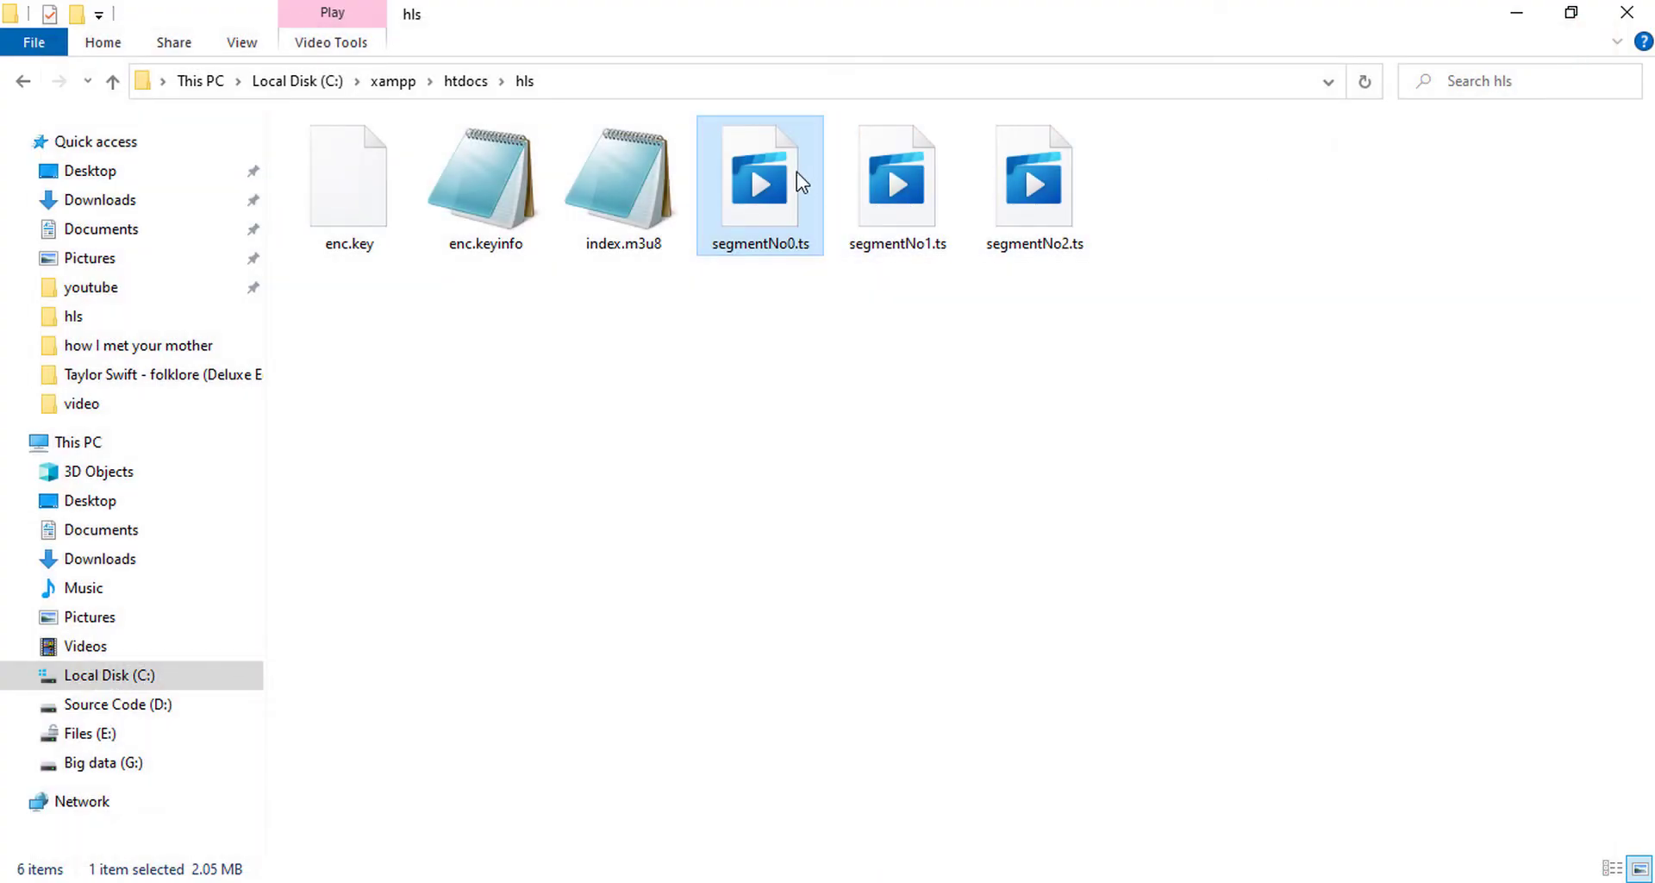
{"action": "right_click", "coordinate": [759, 184]}
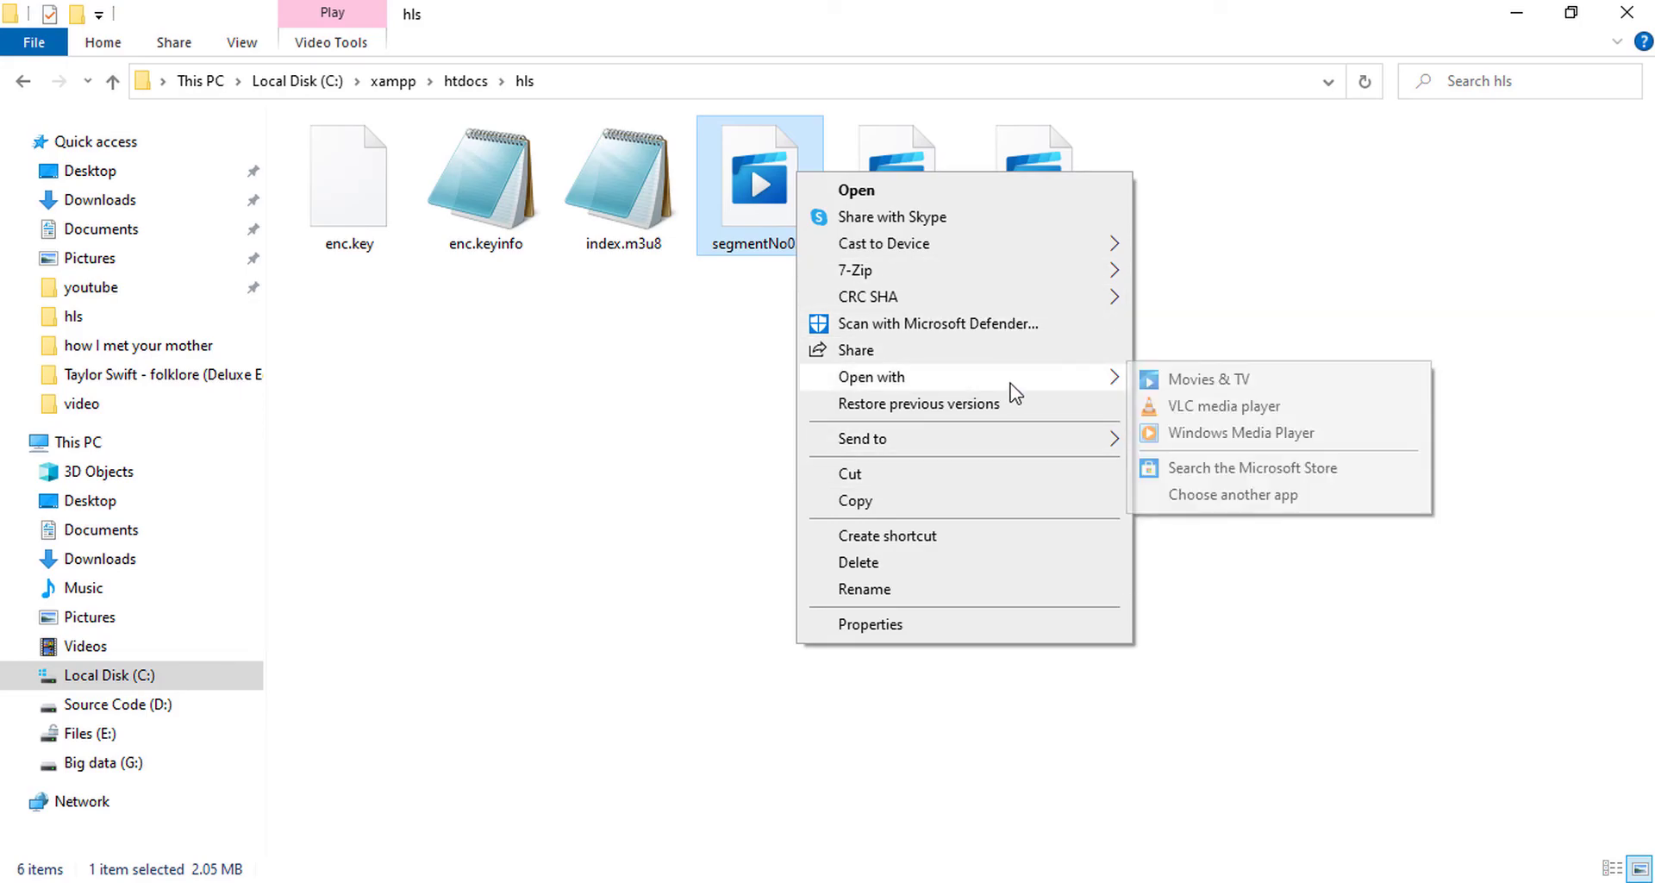
{"action": "left_click", "coordinate": [1228, 406]}
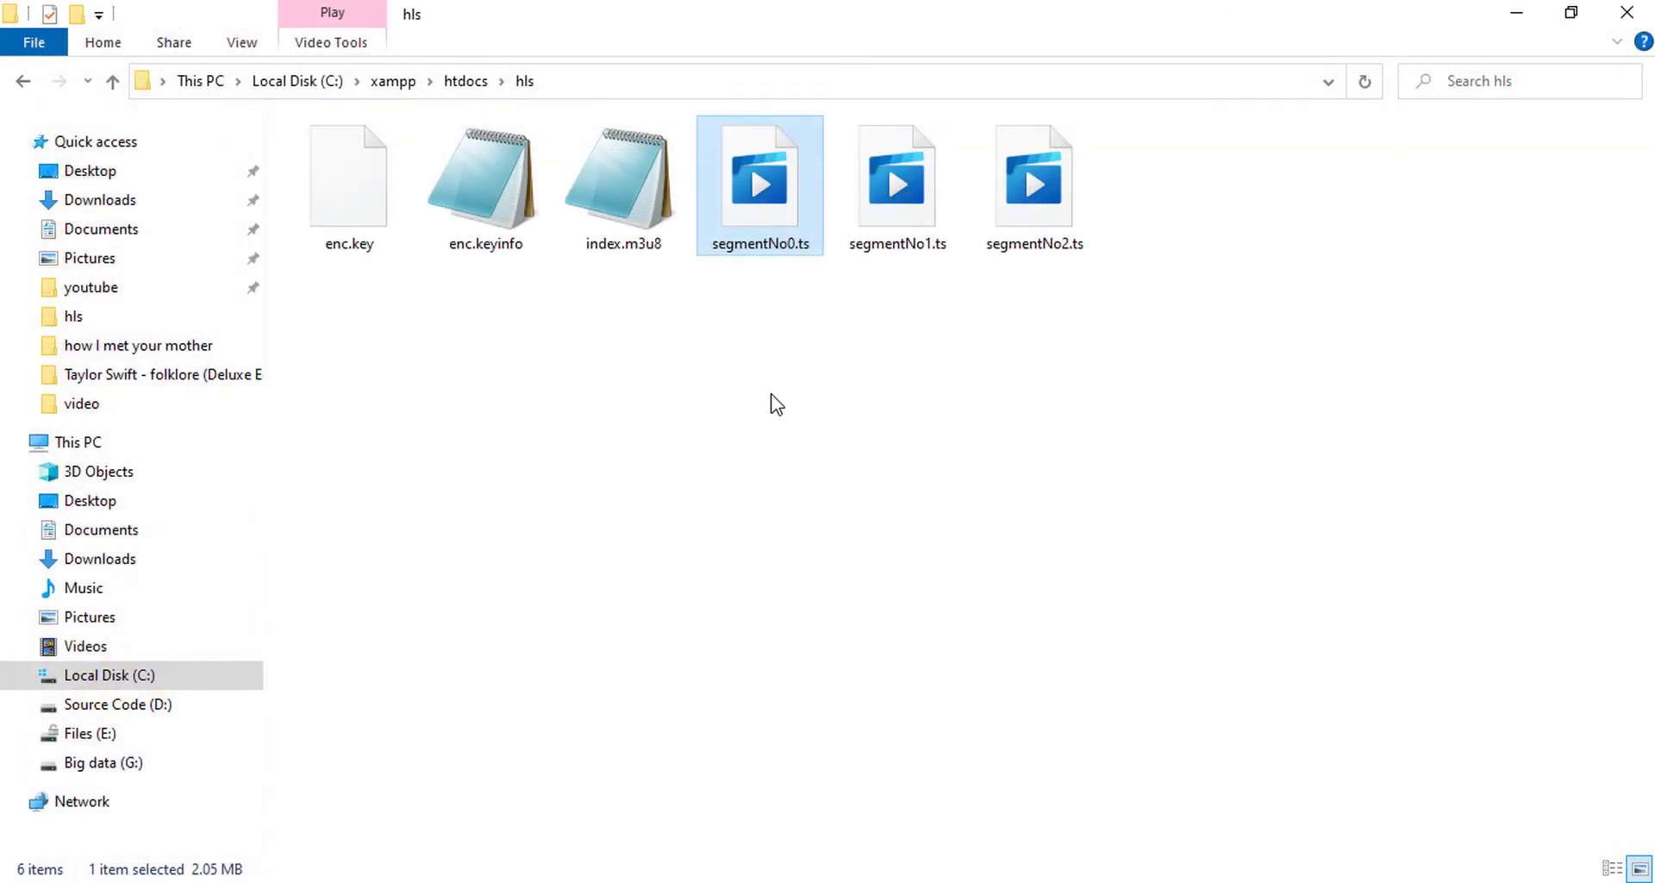
{"action": "mouse_move", "coordinate": [1044, 336]}
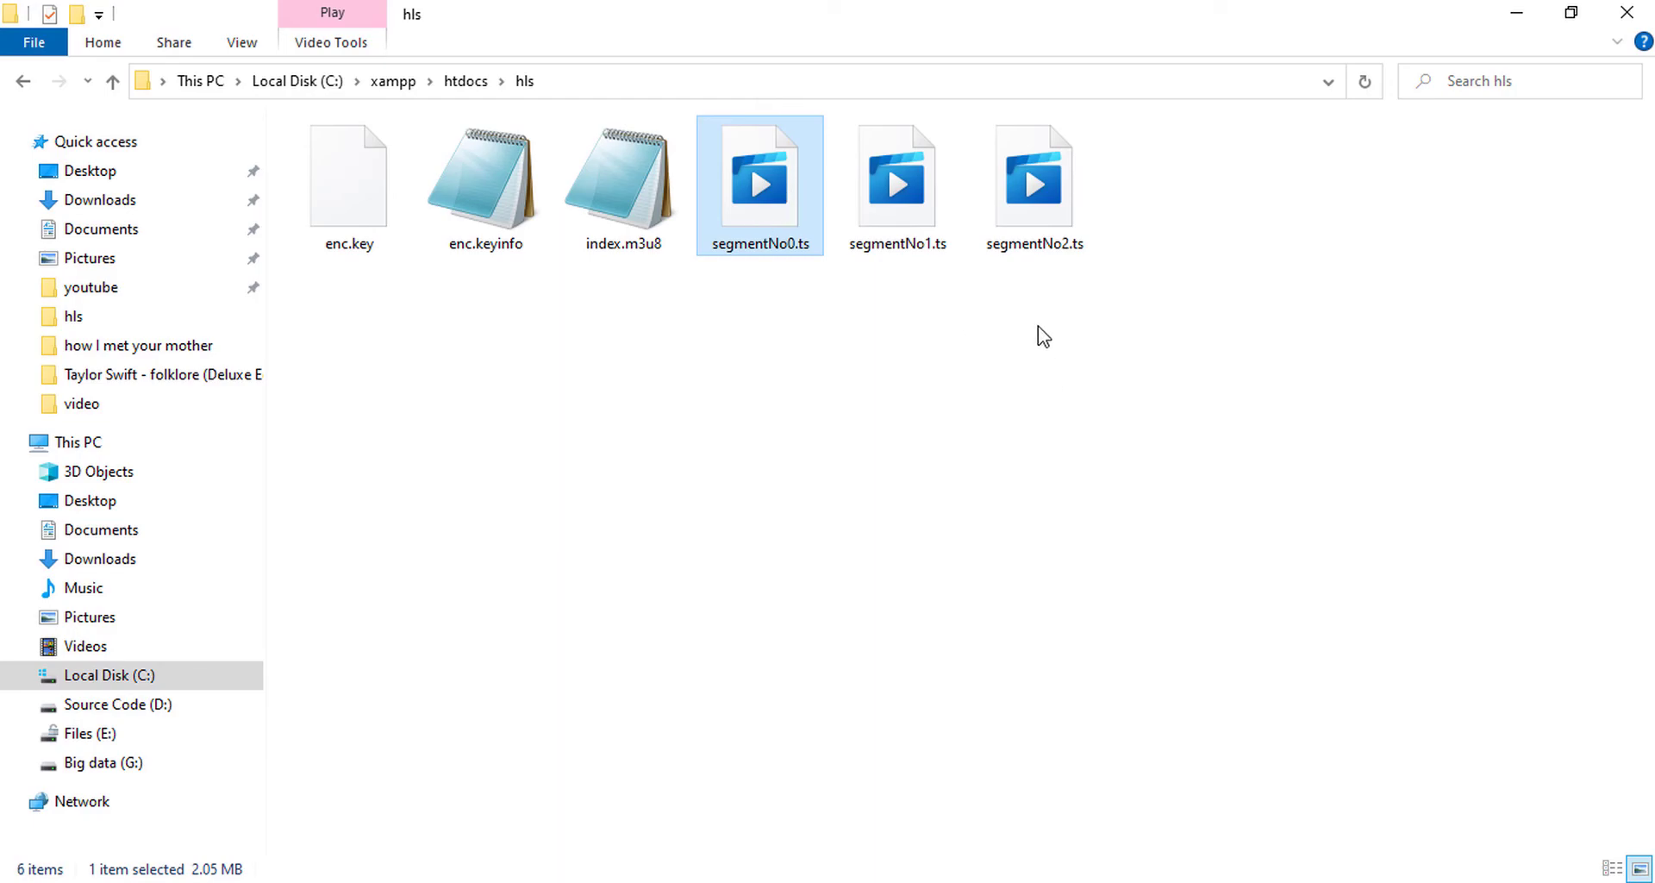
- Highlight the three segment files and enc.key in the hls folder, then clear the selection
{"action": "left_click", "coordinate": [1034, 185]}
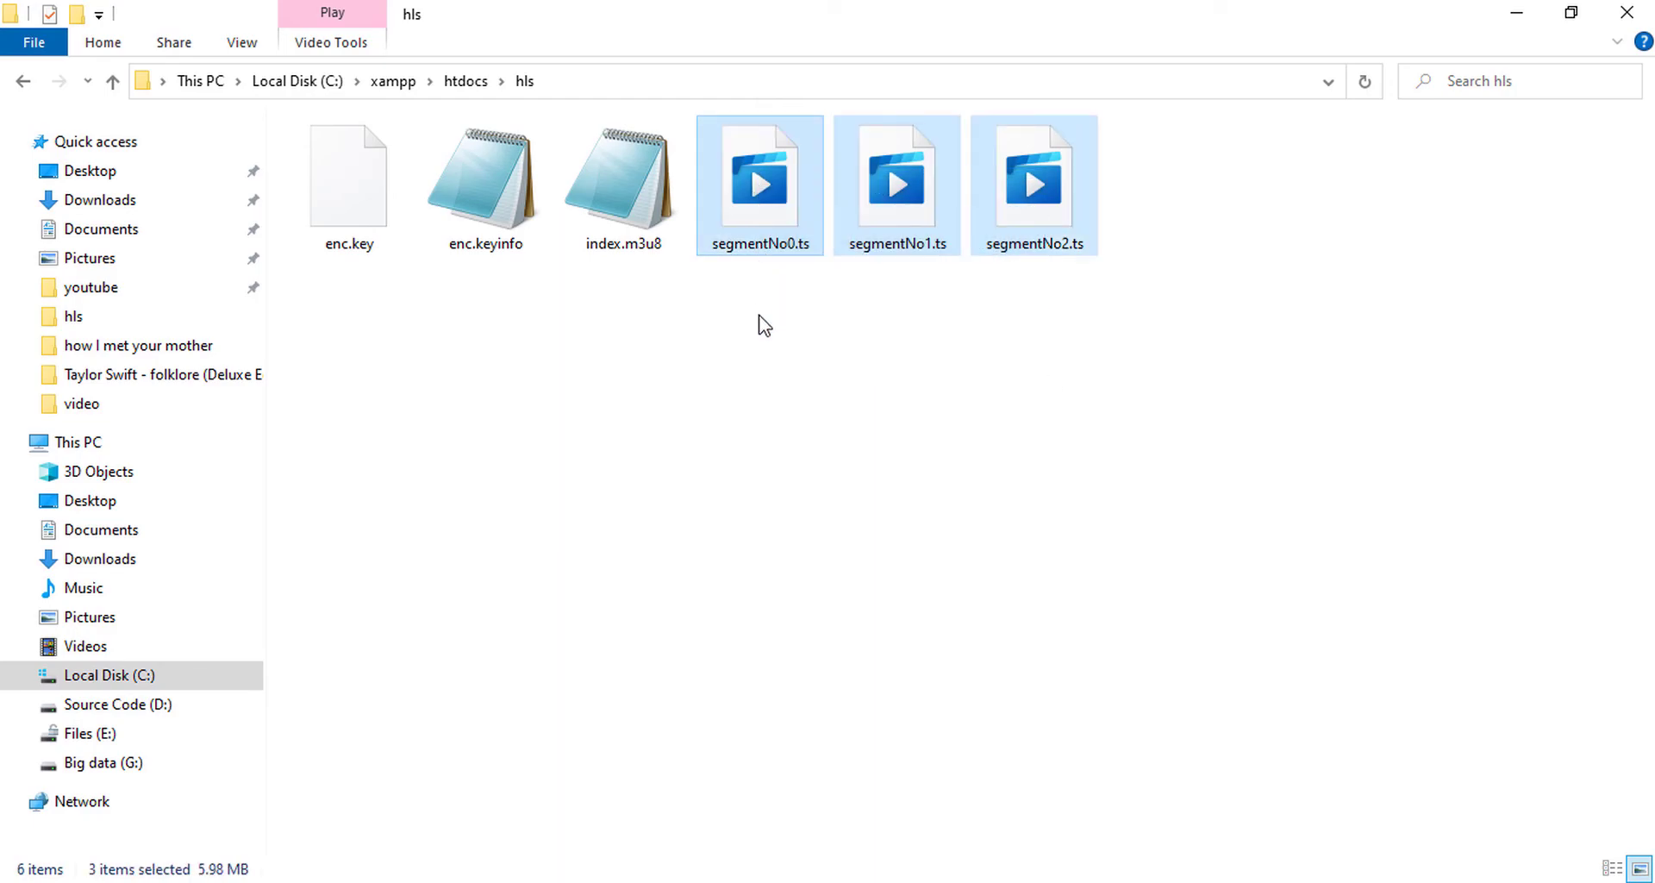
{"action": "left_click", "coordinate": [347, 175]}
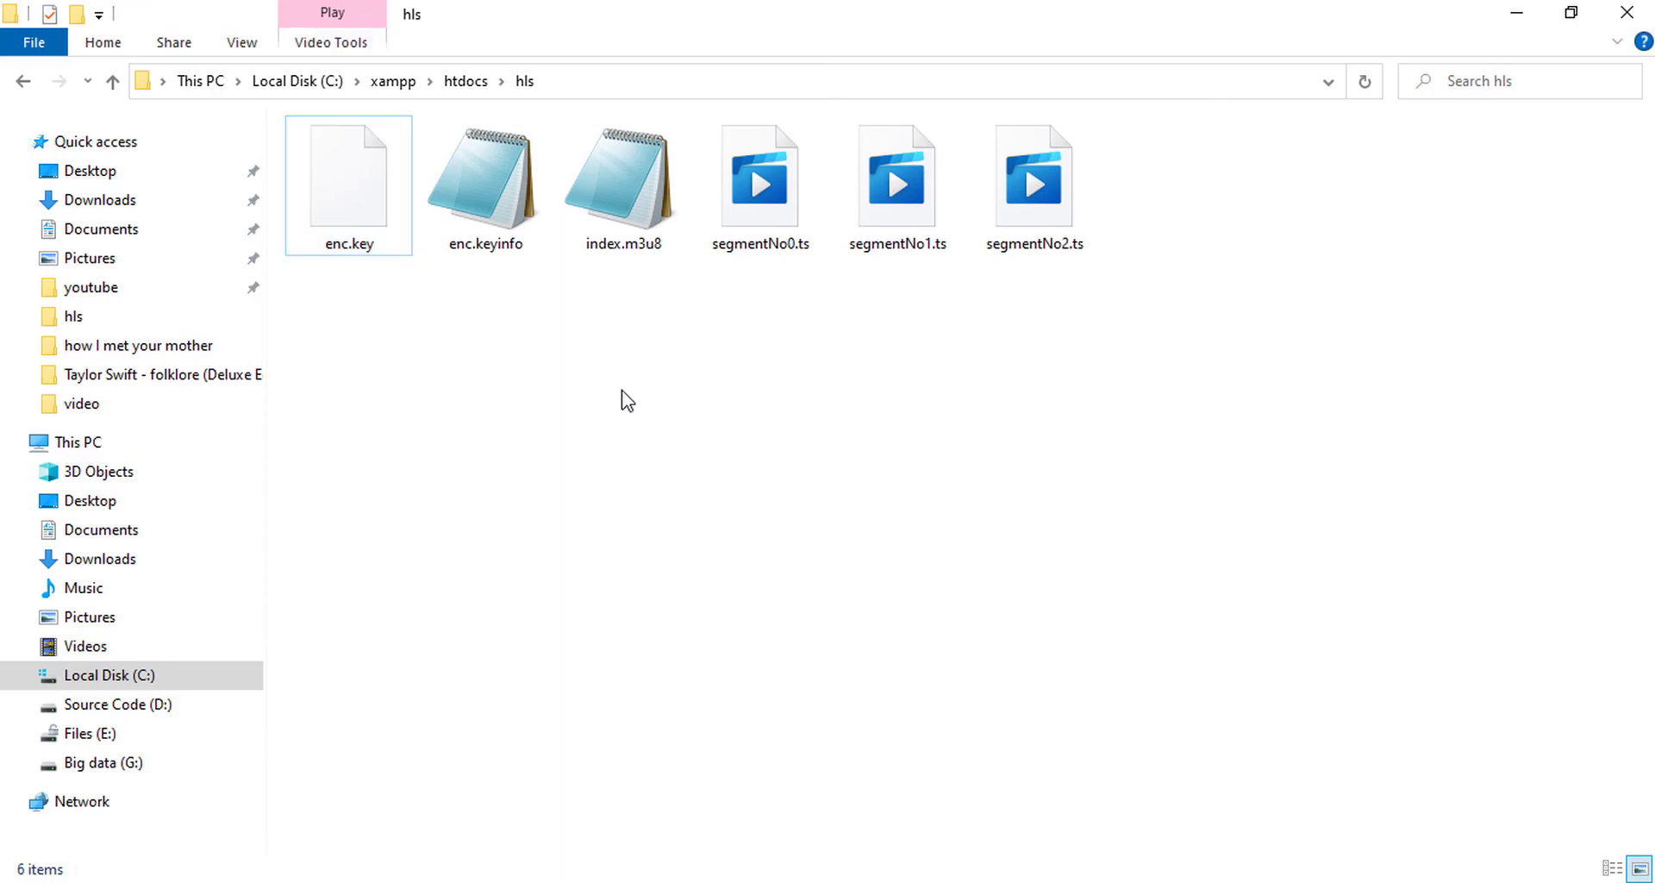
{"action": "mouse_move", "coordinate": [633, 415]}
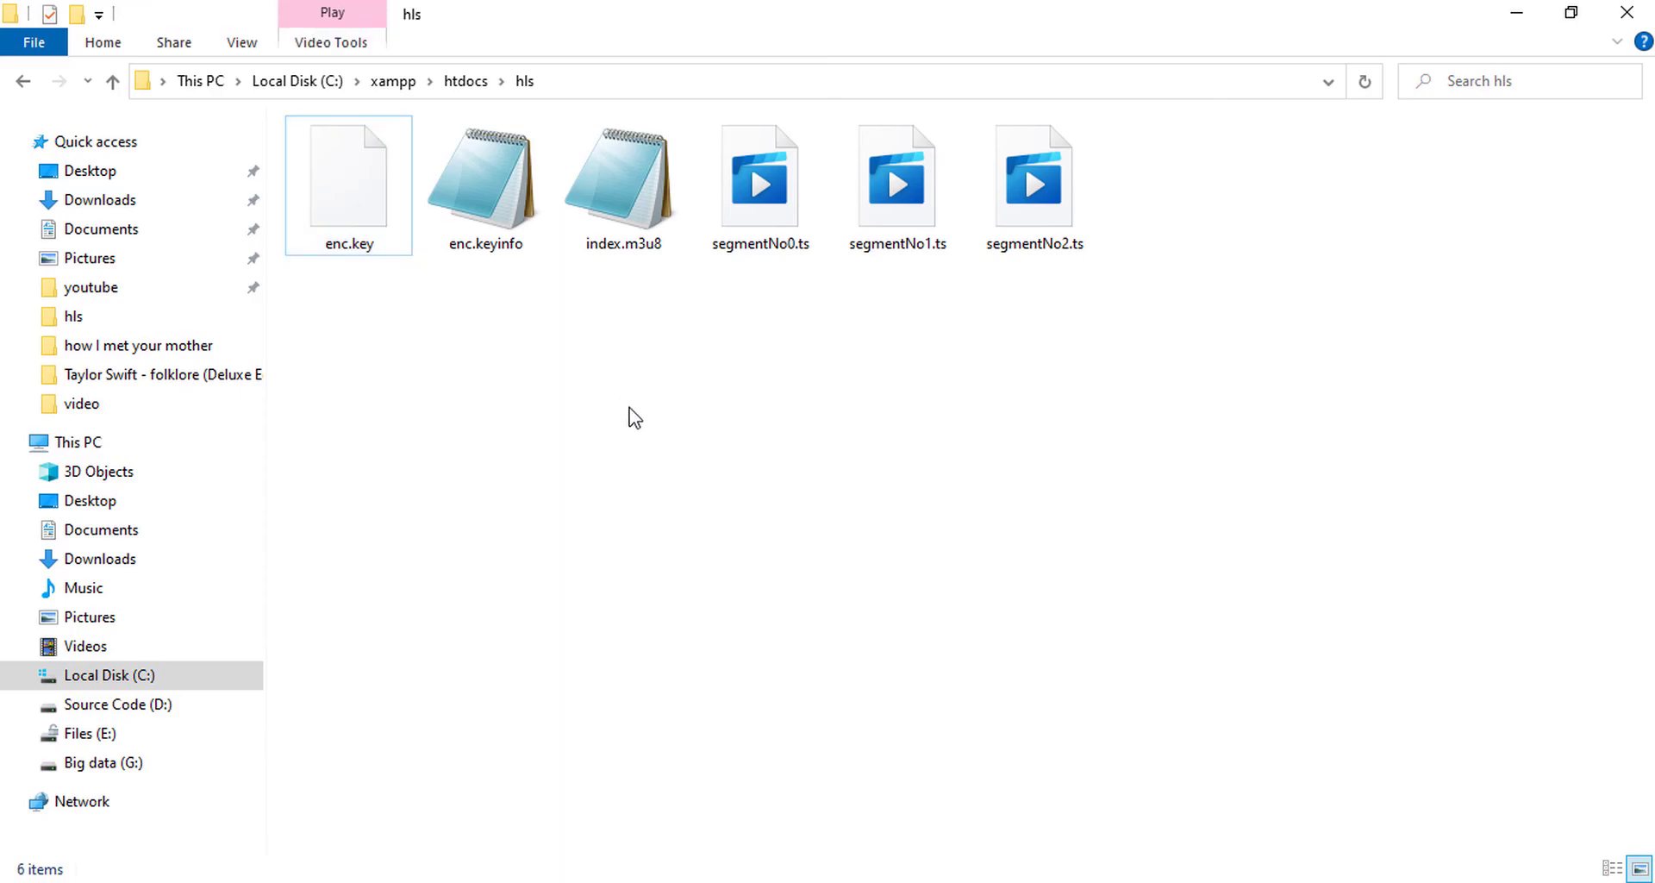
{"action": "mouse_move", "coordinate": [654, 407]}
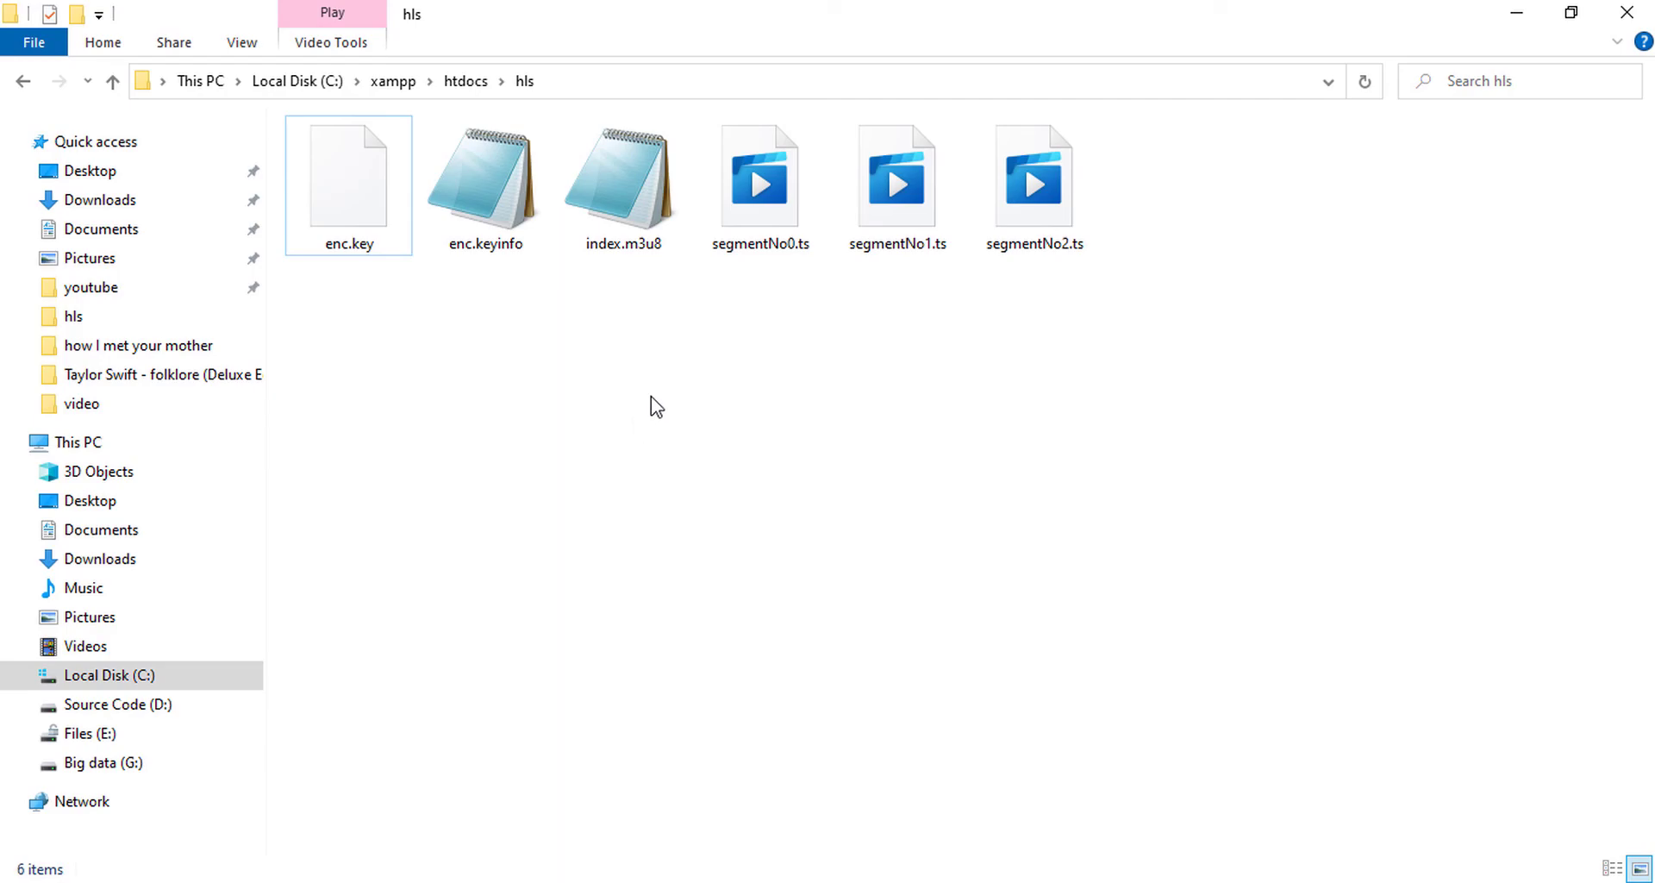
{"action": "left_click", "coordinate": [349, 179]}
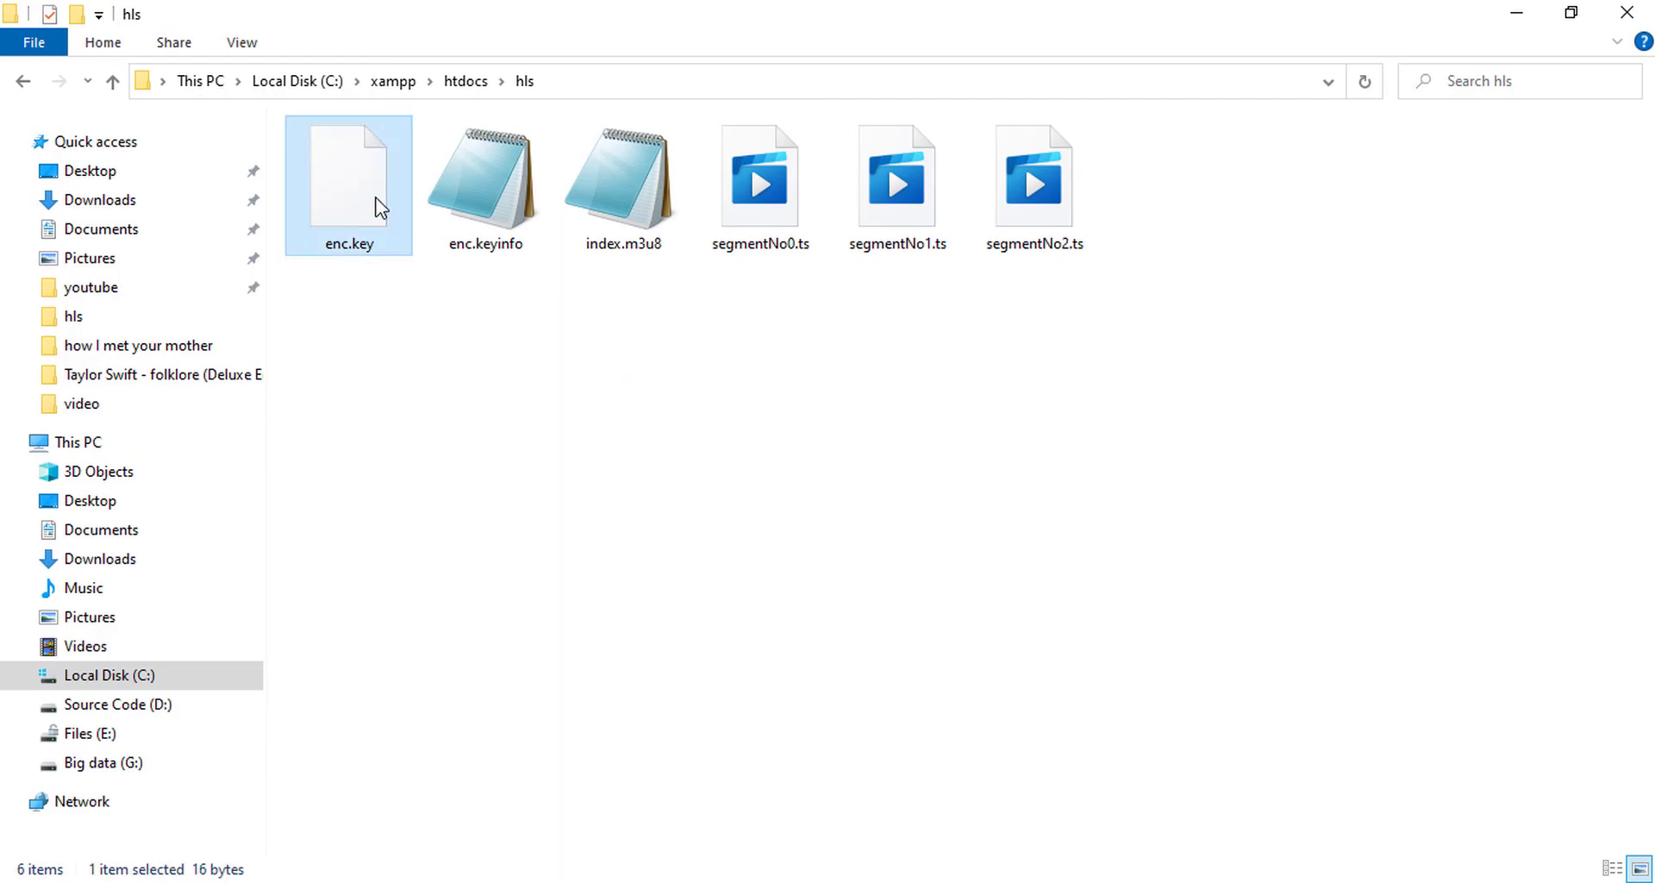
{"action": "left_click", "coordinate": [761, 185]}
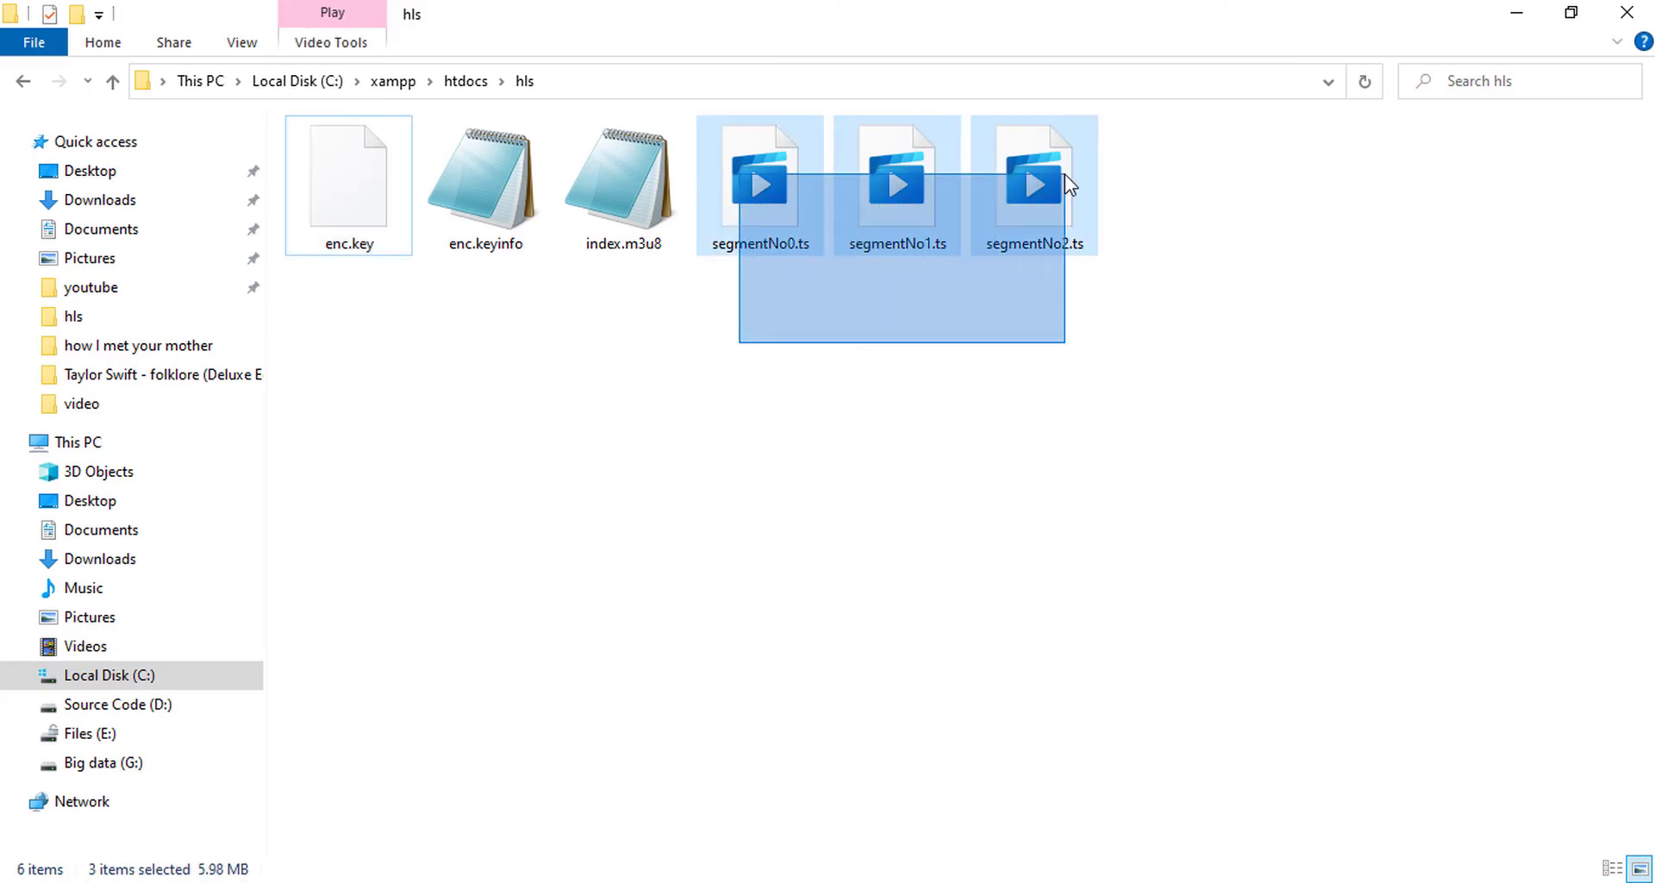
{"action": "left_click", "coordinate": [1174, 257]}
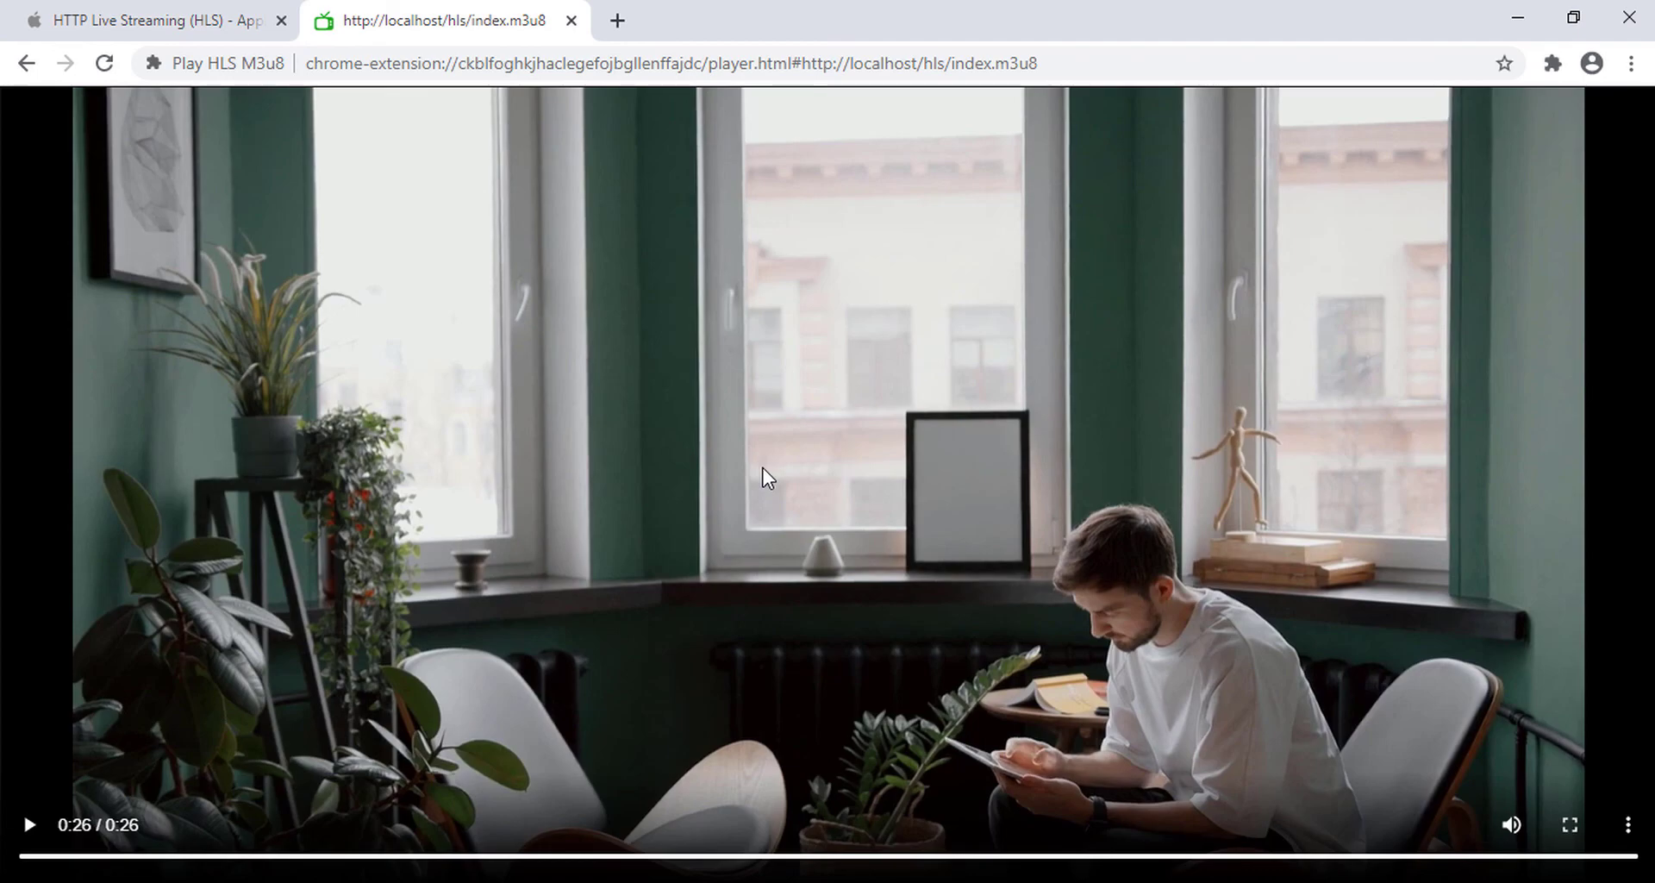
{"action": "mouse_move", "coordinate": [557, 483]}
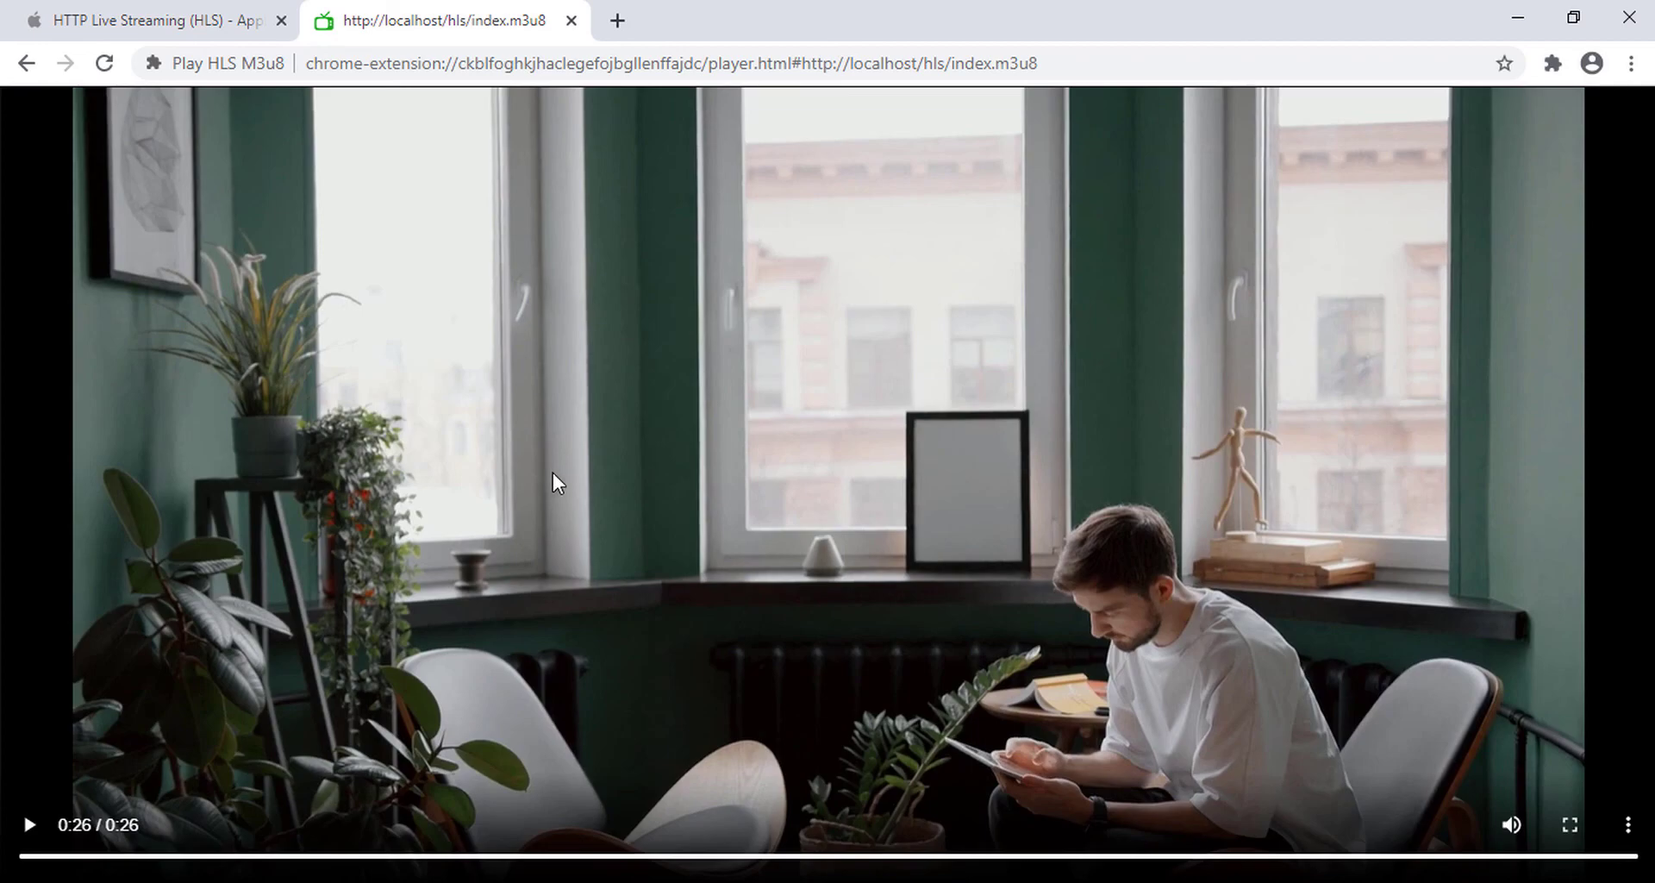
- Restart the encrypted HLS stream in Chrome from 0:00 of 0:26
{"action": "left_click", "coordinate": [28, 825]}
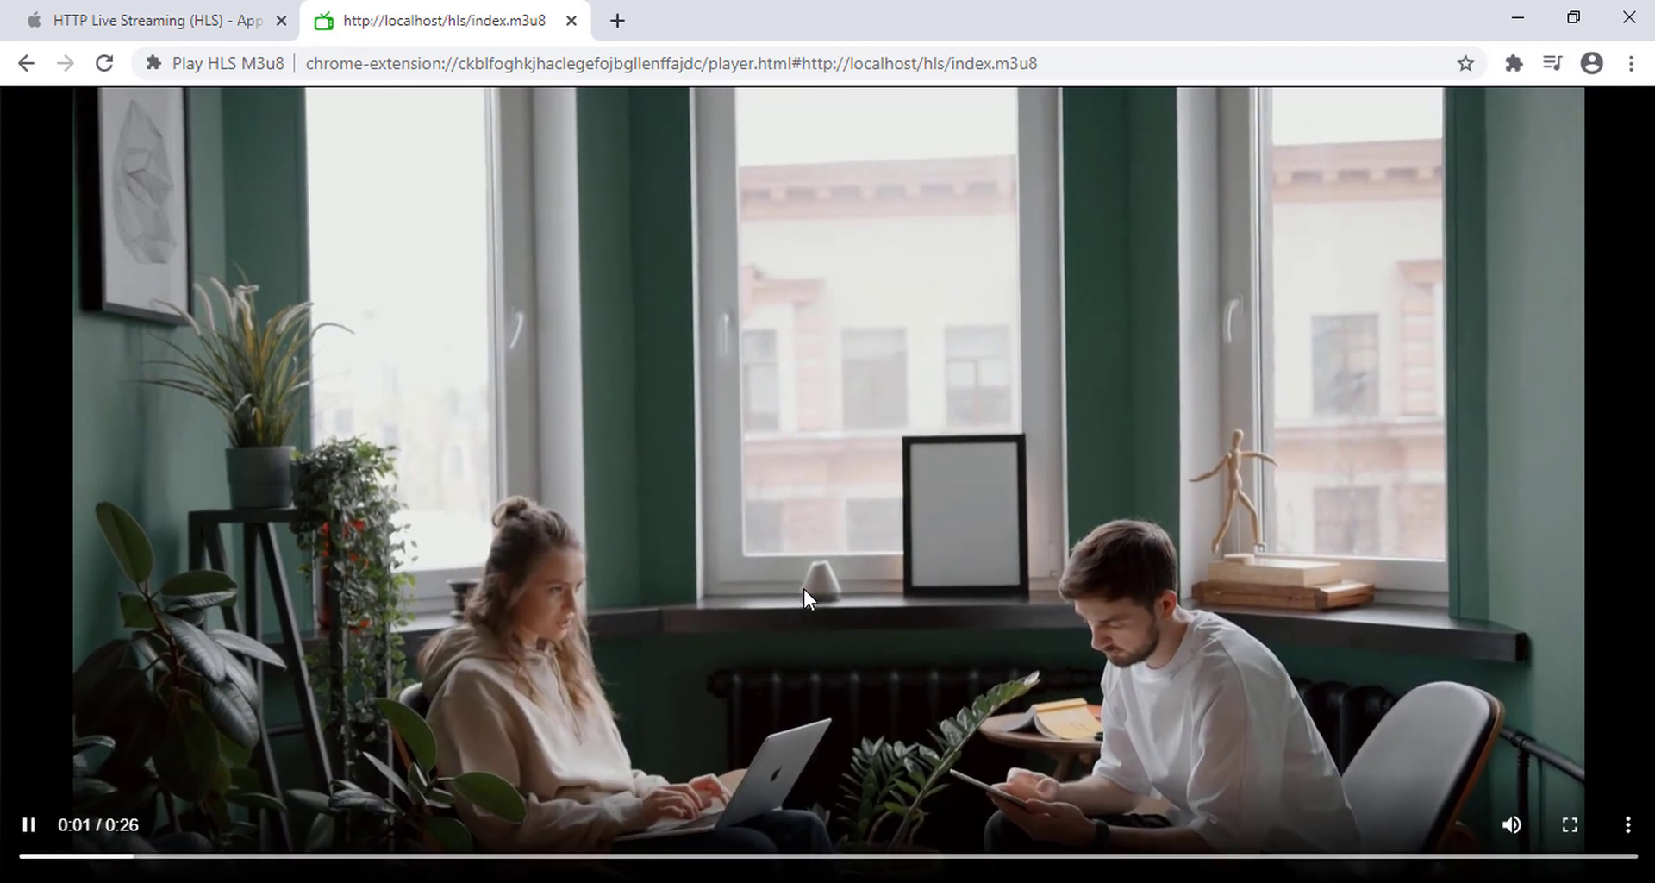